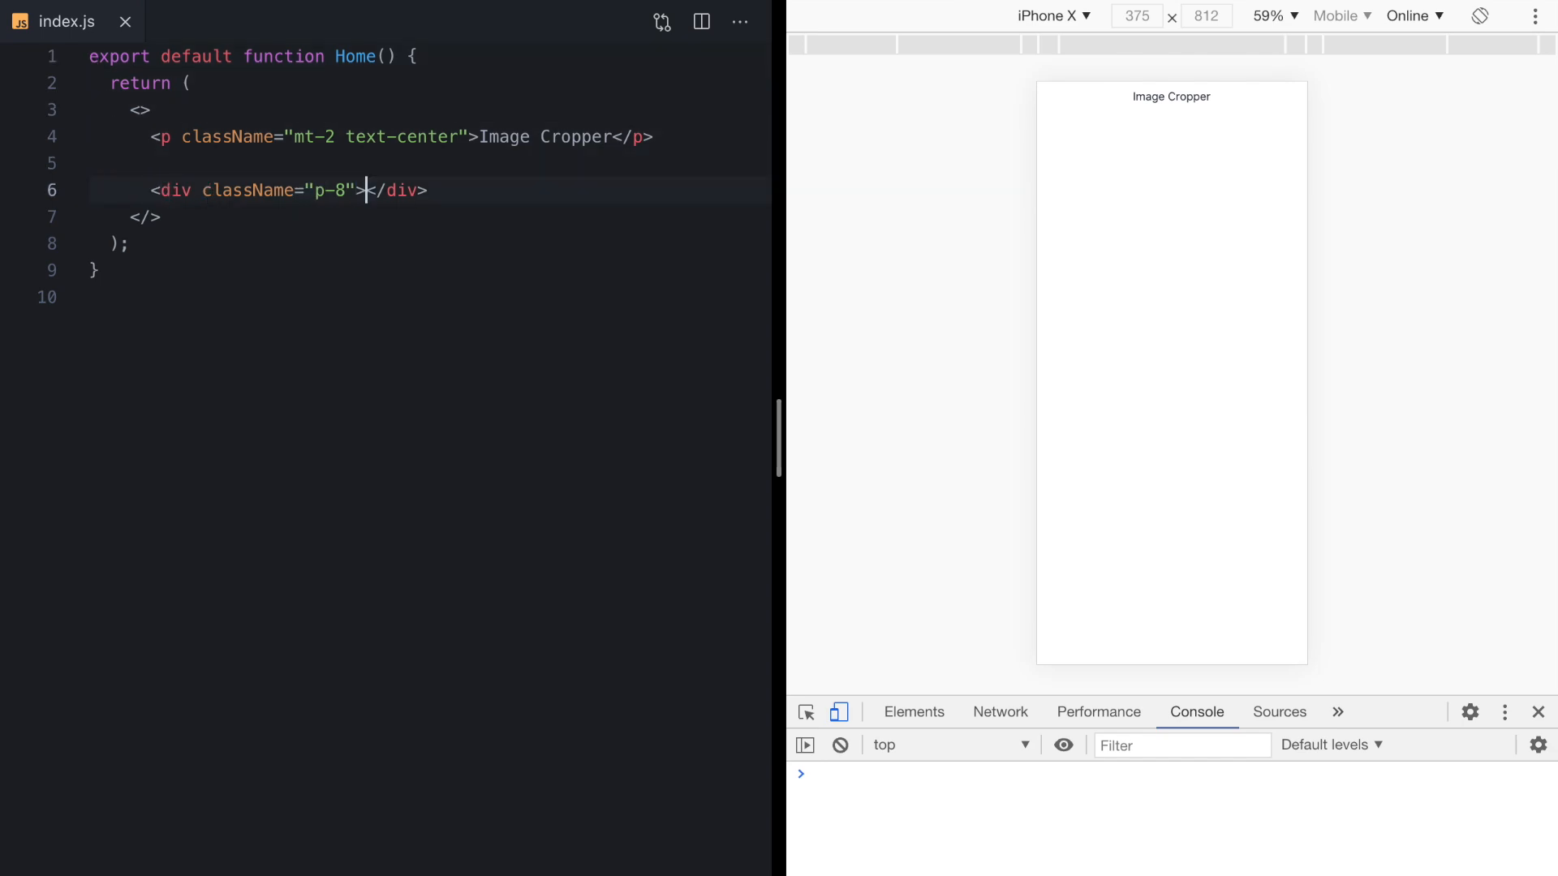
Render <ImageCropper> in Home with the YouTube maxresdefault.jpg thumbnail URL as src.
text(<ImageCropper src="http://i3.ytimg.com/vi/bNDCFBIiAe8/maxresdefault.jpg" />)
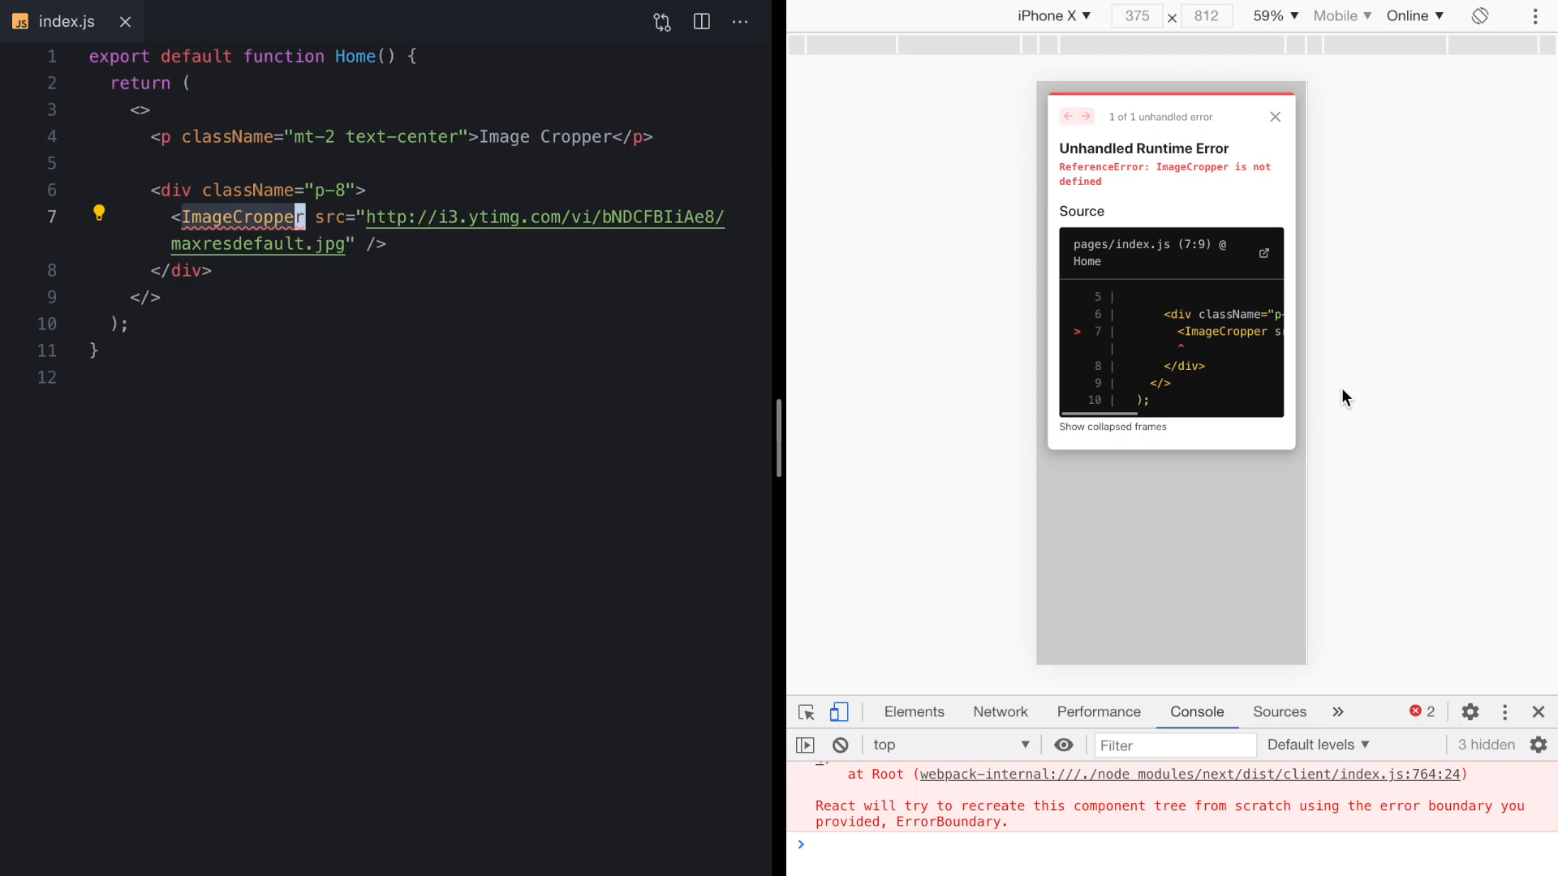
mouse_move(1230, 196)
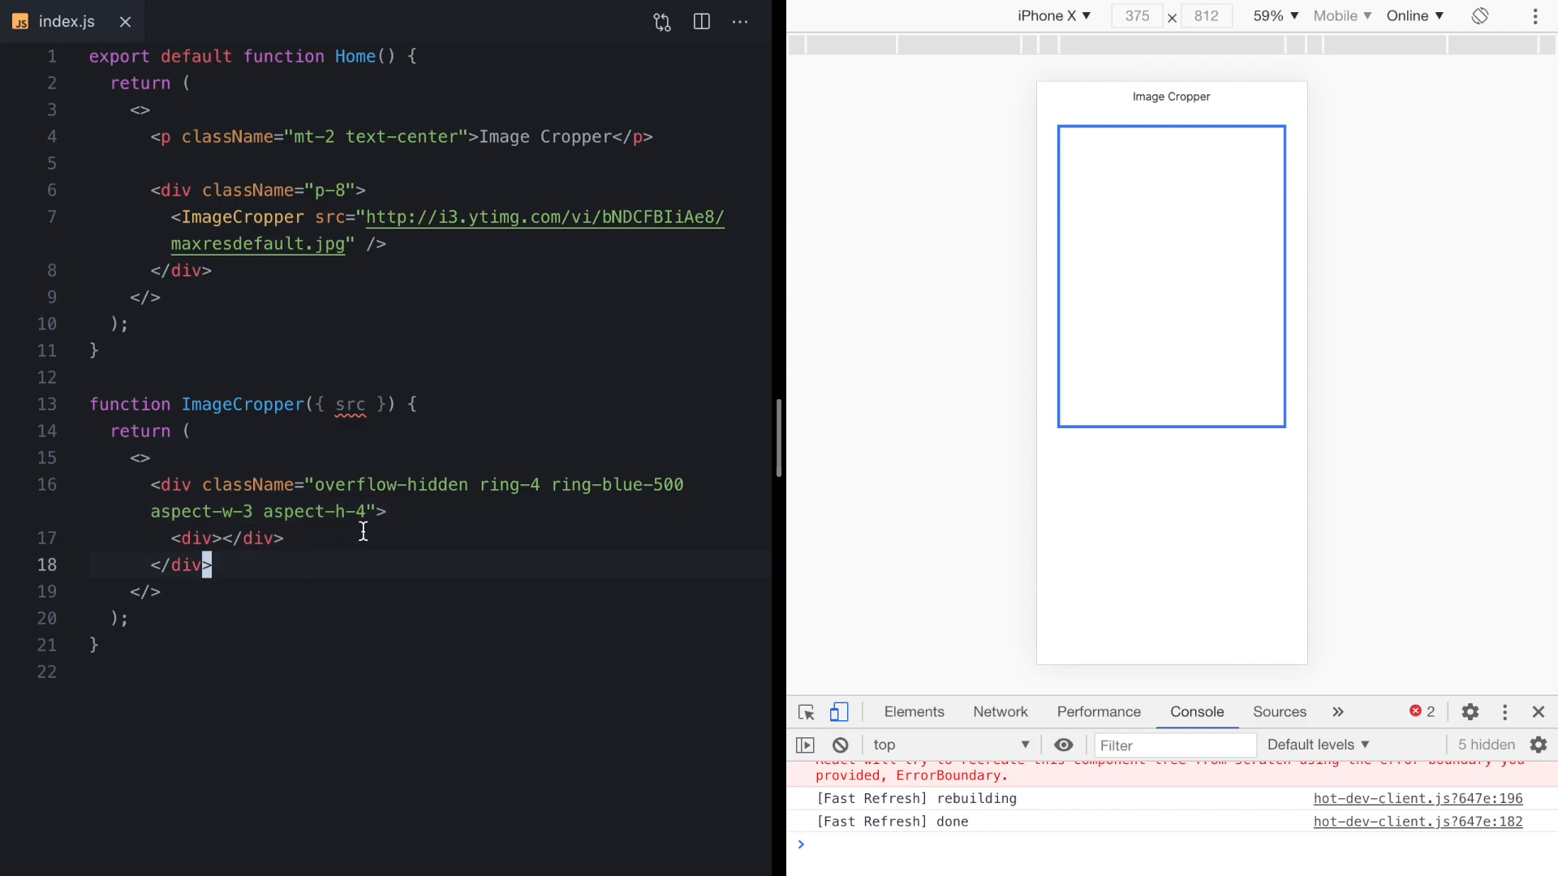
mouse_move(462, 520)
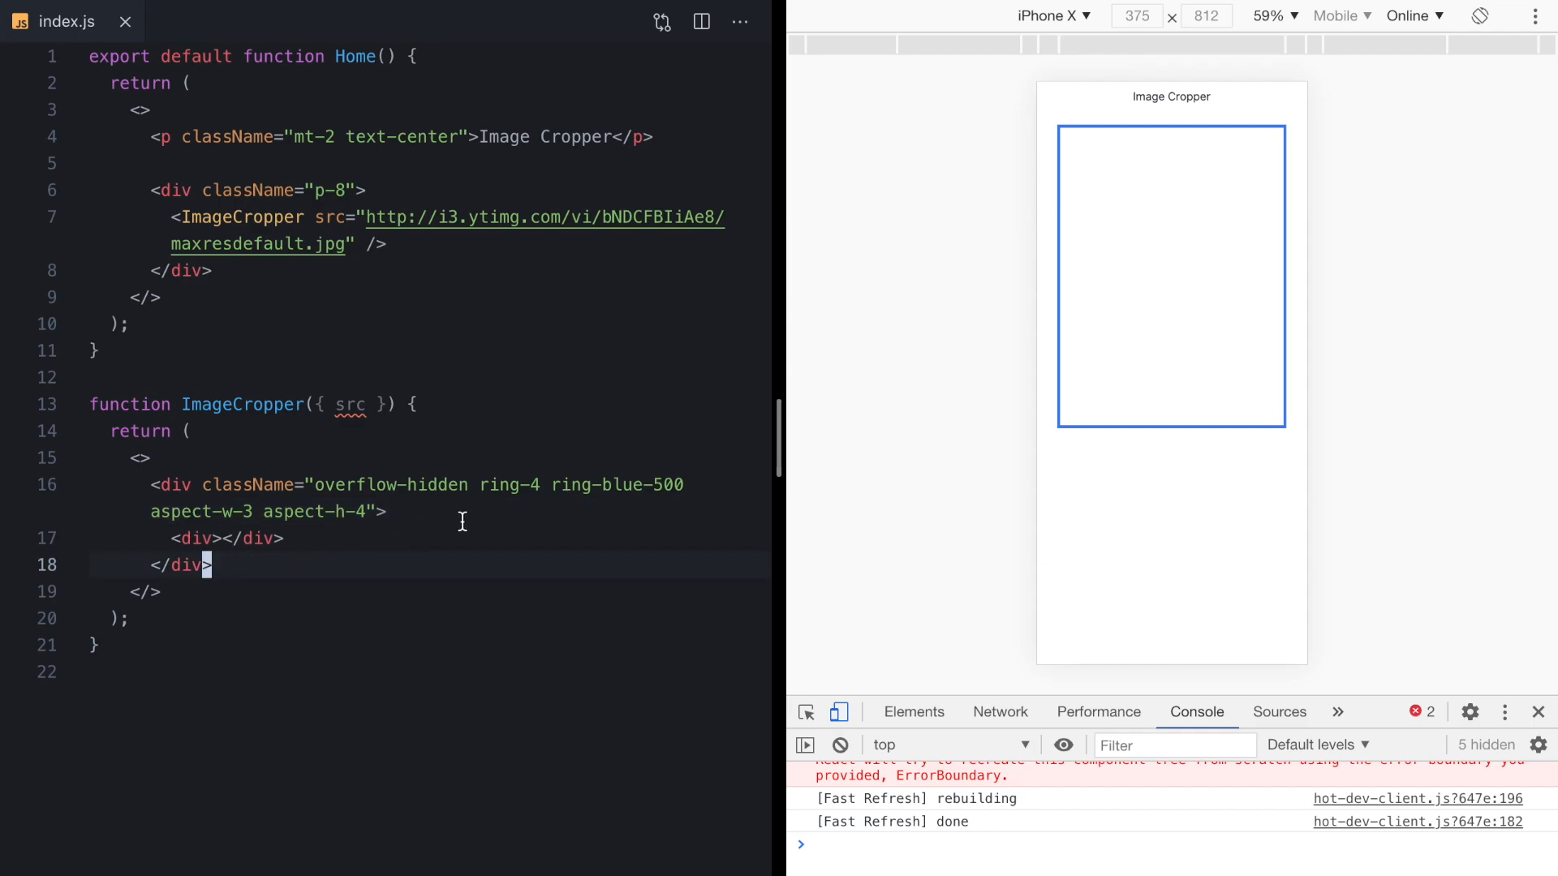
mouse_move(1063, 376)
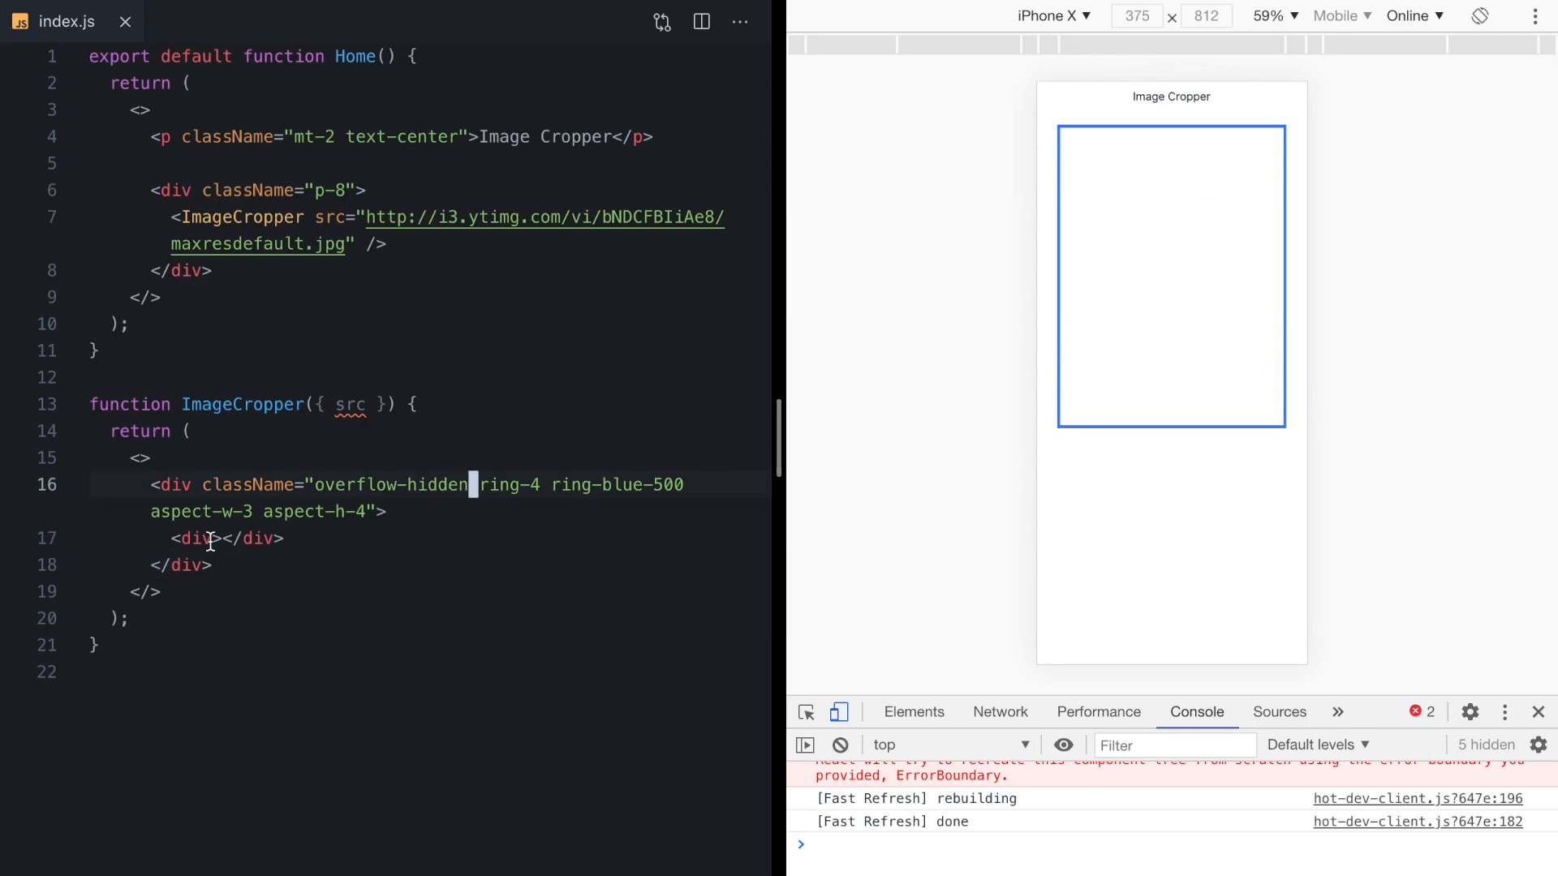
Replace the image's object-contain class with w-auto so the photo fills the 3:4 frame at full height.
key(Enter)
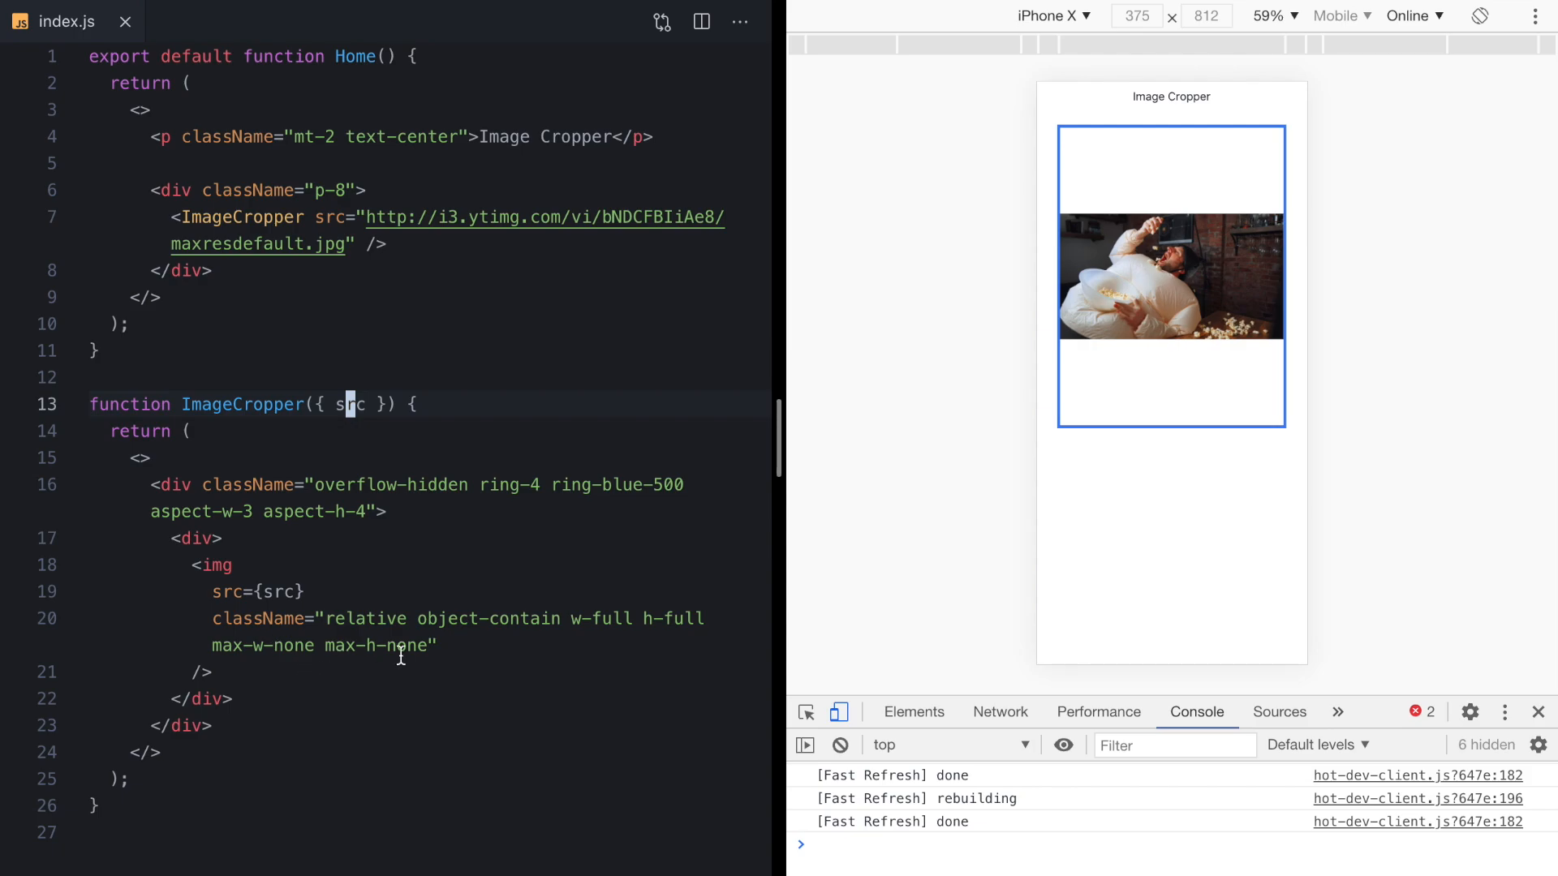
mouse_move(1220, 261)
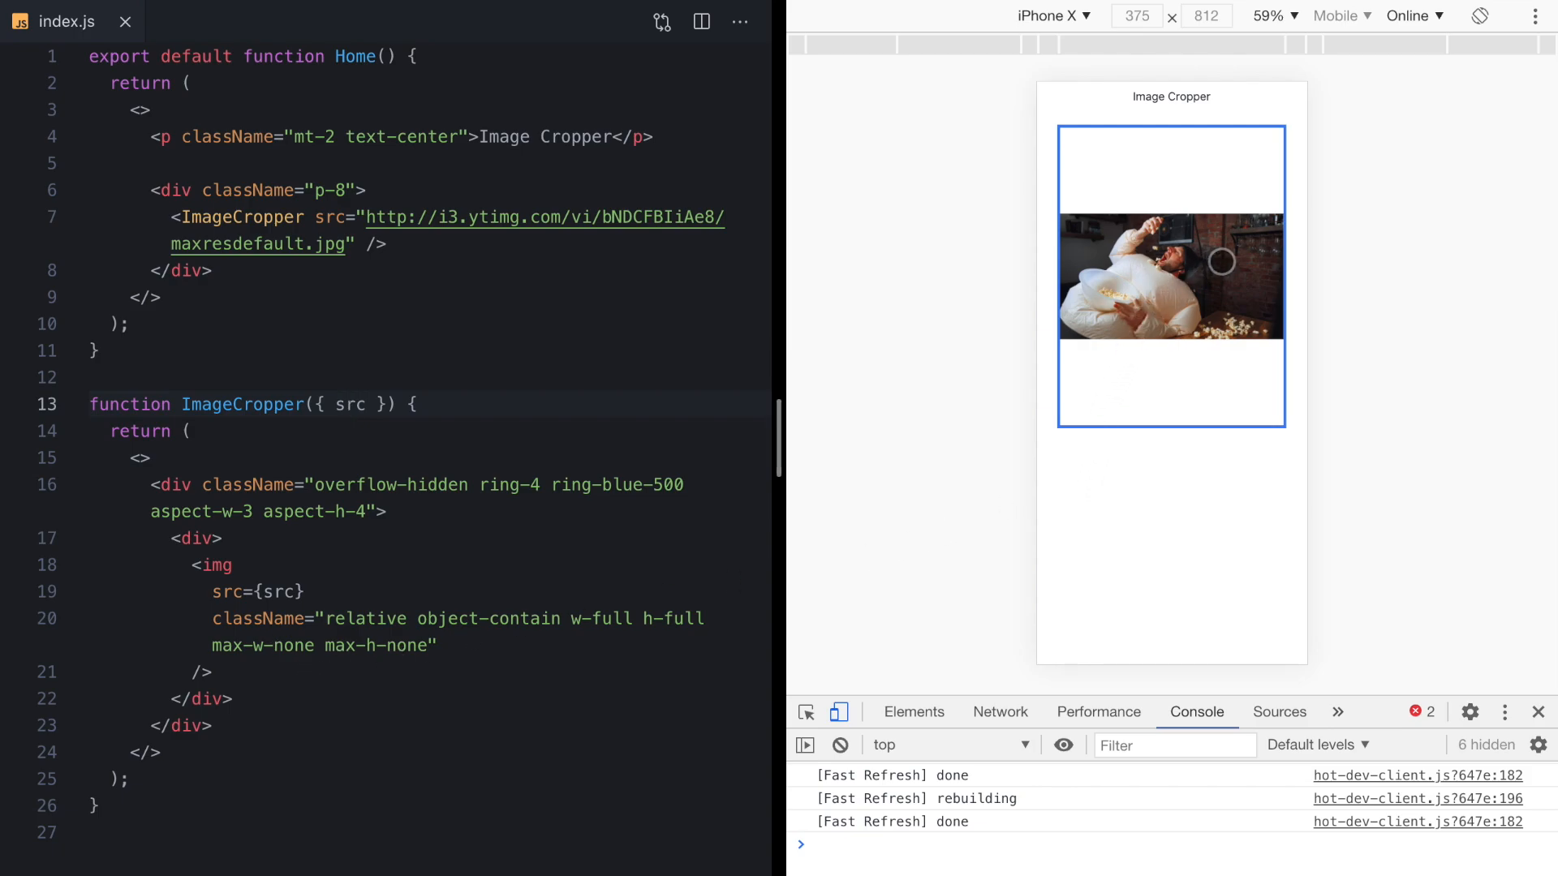
click(449, 619)
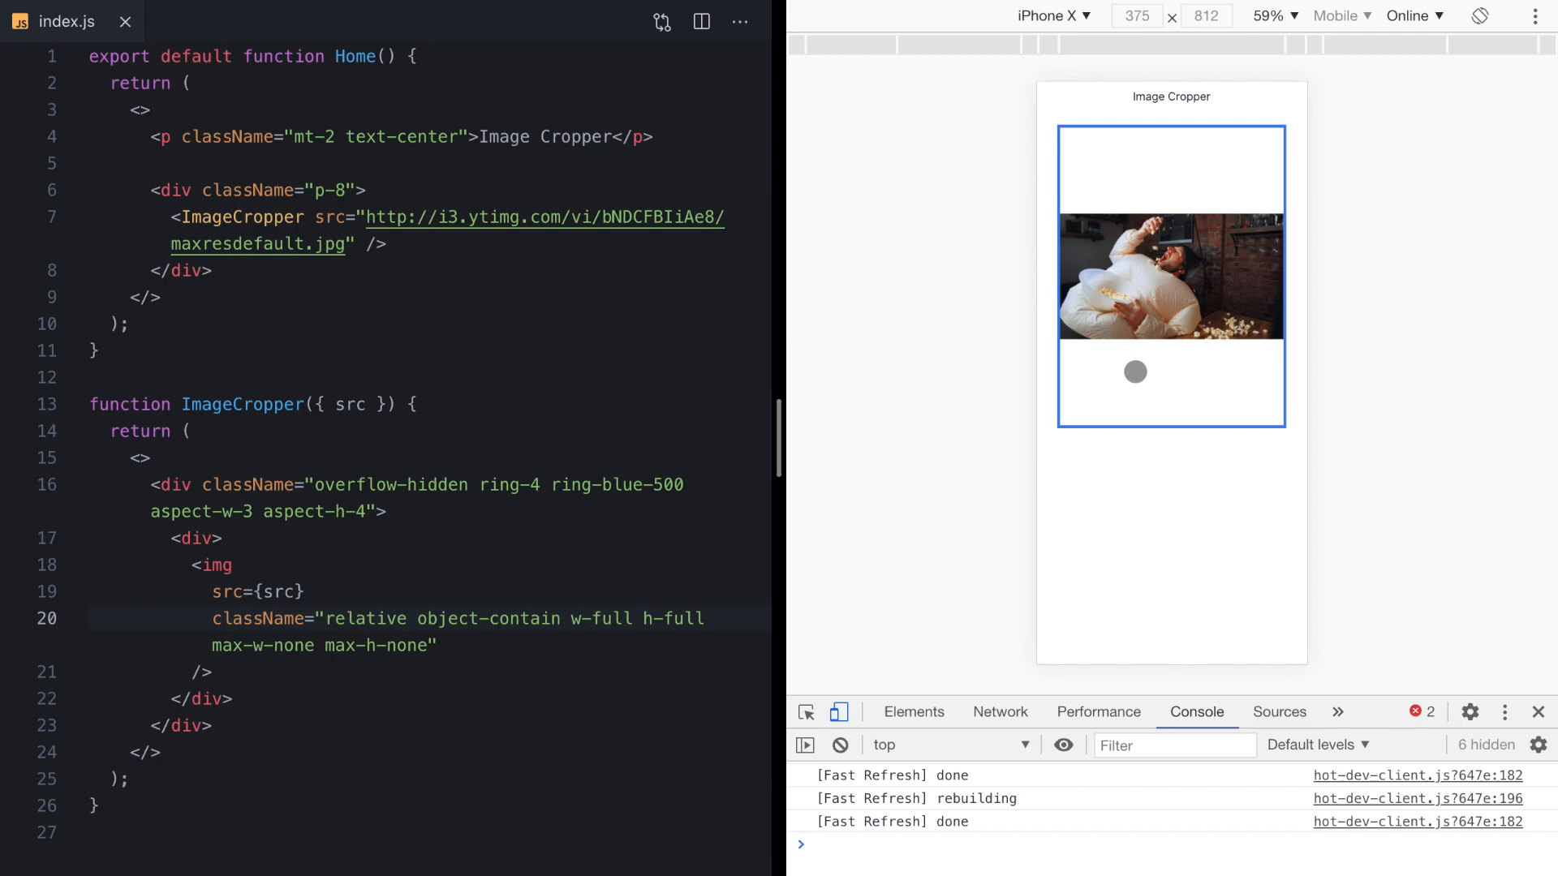
drag(1134, 372, 1212, 167)
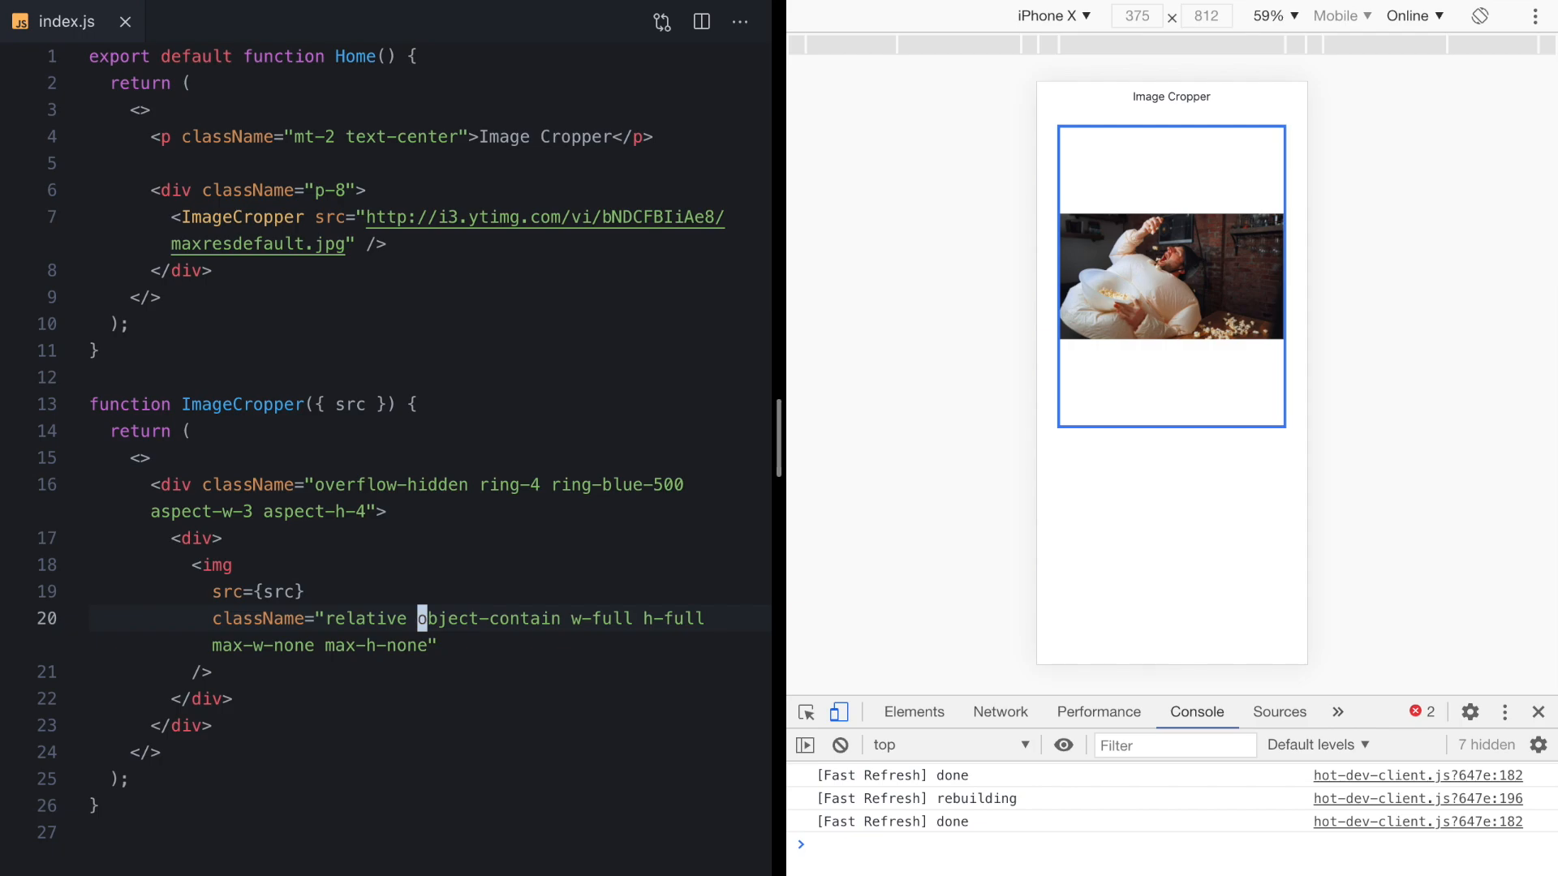
double_click(487, 619)
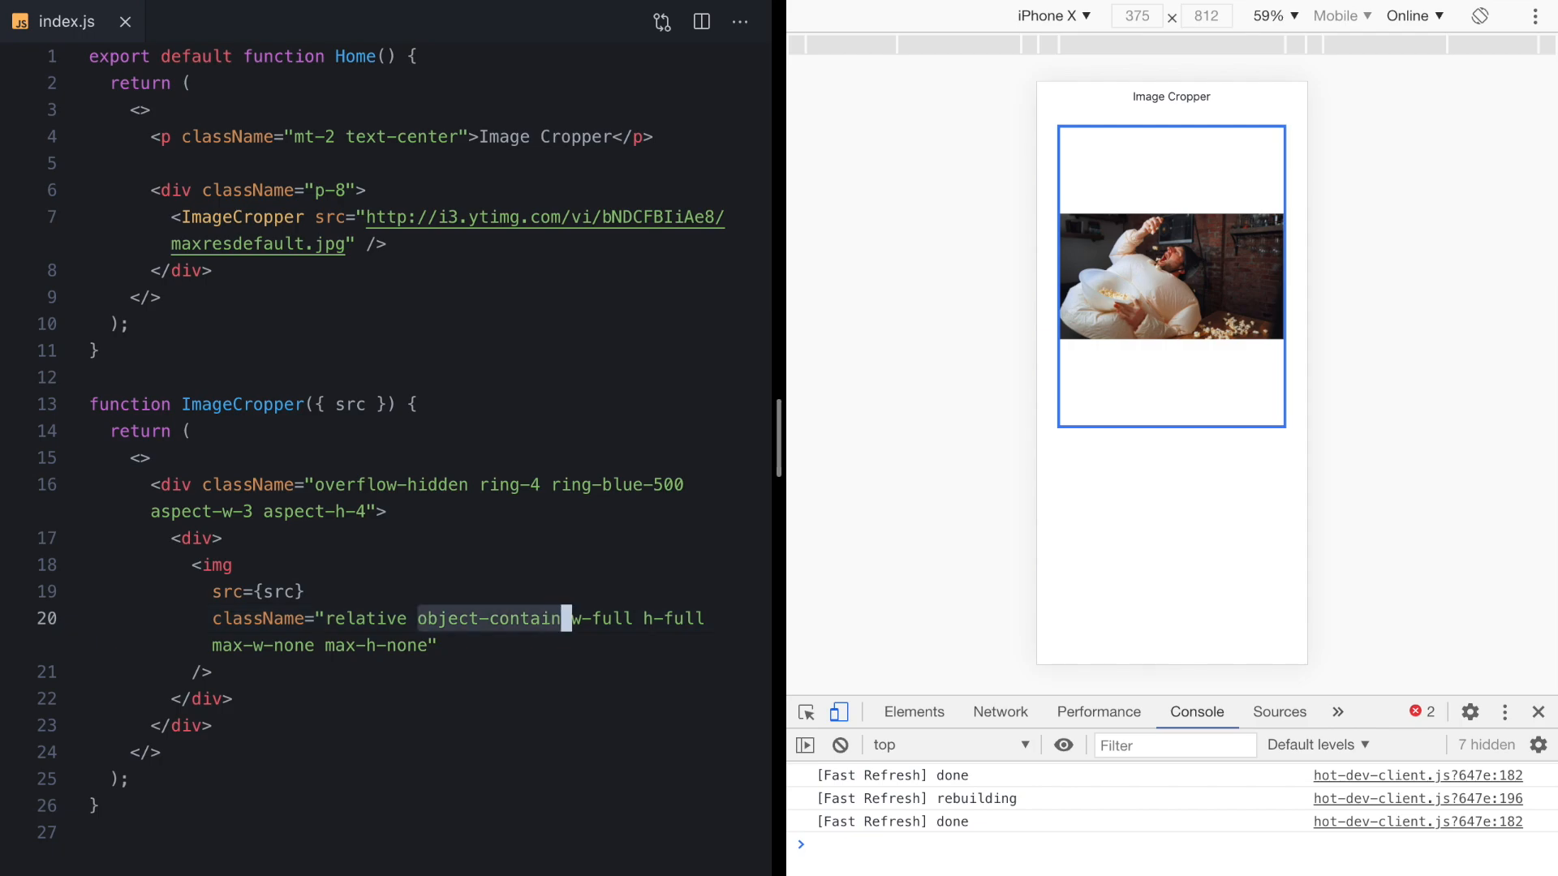
text(w-a)
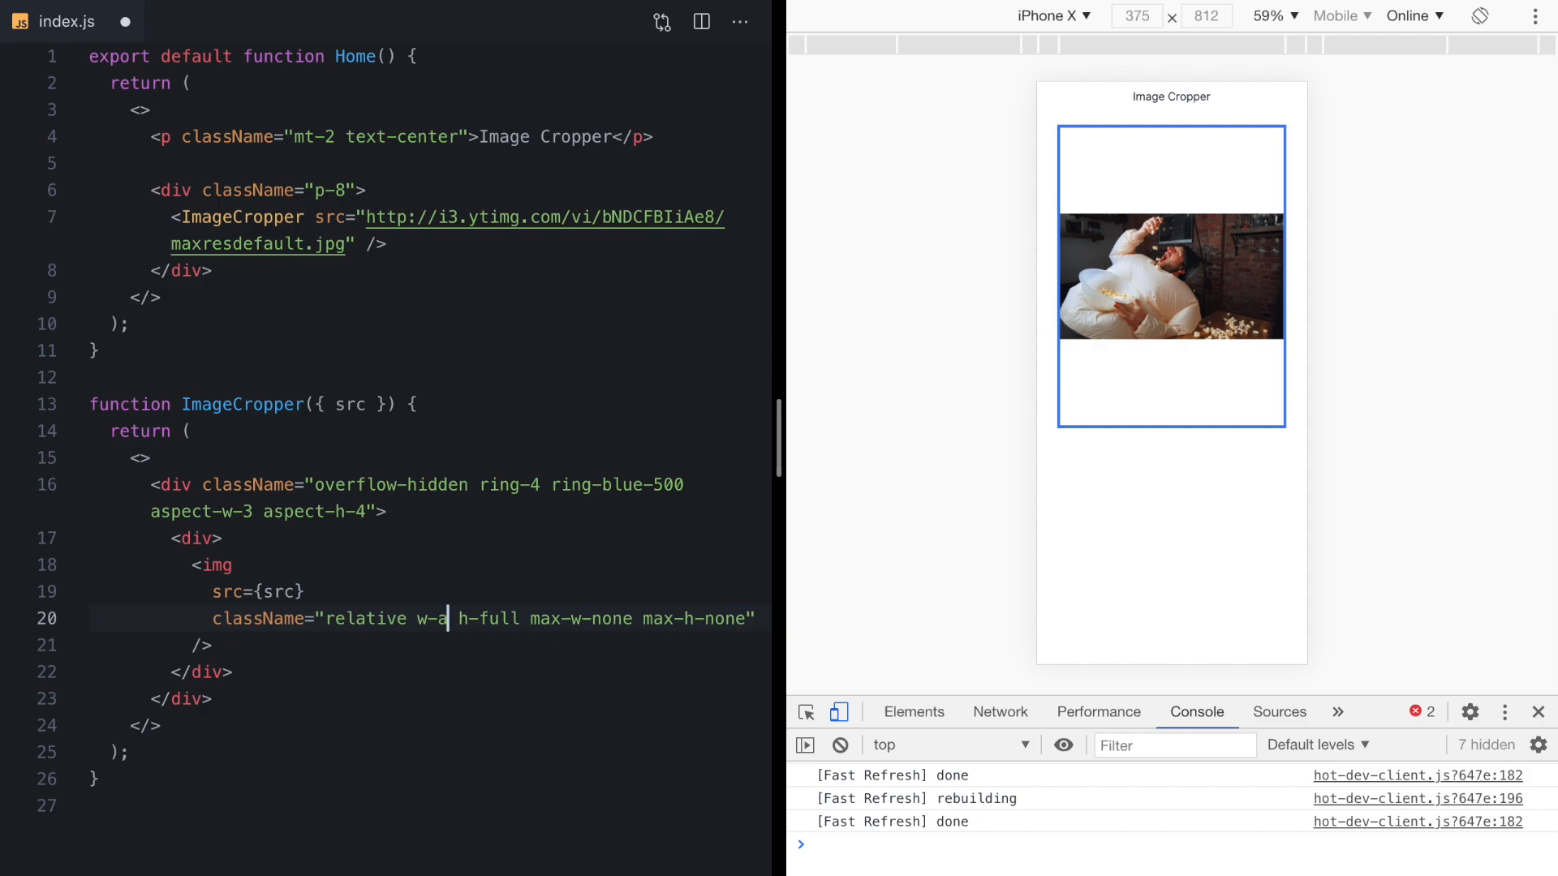
text(uto)
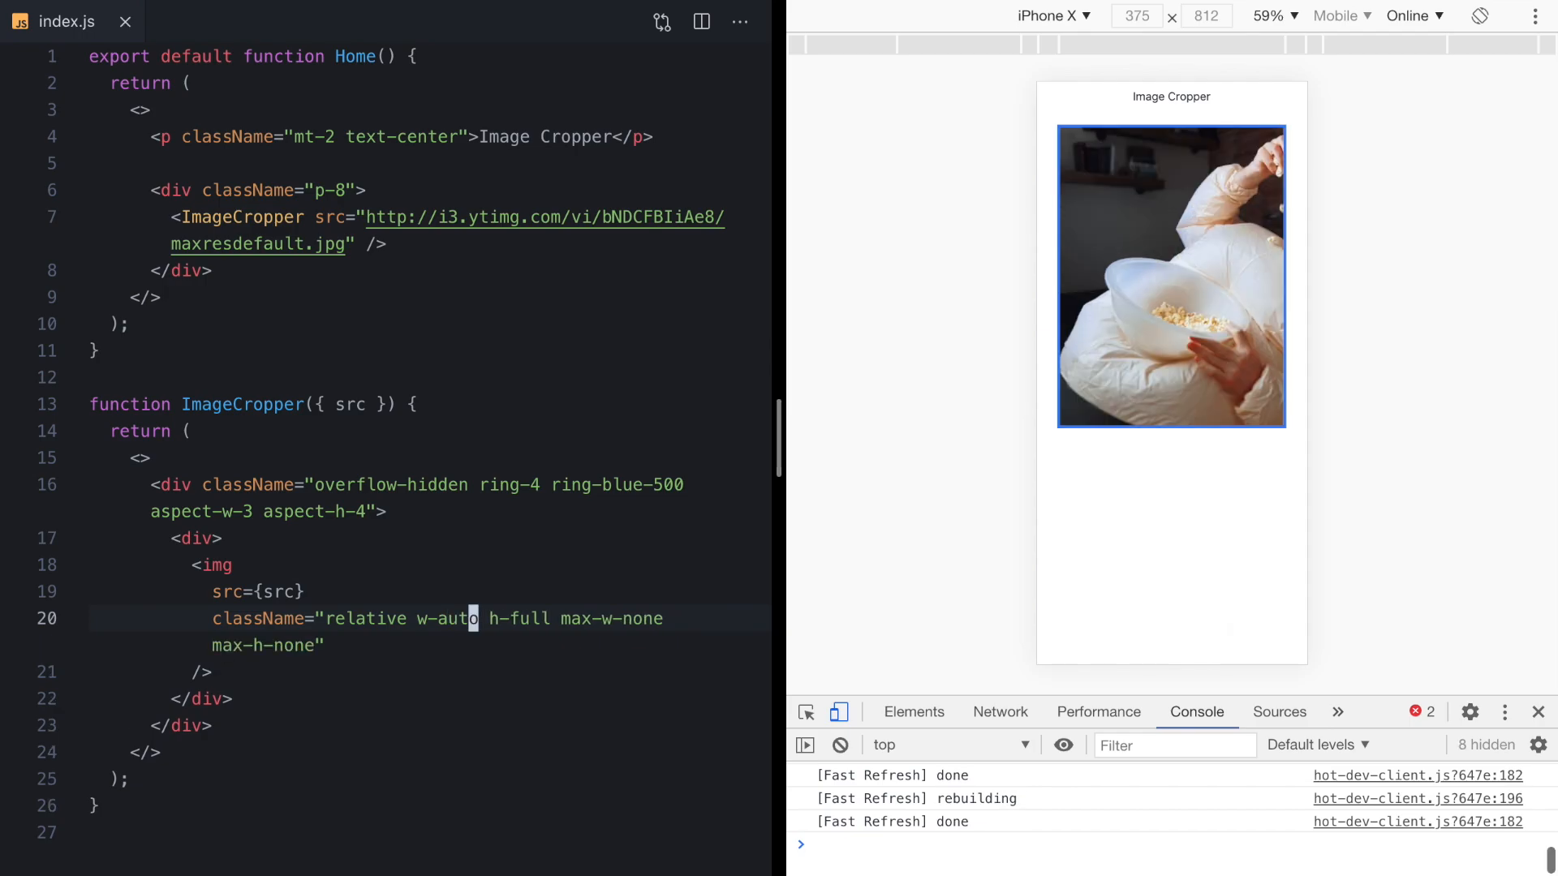
mouse_move(1181, 422)
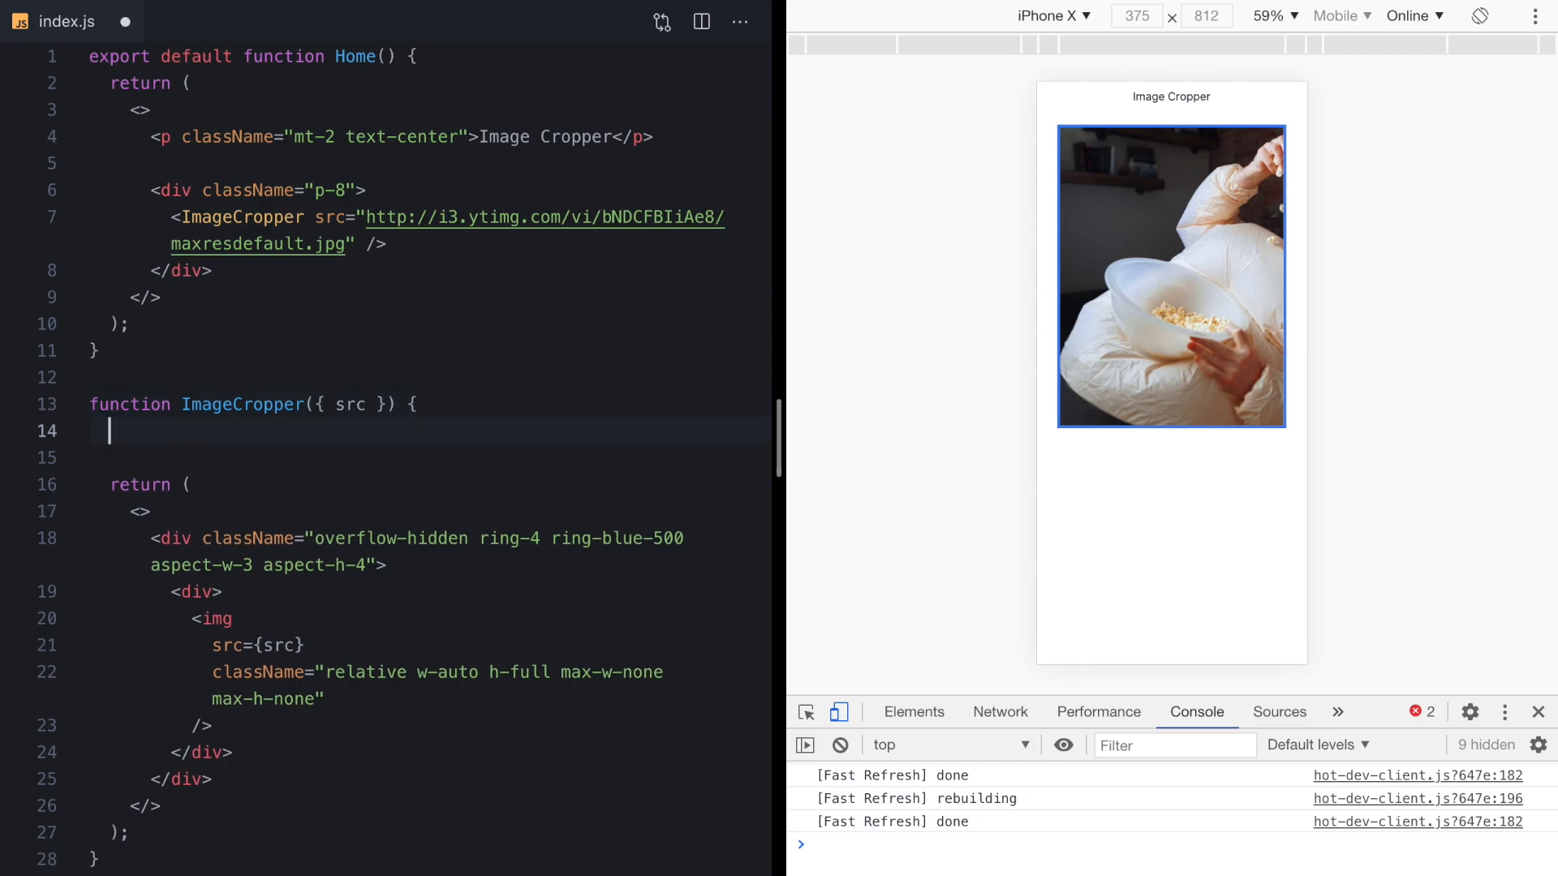
Call useGesture in ImageCropper with an onDrag handler logging 'dragging'.
text(useGesture()
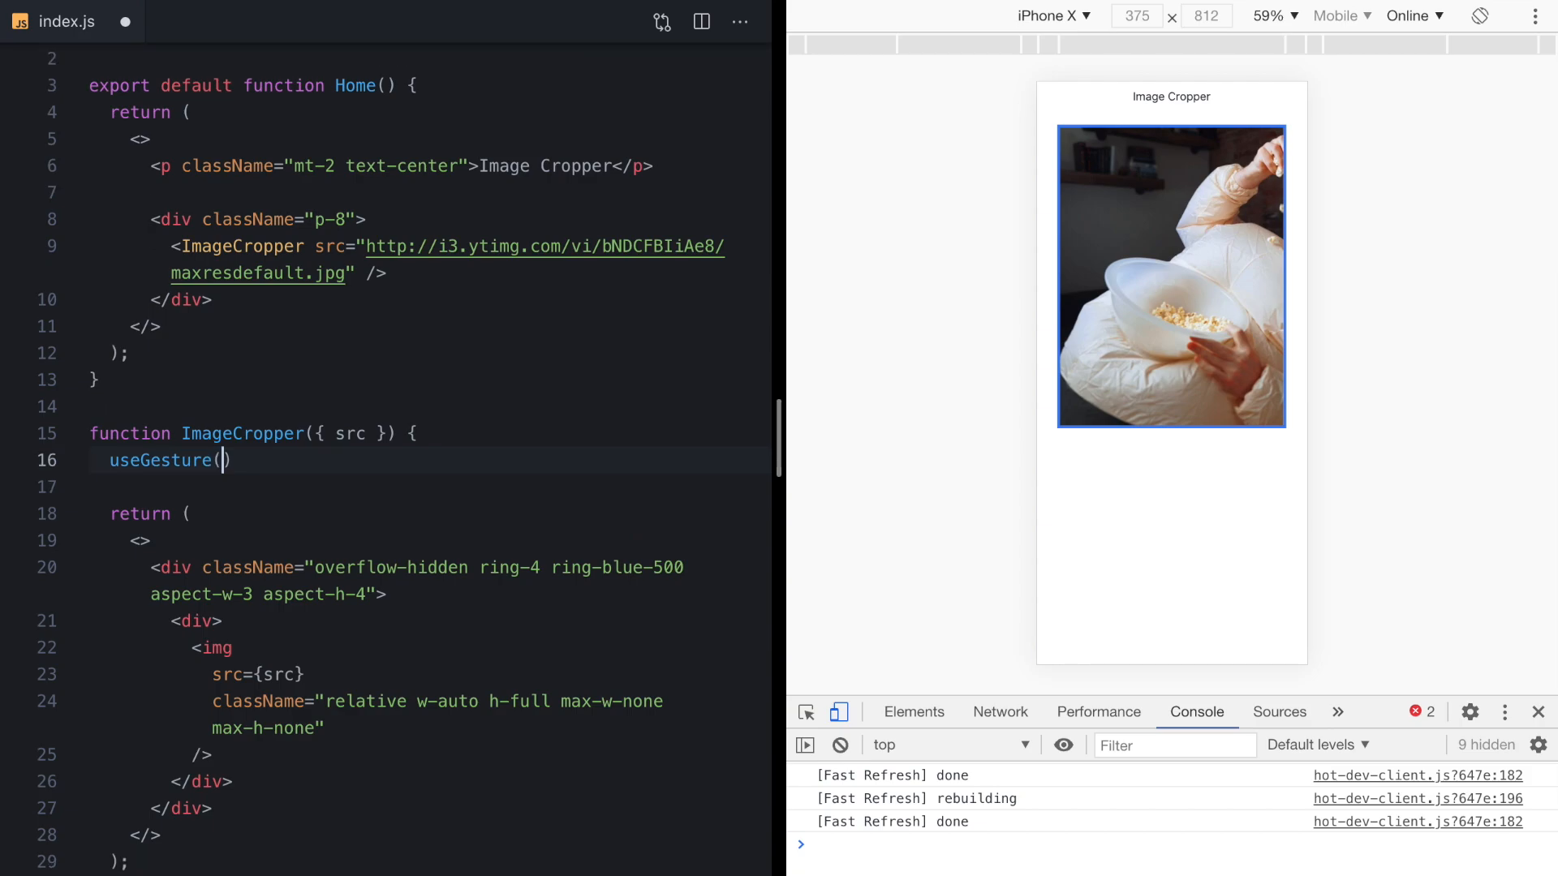
text({)
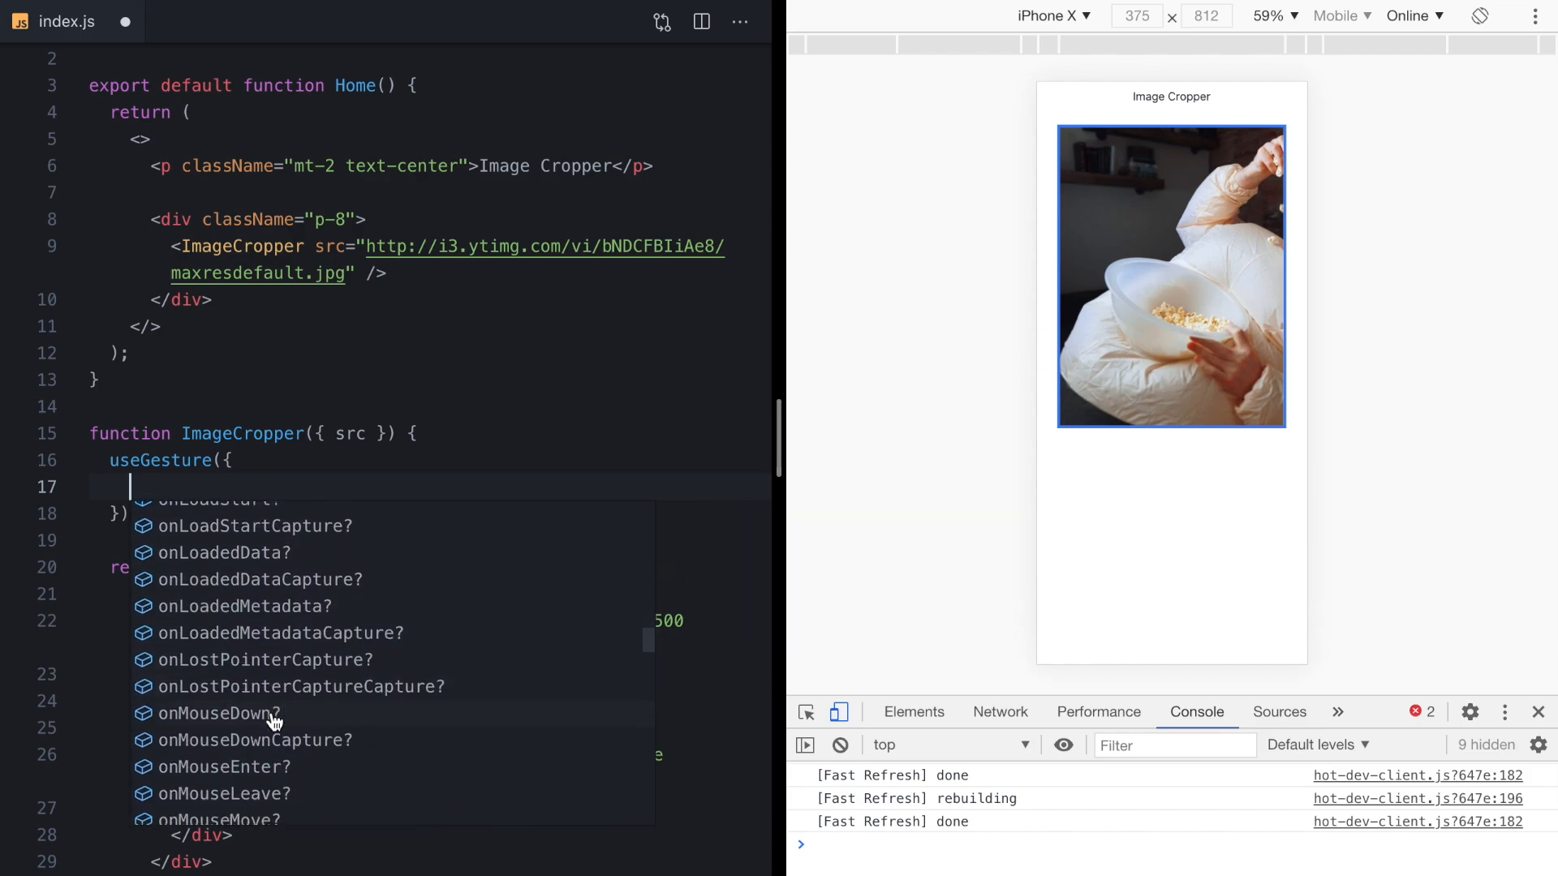
text(onDrag)
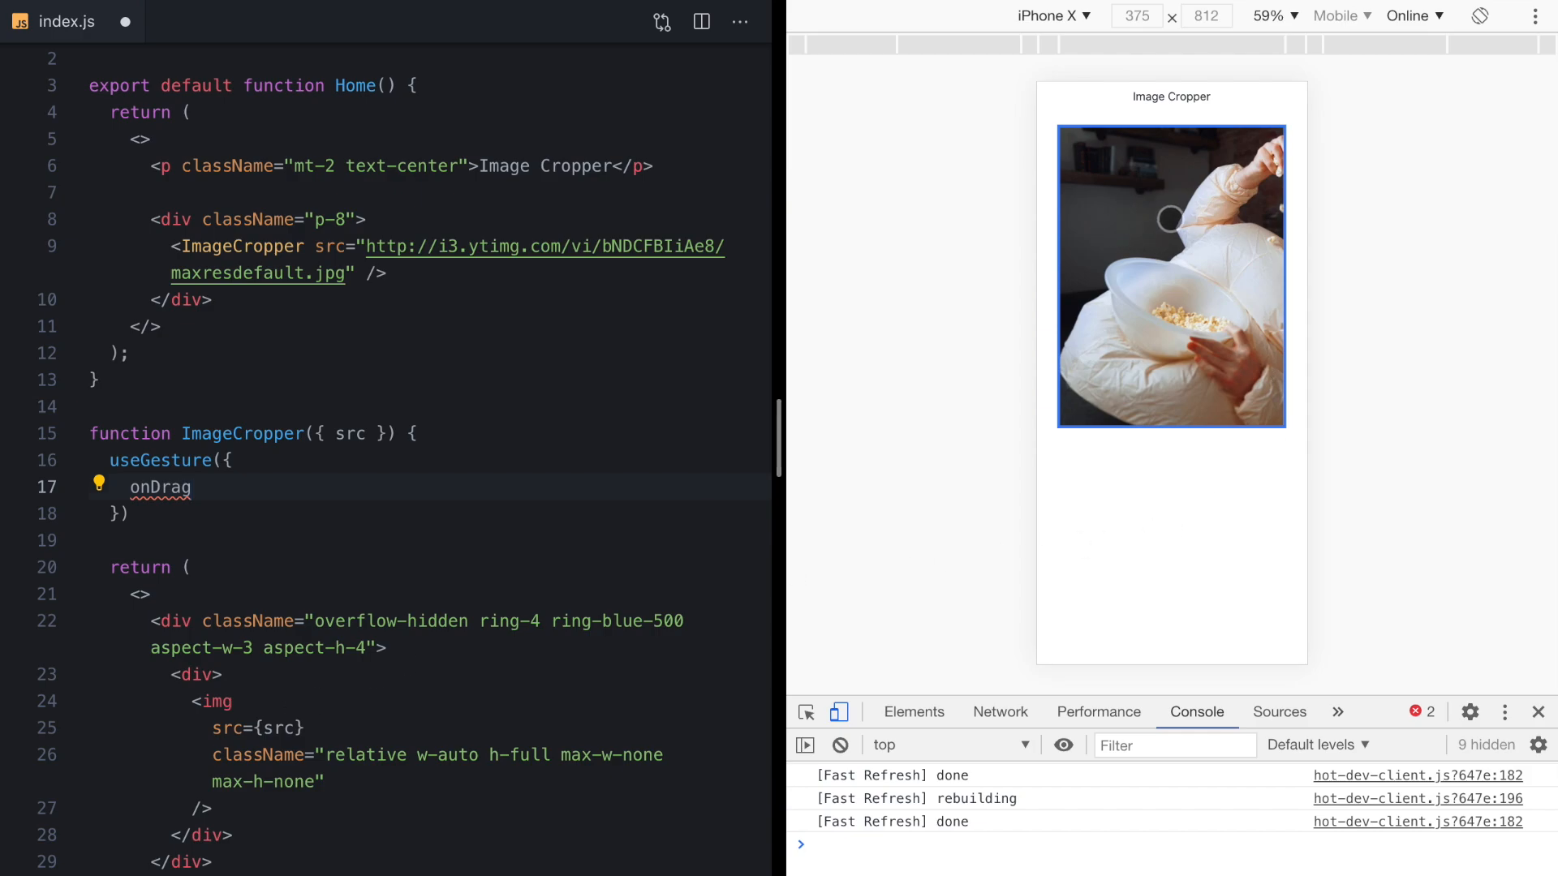
drag(1170, 219, 1131, 227)
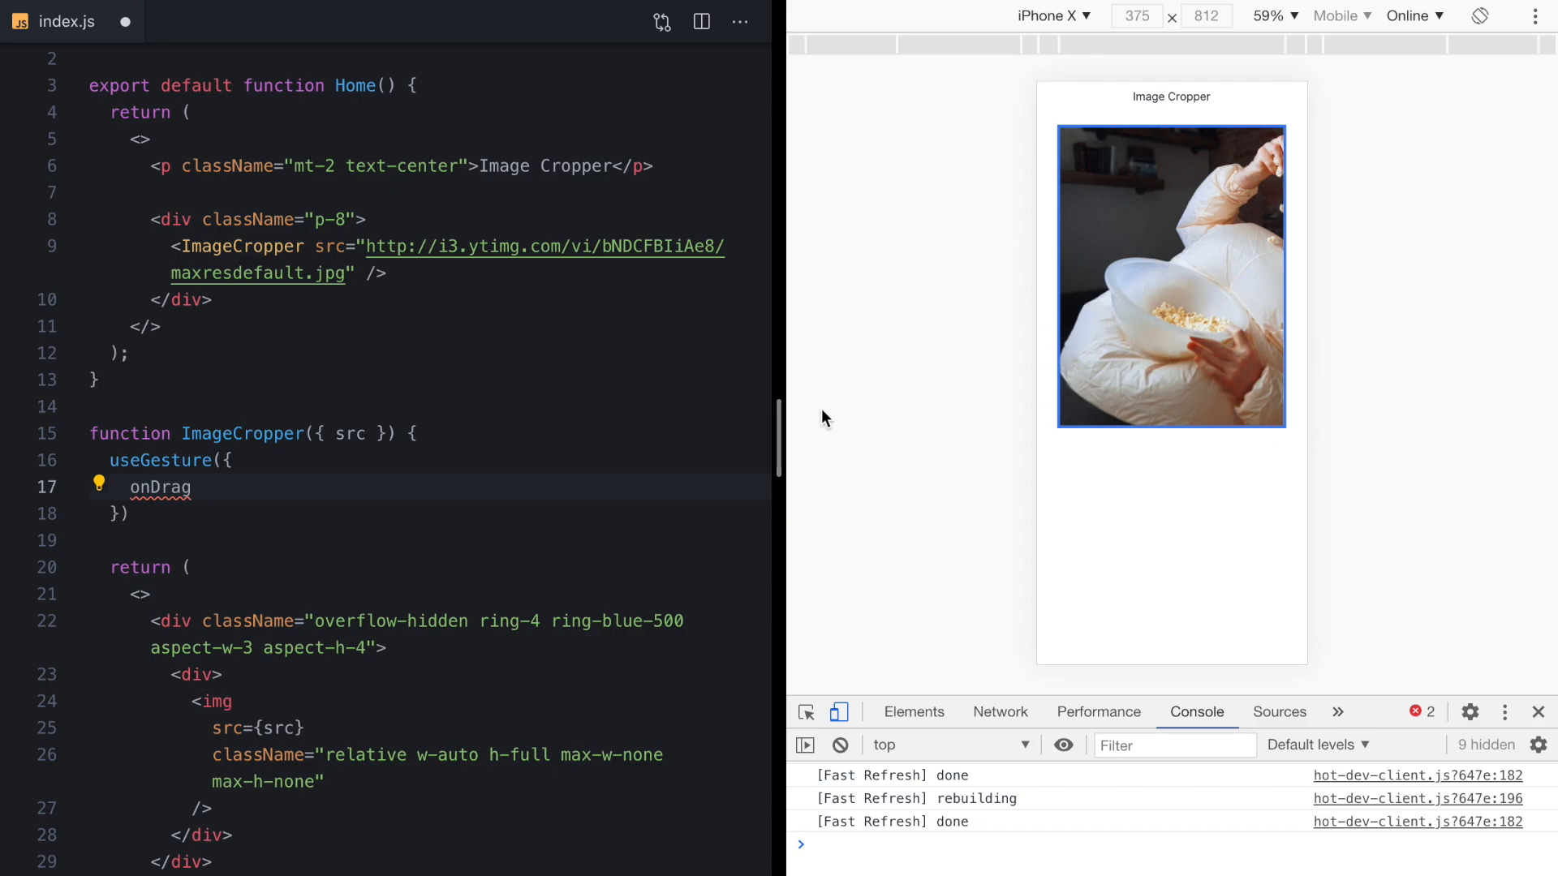
click(192, 487)
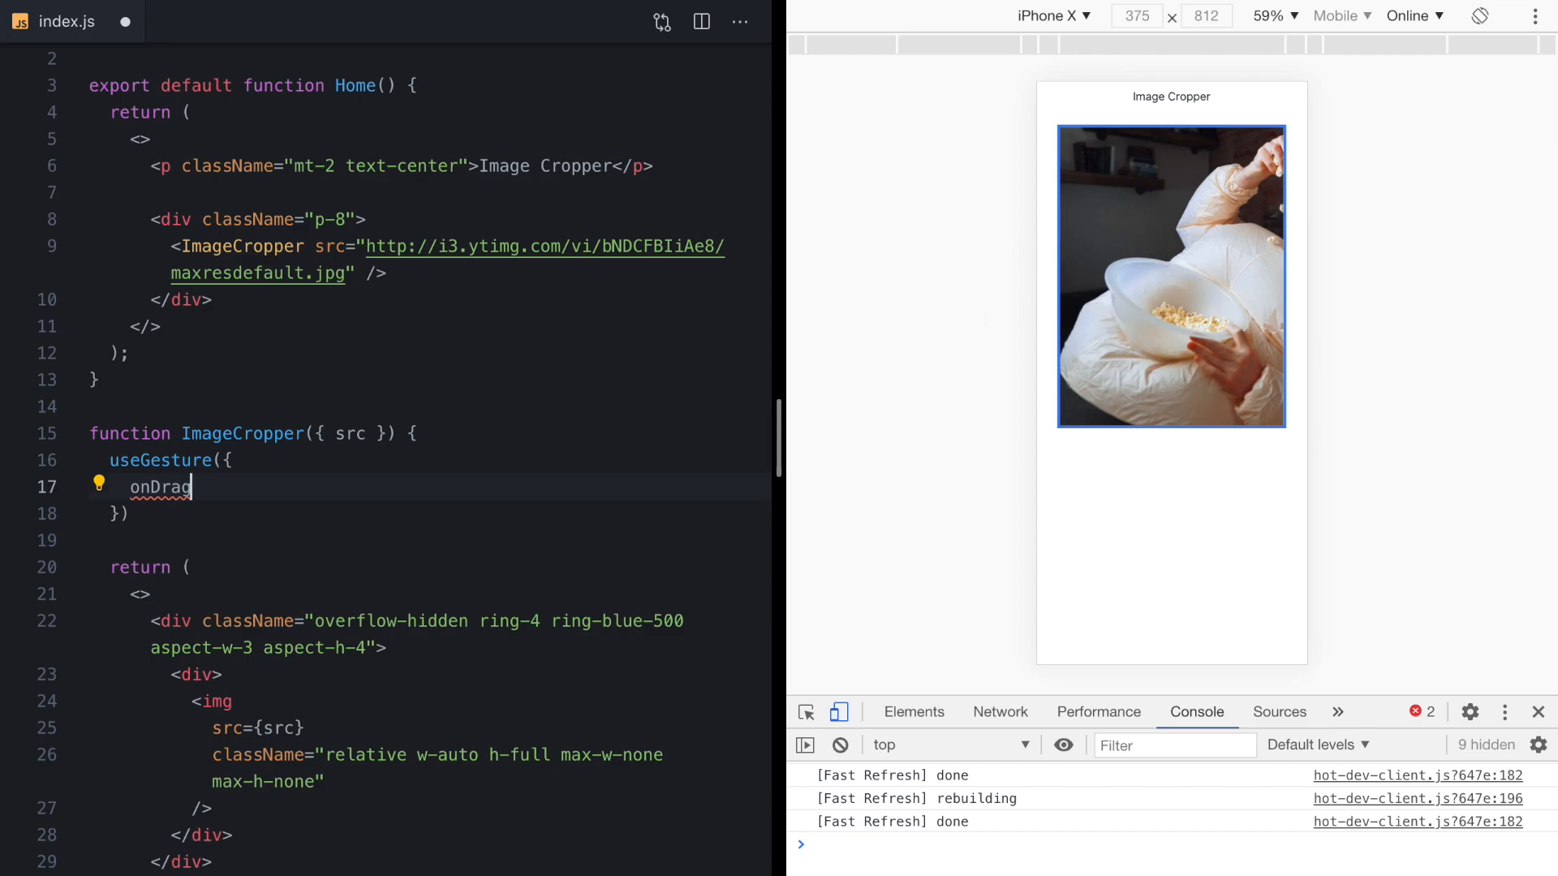
text(: () => {)
text(console.log();)
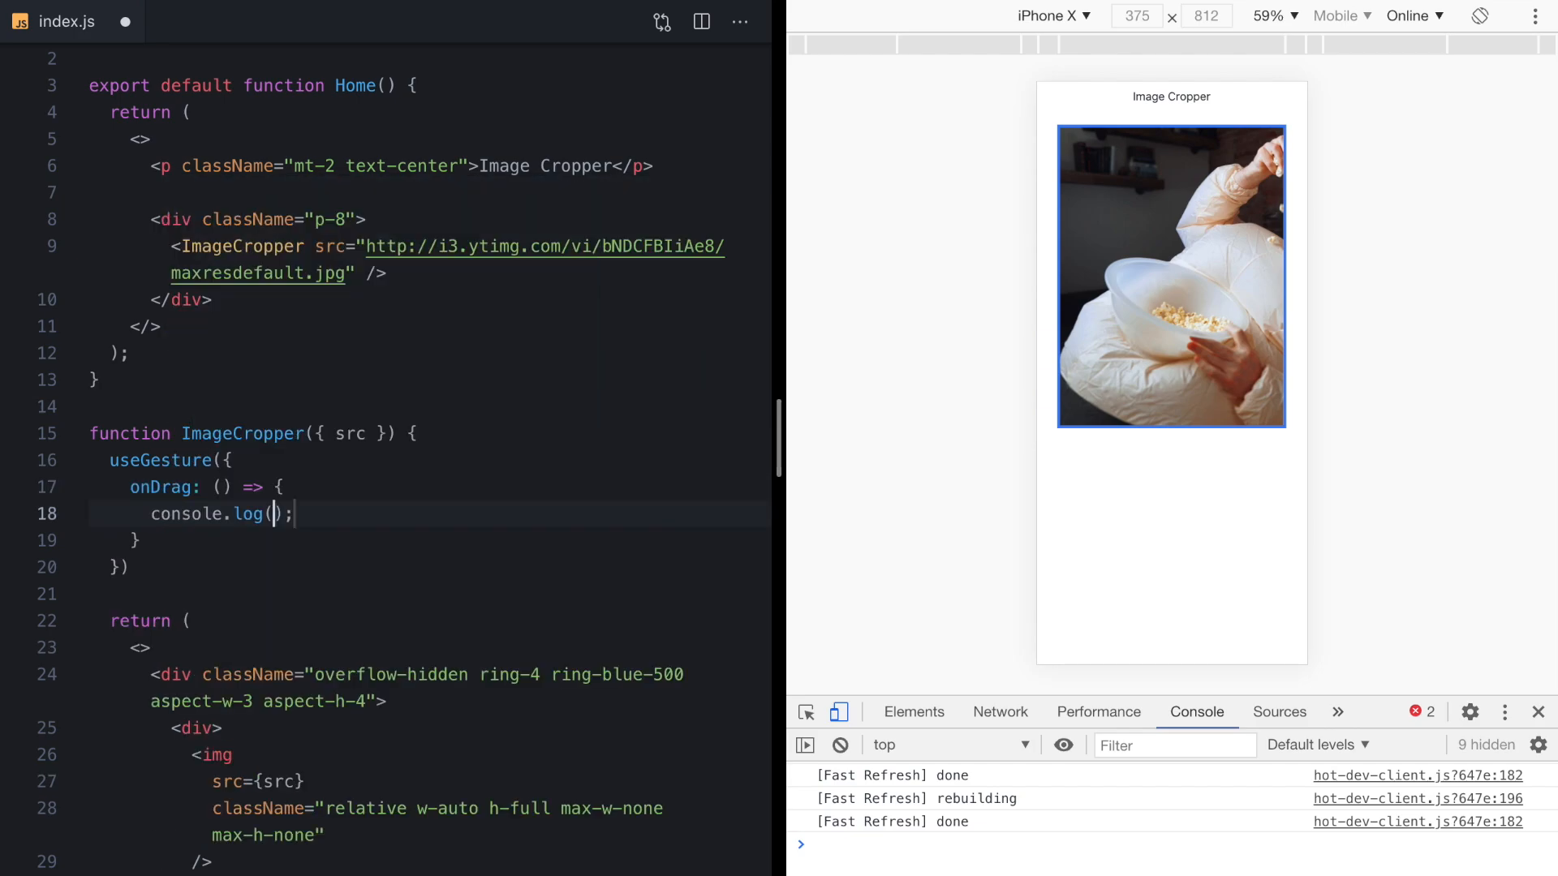
text('draggin')
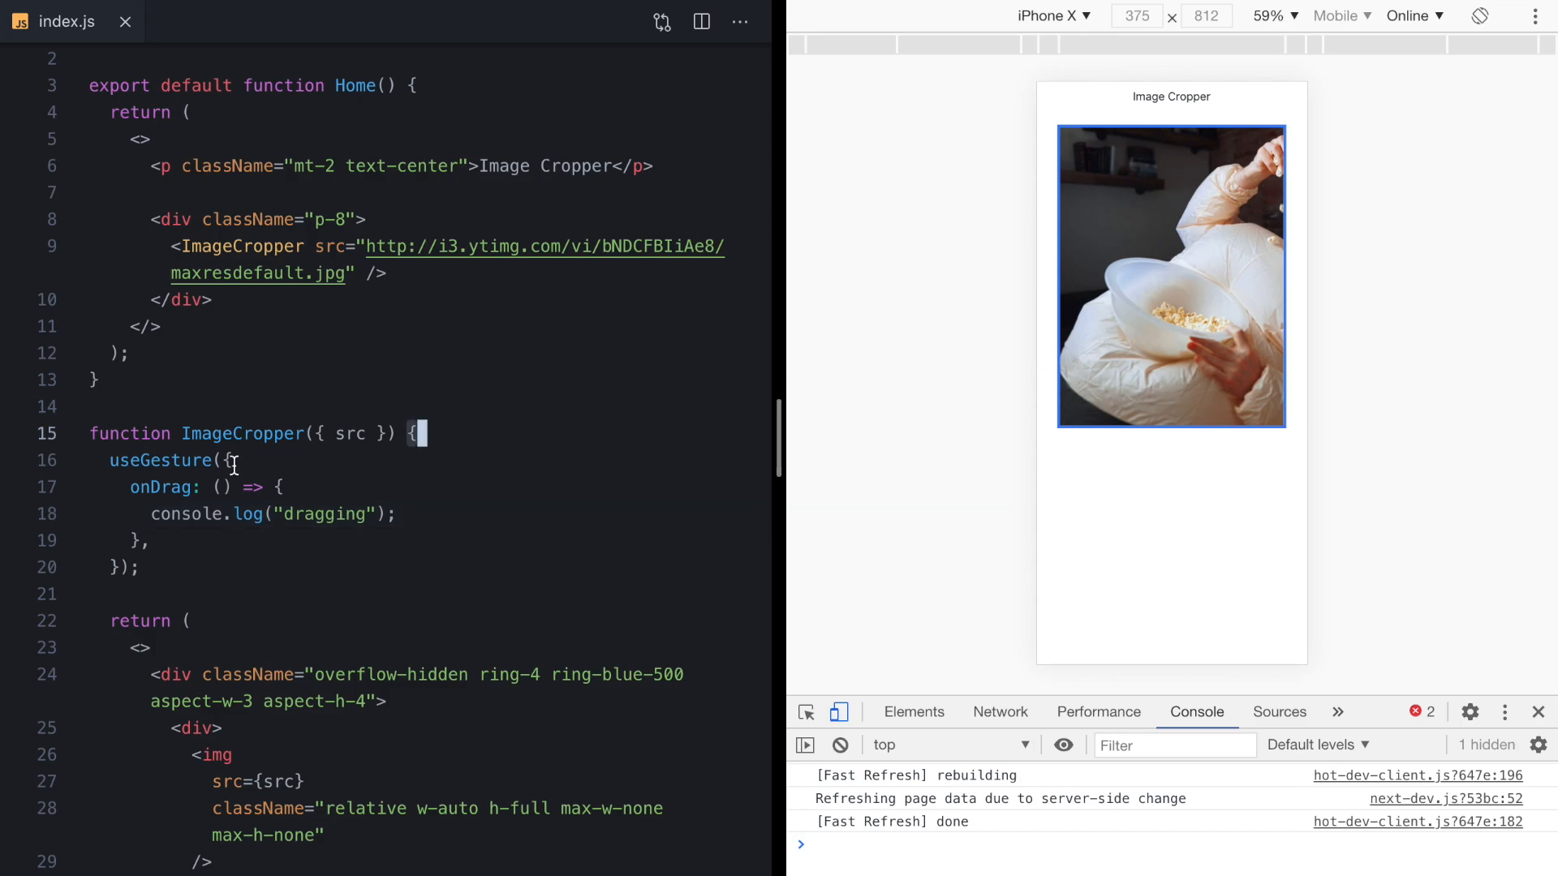
Pass domTarget: imageRef to useGesture, declare imageRef with useRef and attach ref={imageRef} to the img.
scroll(down, 3)
text(d)
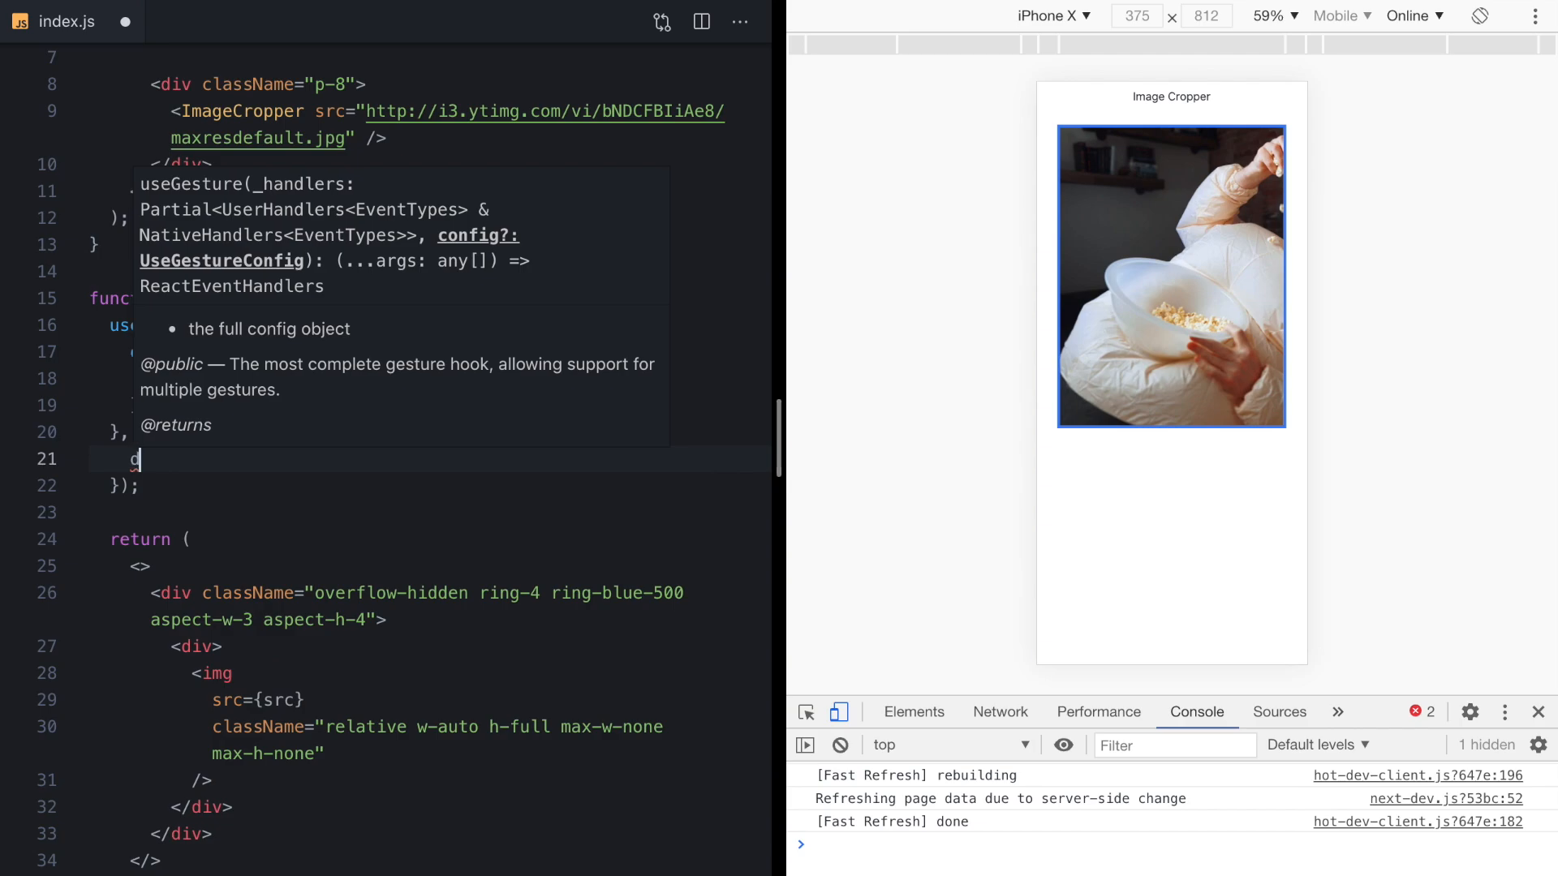
text(omTarget)
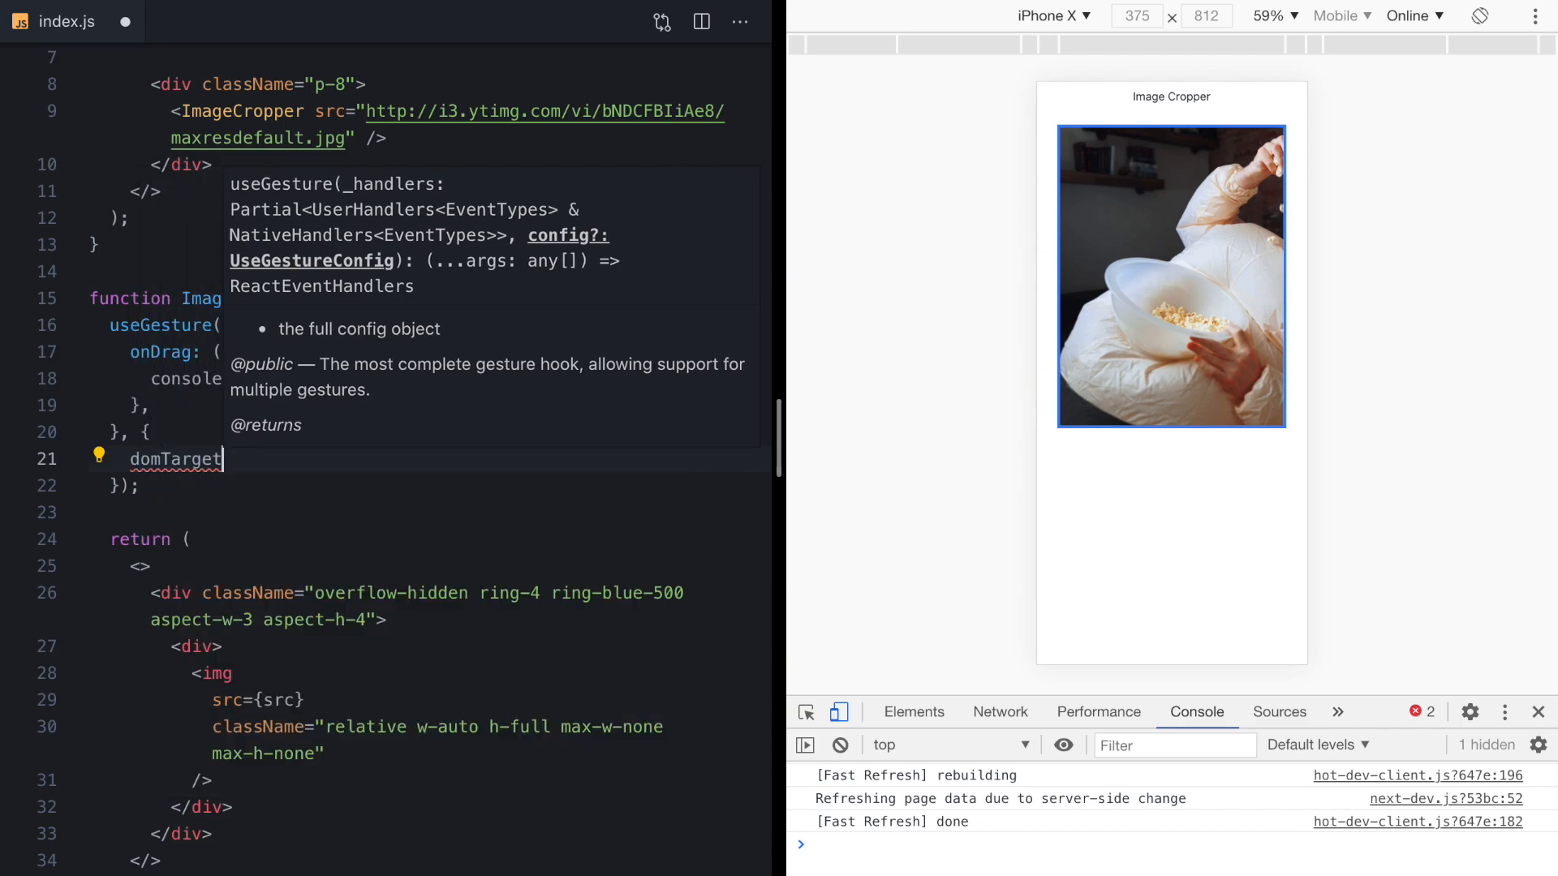
text(imageRef)
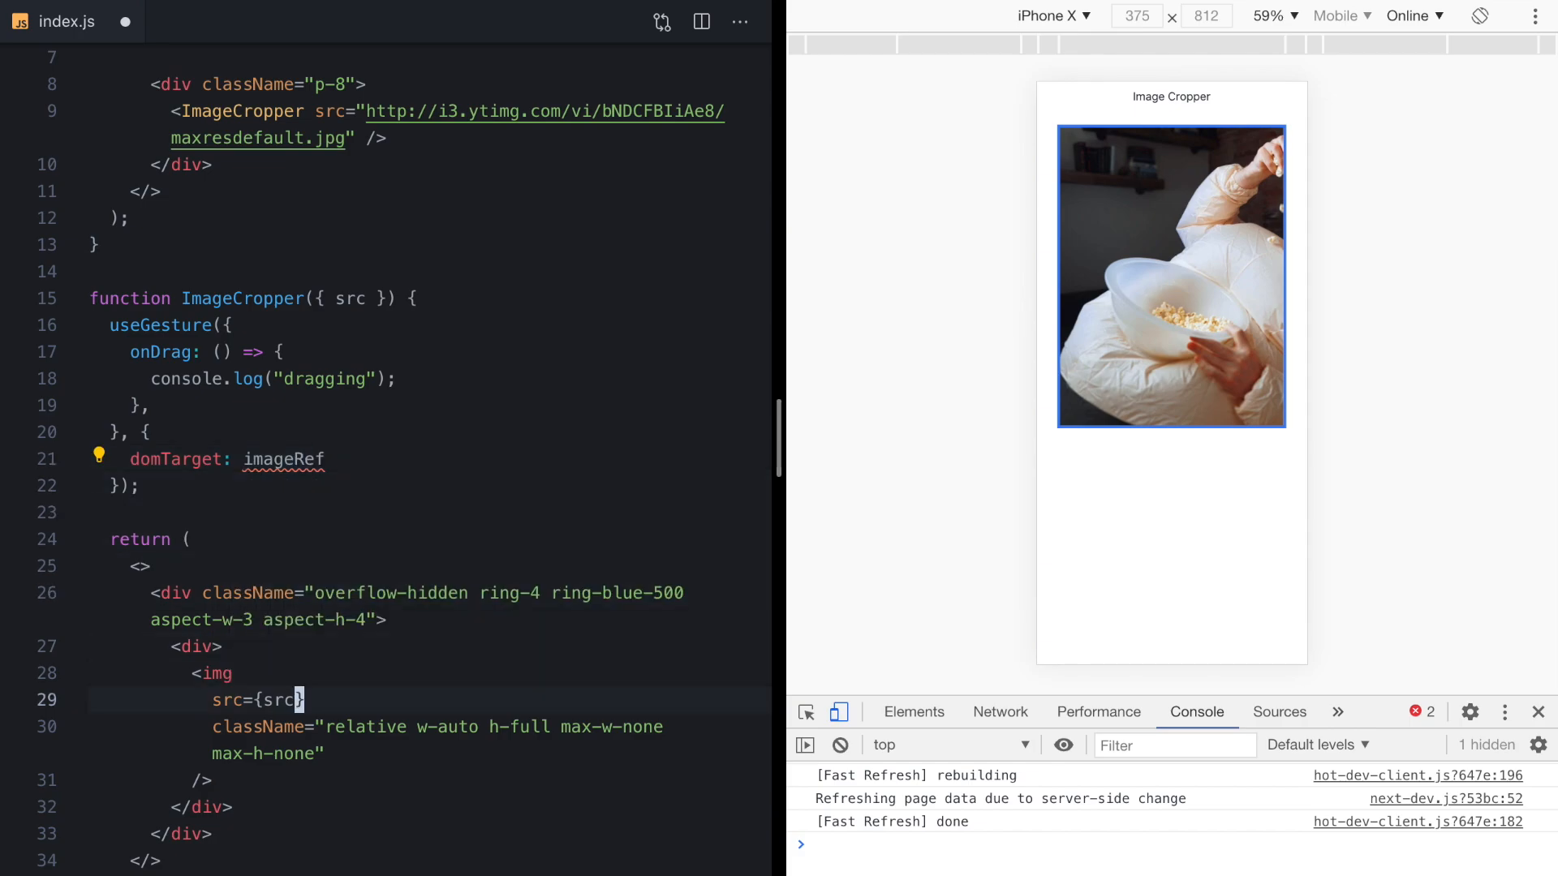
text(let)
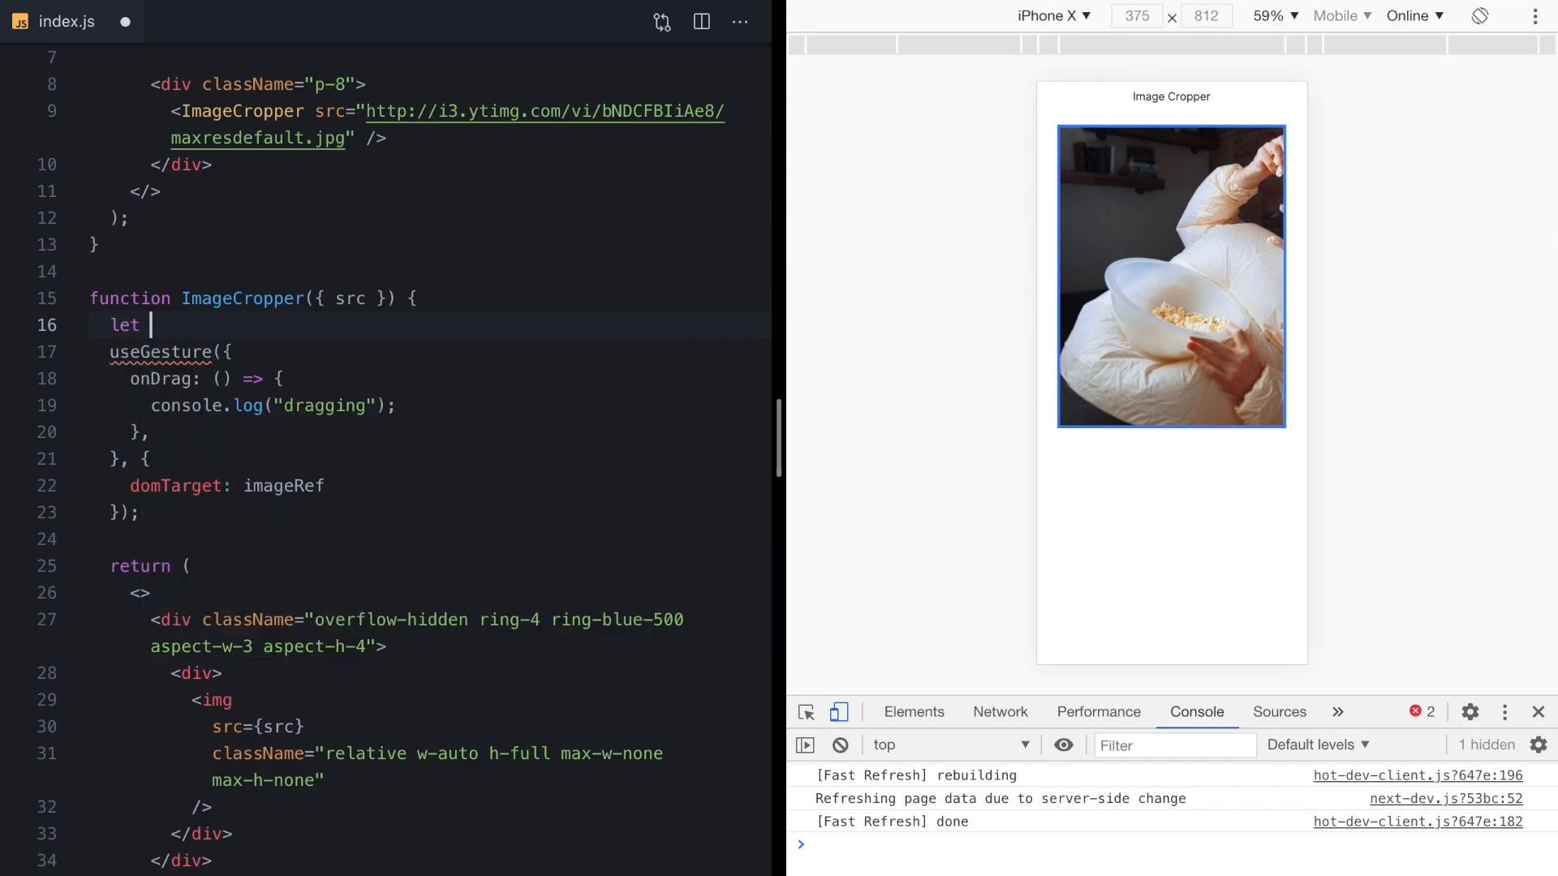
text(imageRef = useRef()
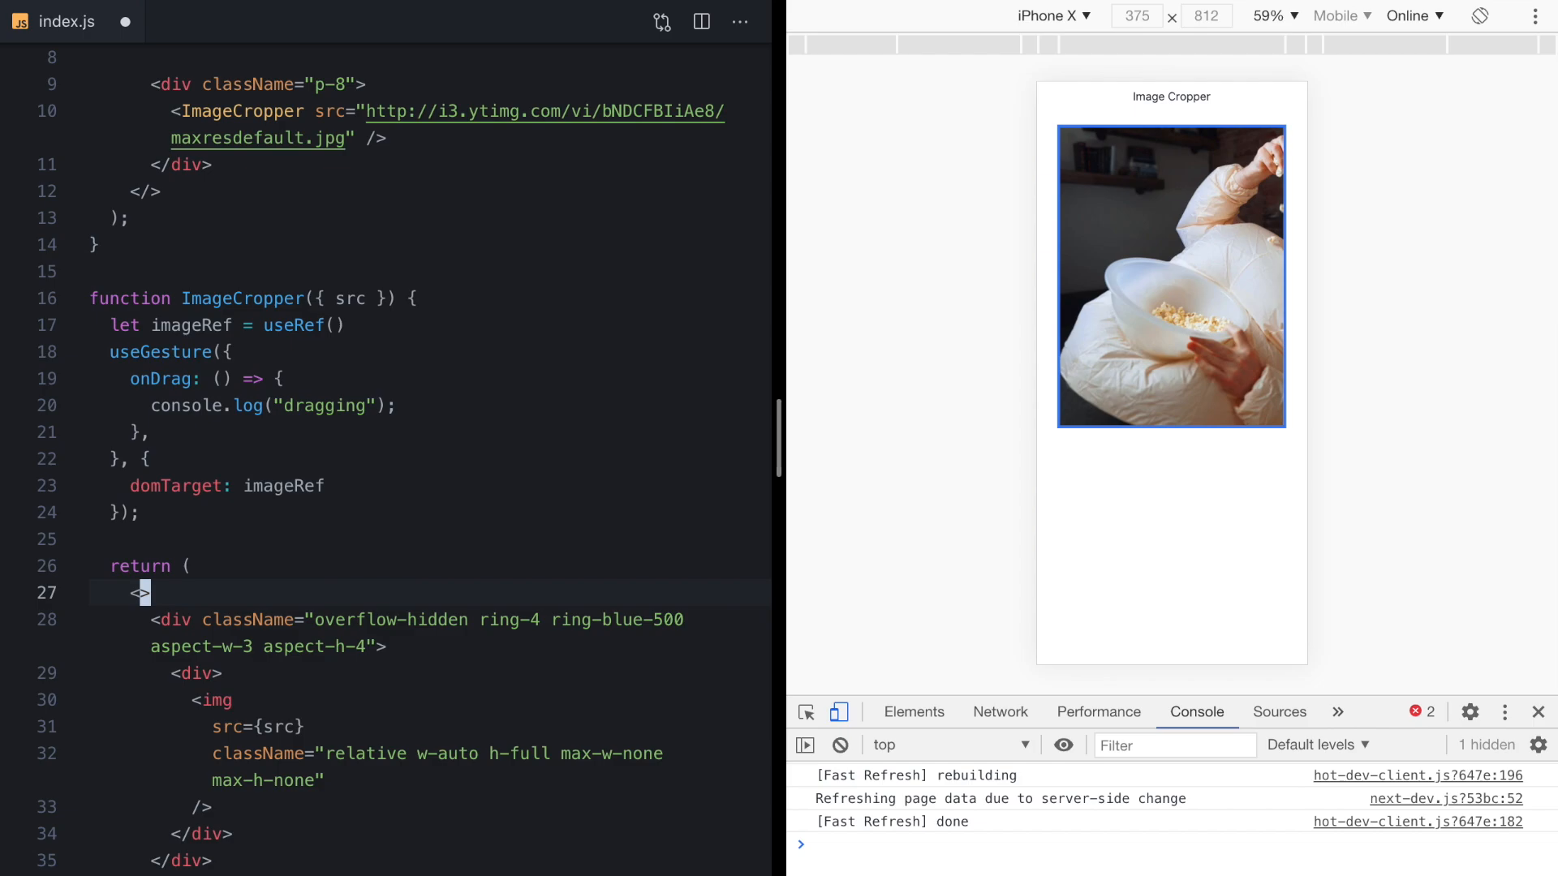
text(ref={})
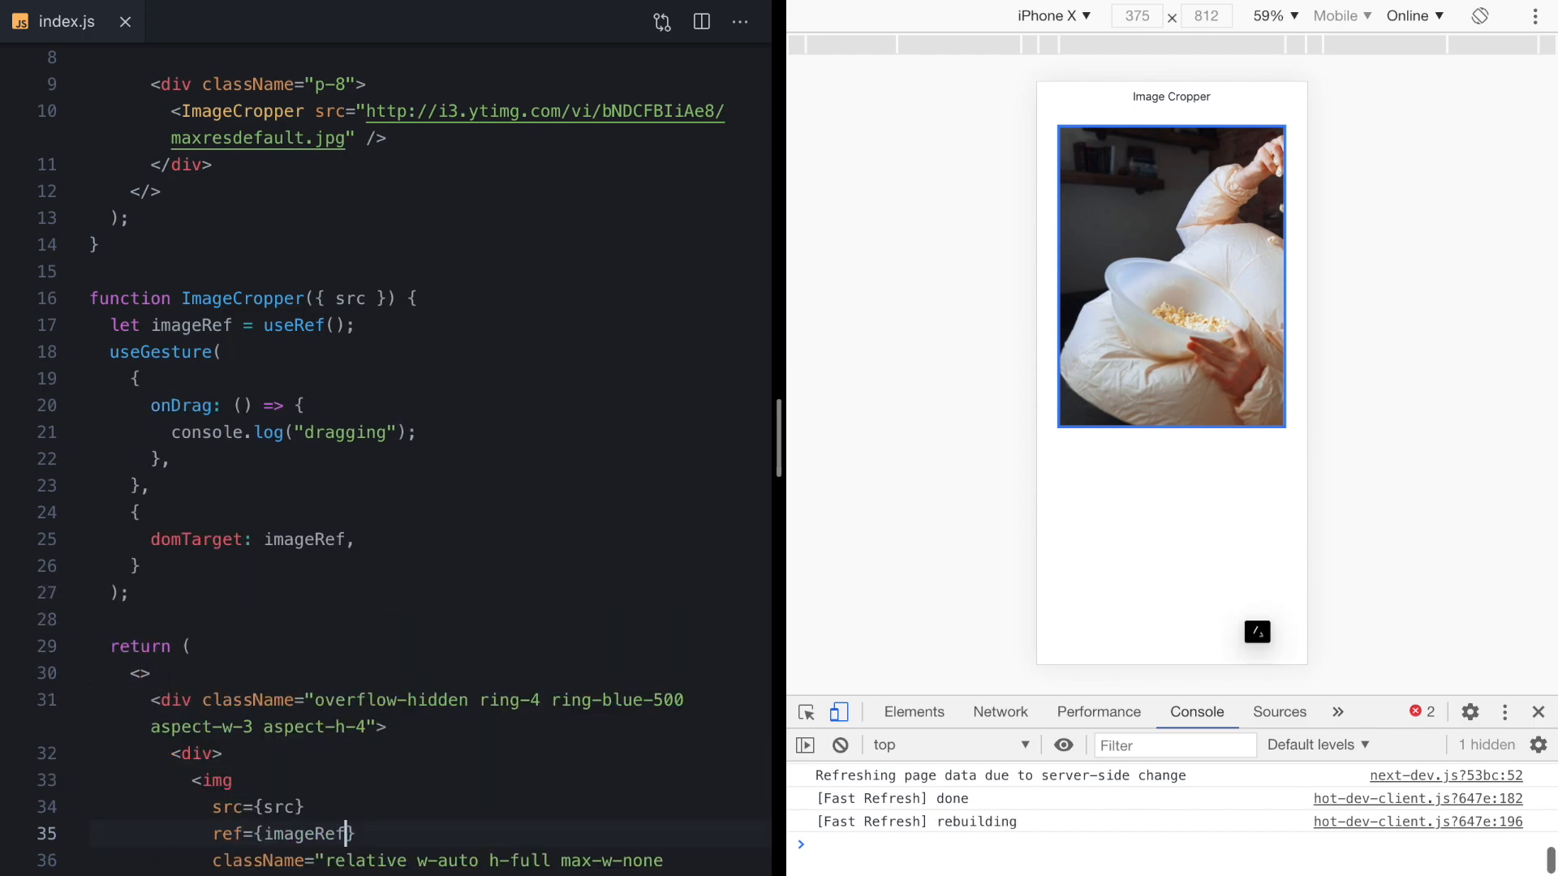
Drag the photo in the preview to confirm 'dragging' is logged.
scroll(down, 3)
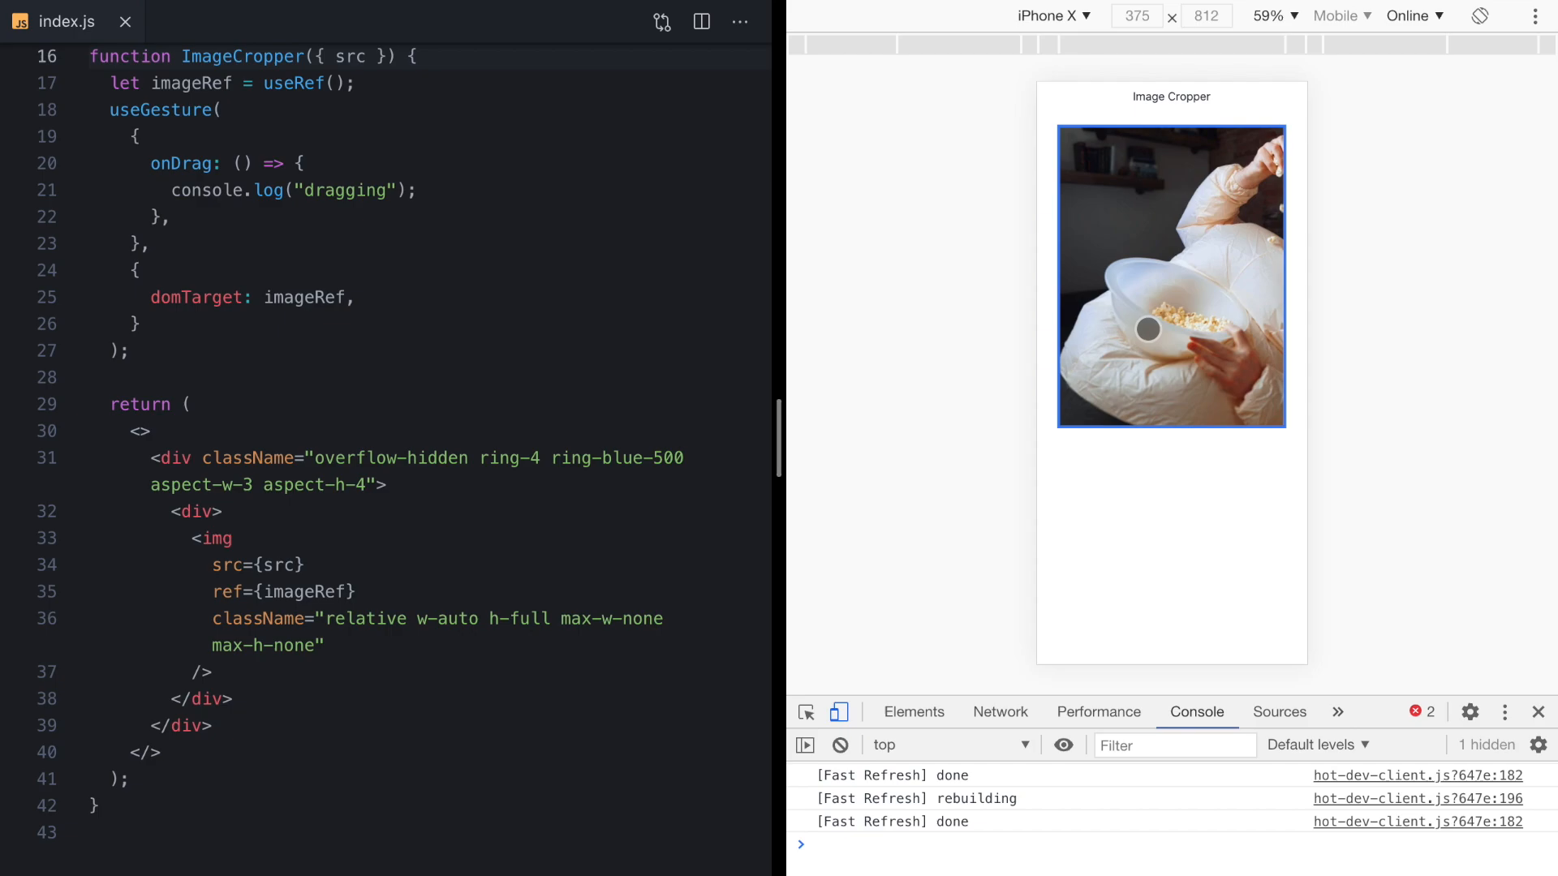
drag(1145, 327, 1128, 346)
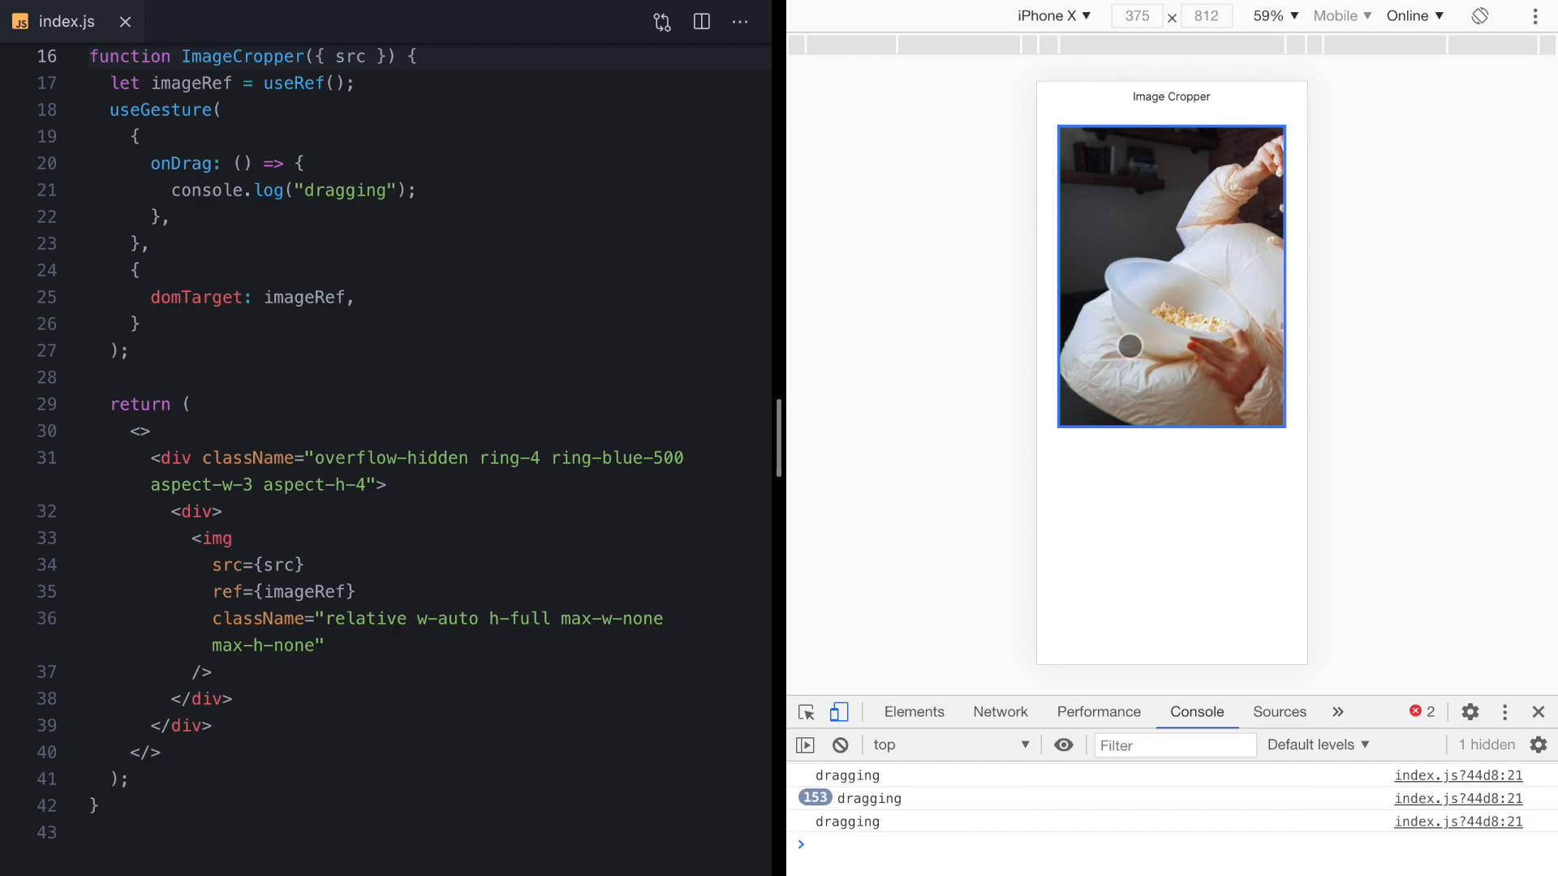
Keep dragging the photo to produce more 'dragging' console messages.
drag(1127, 346, 1200, 170)
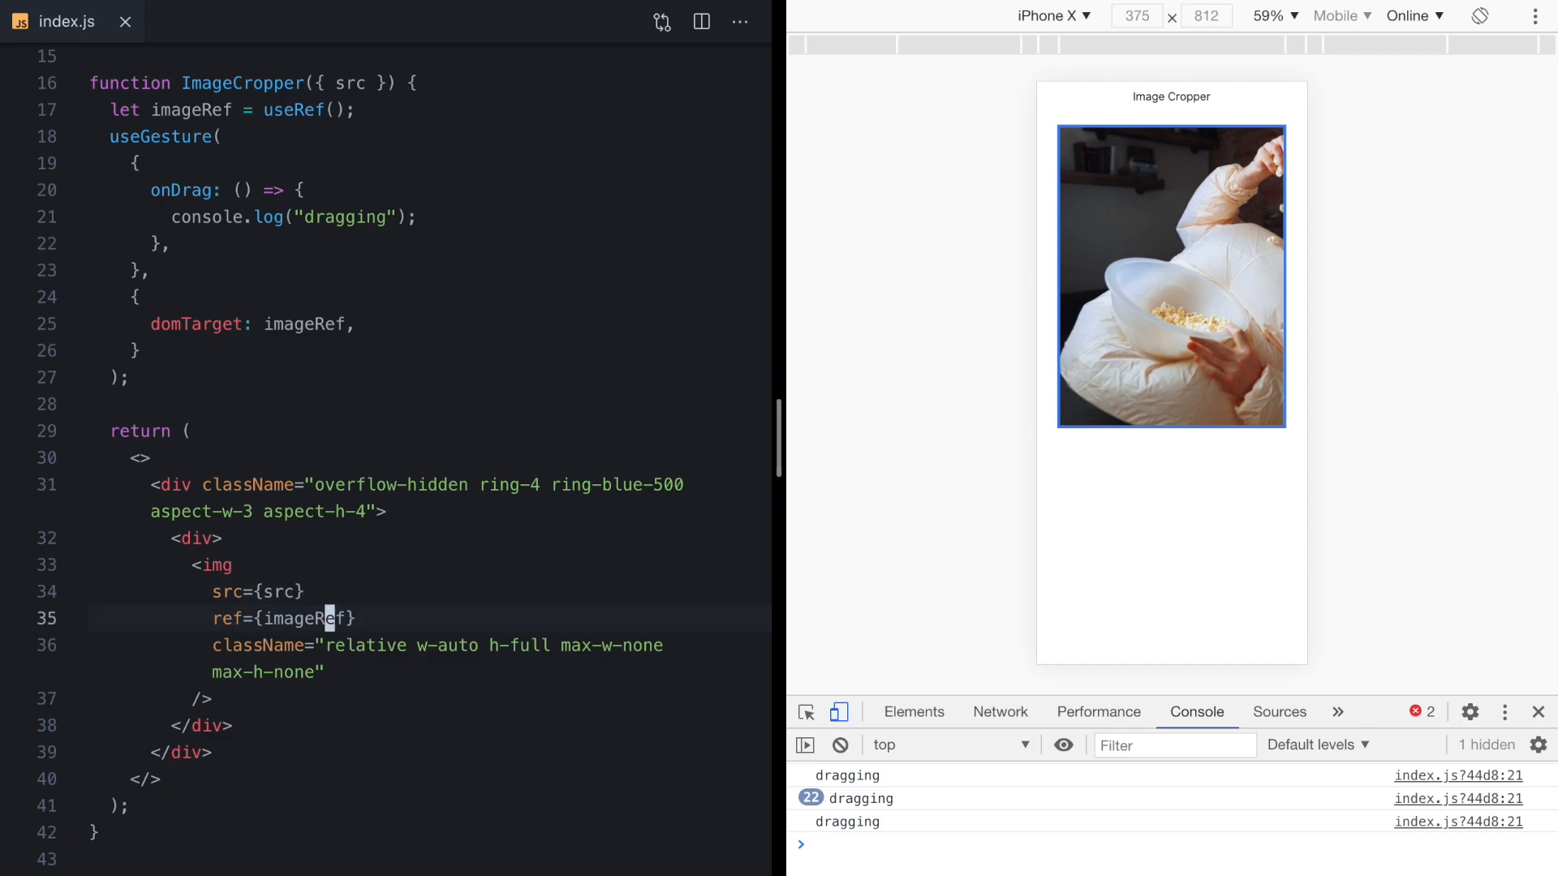
Give the img an inline style with left and top starting at 0.
text(style=)
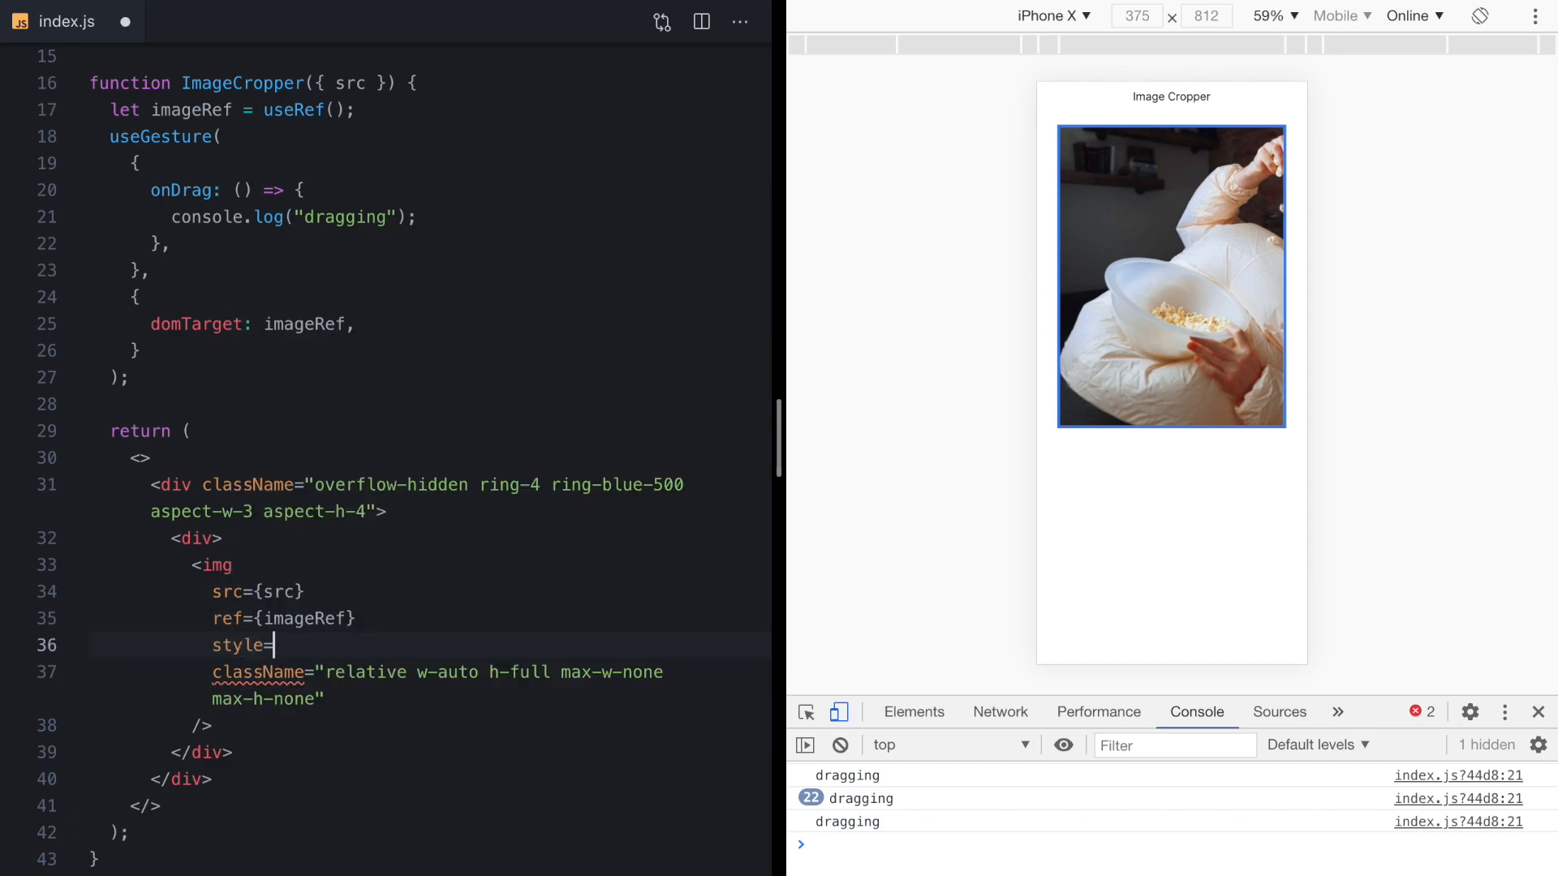
text({{)
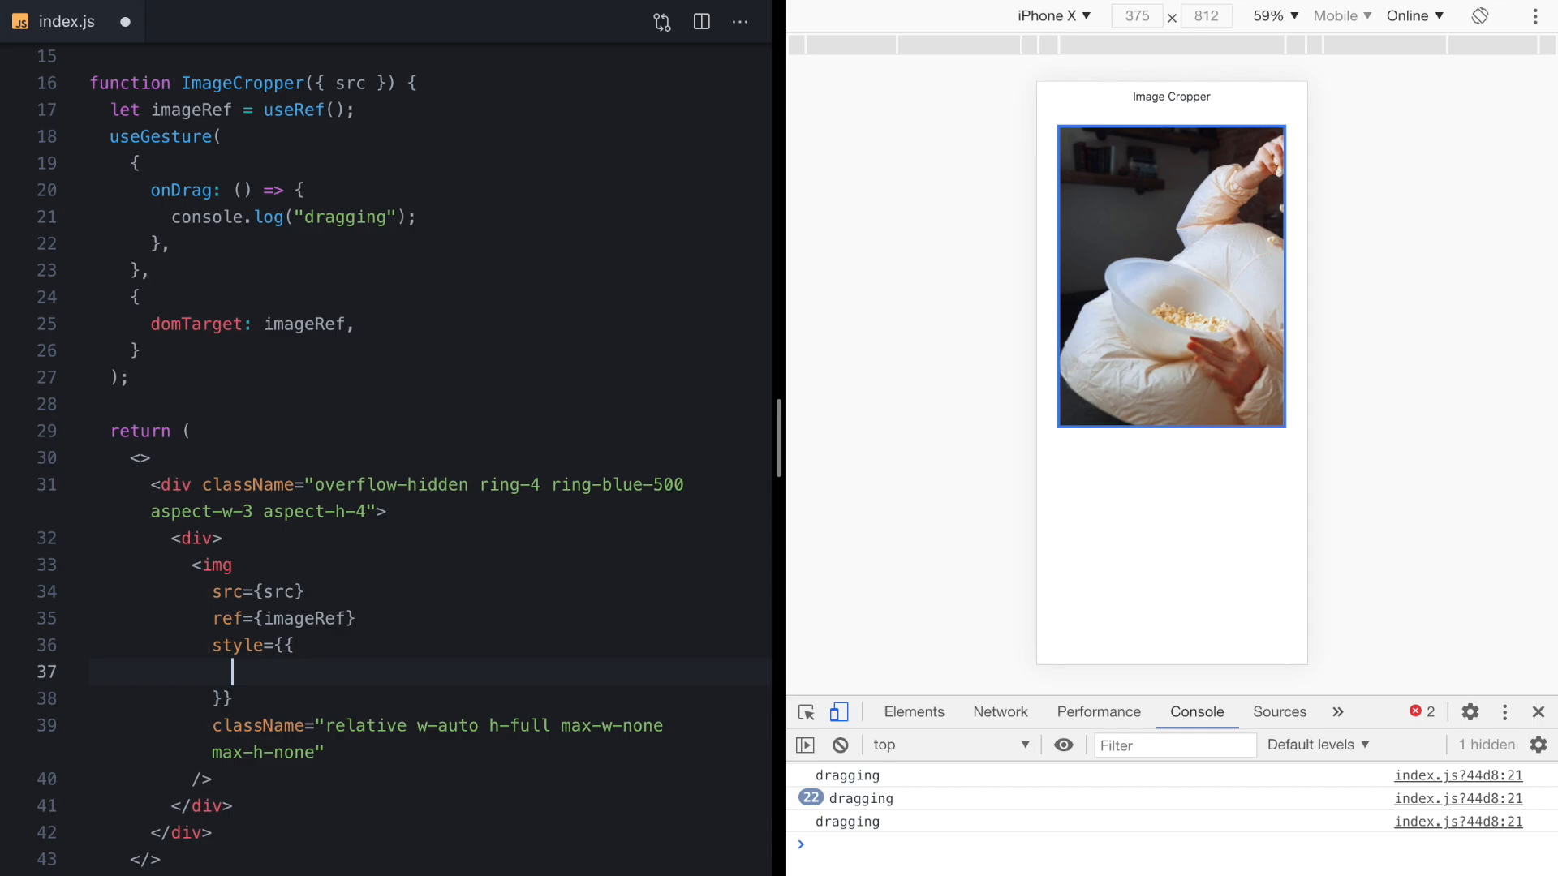
text(left: 200,)
text(top: 0,)
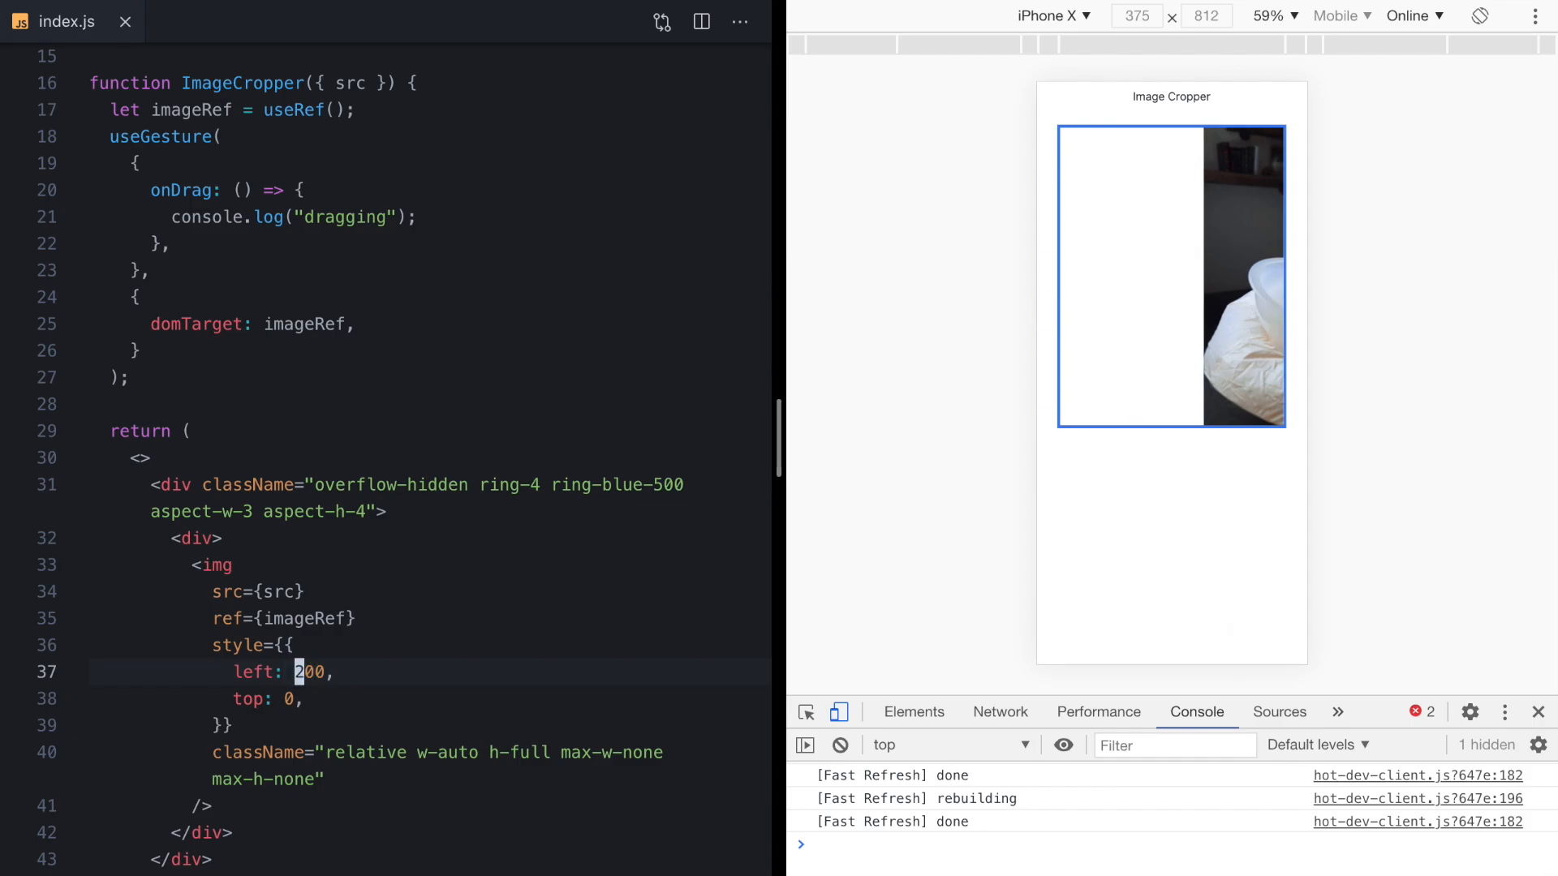
text(0)
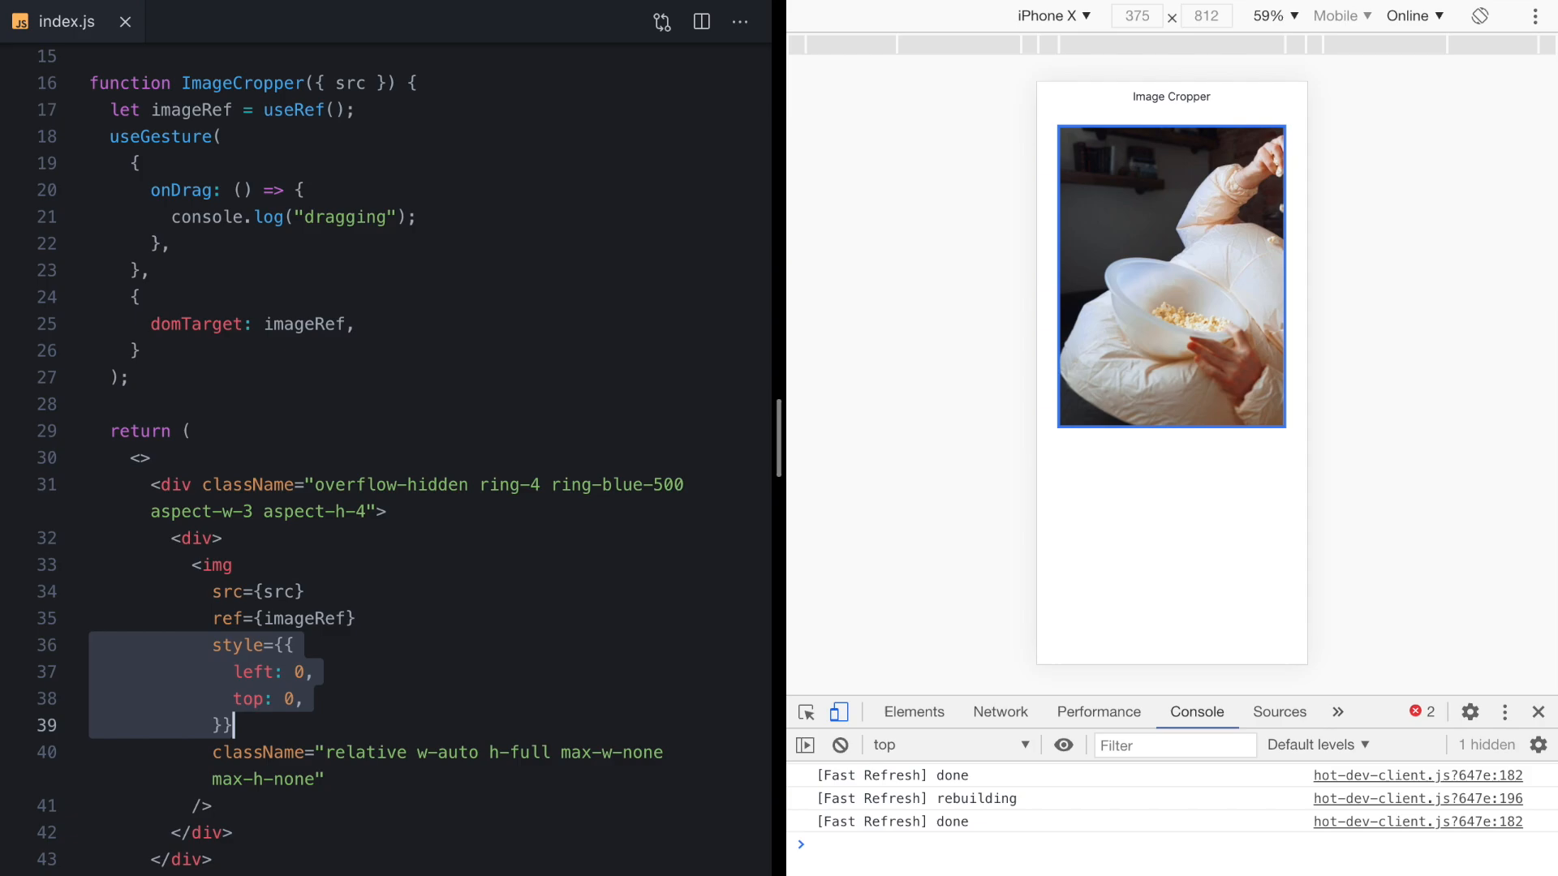
Declare [crop, setCrop] = useState({ x: 0, y: 0 }) and read left/top from crop.
click(232, 215)
text(let)
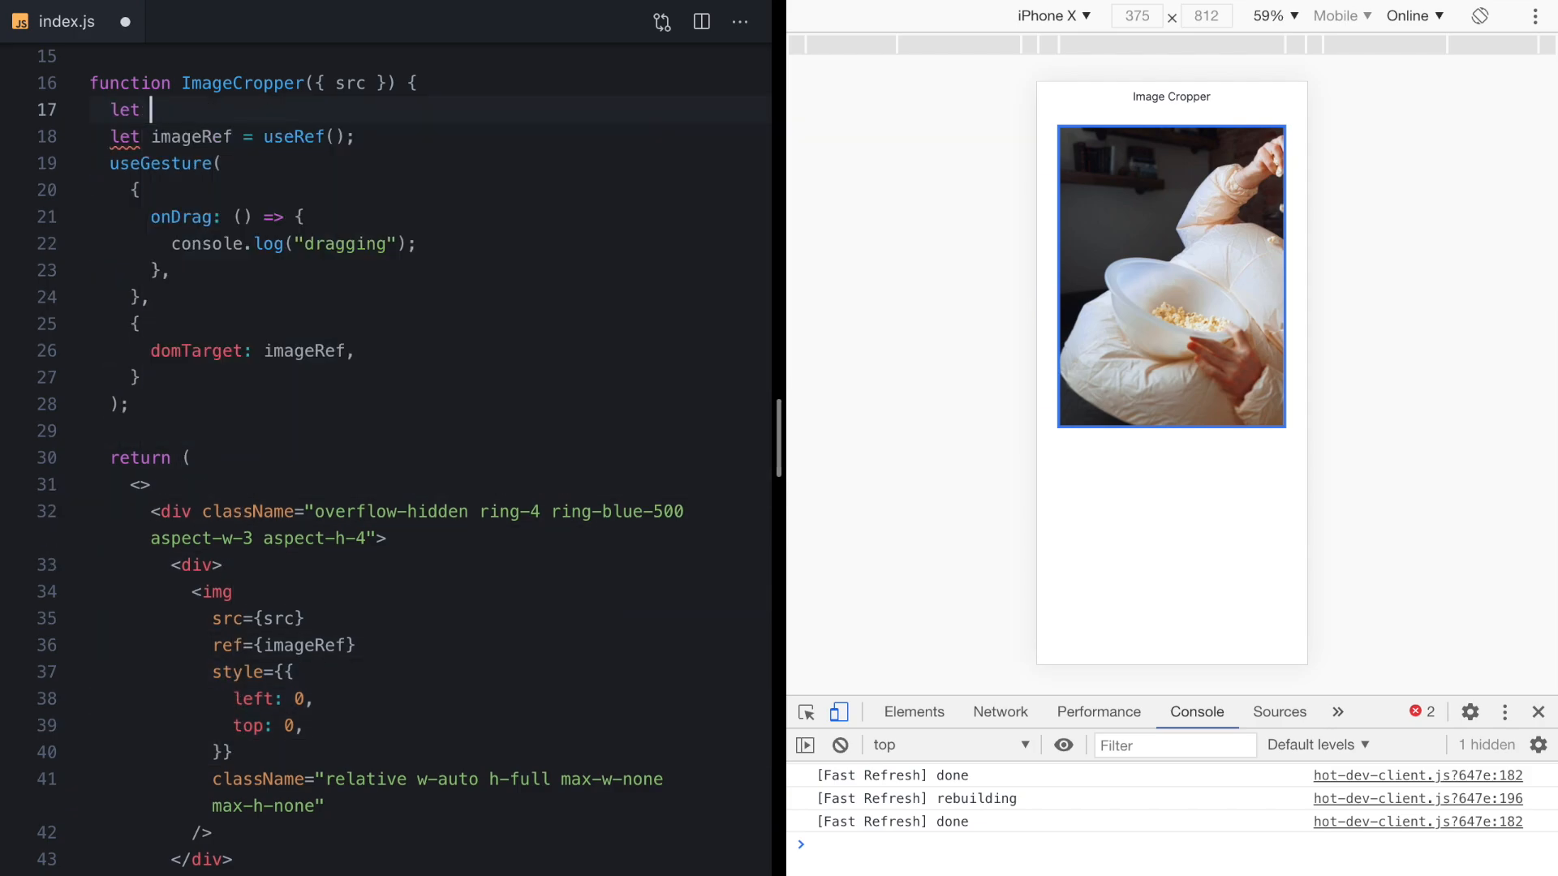
text([crop, setCrop] =)
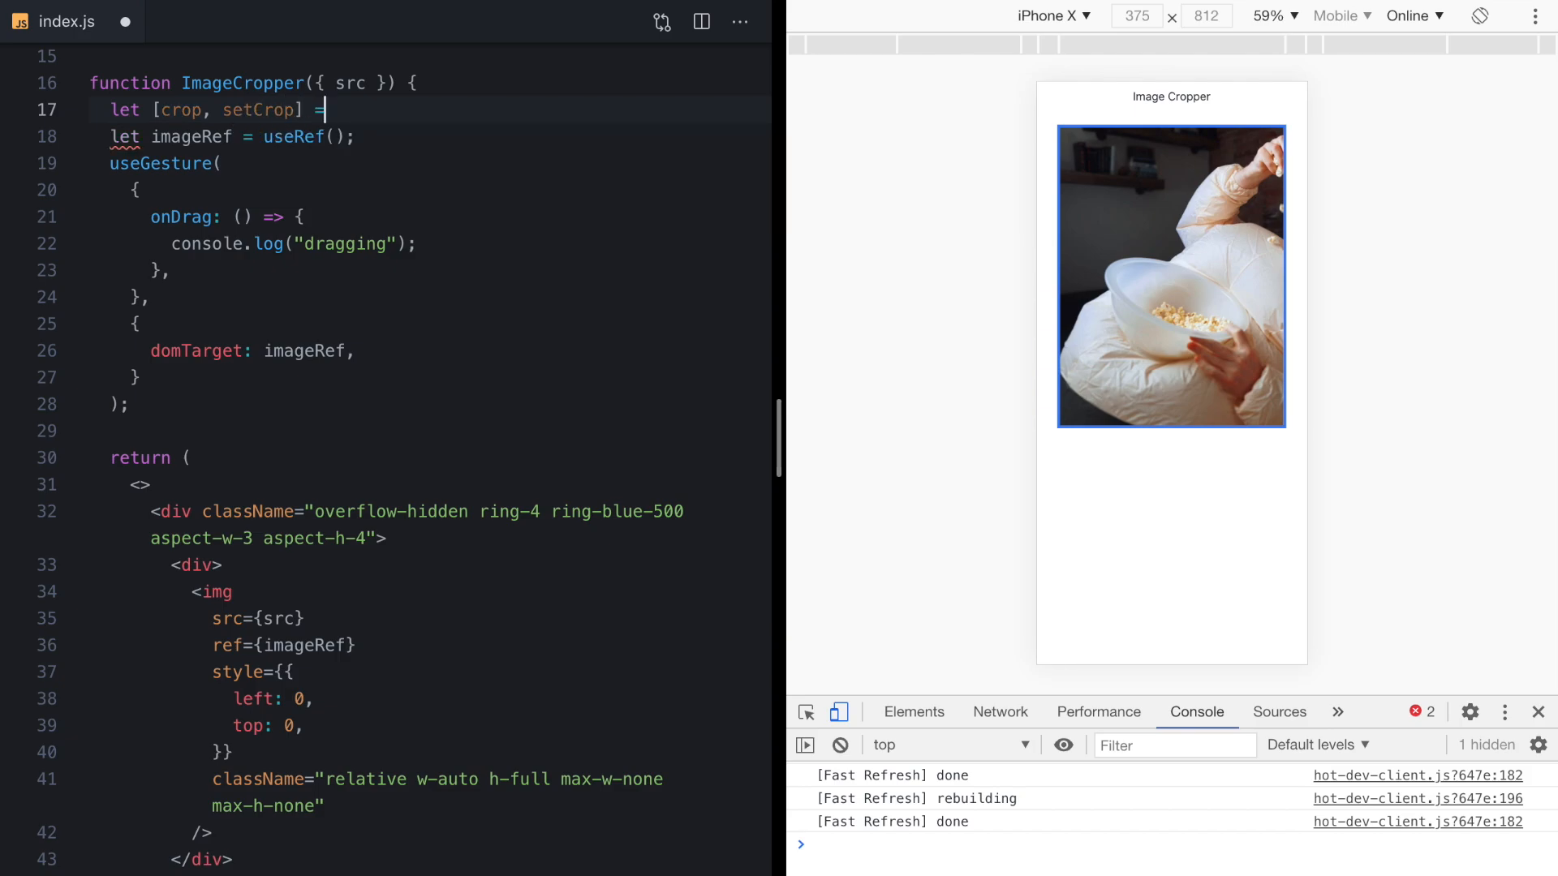
text(useState();)
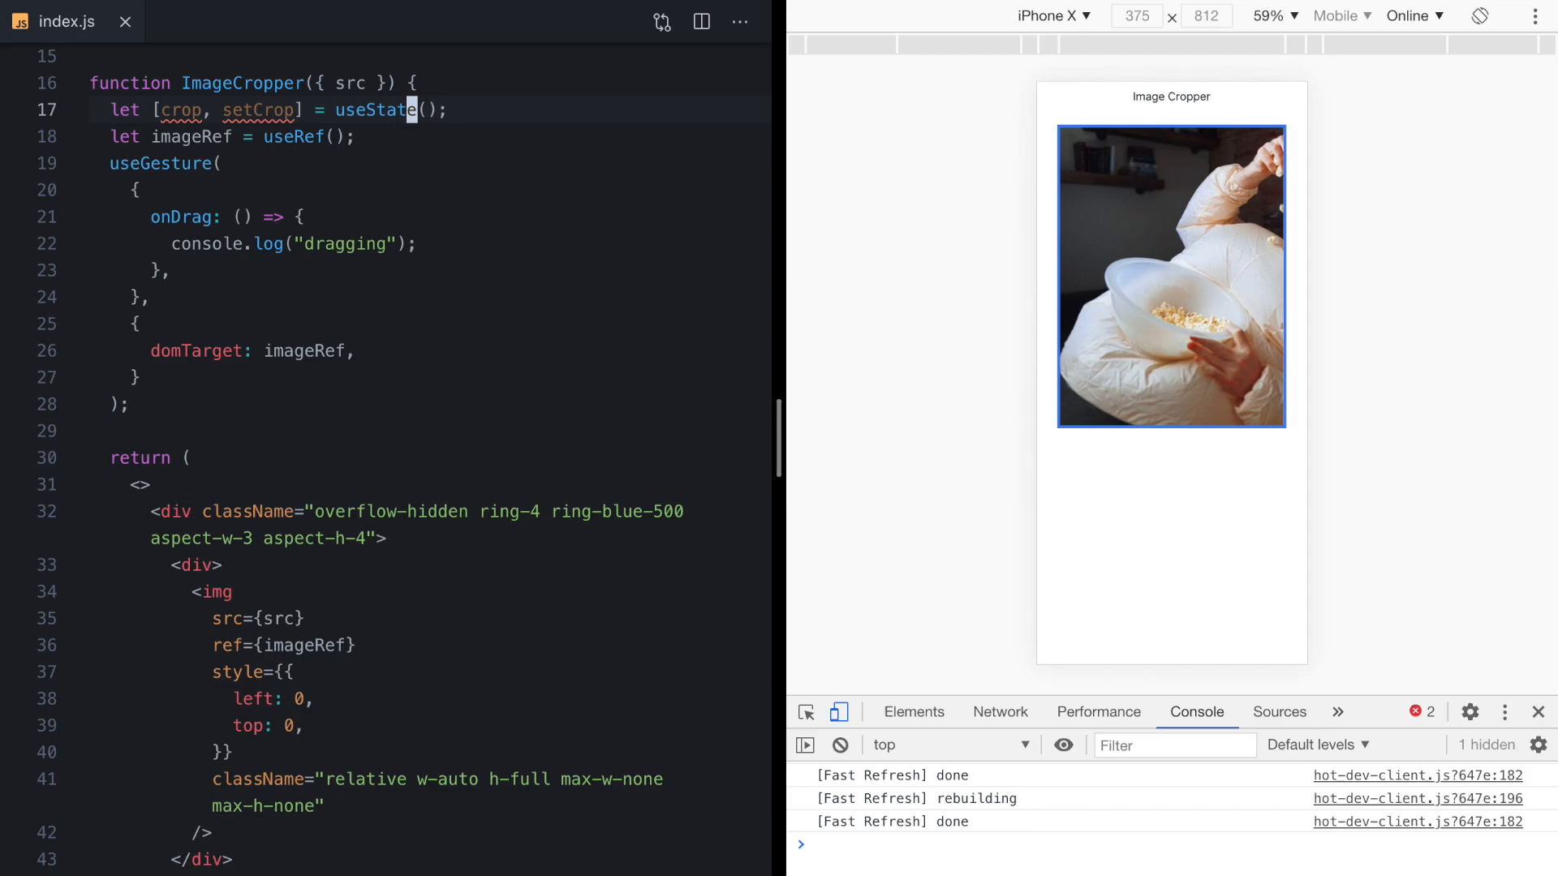
text({ x:)
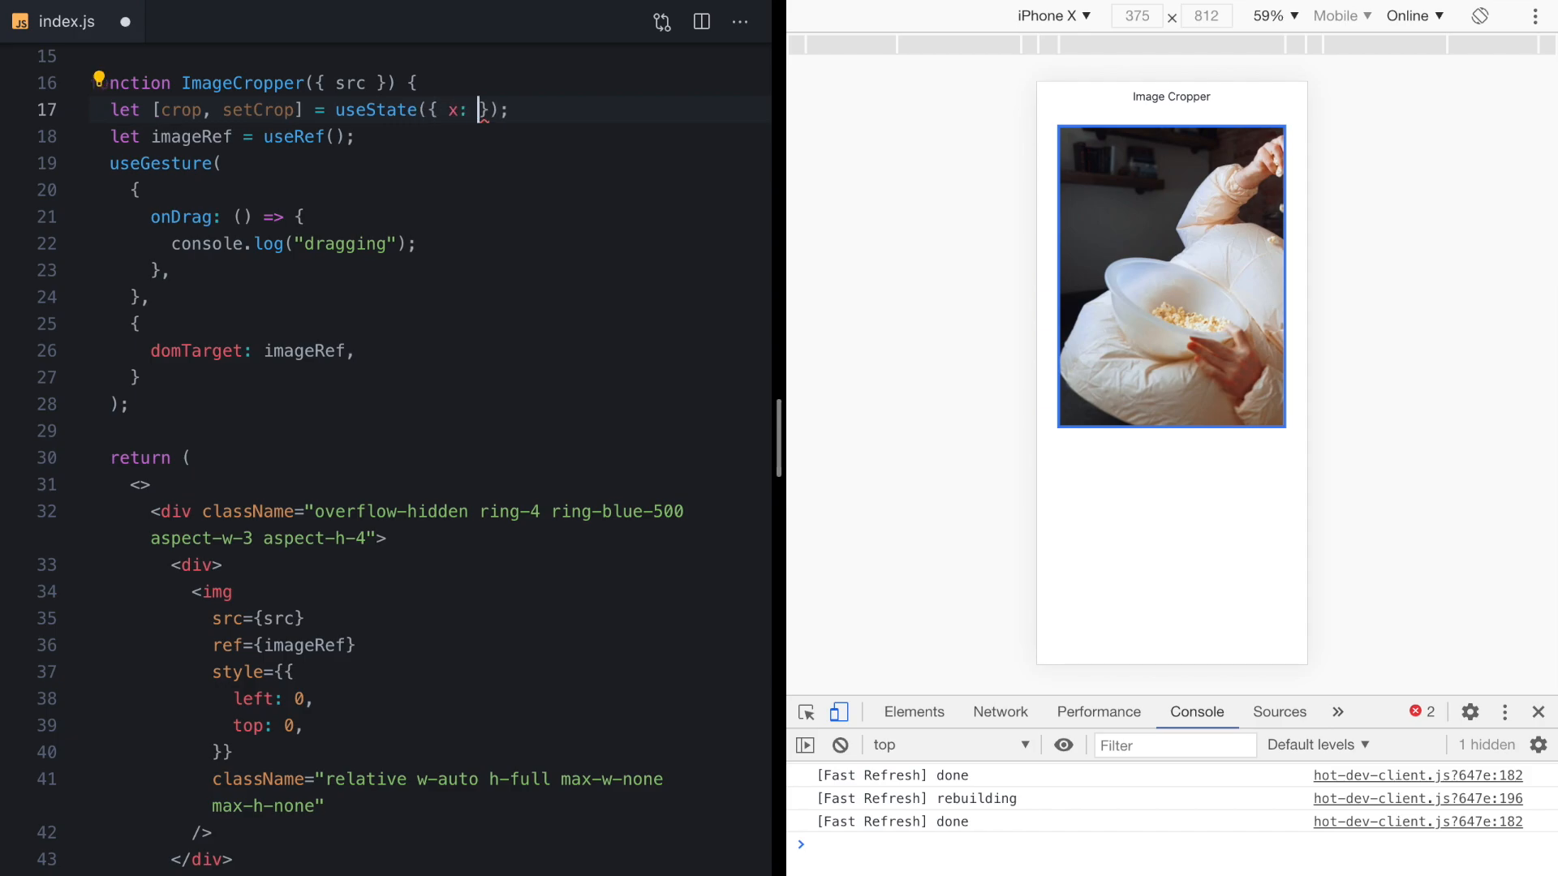
text(0, y: 0)
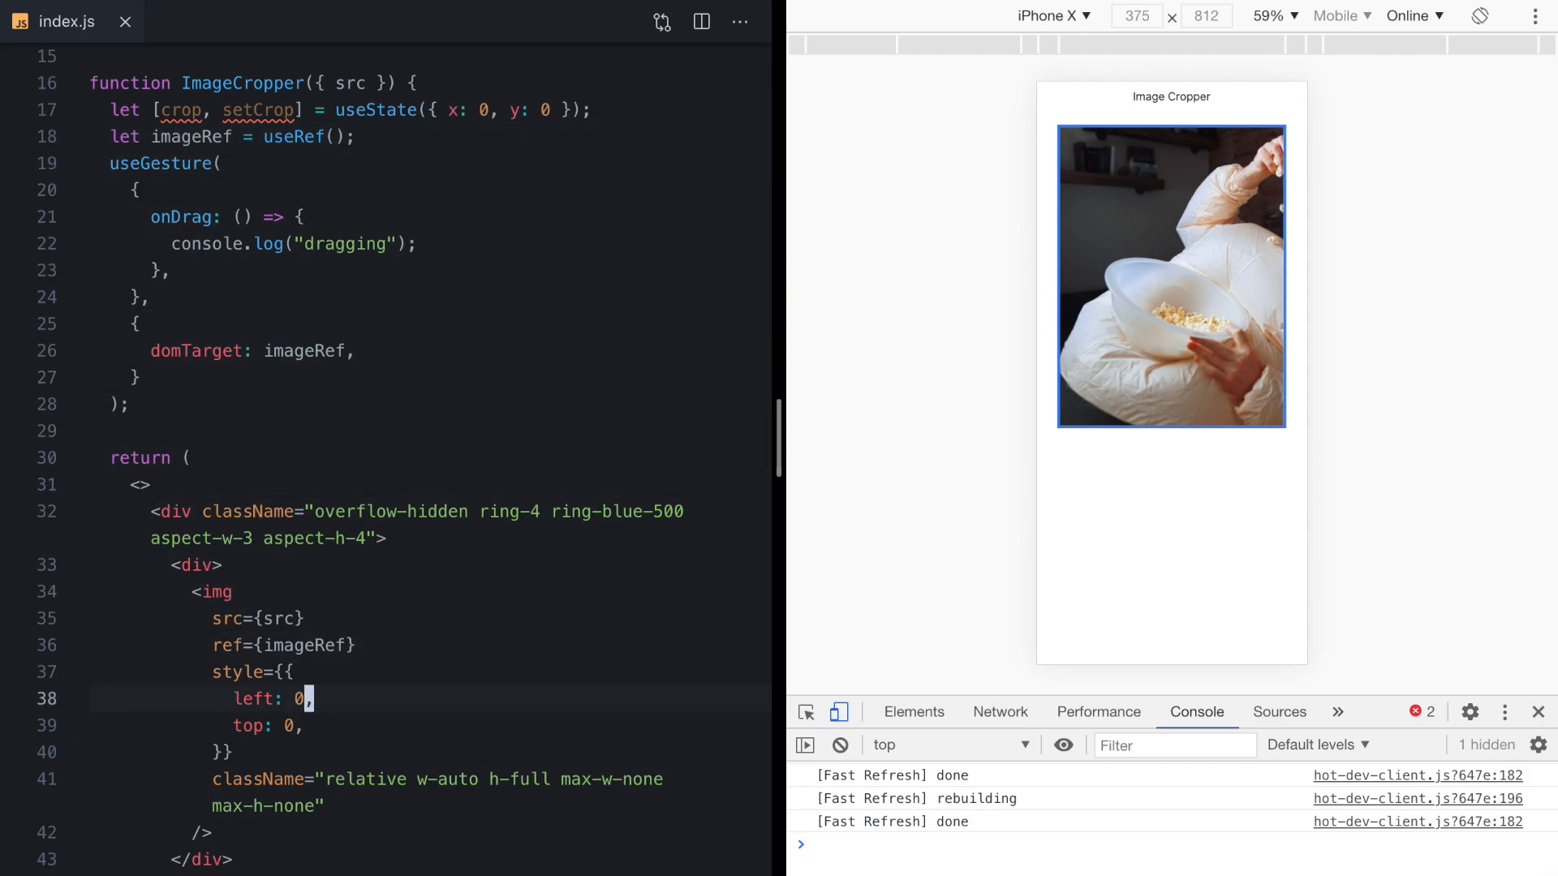
text(crop.x)
click(431, 725)
text(crop.y)
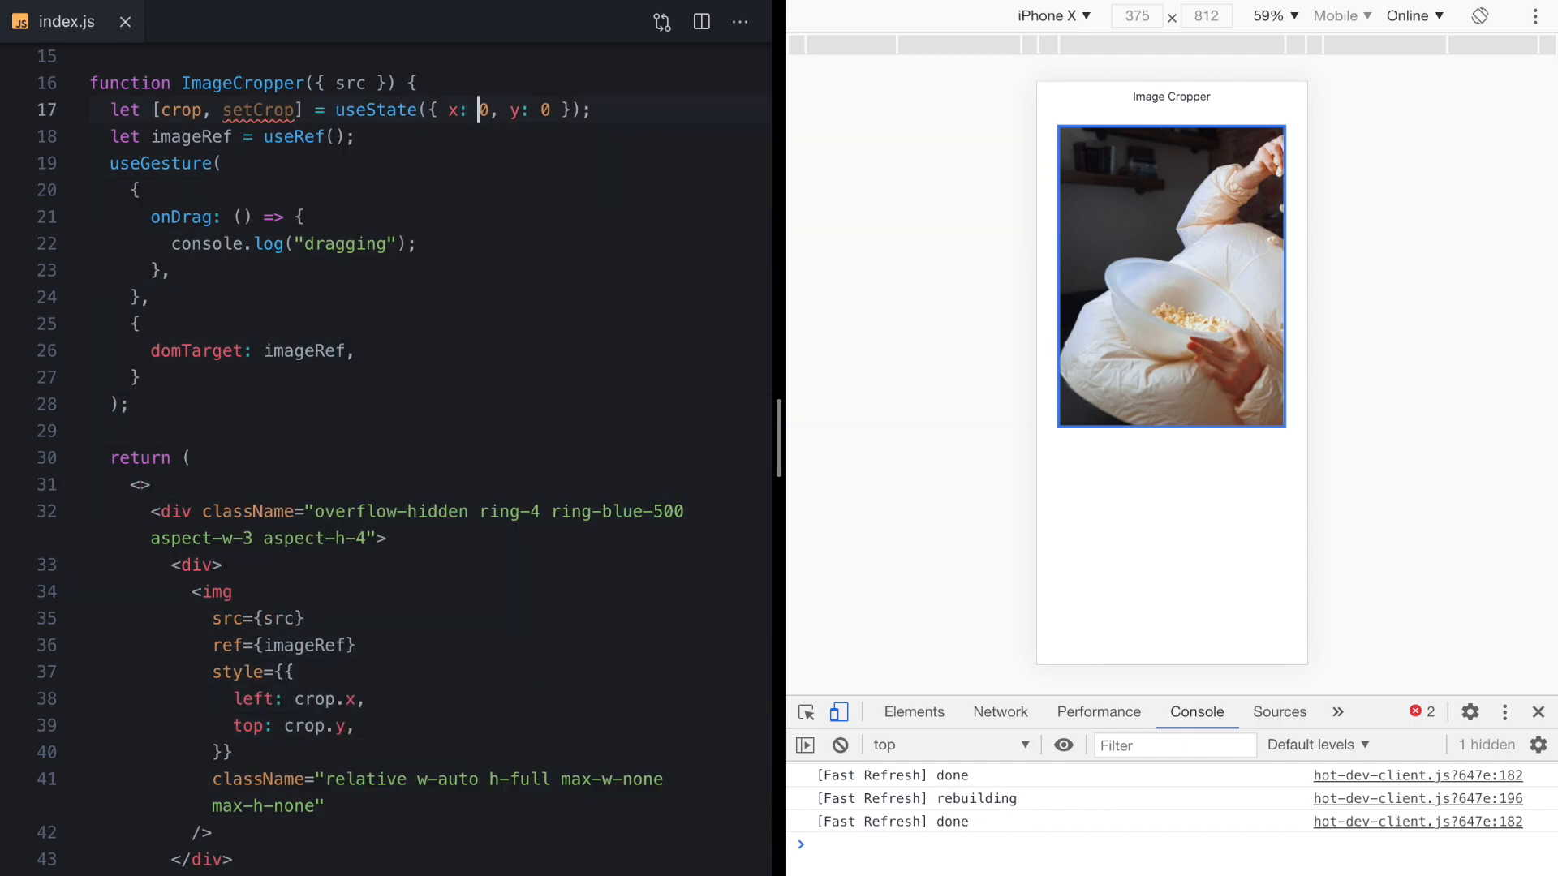
text(100)
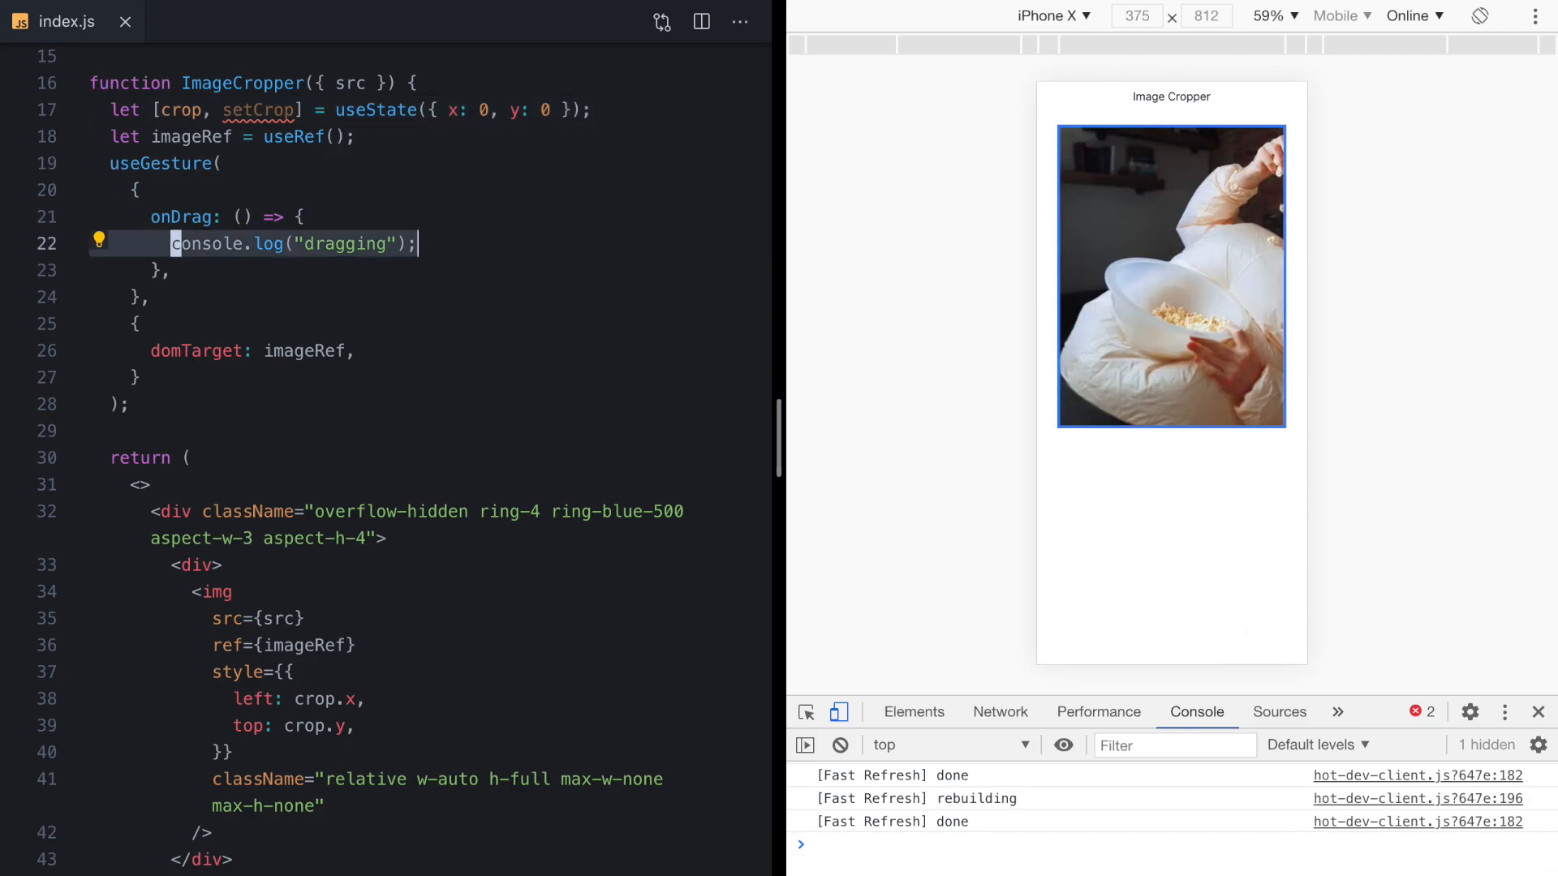
click(173, 216)
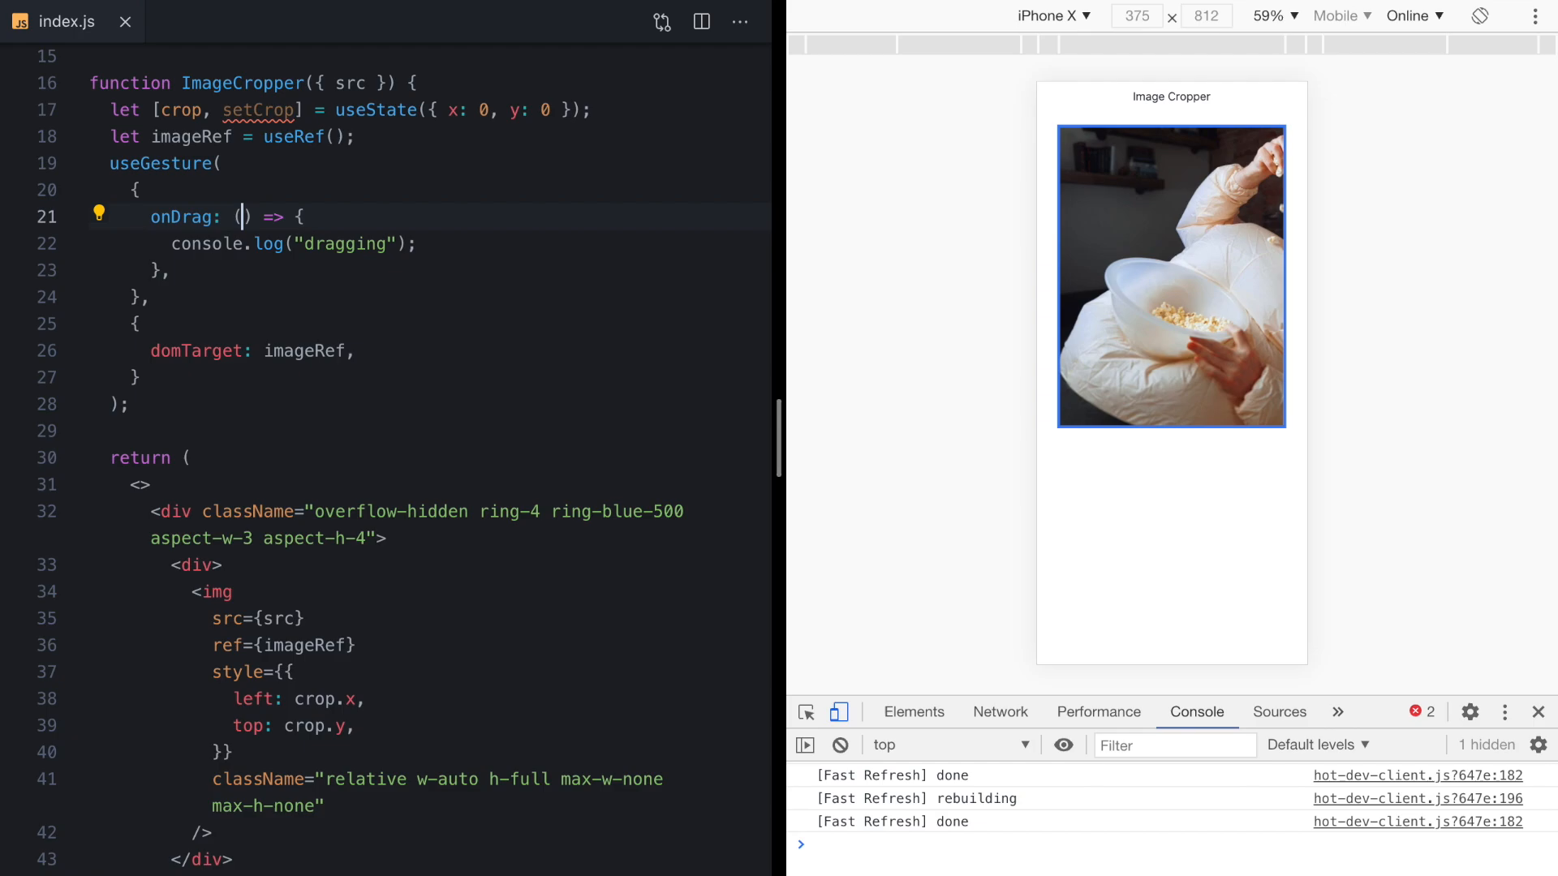
Destructure offset in onDrag, log { offset }, and expand a logged entry to see the two values.
text({)
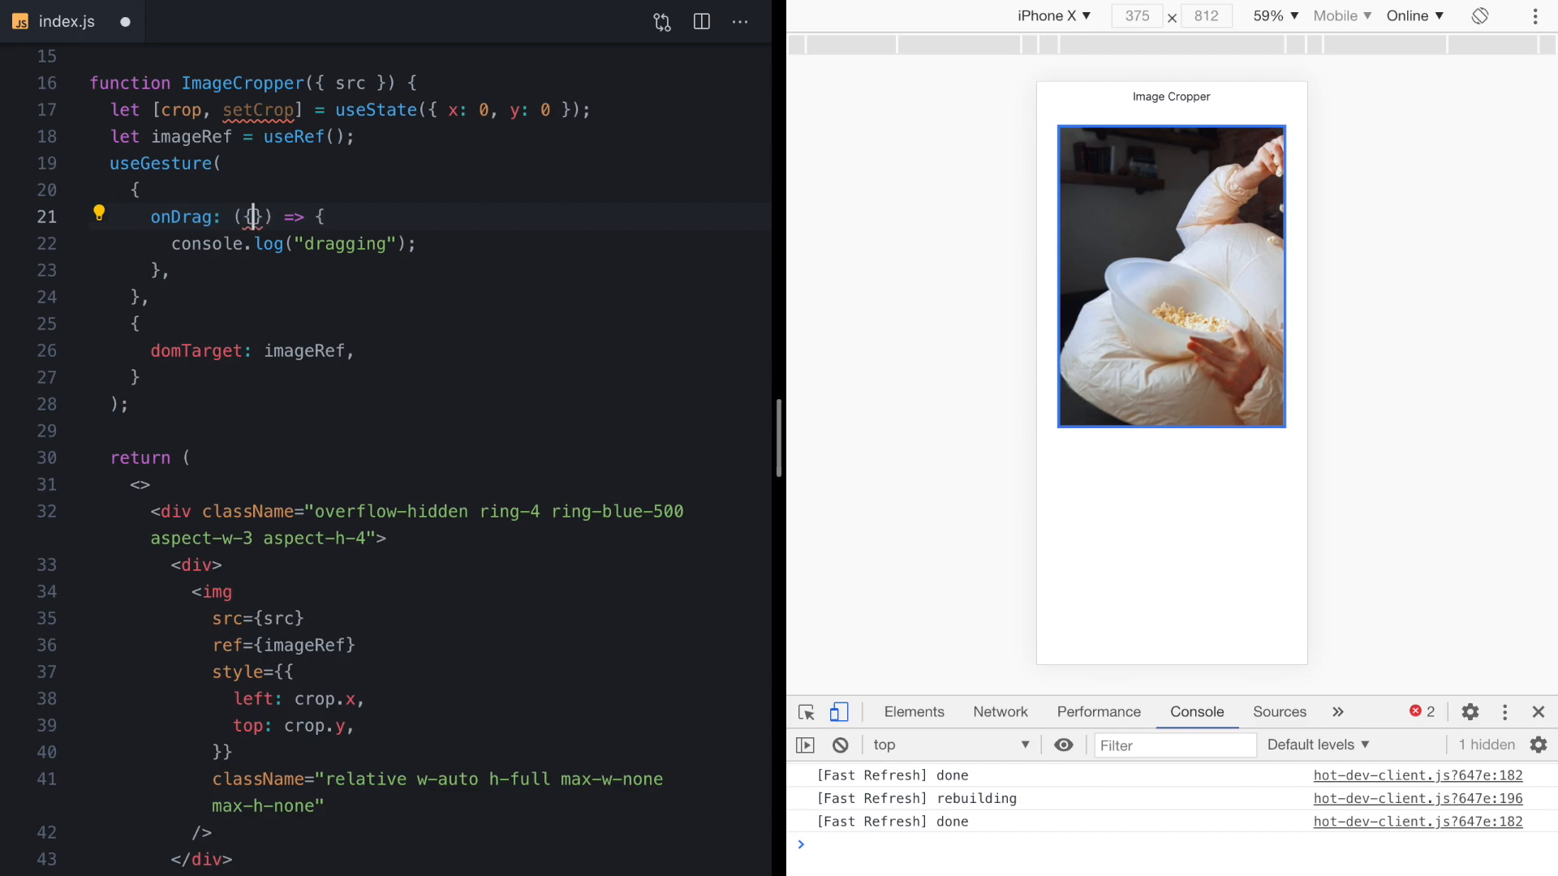
text(offset)
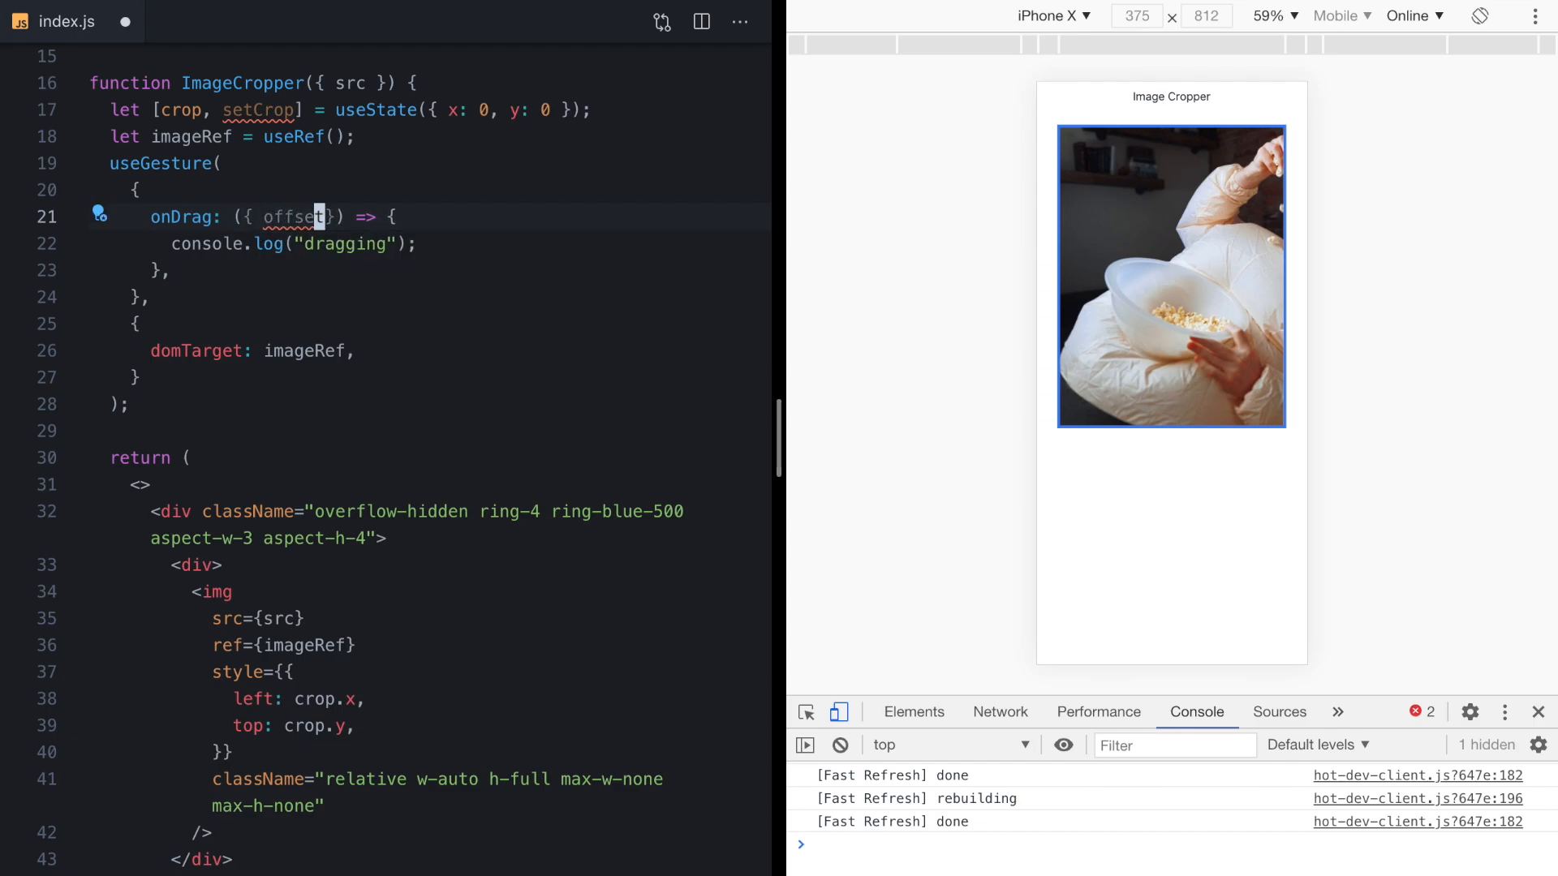
text(console.log();)
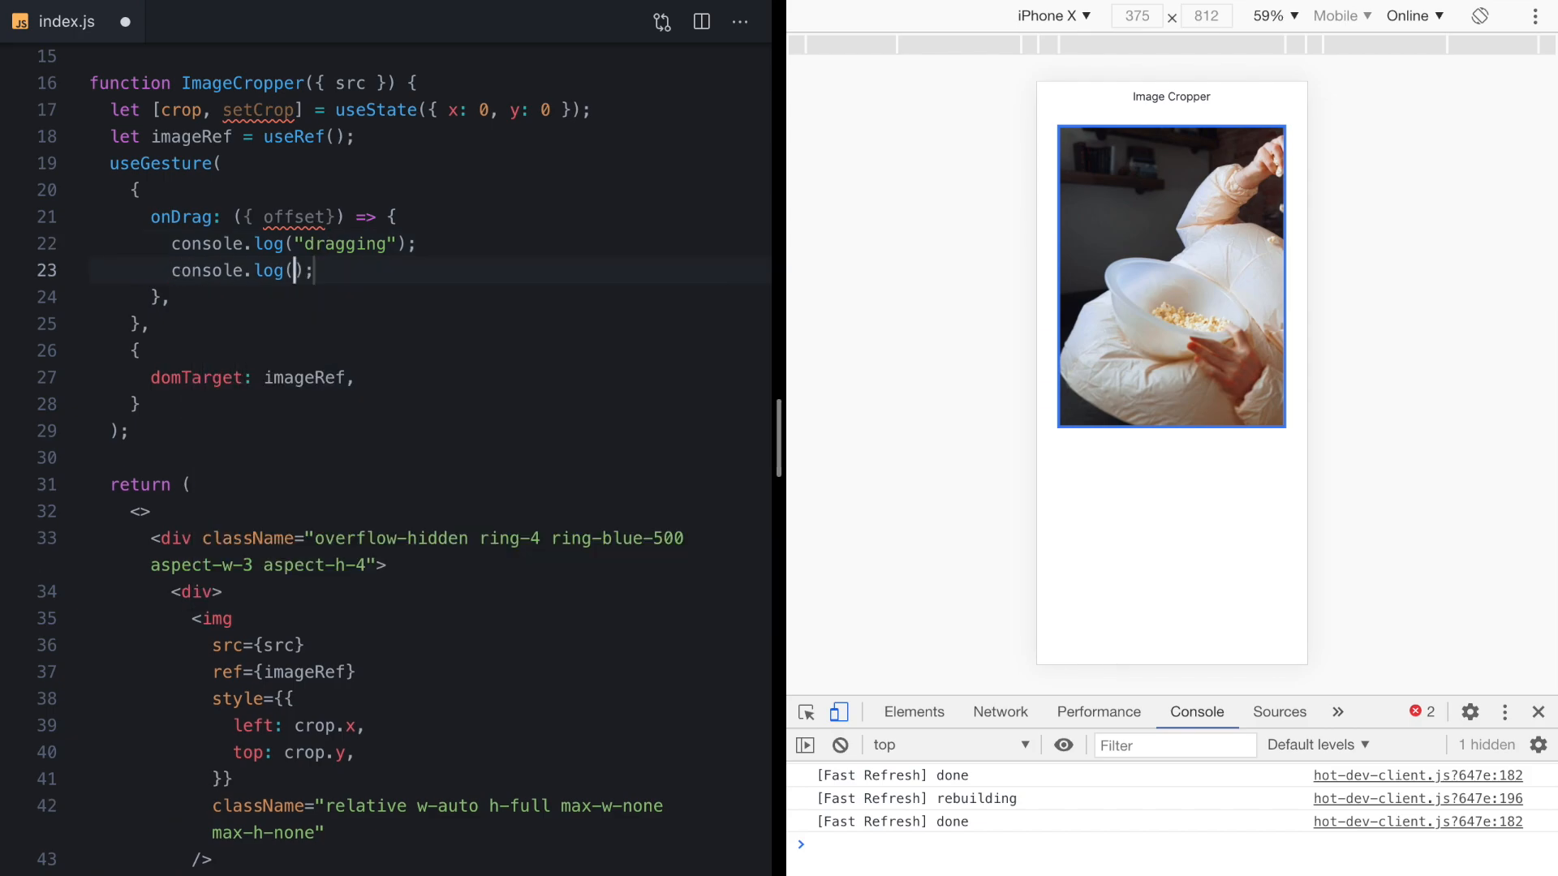
text({offset})
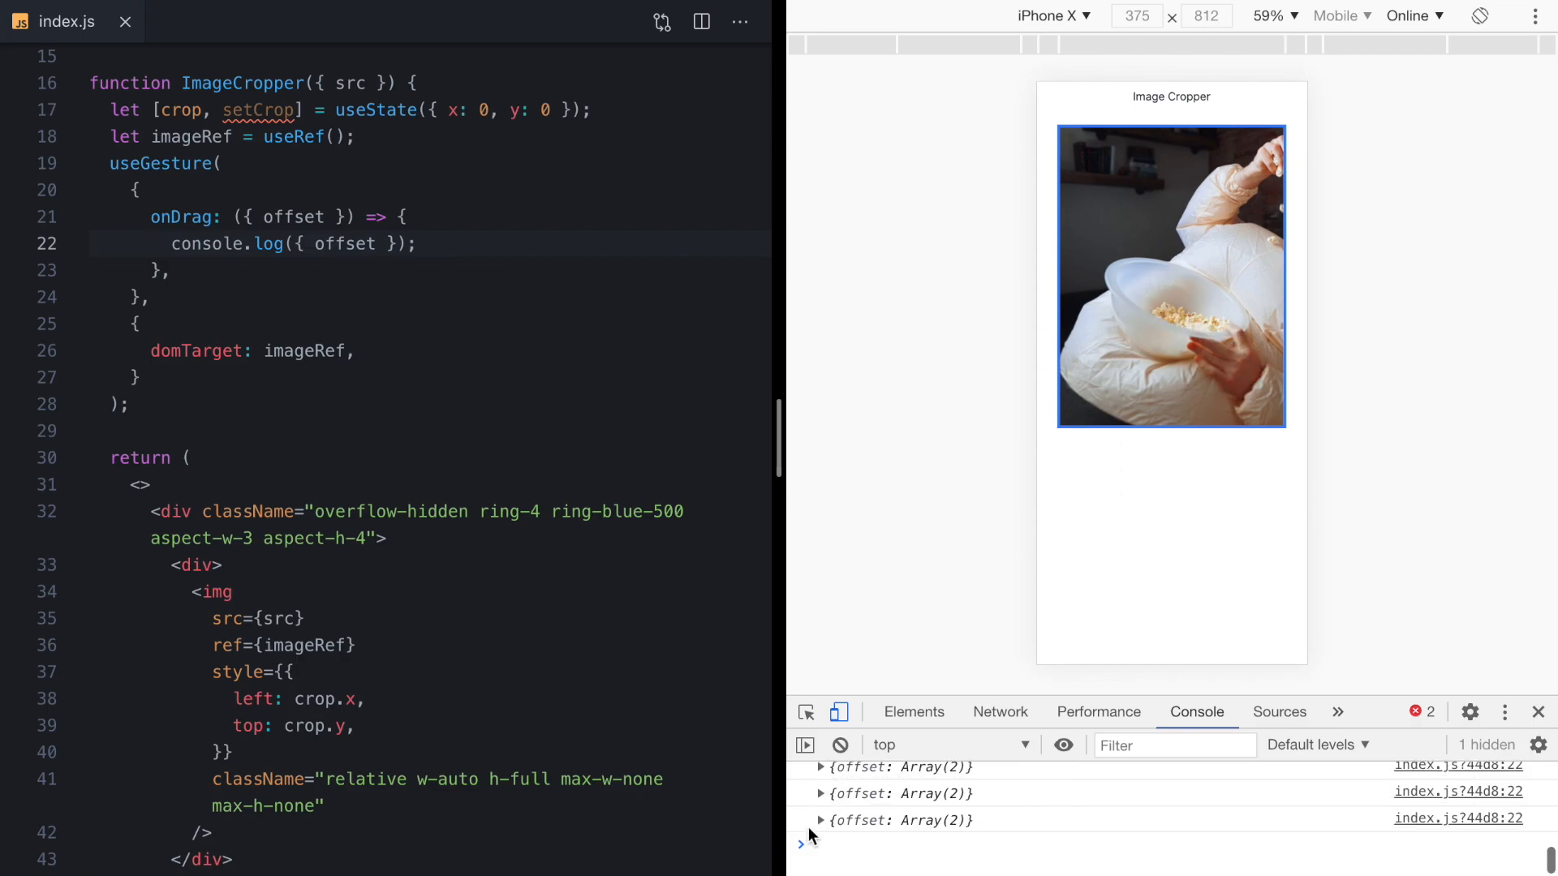
click(821, 820)
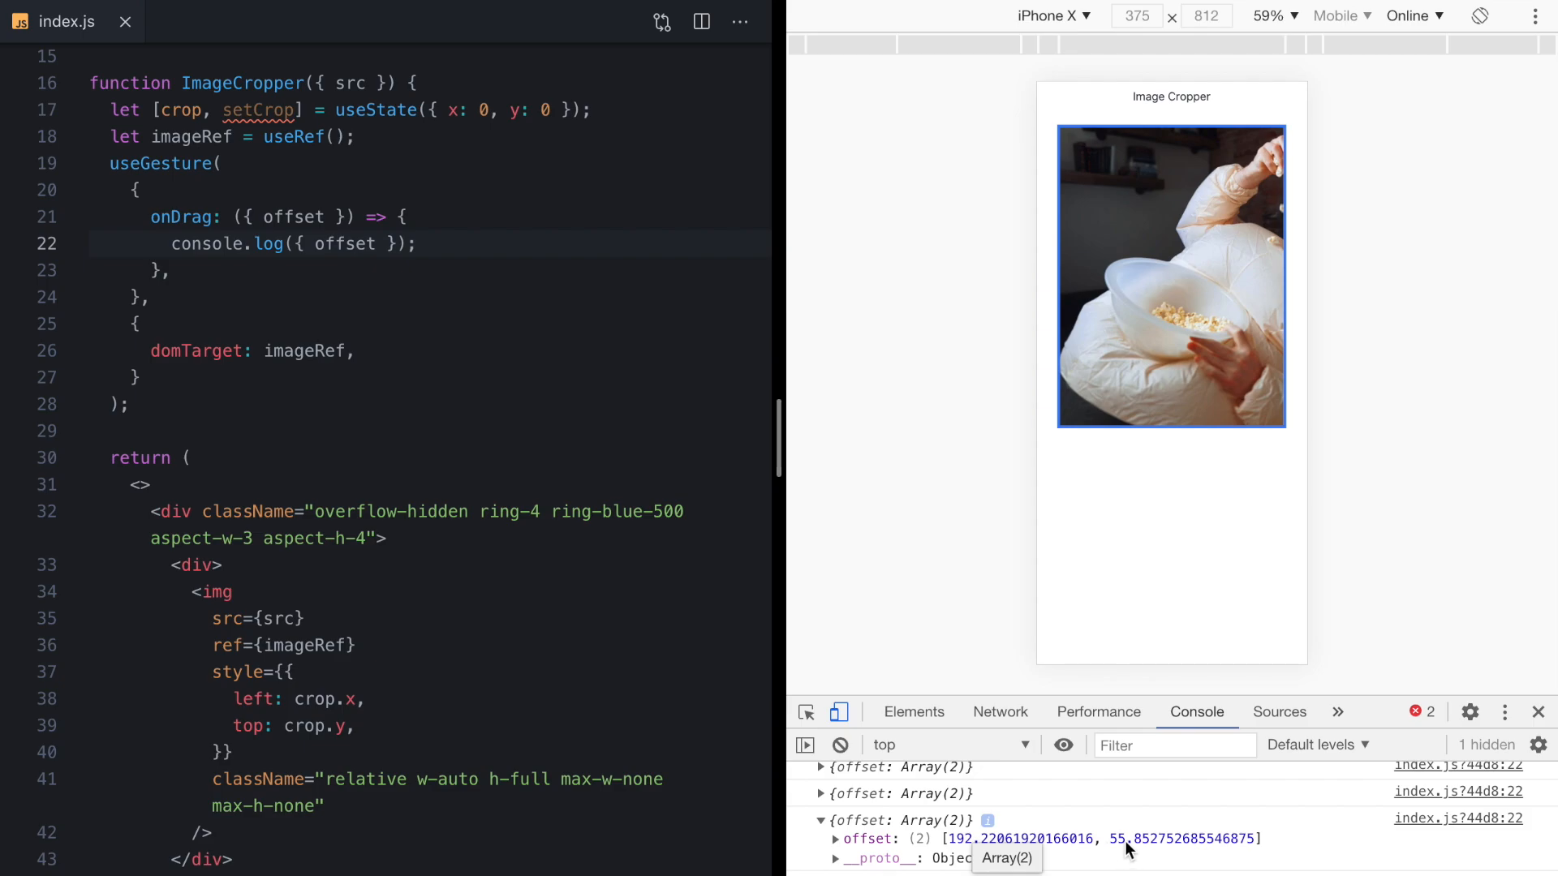
mouse_move(954, 848)
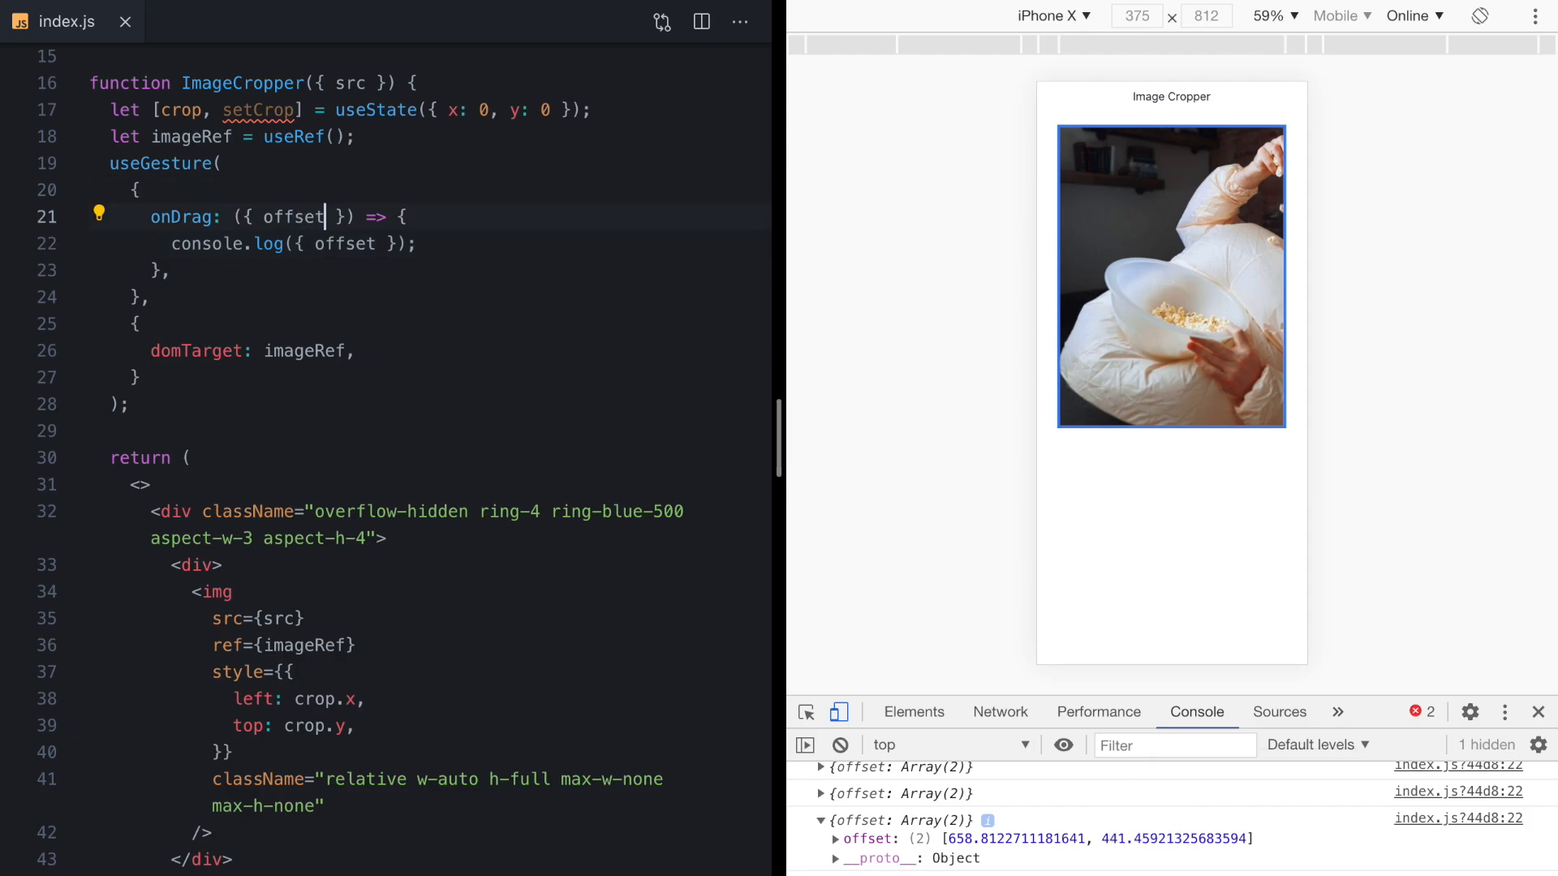
Split offset into [dx, dy] and call setCrop({ x: dx, y: dy }) in onDrag.
text(:)
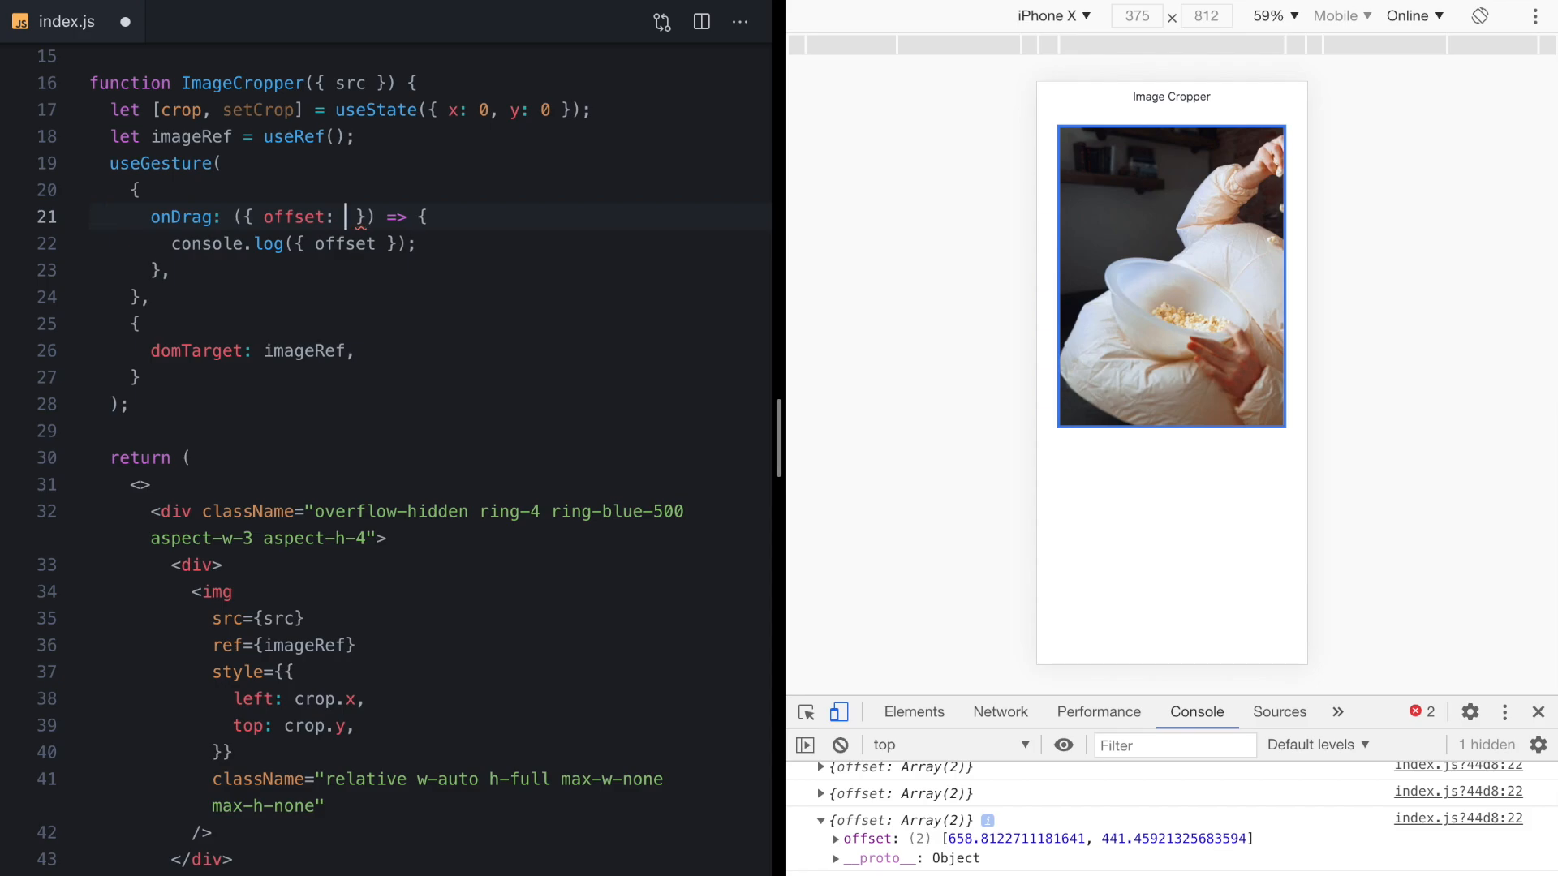
text([dx,)
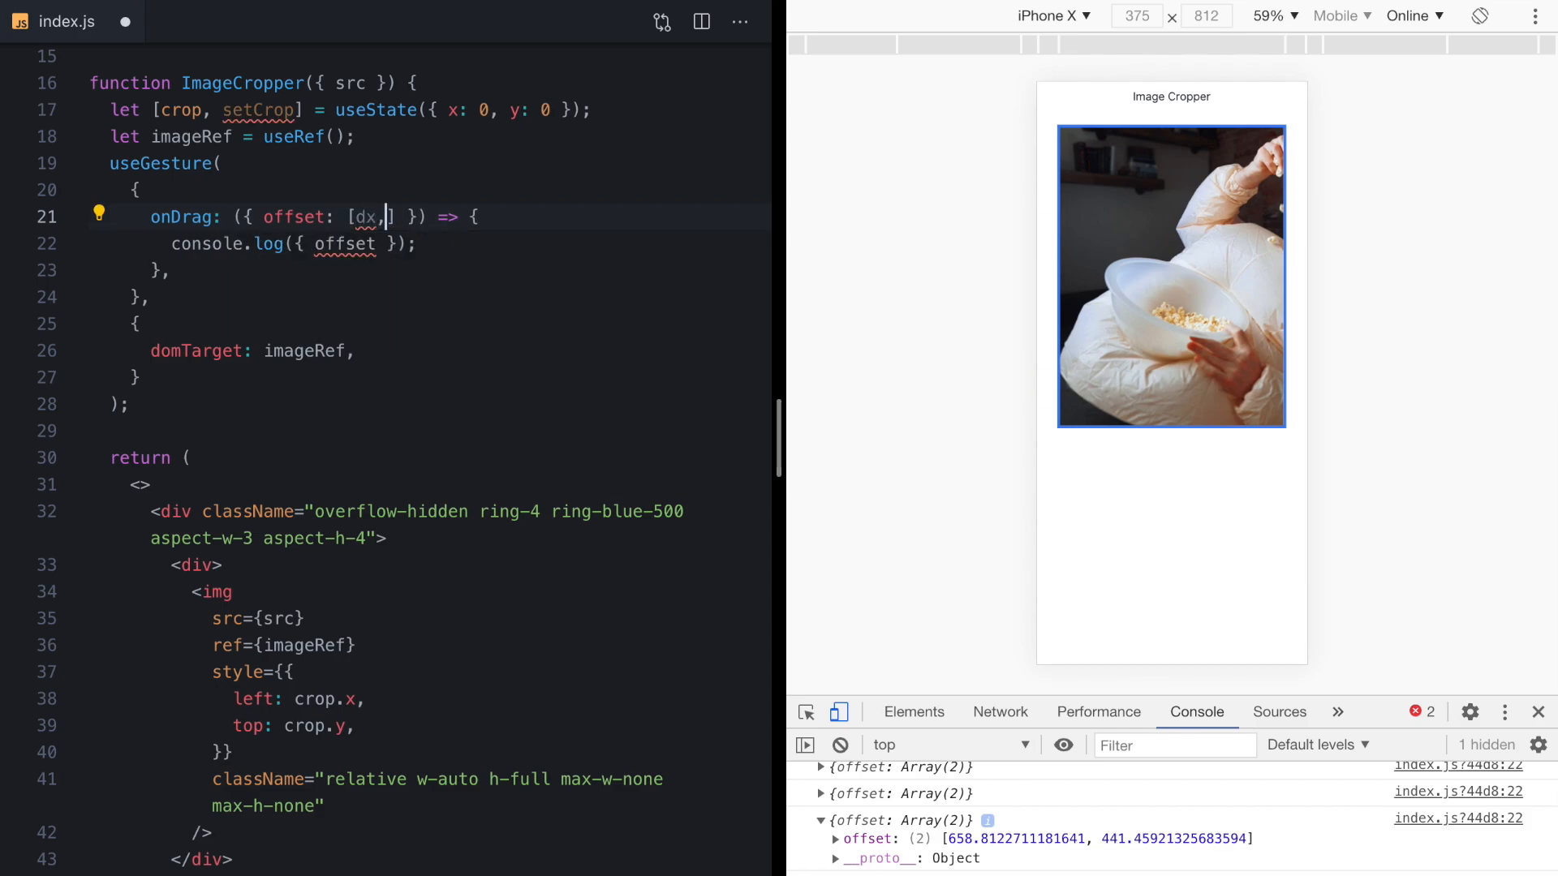
text(dy)
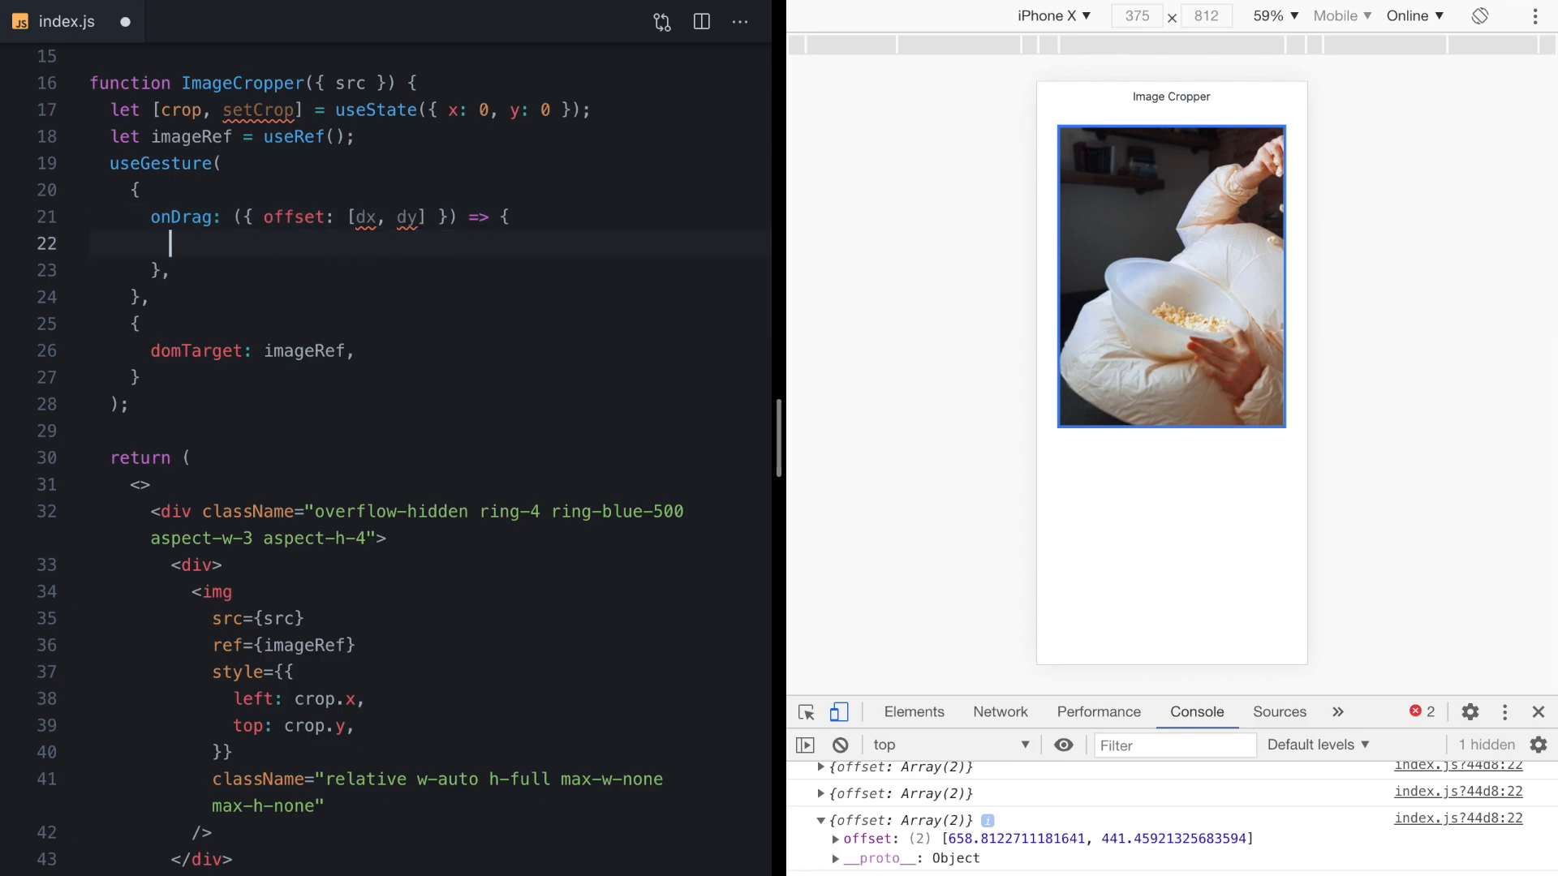
text(setCrop({}))
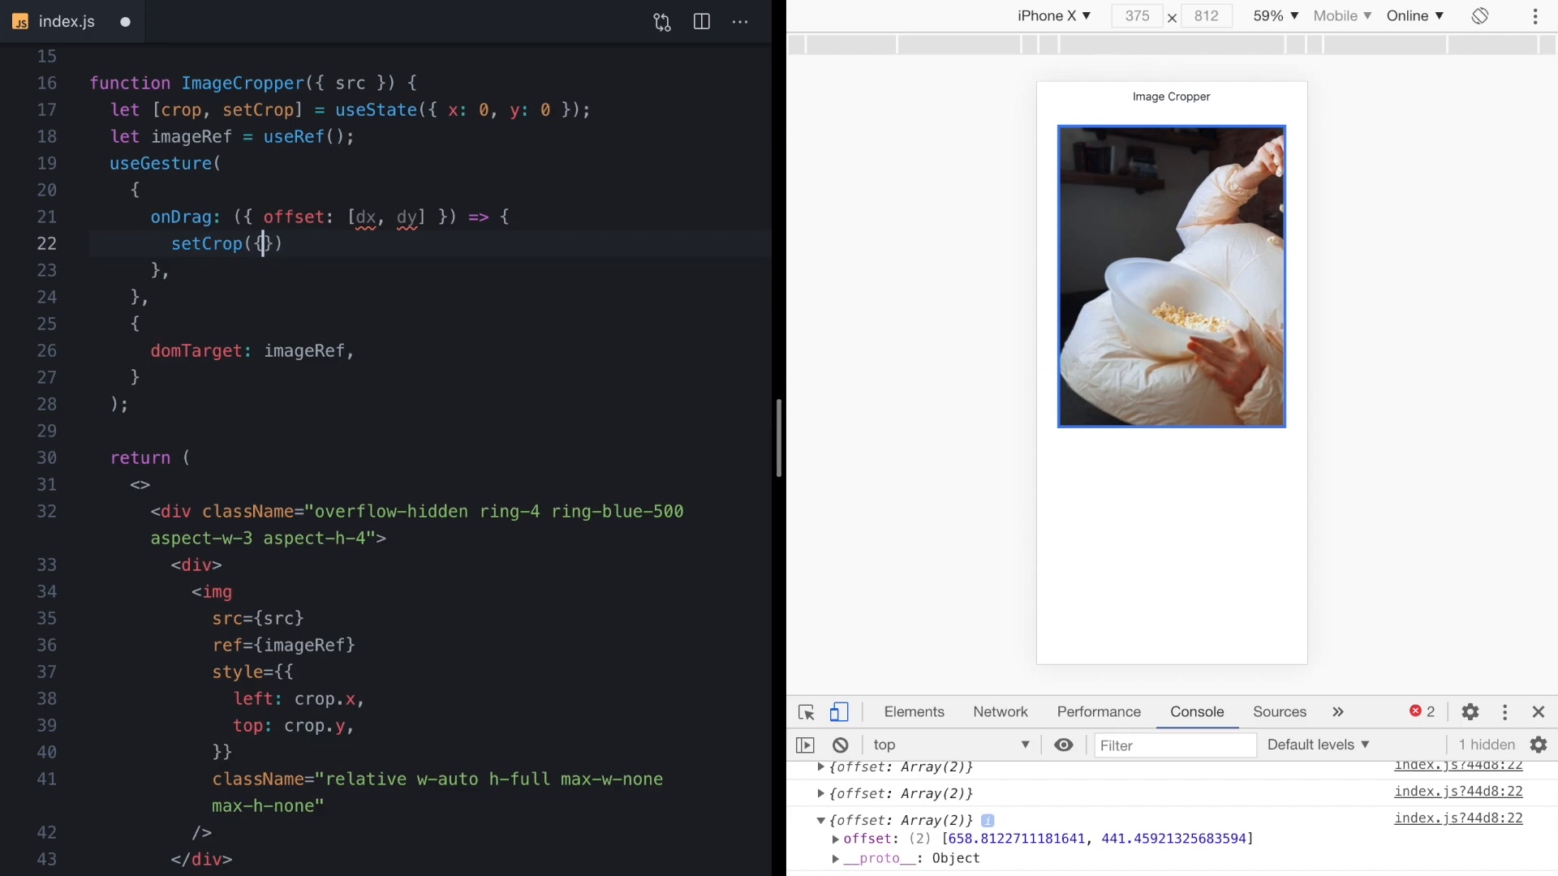
text(x: d)
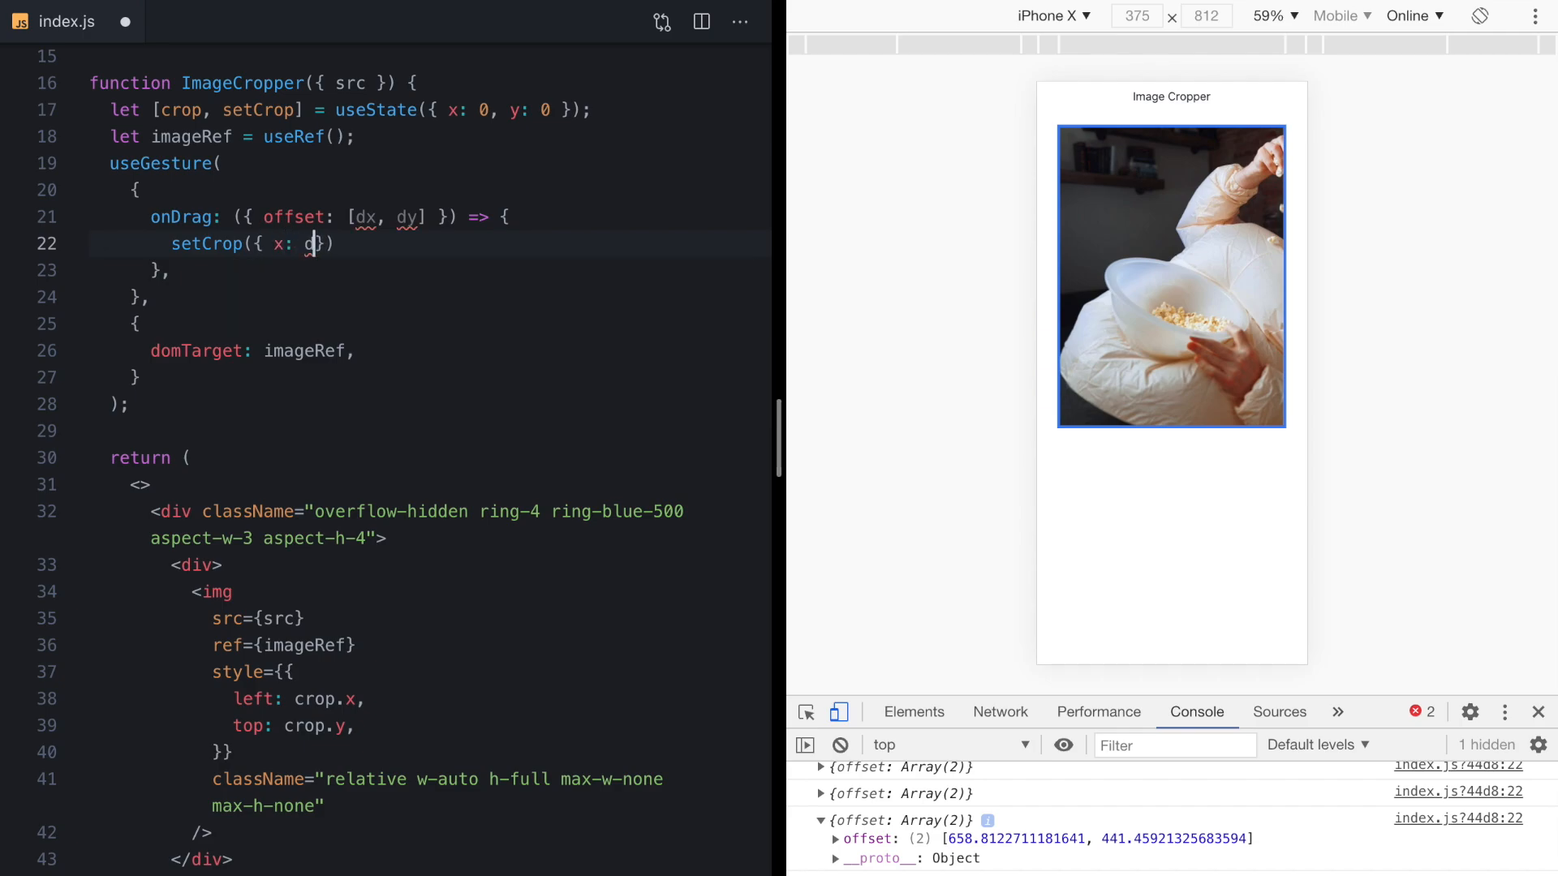
text(x, y: dy)
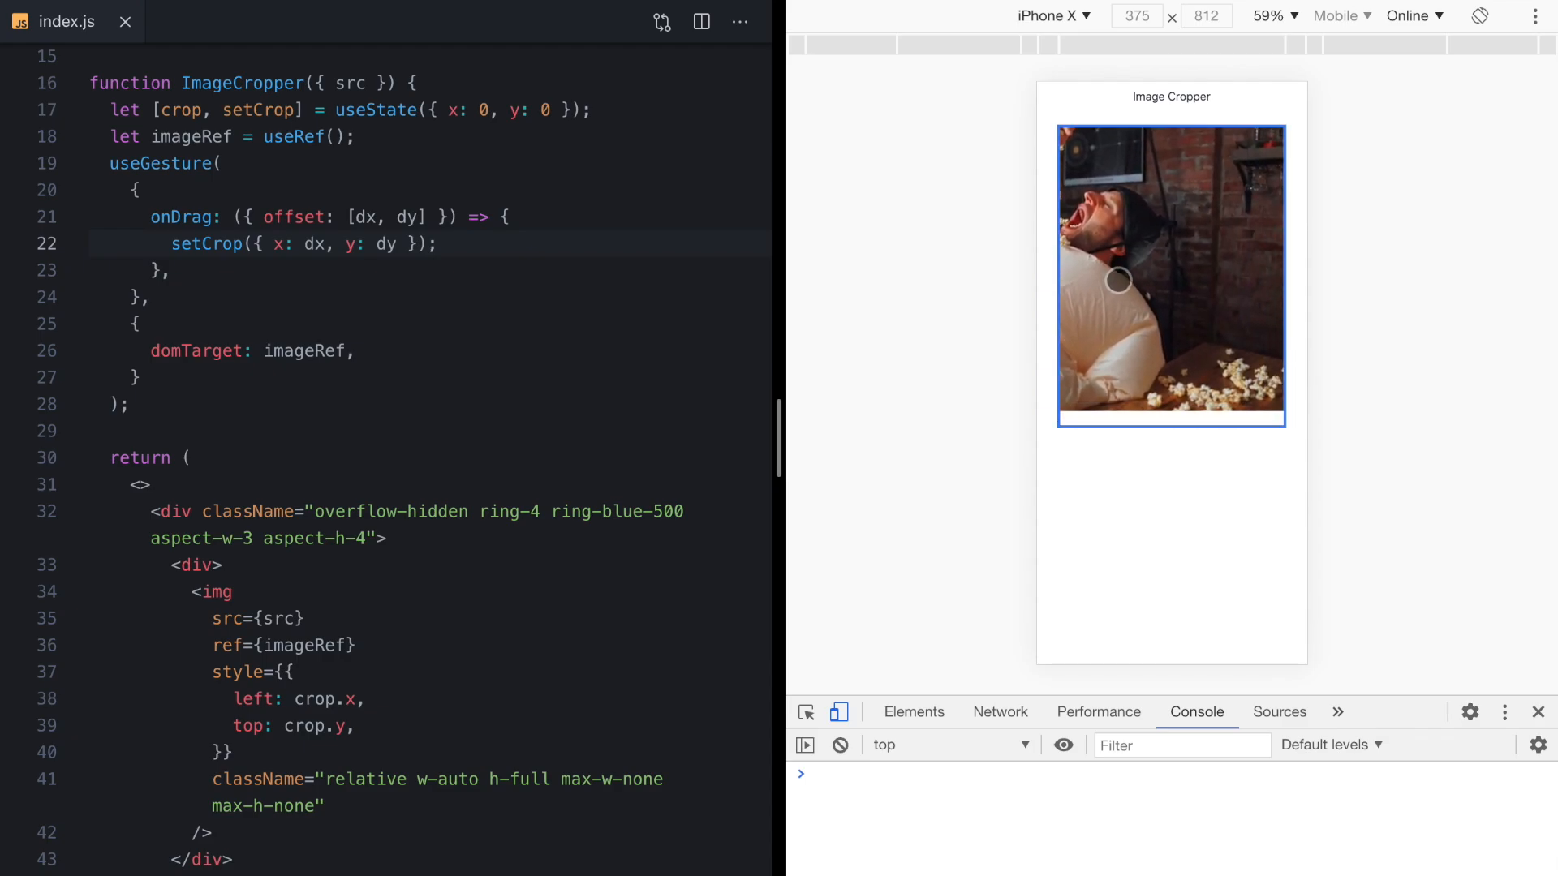
Pan the photo in the frame watching its inline left/top, then filter Network requests to images.
drag(1116, 280, 1231, 324)
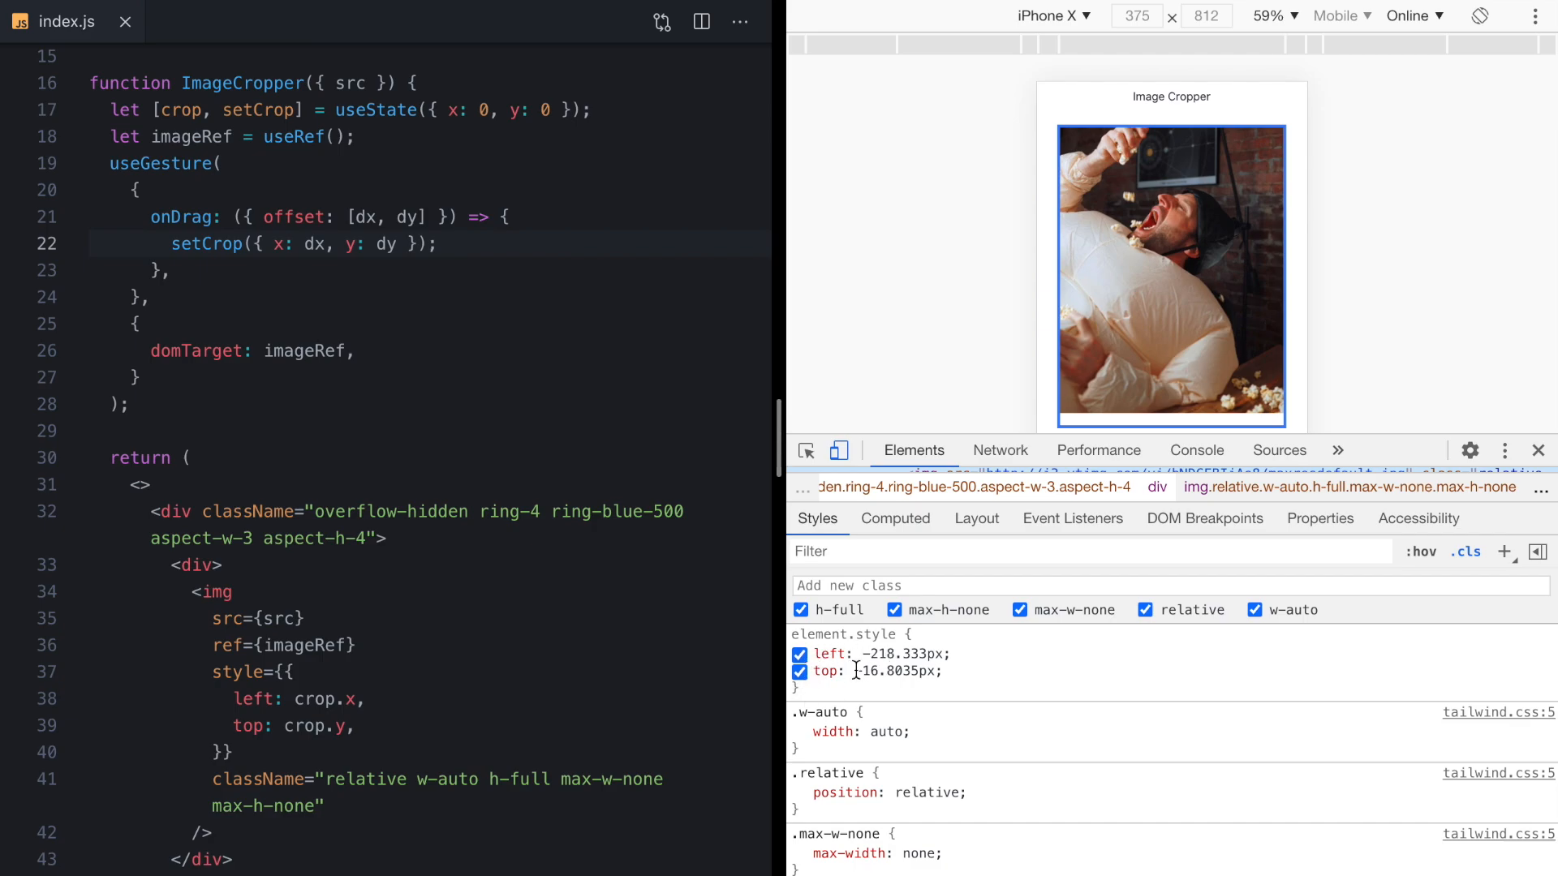
drag(1172, 277, 1199, 339)
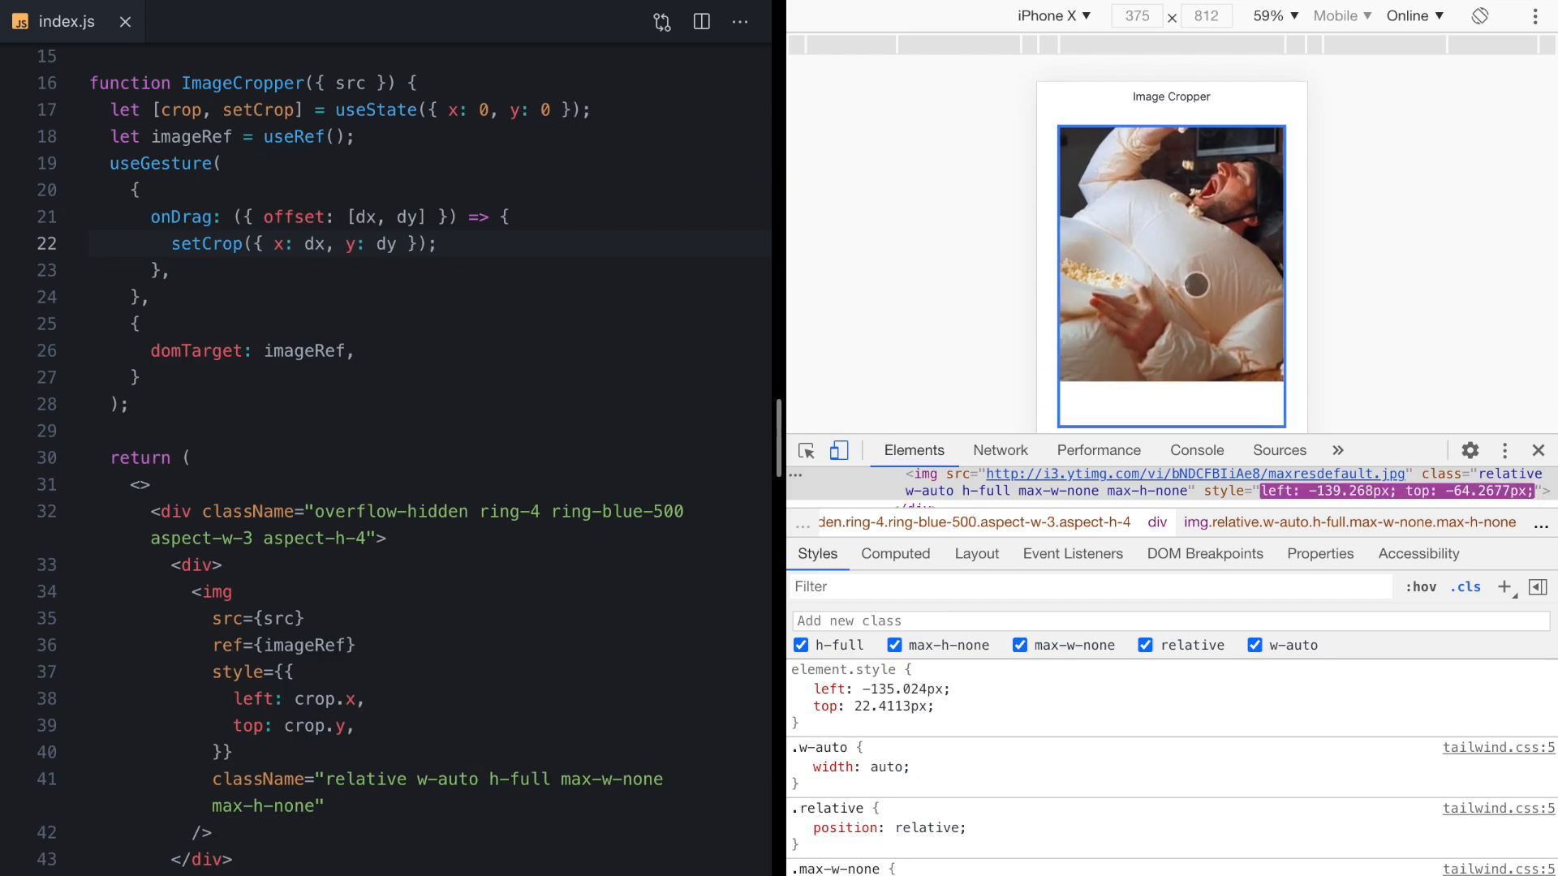
click(1000, 449)
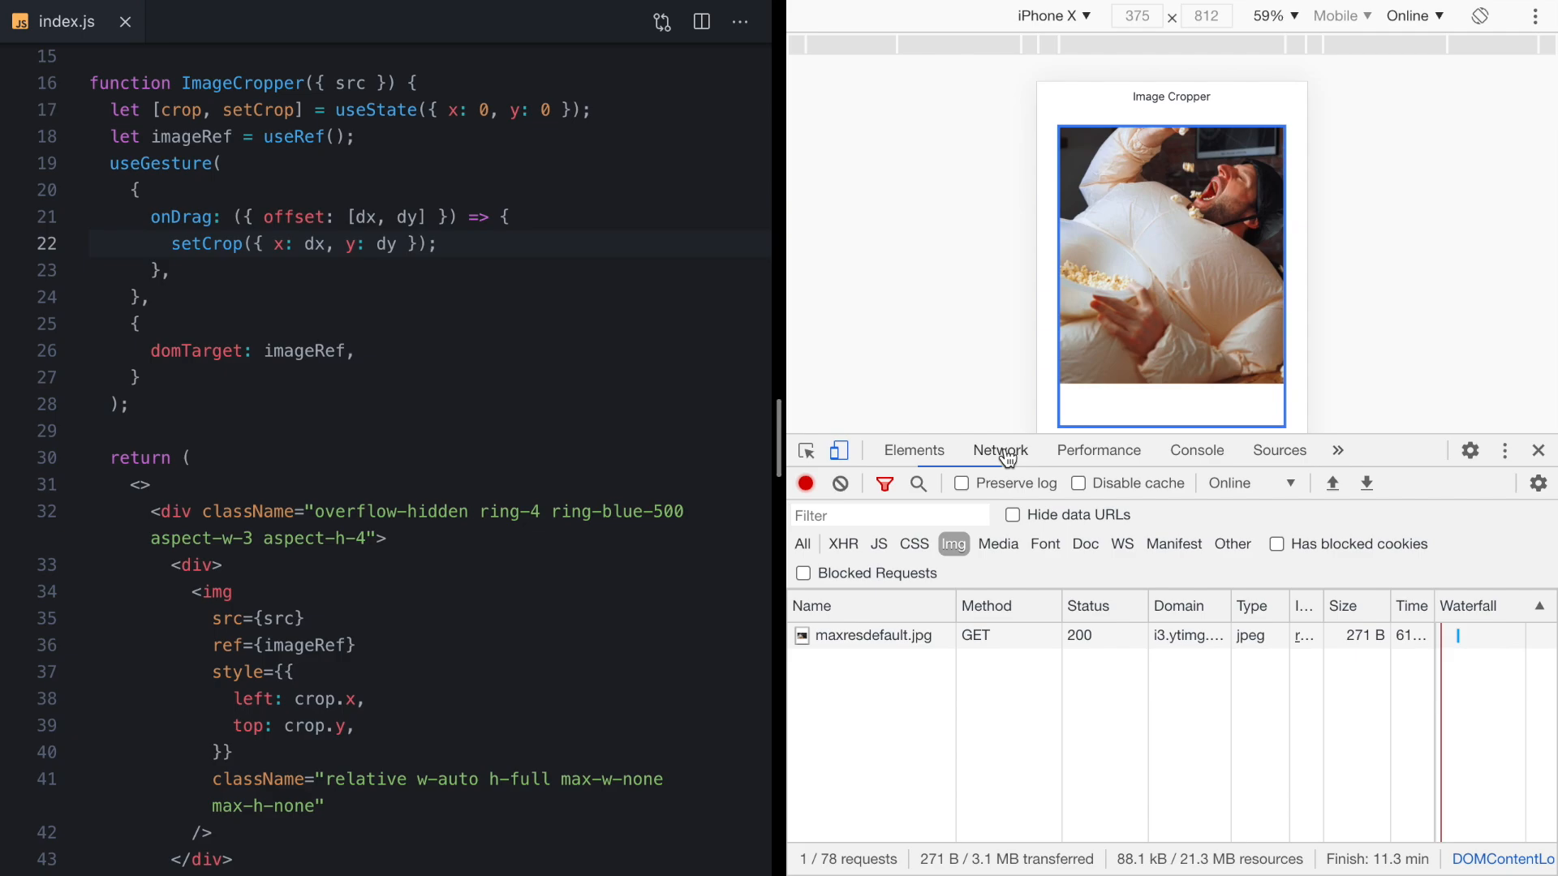
click(1196, 449)
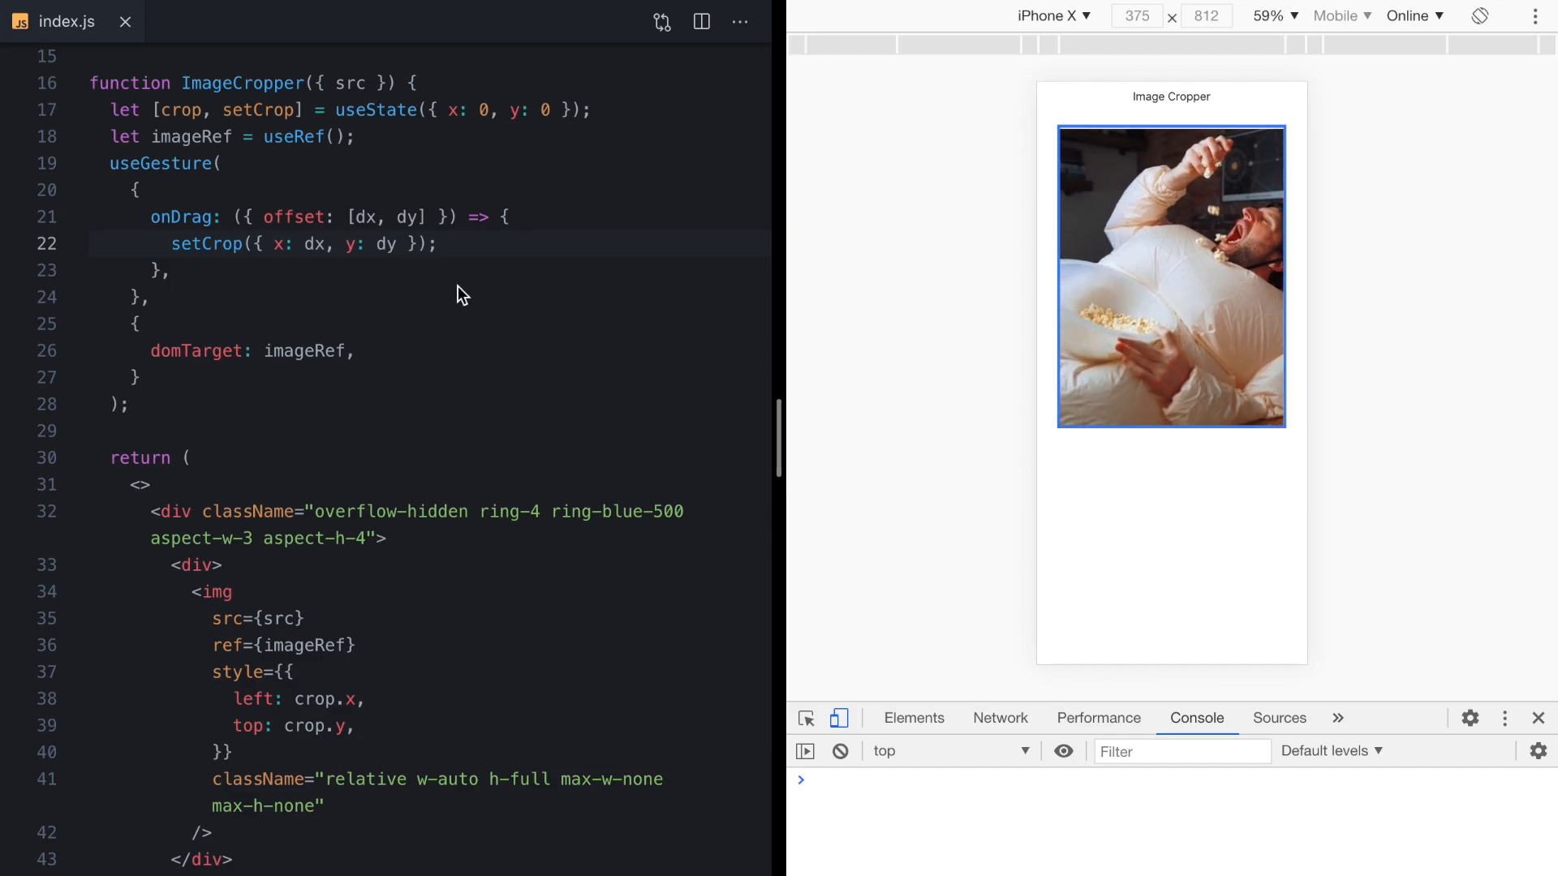
click(515, 109)
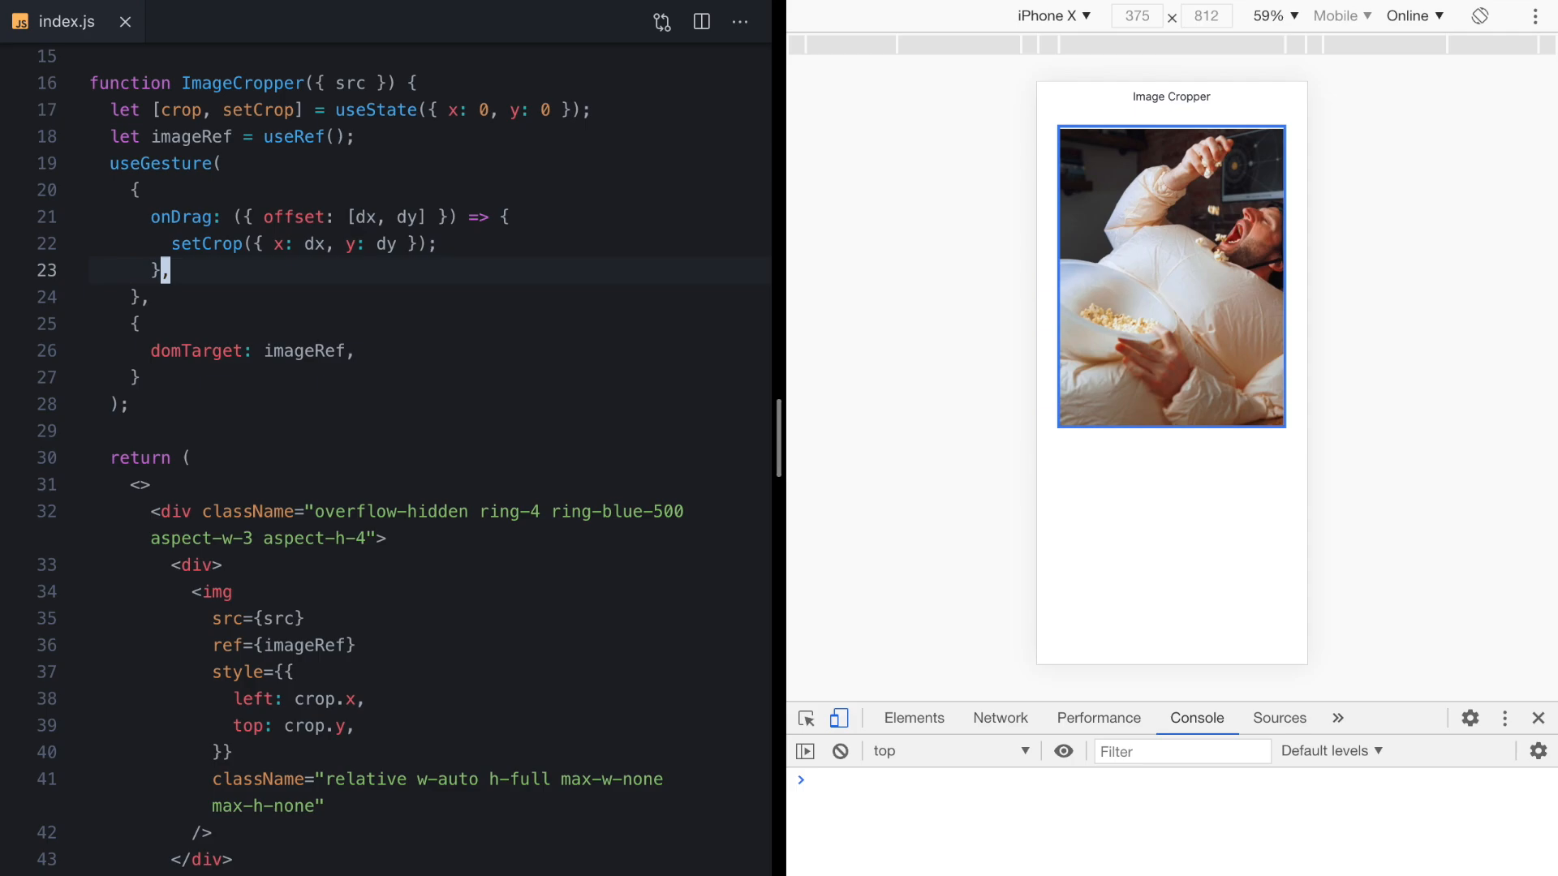
Log 'rendering' in the component and drag the image to watch re-renders, then remove the log.
text(console.log();)
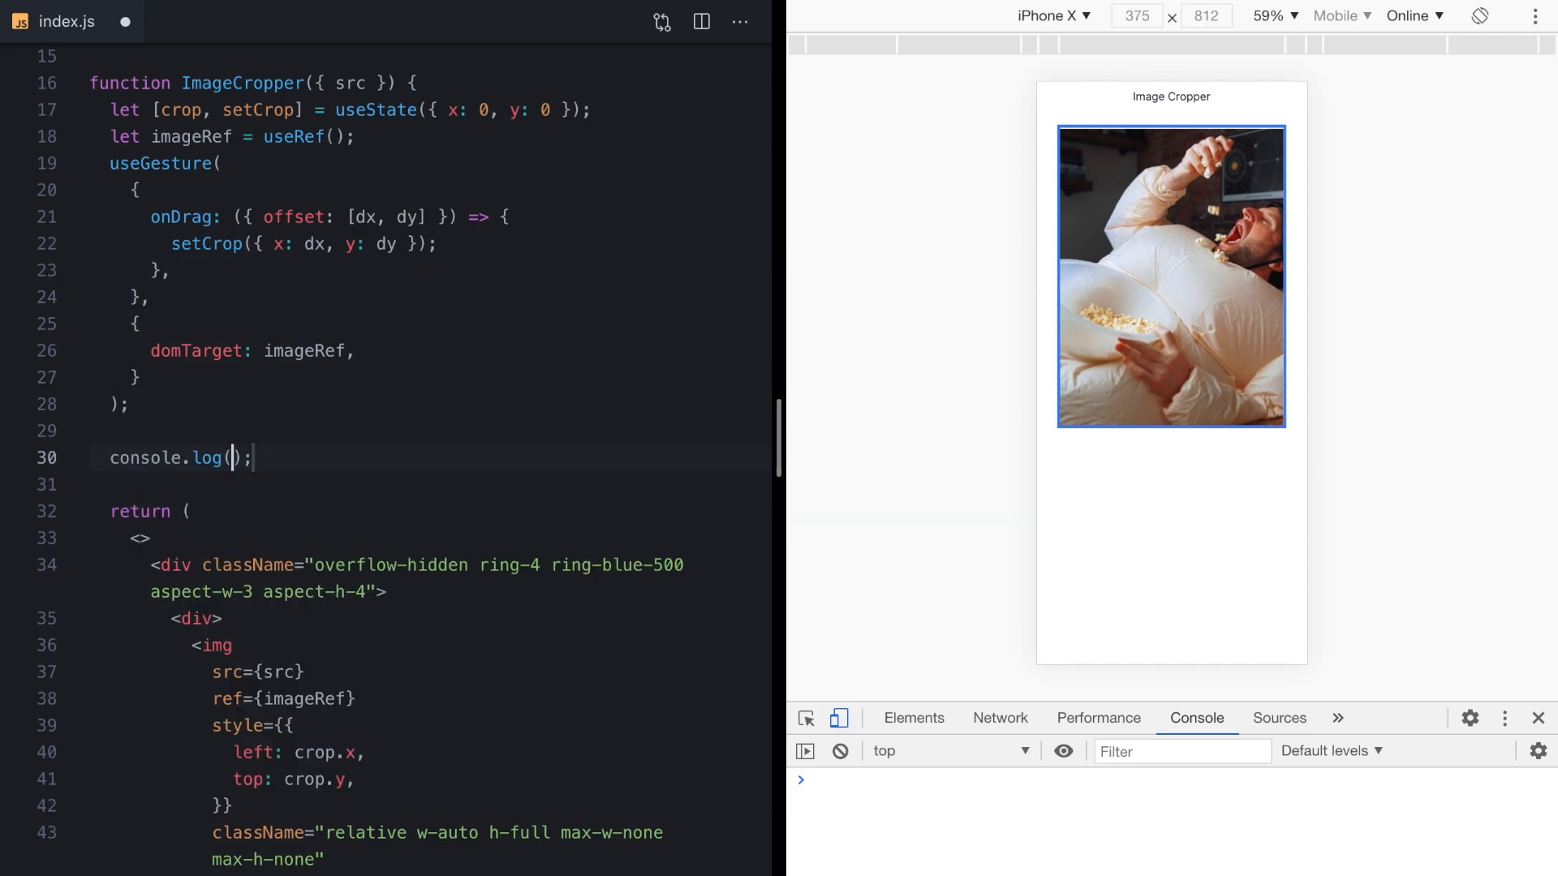
text('rendering')
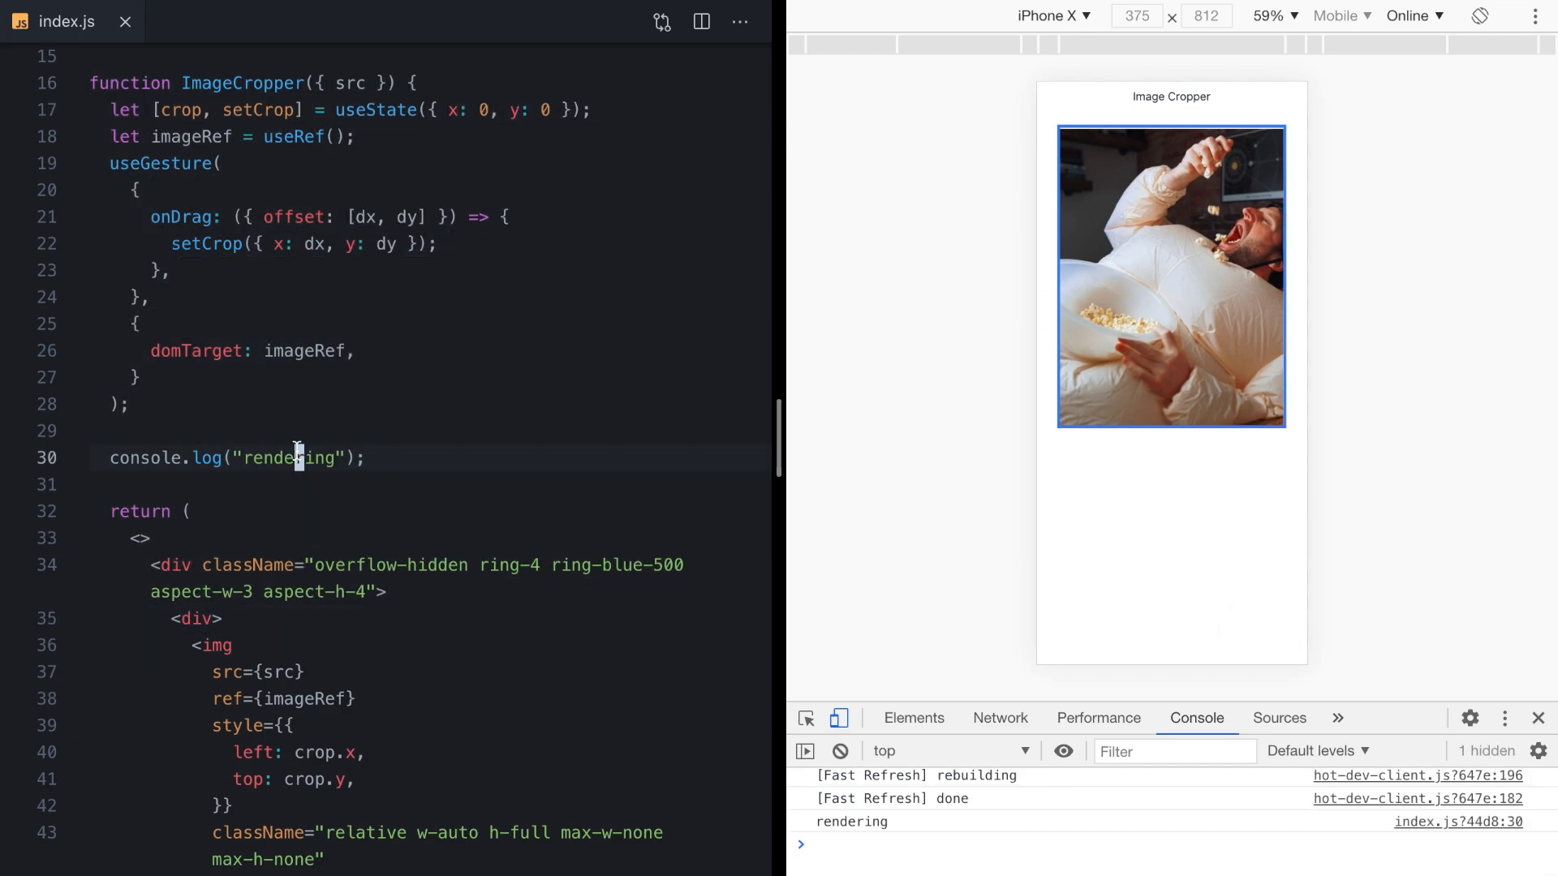
double_click(206, 243)
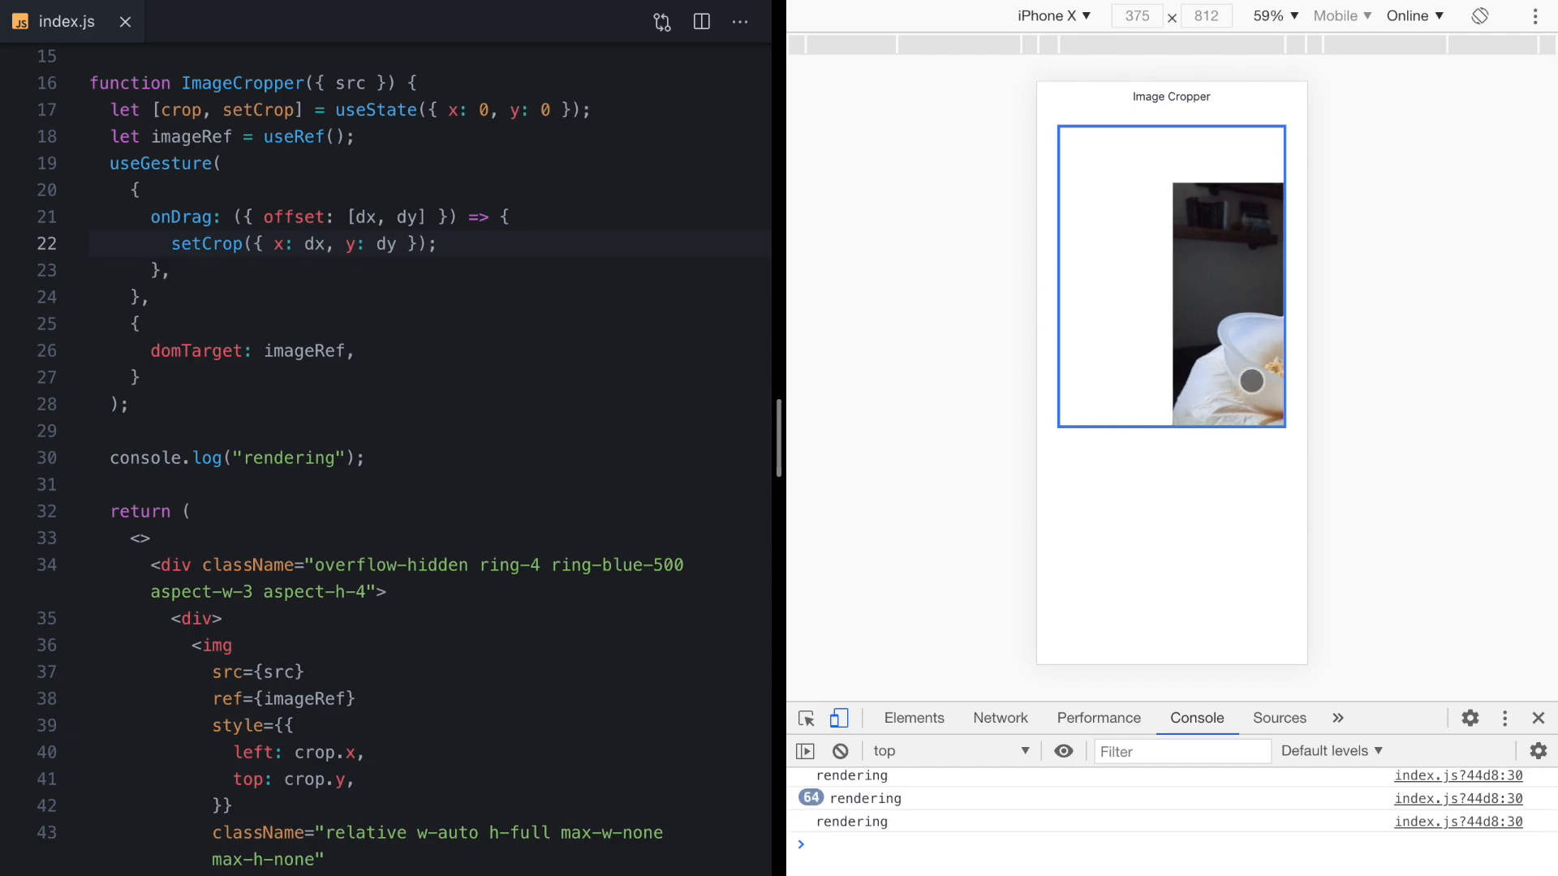
drag(1249, 380, 1171, 299)
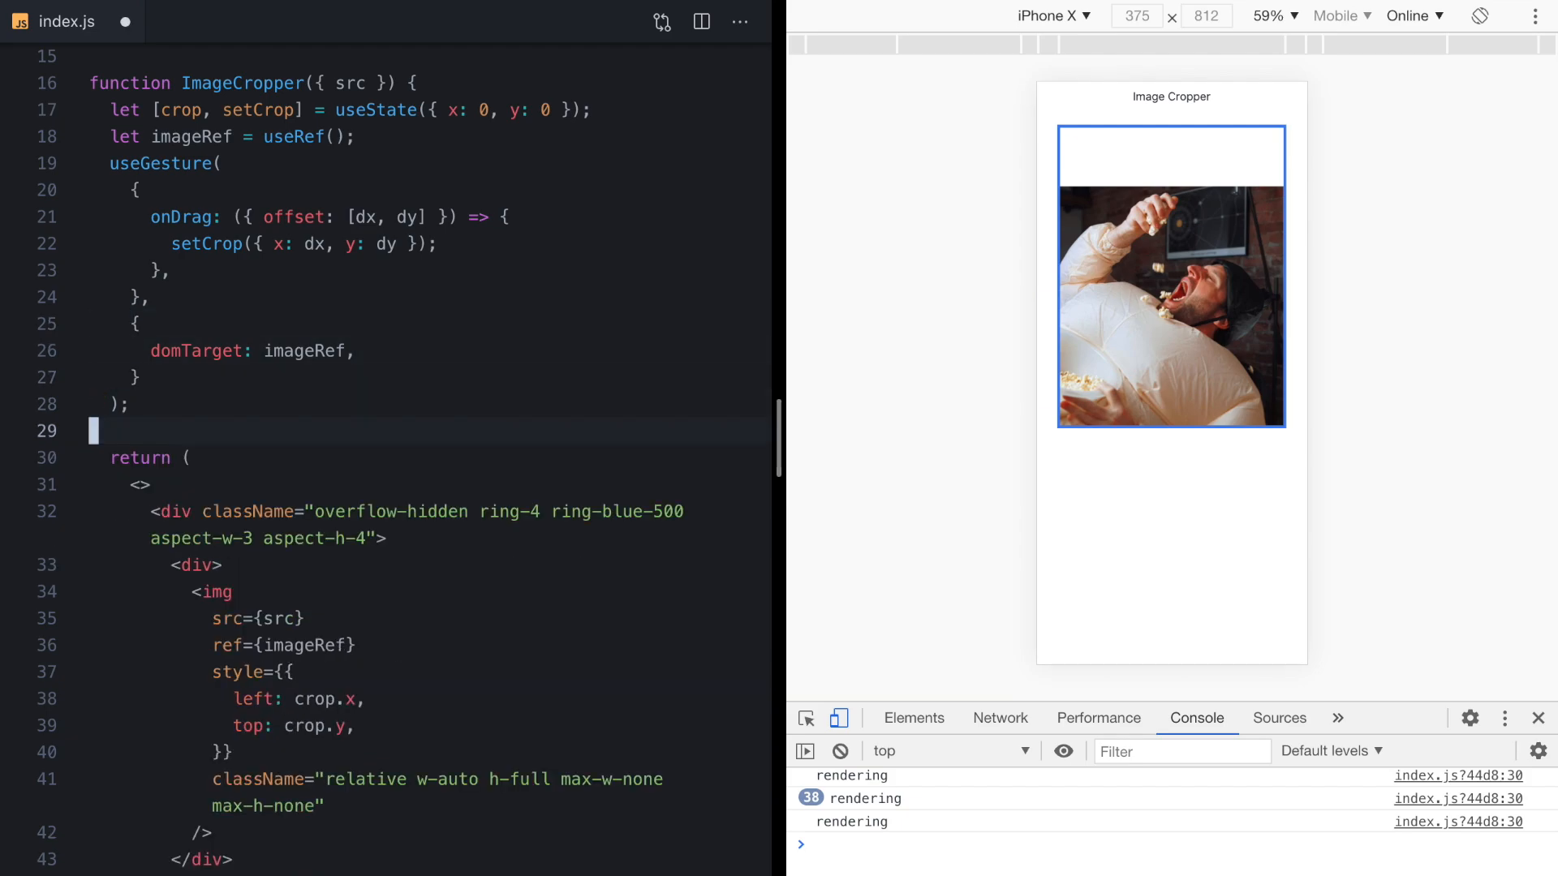
Add an mt-2 div with Crop X and Crop Y paragraphs showing crop.x and crop.y.
scroll(down, 3)
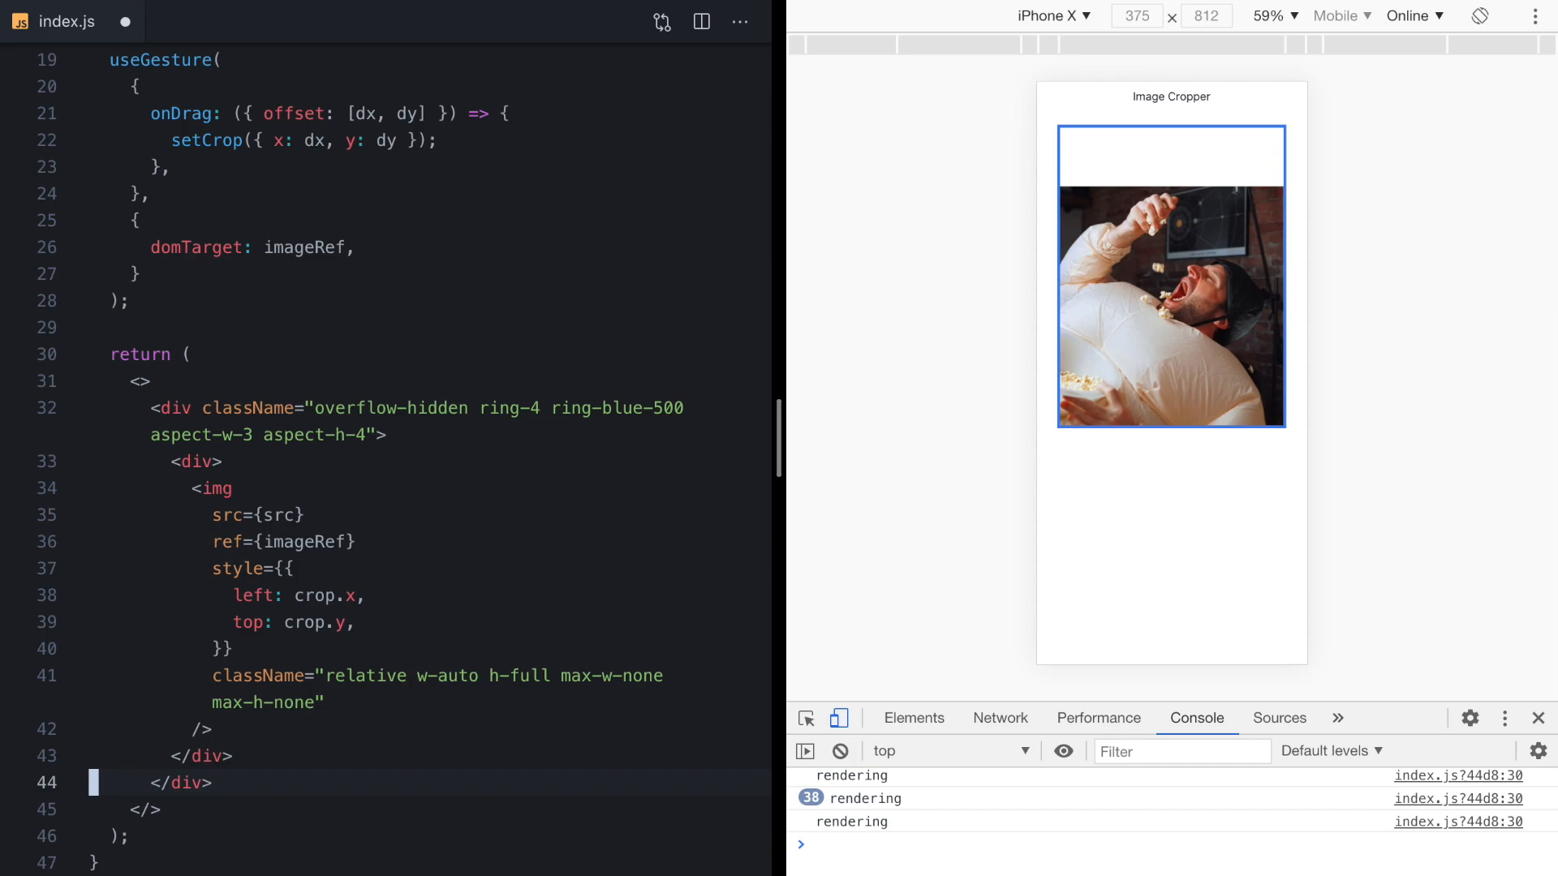
text(<div className="mt-2"></div>)
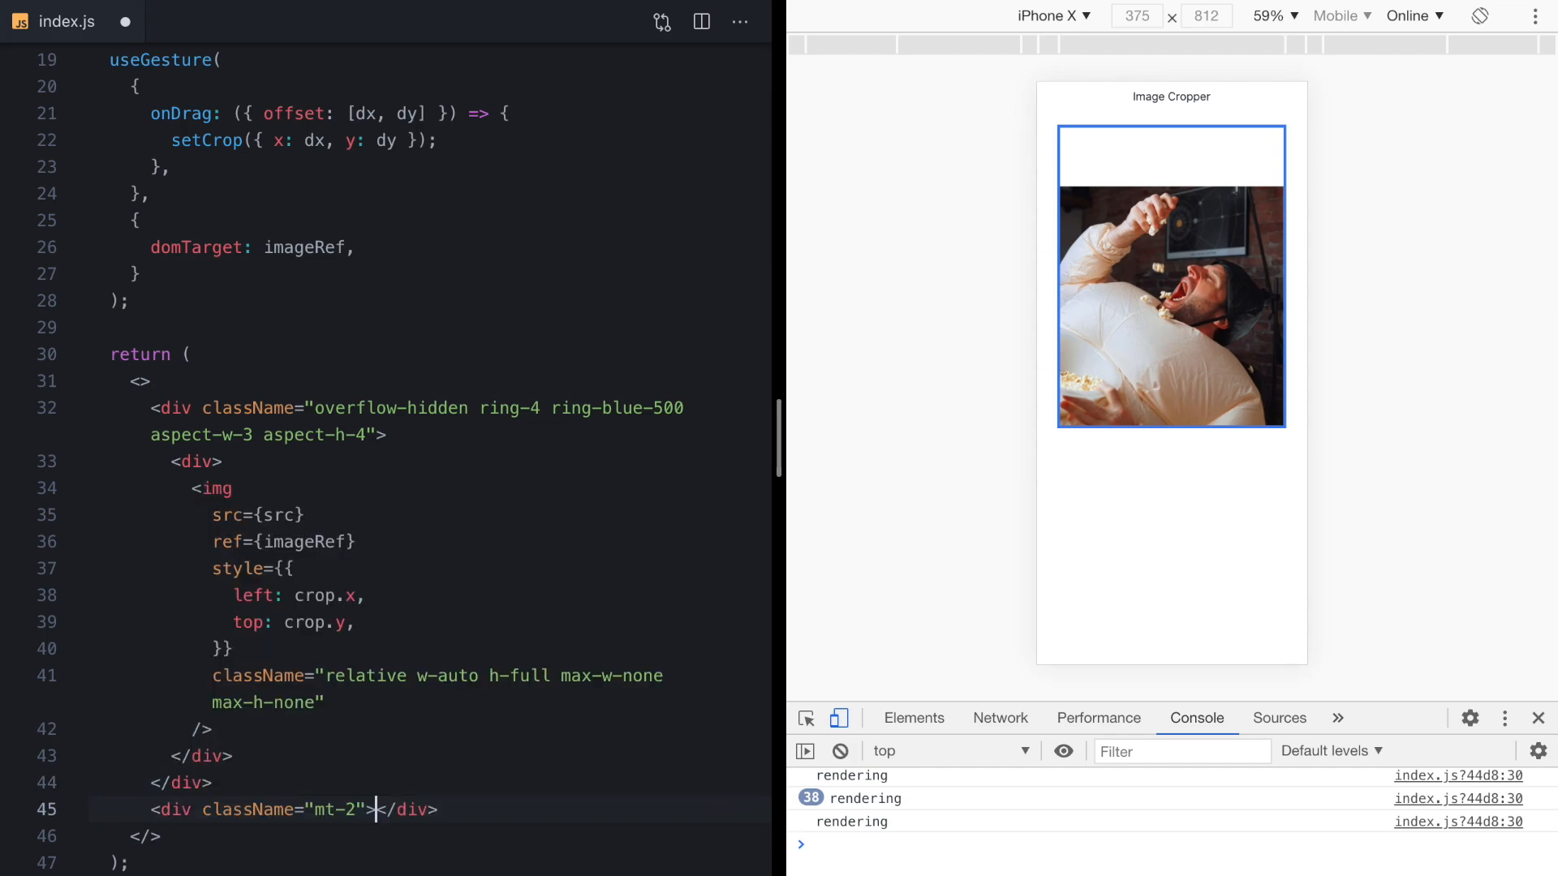
text(<p>Crop X: </p>)
text(<p>Crop Y: {crop.y}</p>)
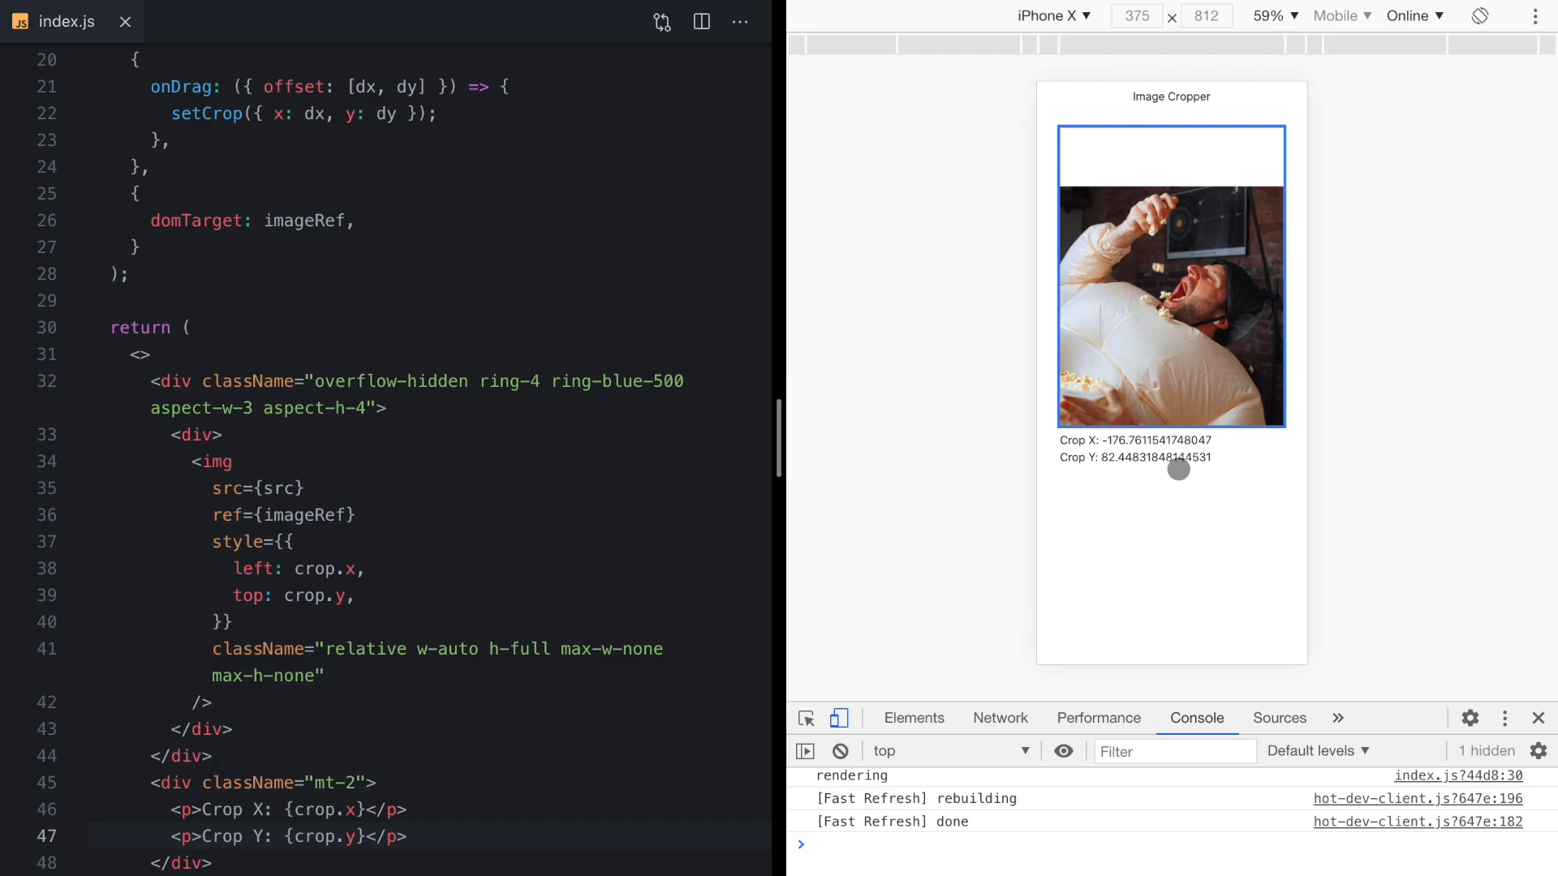
Drag the image around the viewport to watch the Crop X and Y readouts update.
drag(1176, 471, 1142, 317)
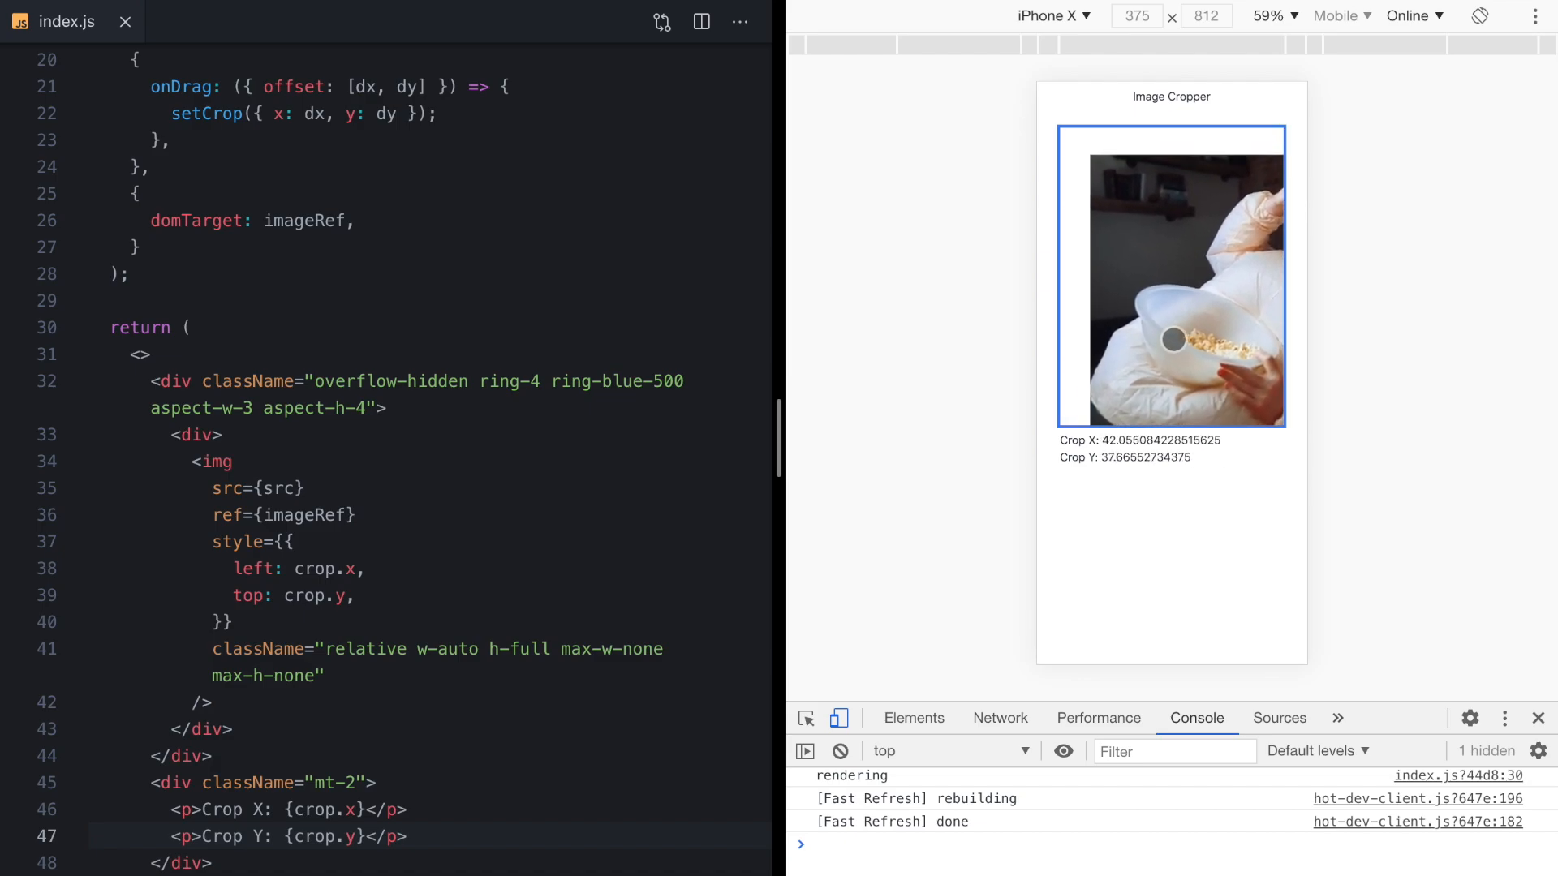
drag(1171, 339, 1215, 304)
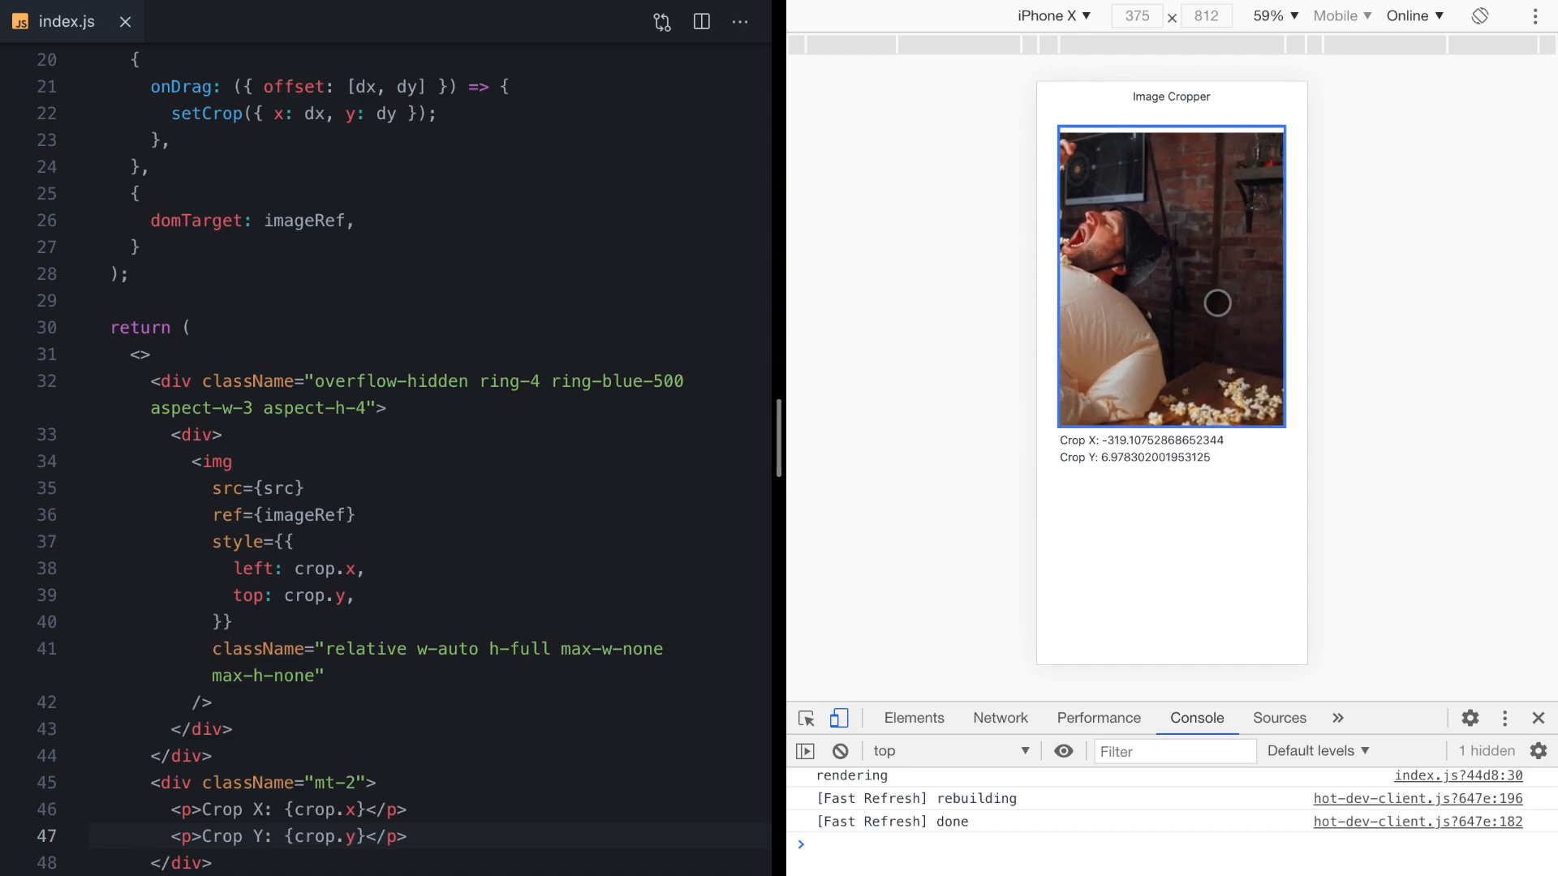
drag(1217, 303, 1269, 282)
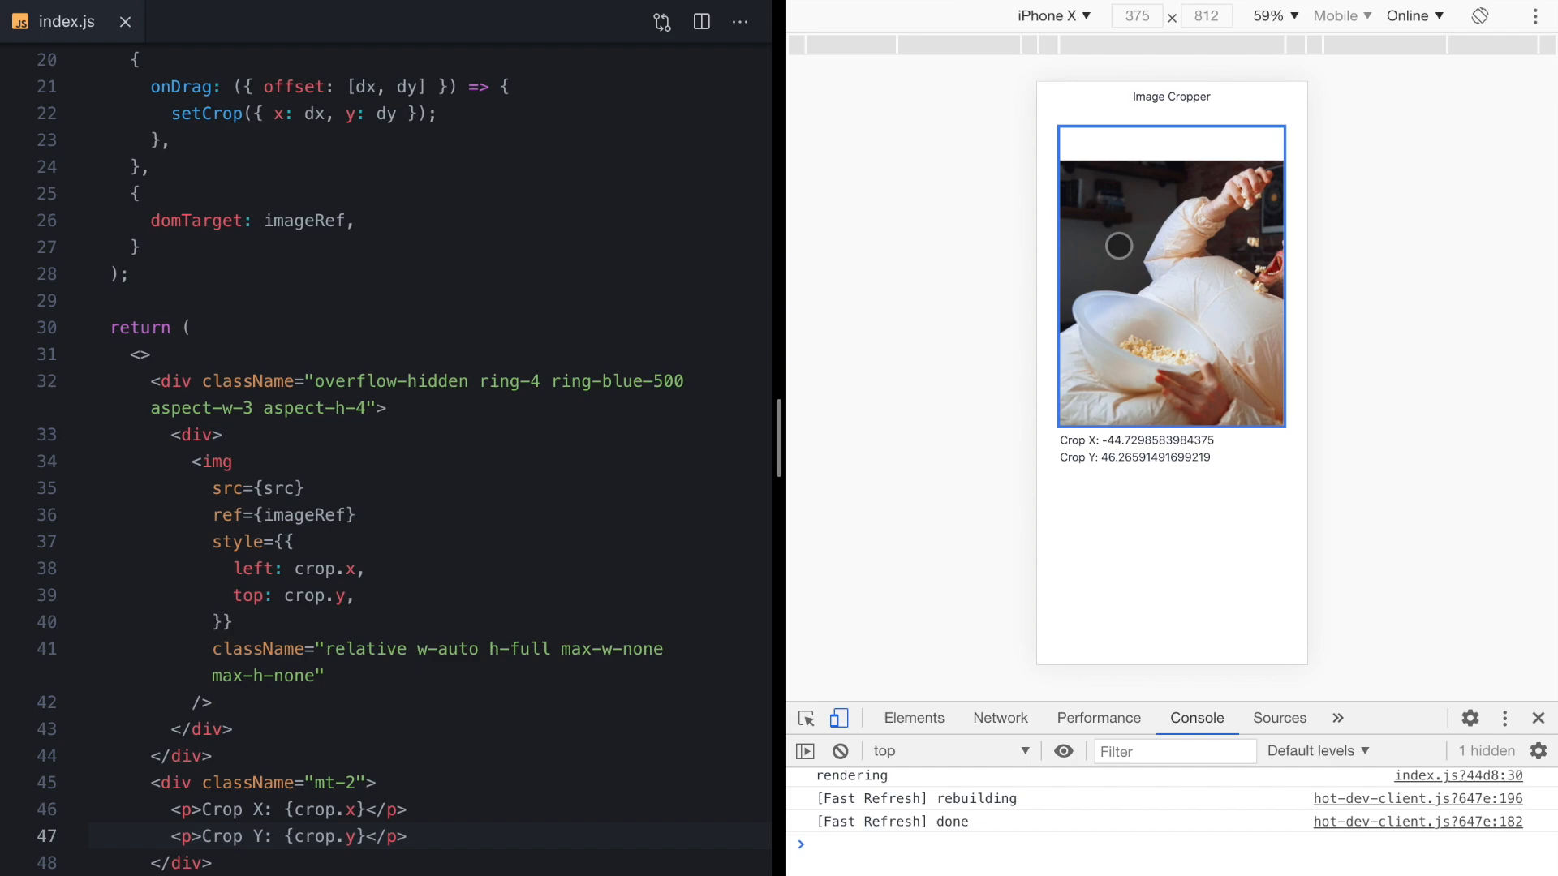
drag(1117, 245, 1167, 215)
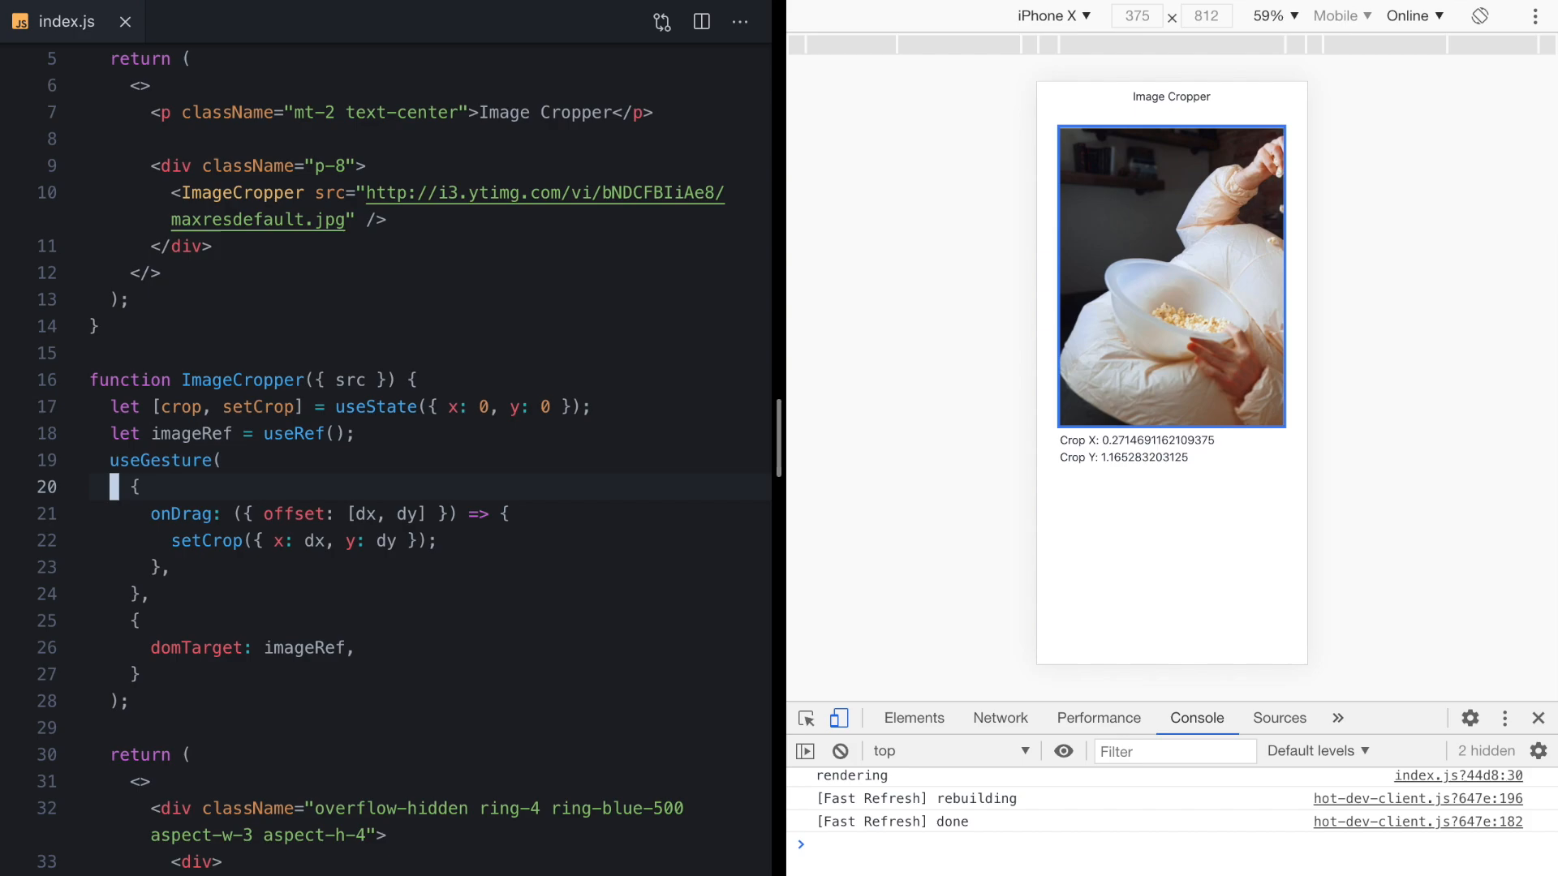
Add an onPinch handler logging "pinching" and begin an eventOptions entry in the gesture config.
text(on)
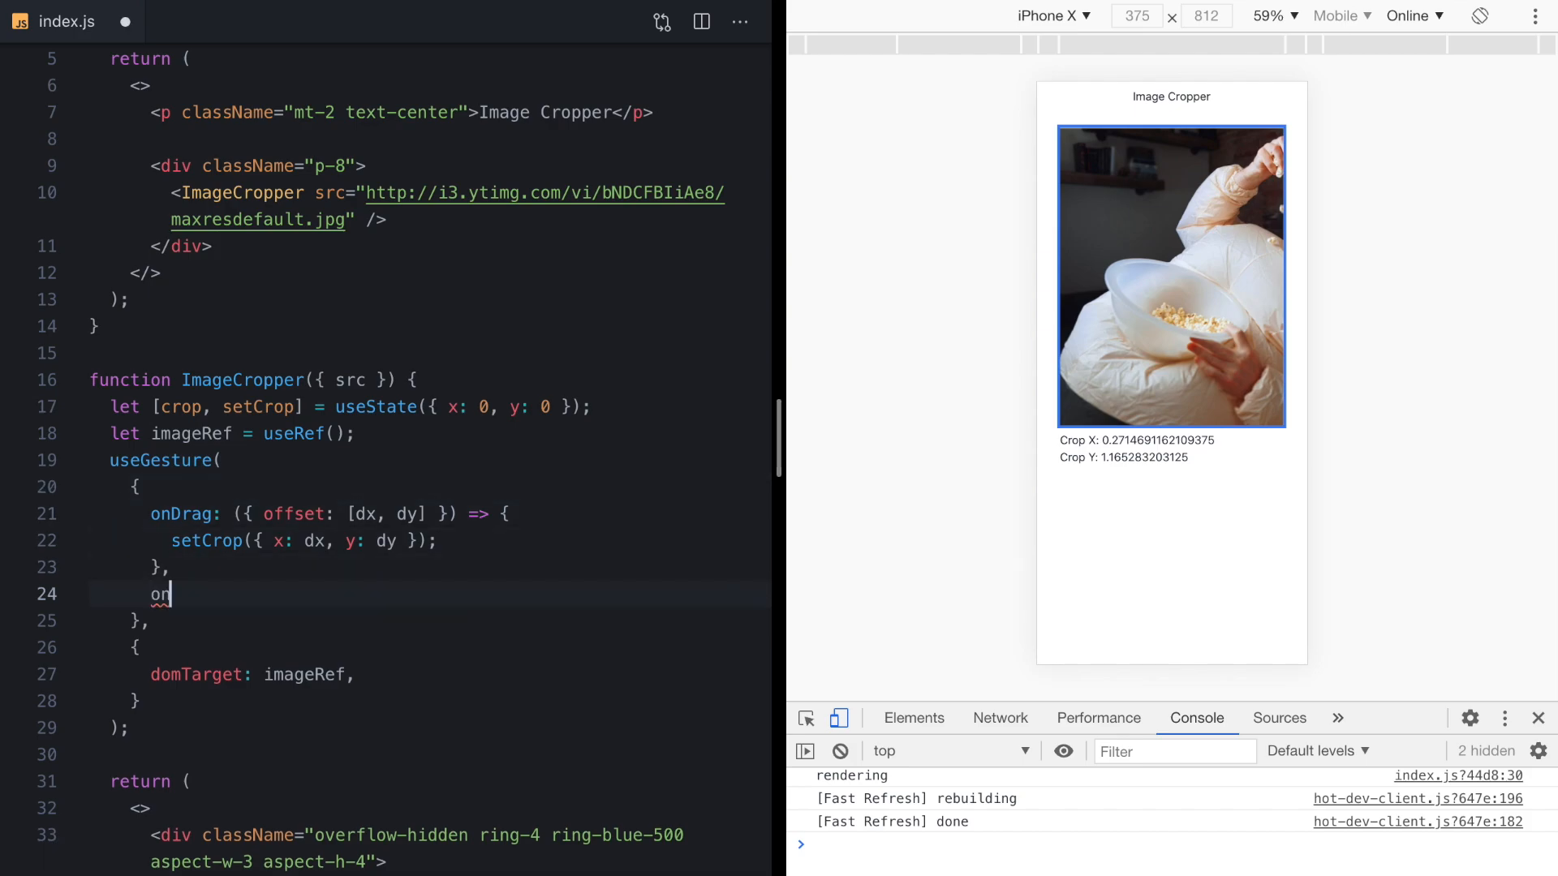
text(Pinch)
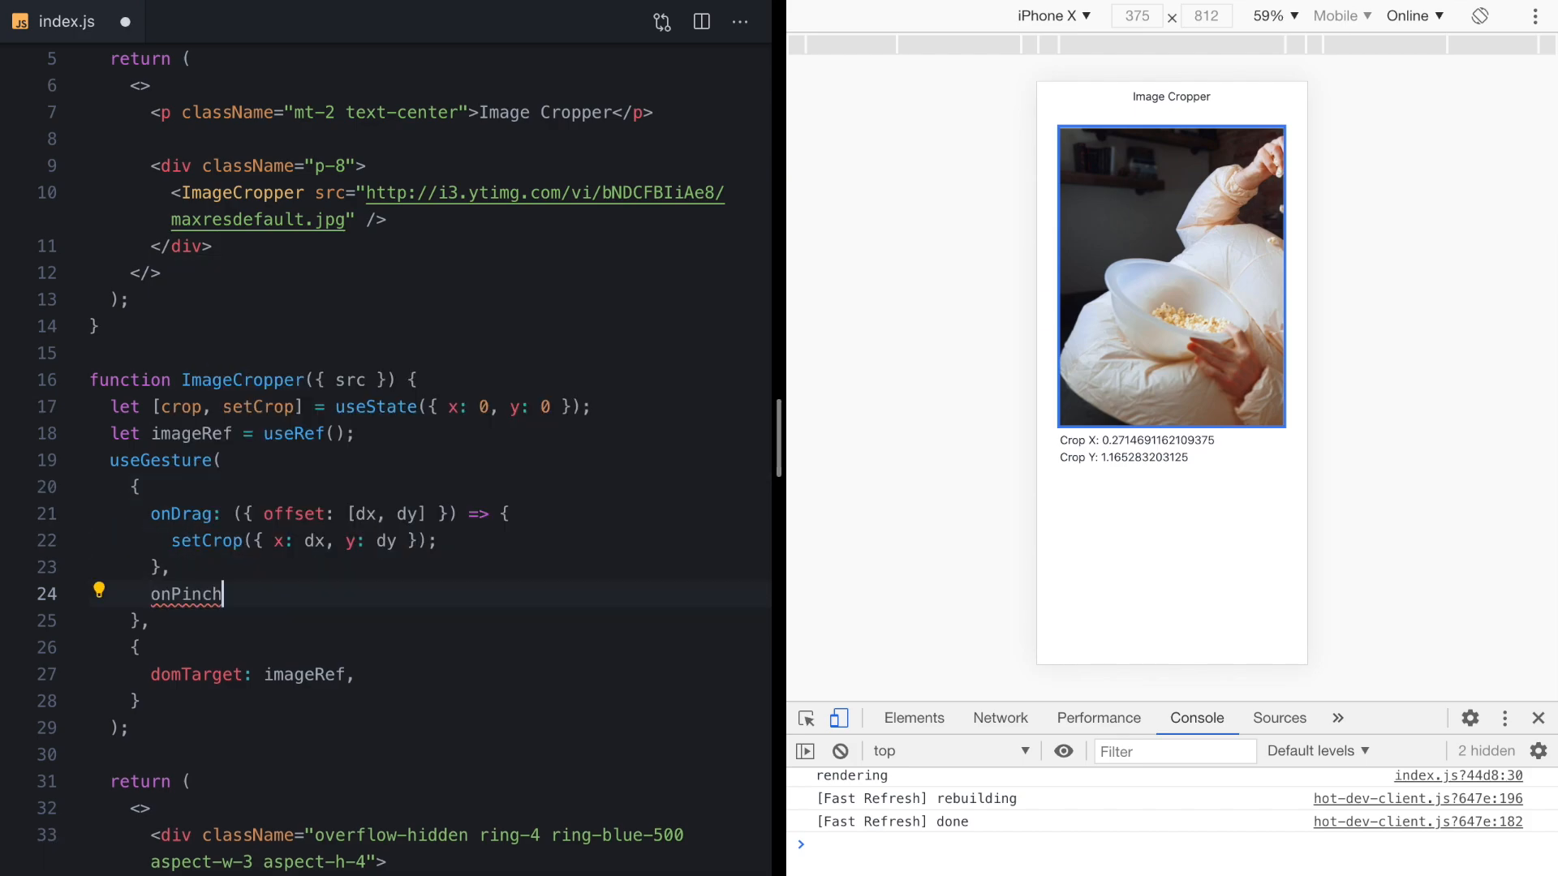
text(: () => {)
text(console.log('');)
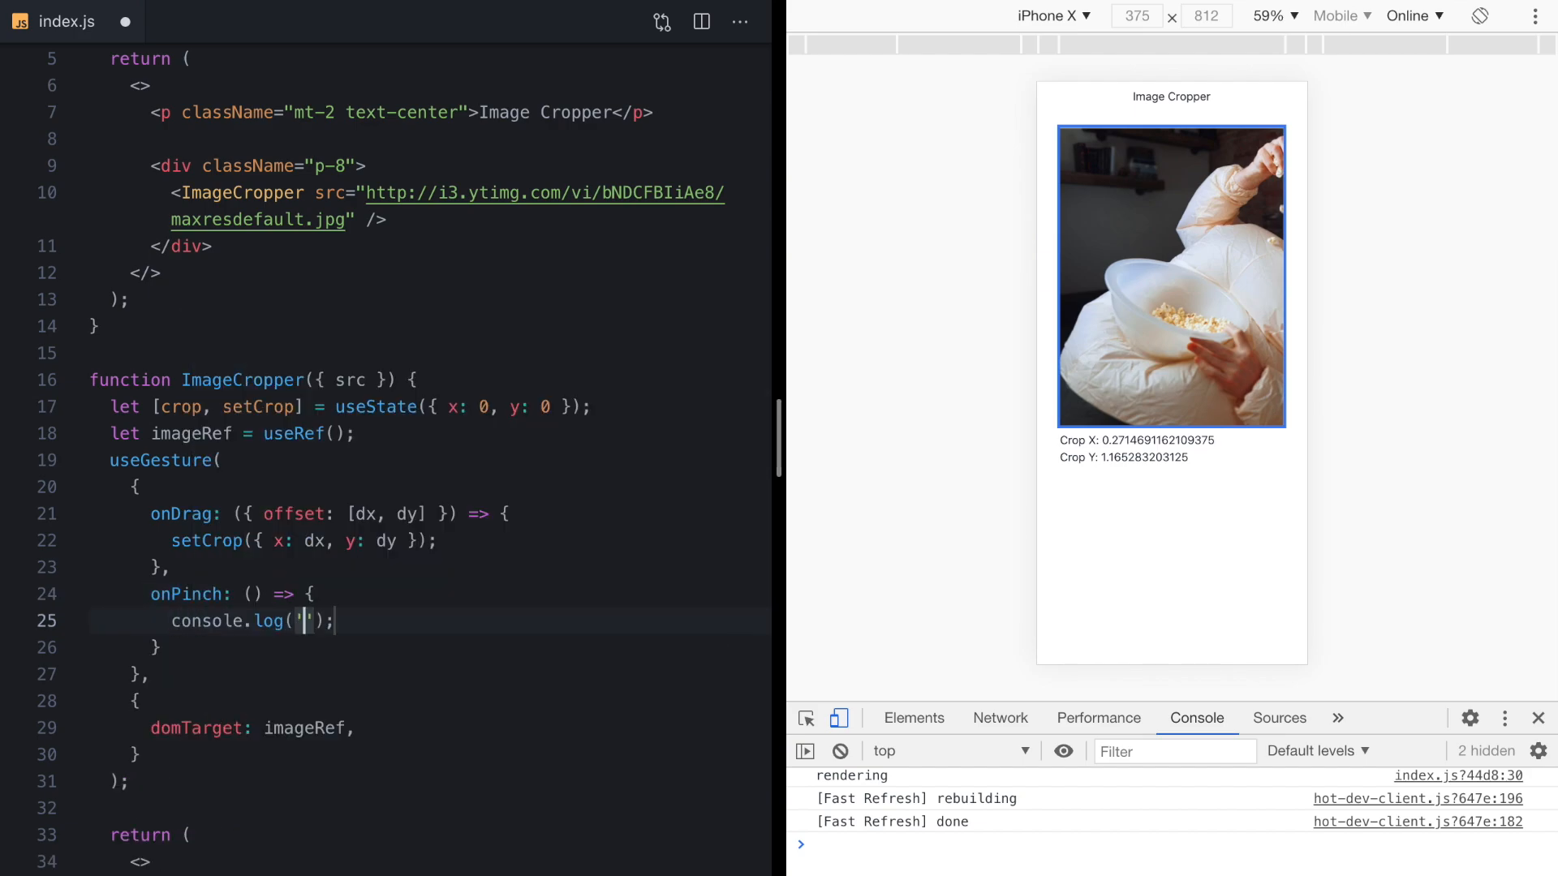
text(pinching")
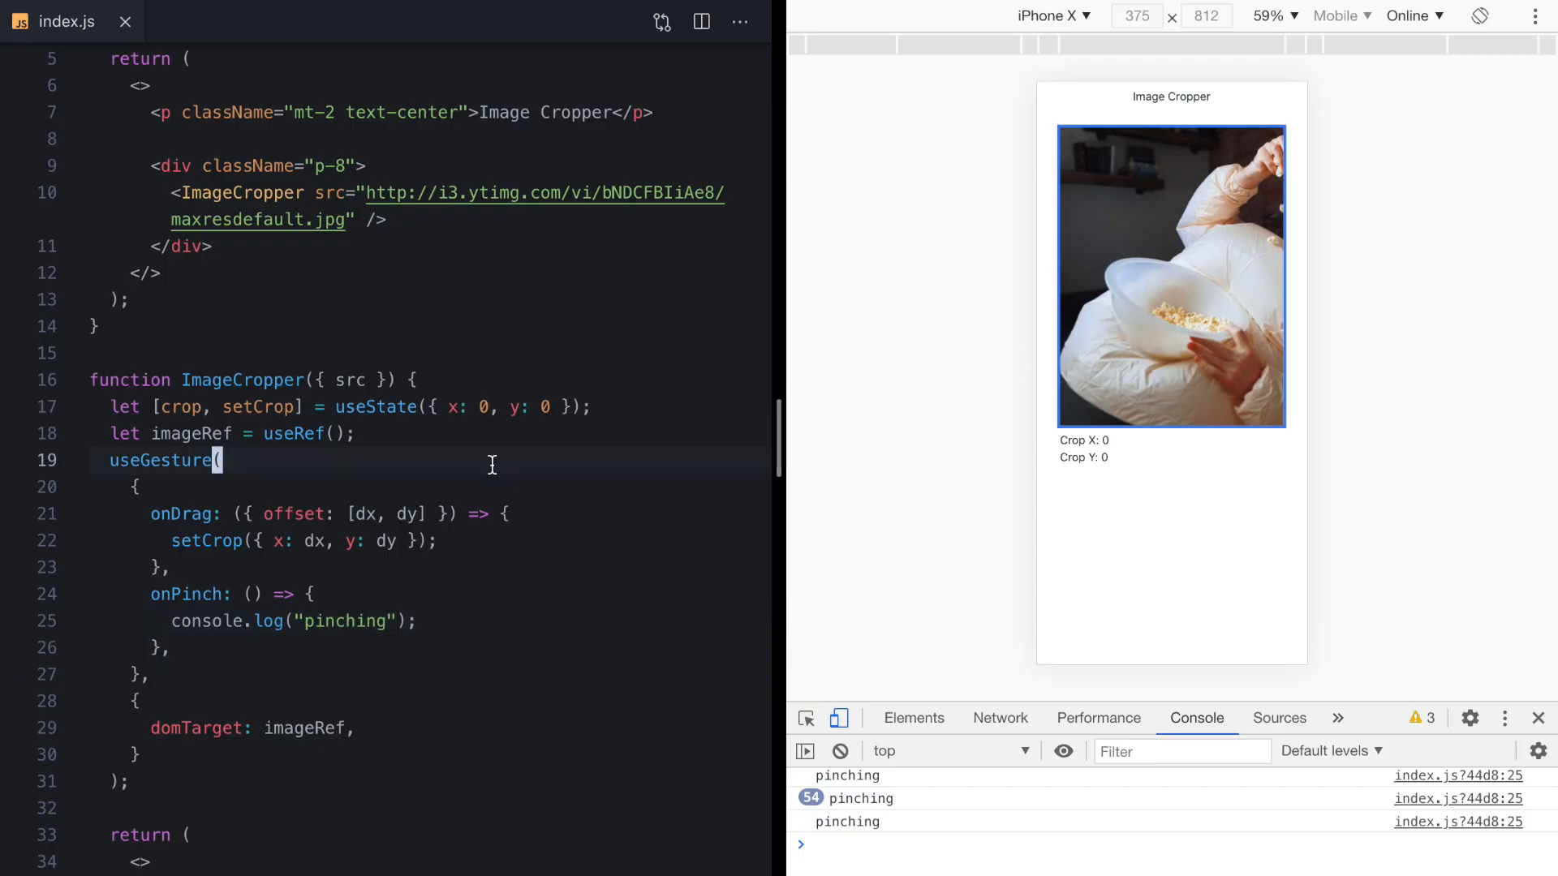
scroll(down, 3)
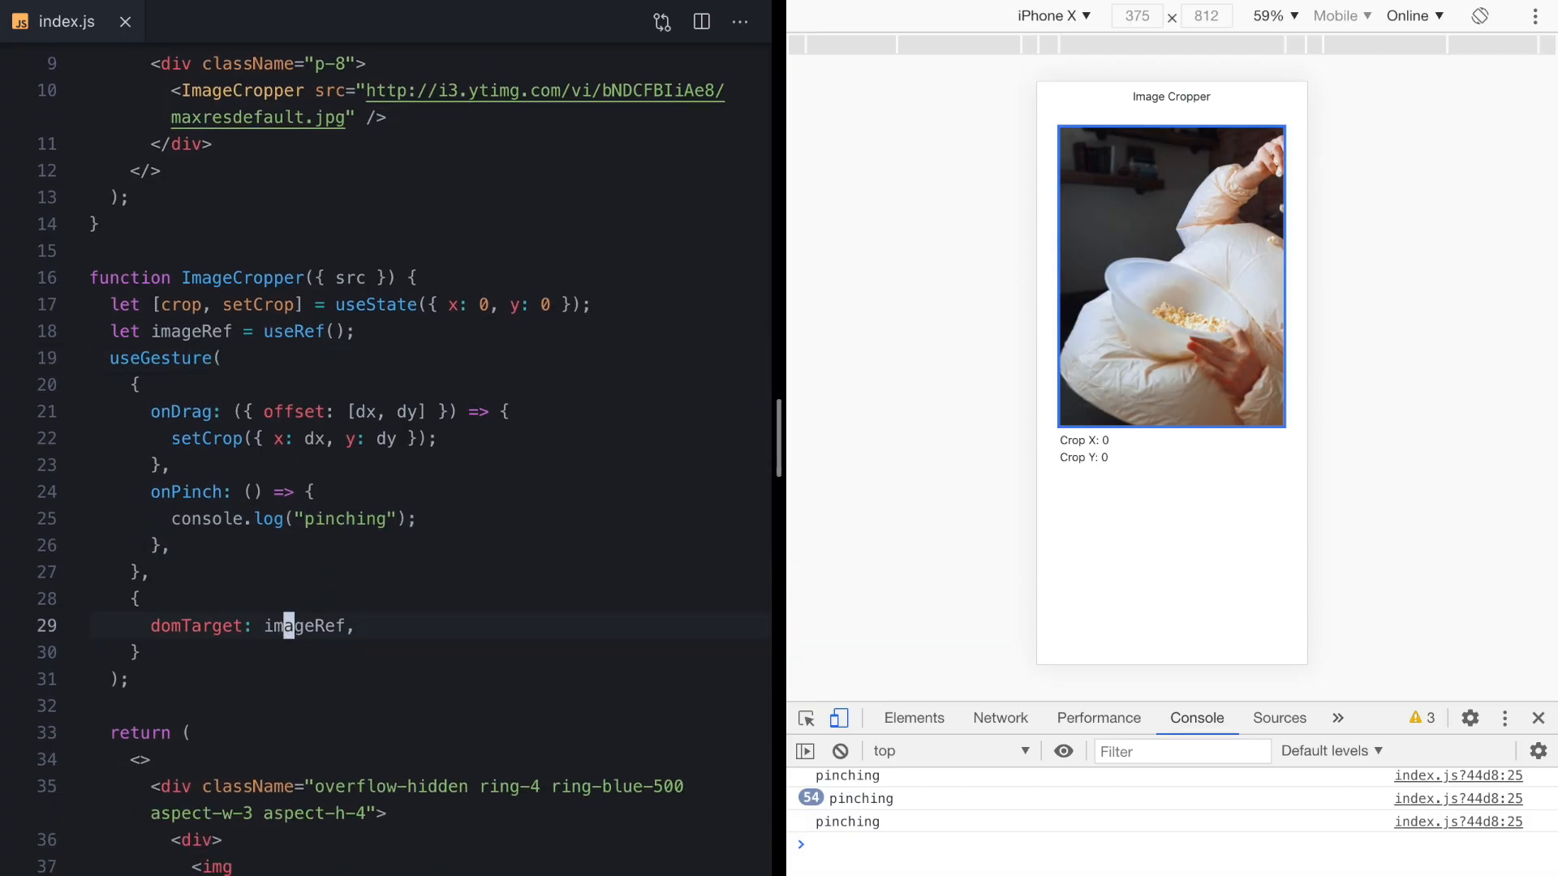
text(eventOptions: {)
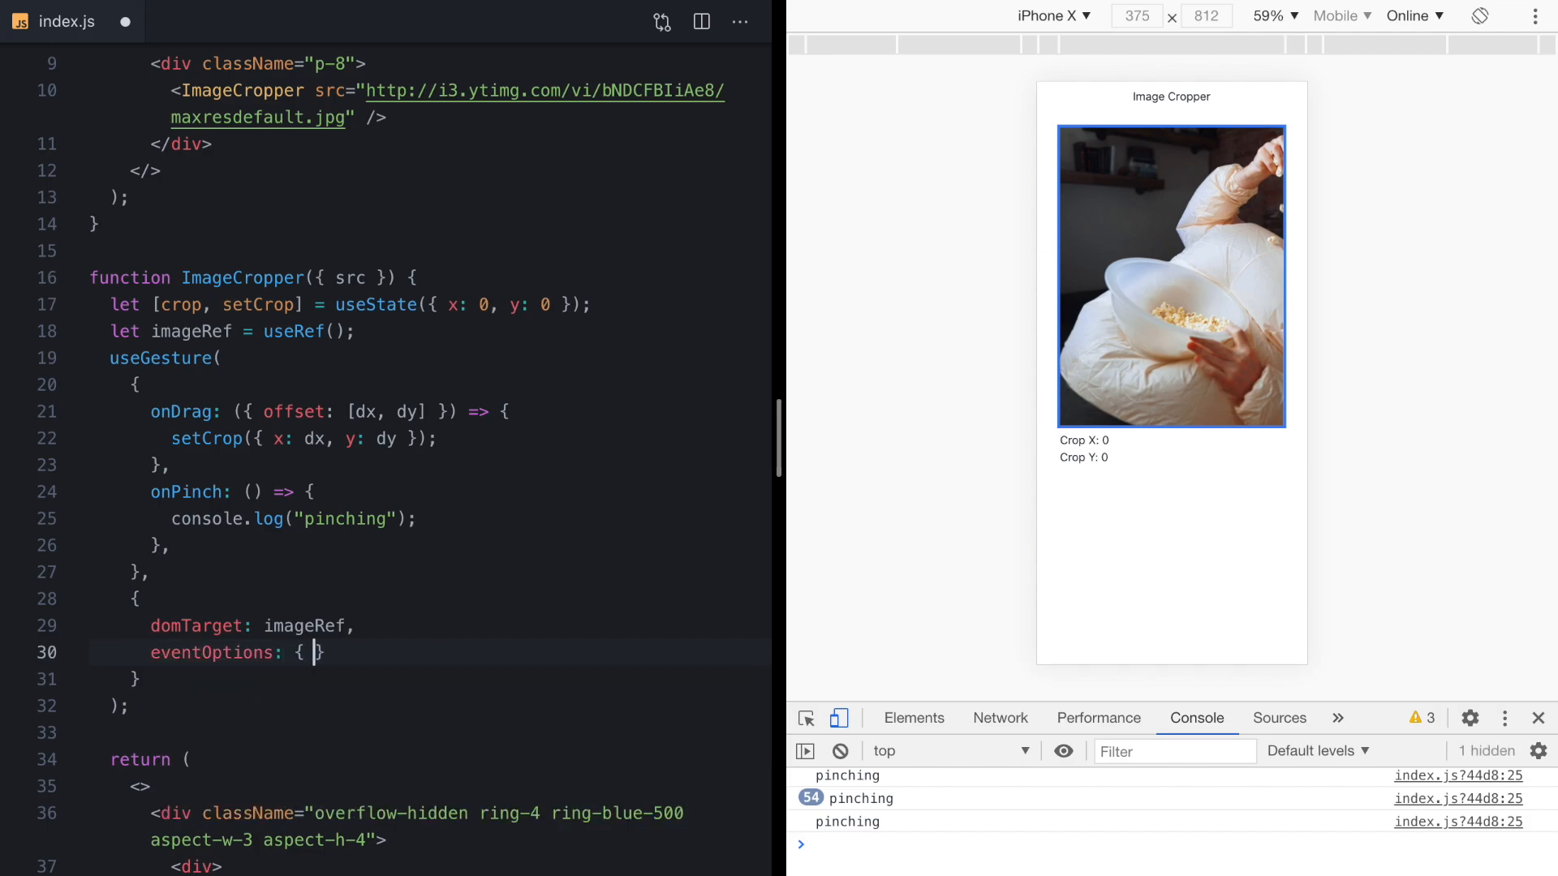
Set eventOptions passive: false in useGesture and touchAction 'none' on the img style.
text(passive: false)
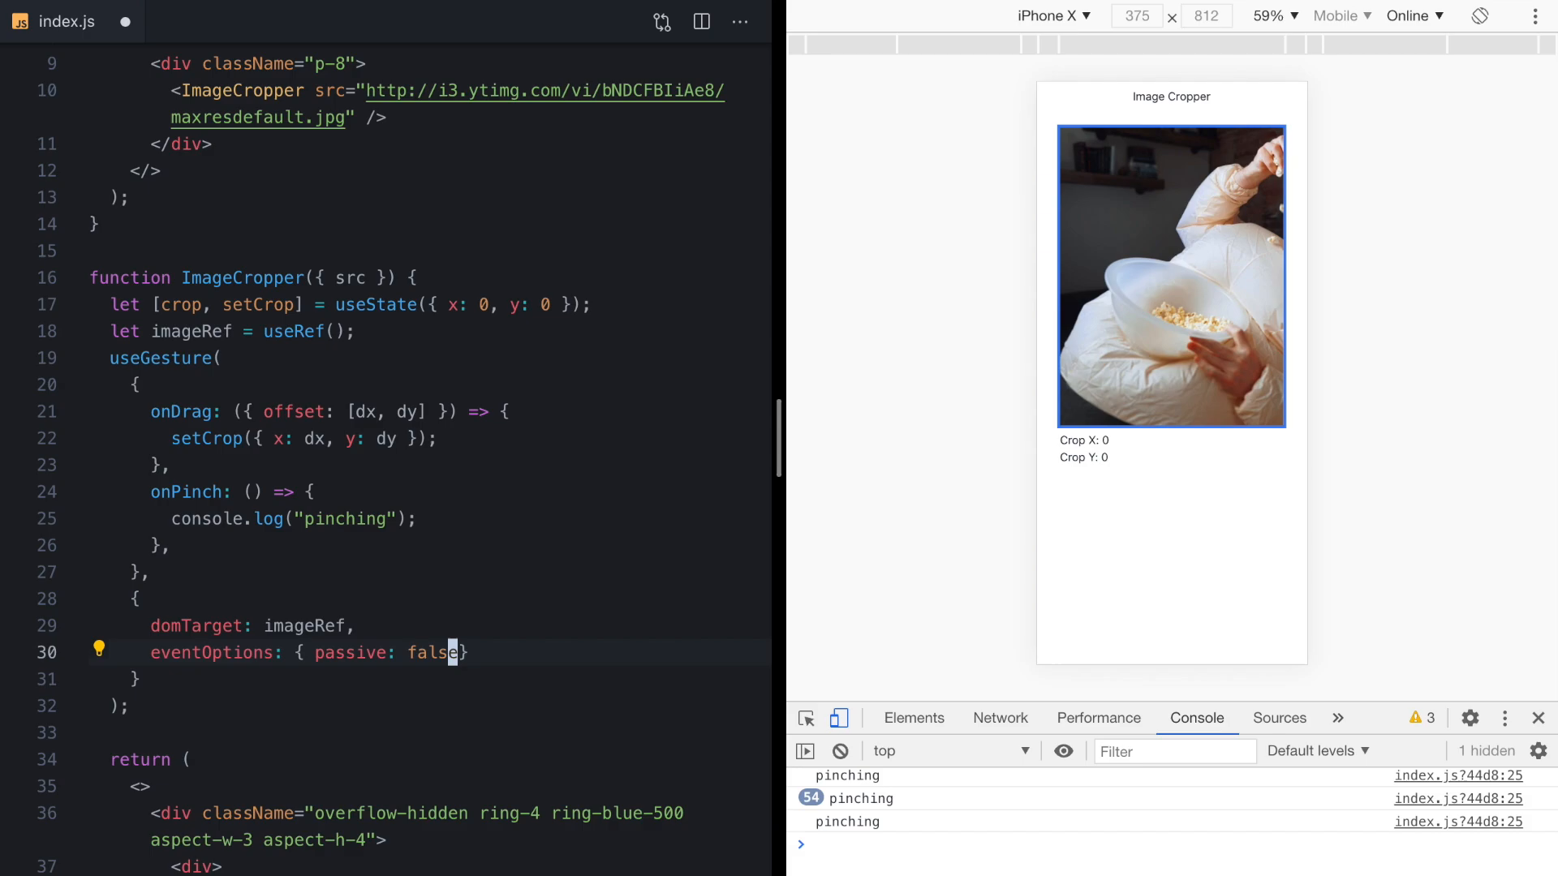
text(})
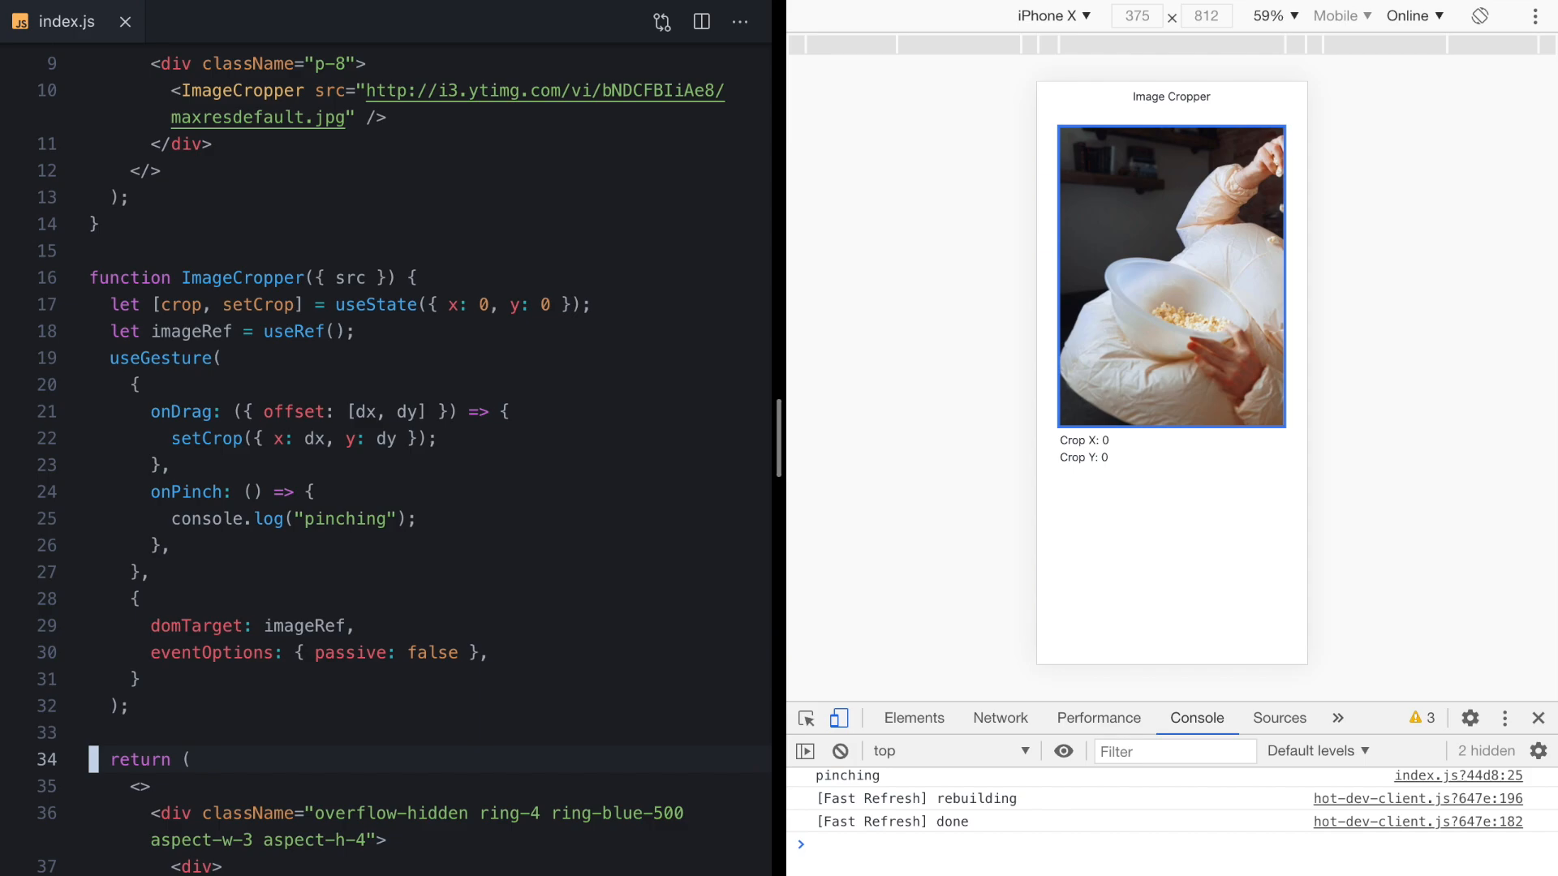
scroll(down, 3)
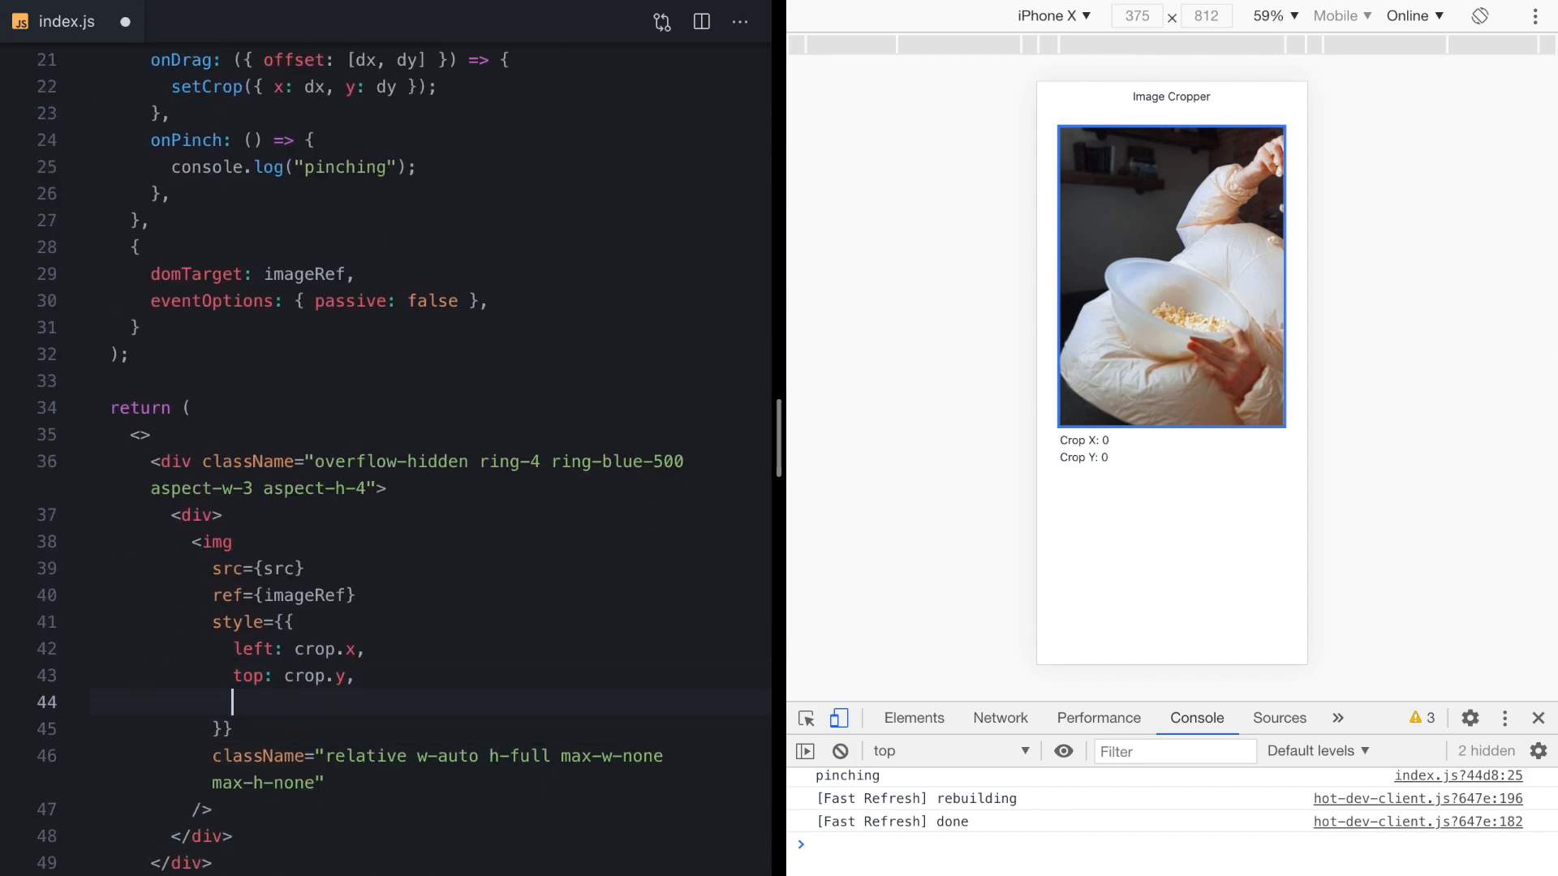
text(touchAction)
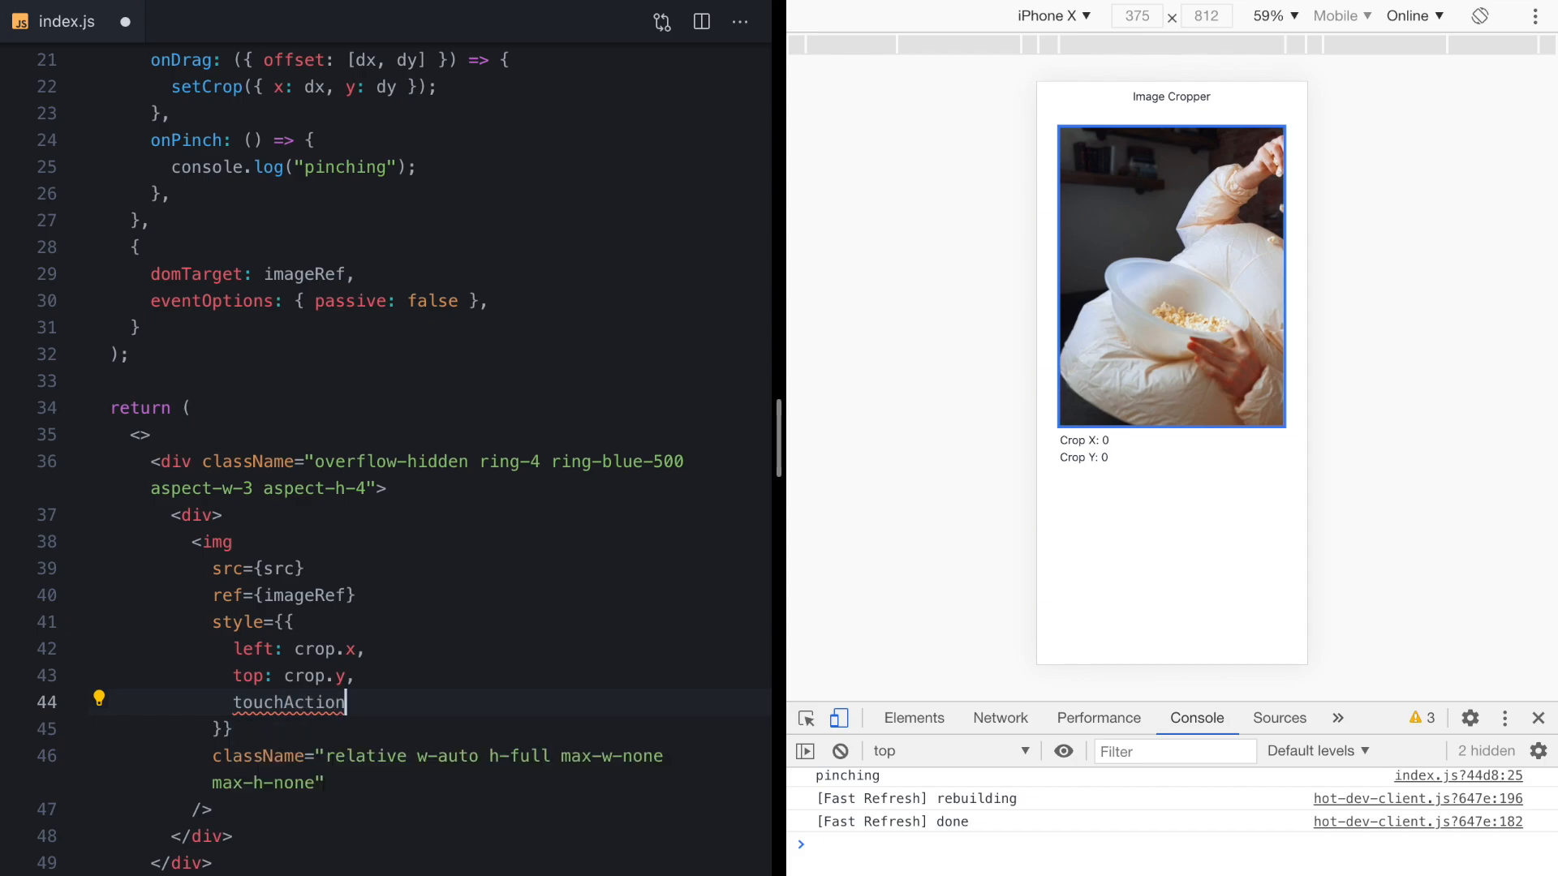
text(: 'none')
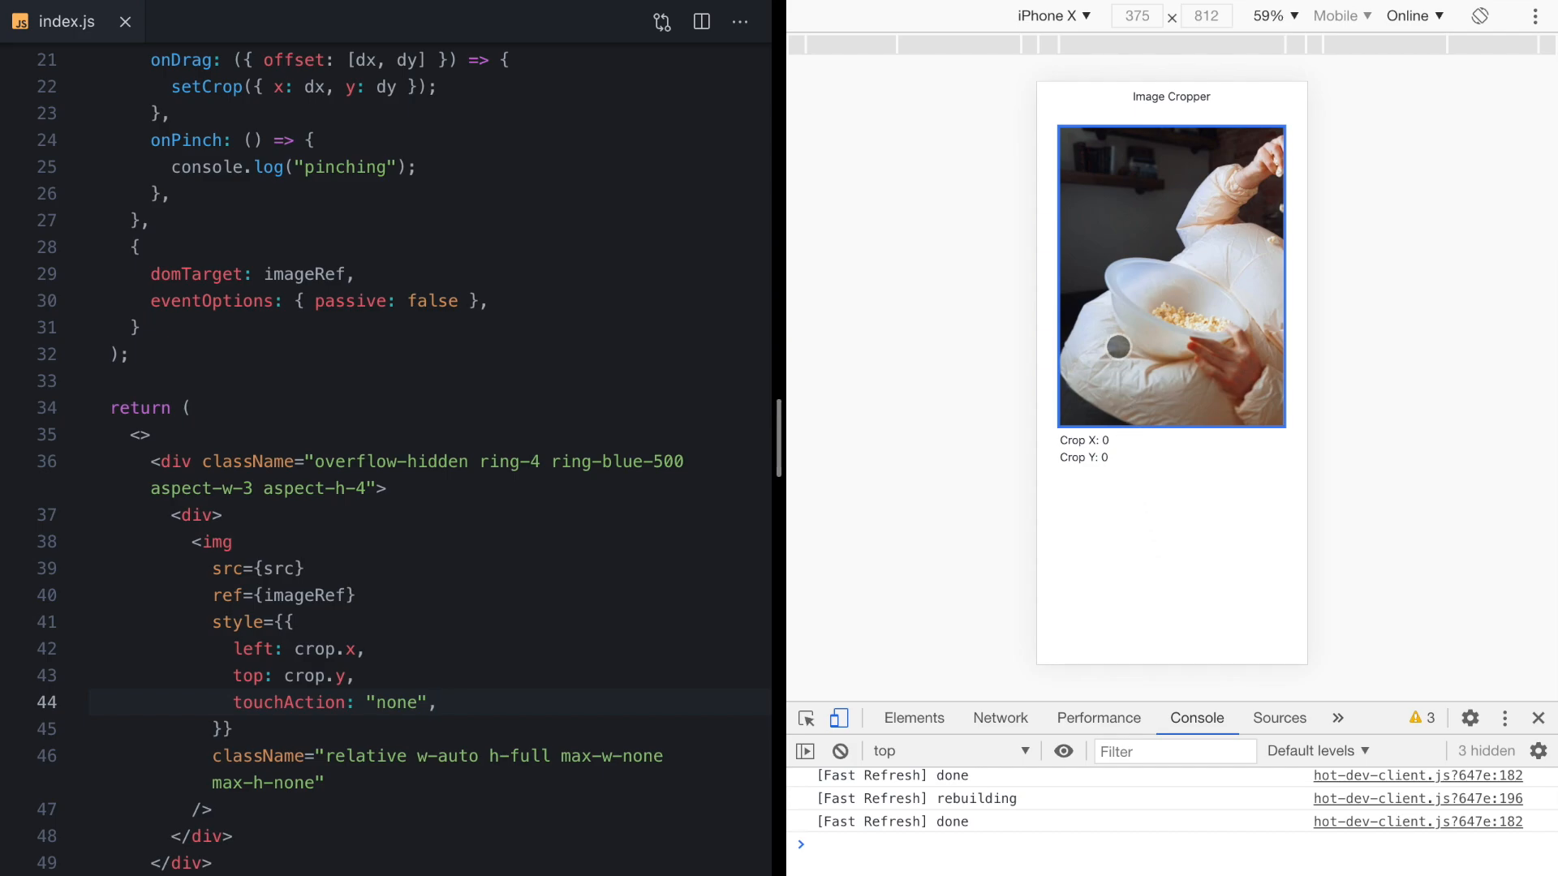
Drag and pinch the preview image, reaching Crop X about -34.02 and Crop Y about -7.31.
drag(1116, 346, 1169, 308)
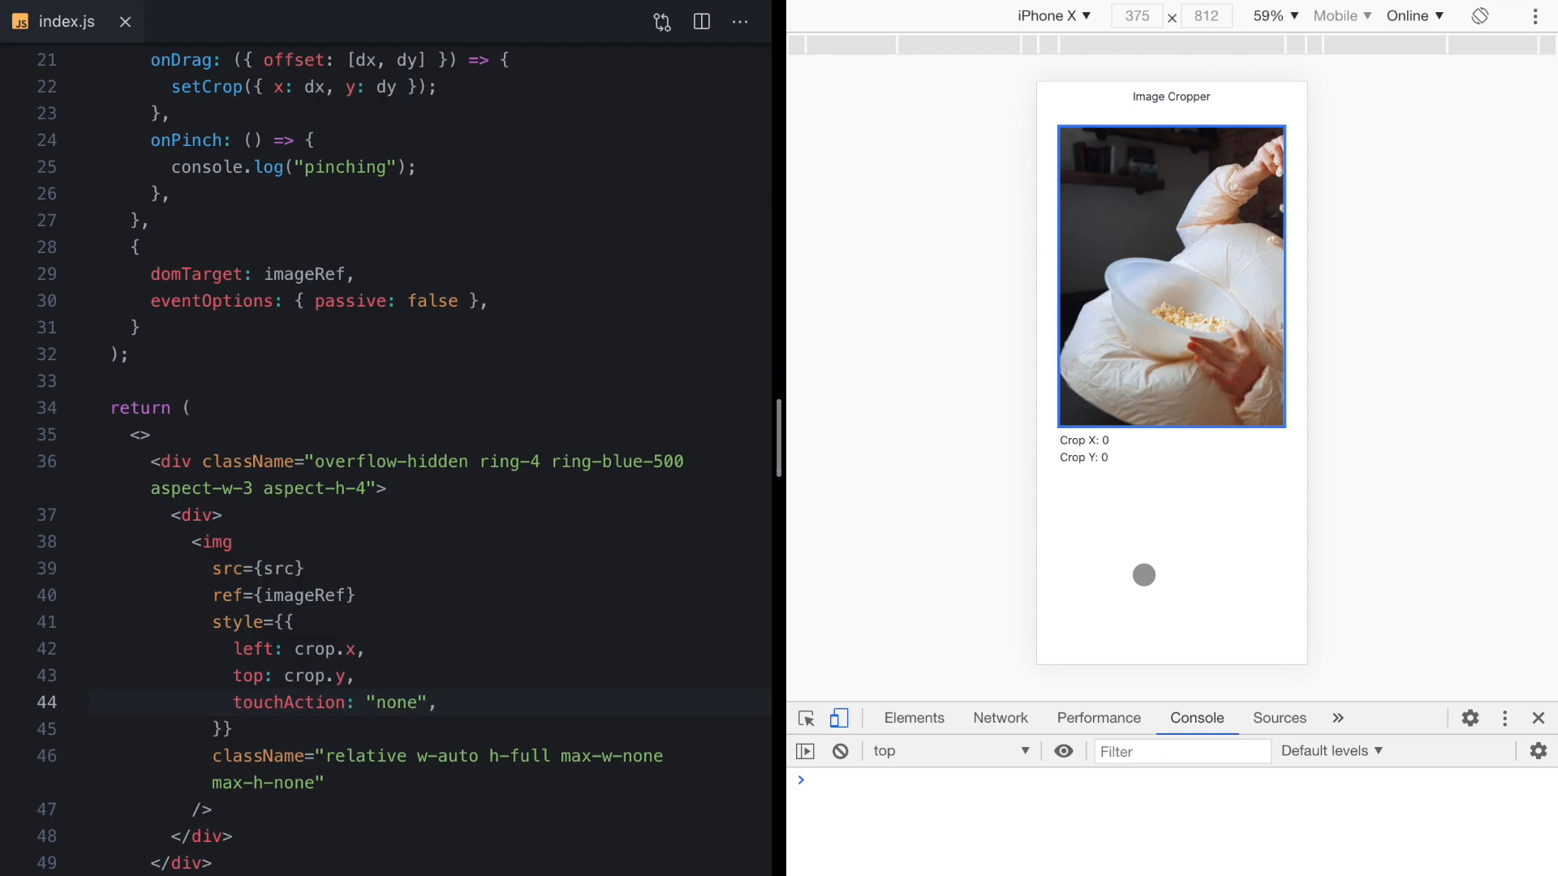
drag(1142, 575, 1126, 327)
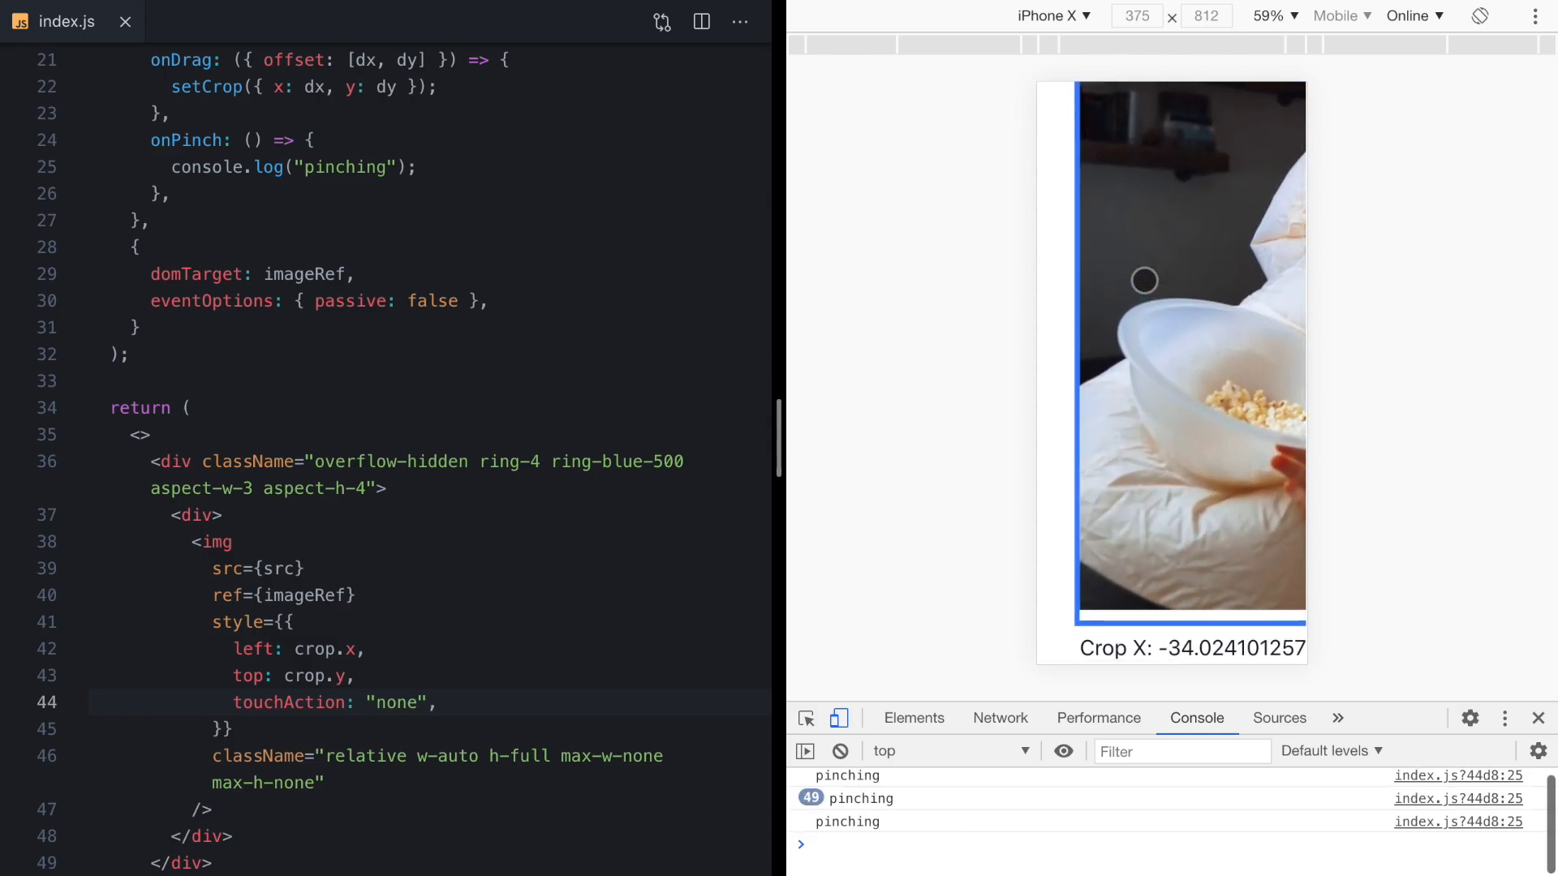
drag(1142, 281, 1155, 427)
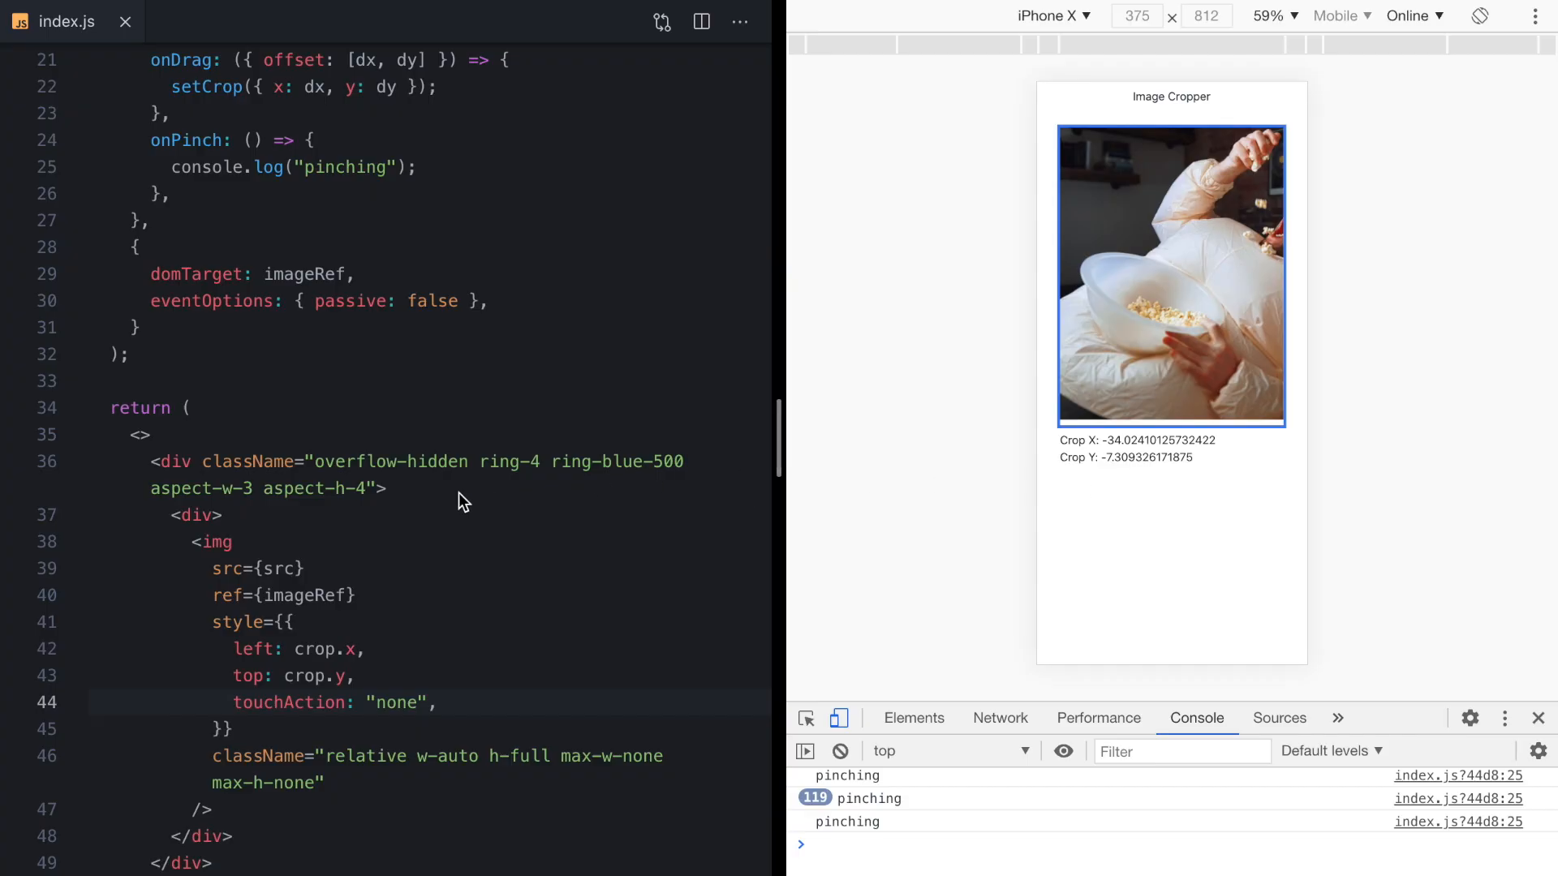
Reload the preview, then pan and pinch the image to reach Crop X about -95.29 and 237 pinching logs.
key(Ctrl+p)
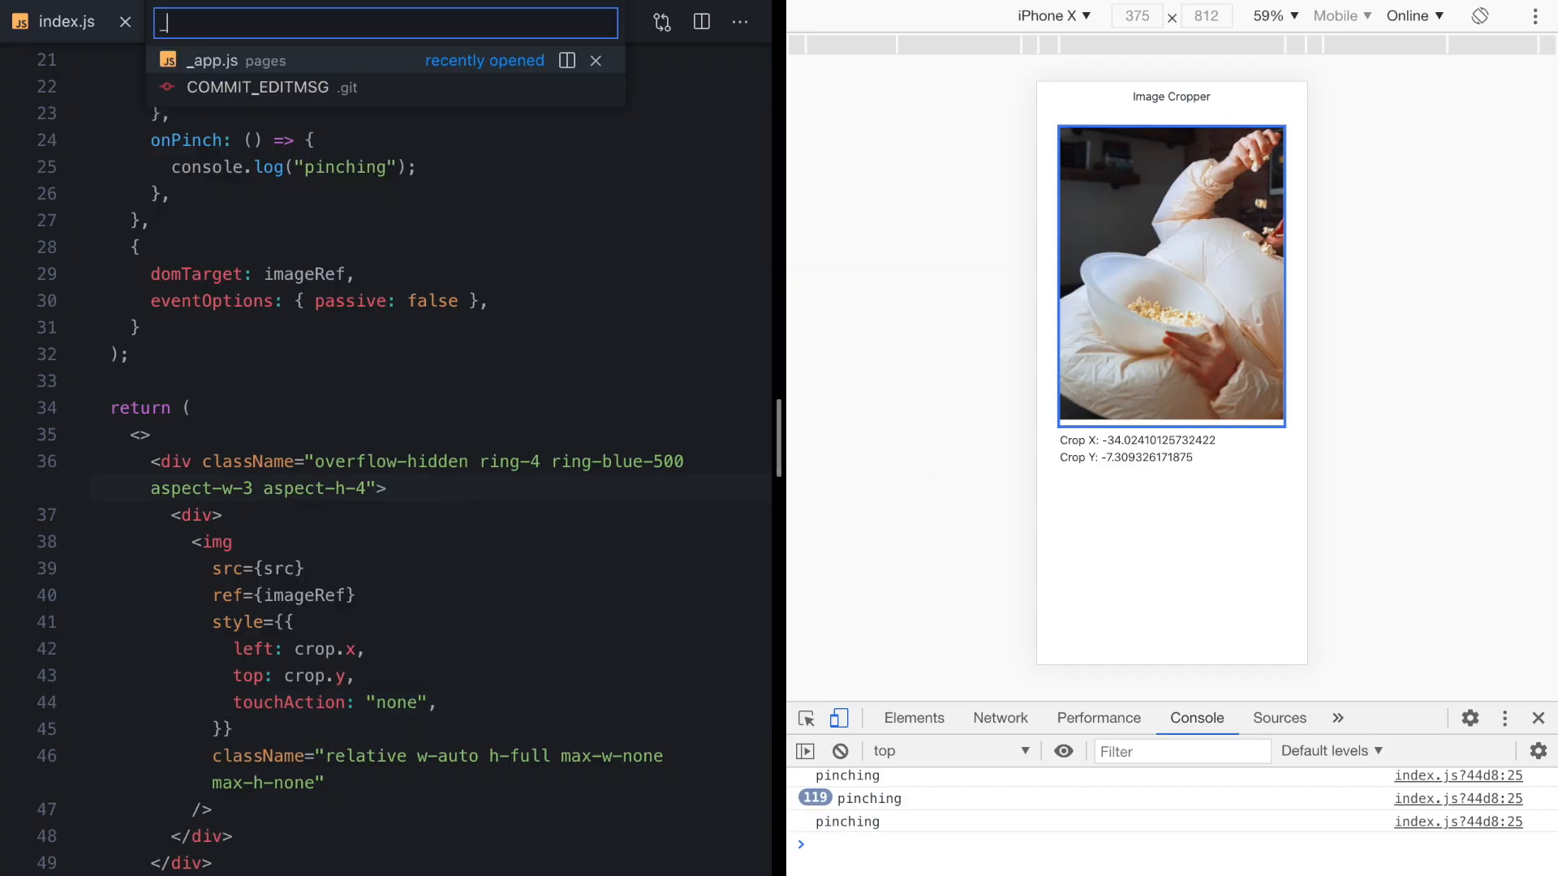
click(235, 60)
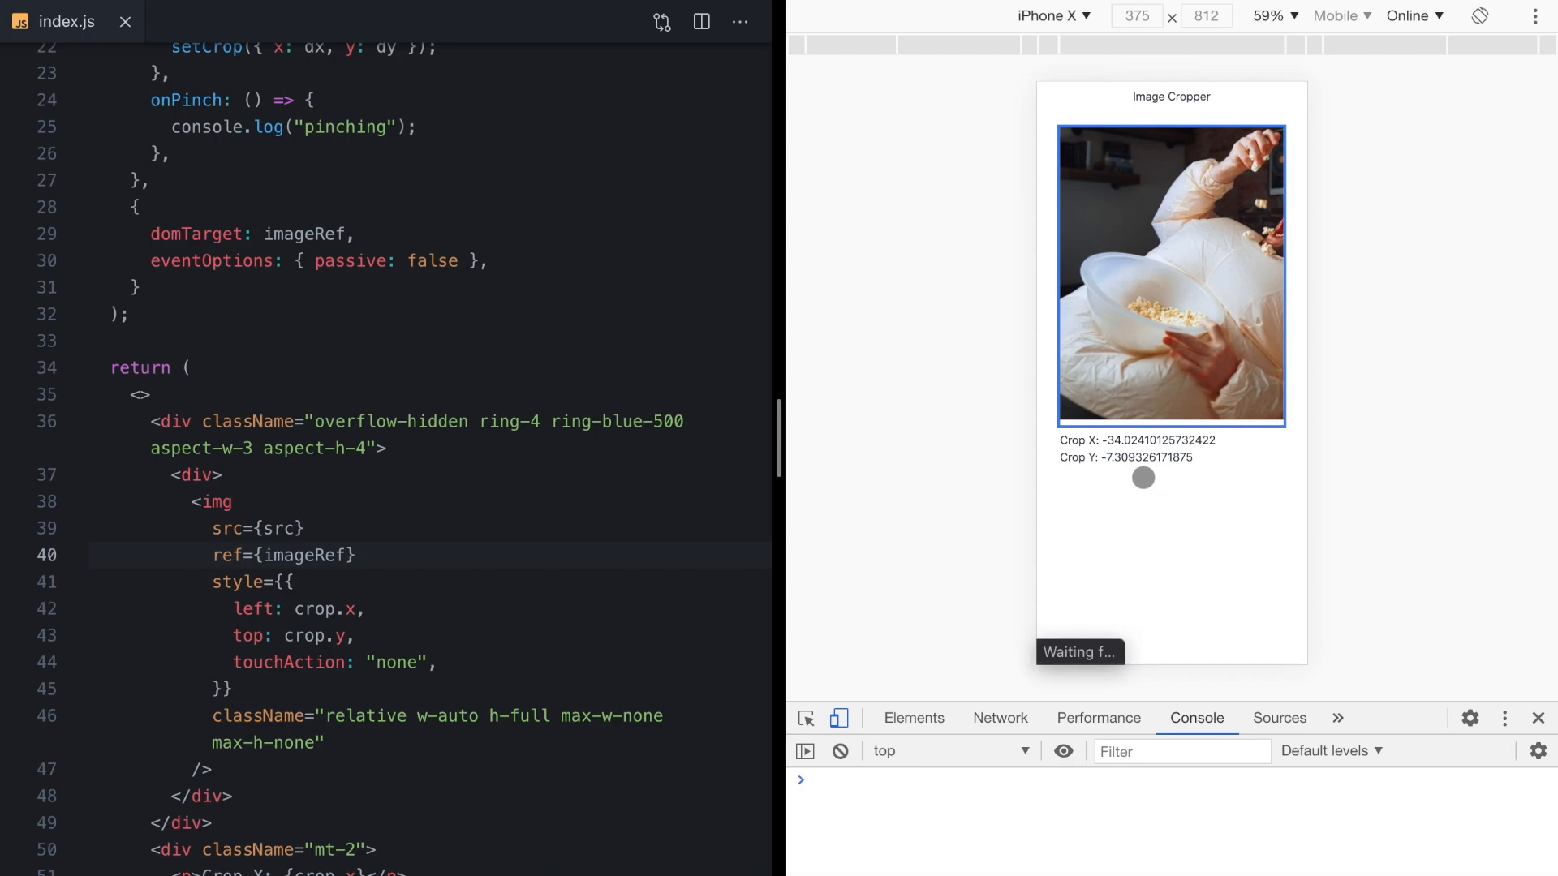
drag(1143, 476, 1113, 285)
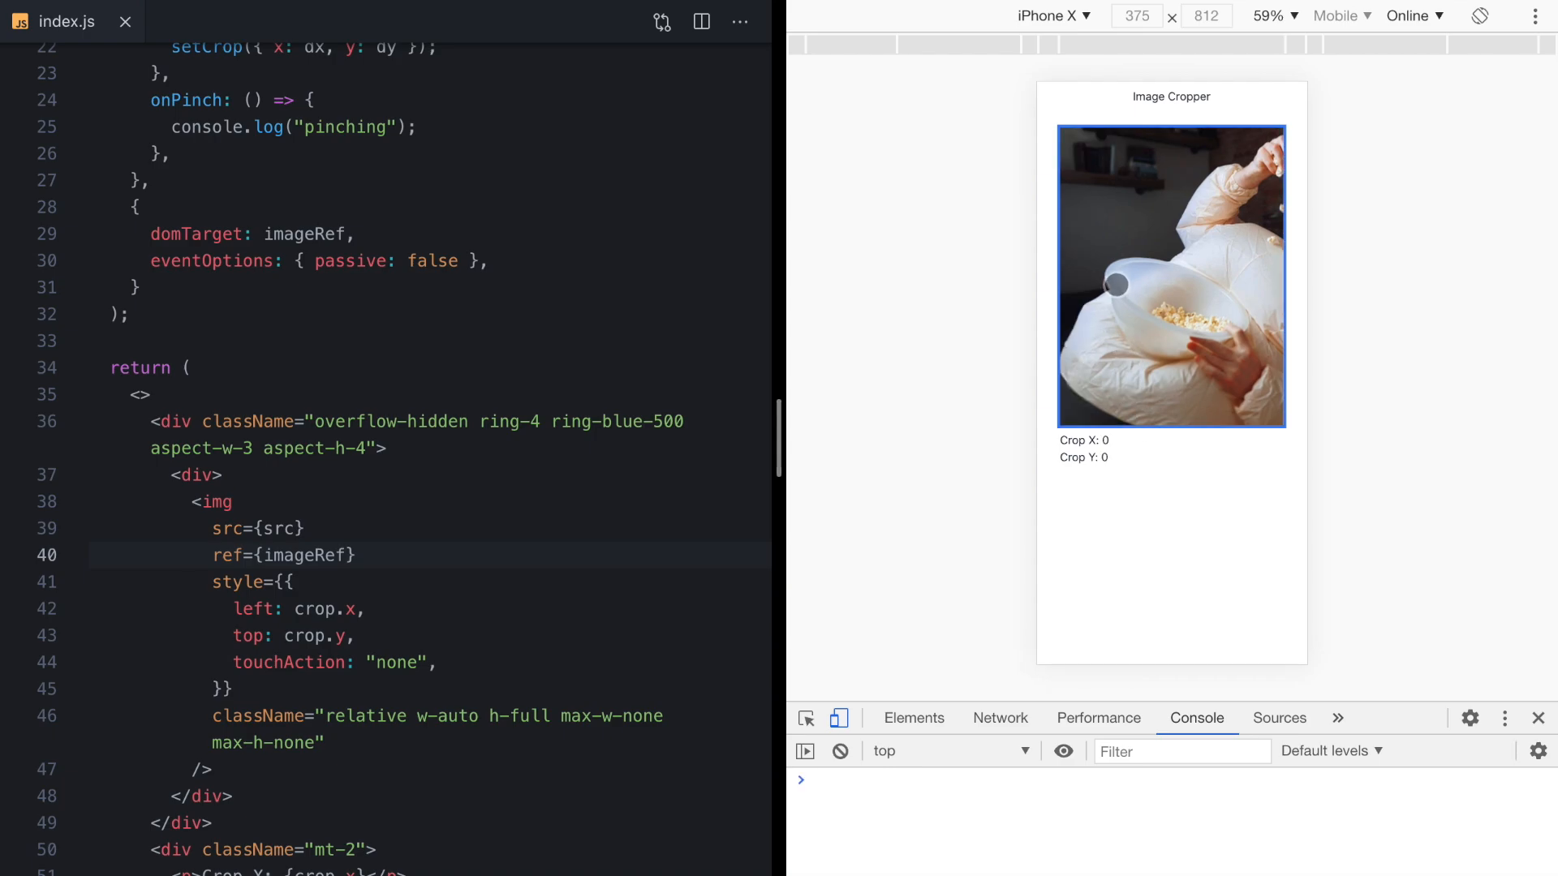
drag(1115, 286, 1167, 264)
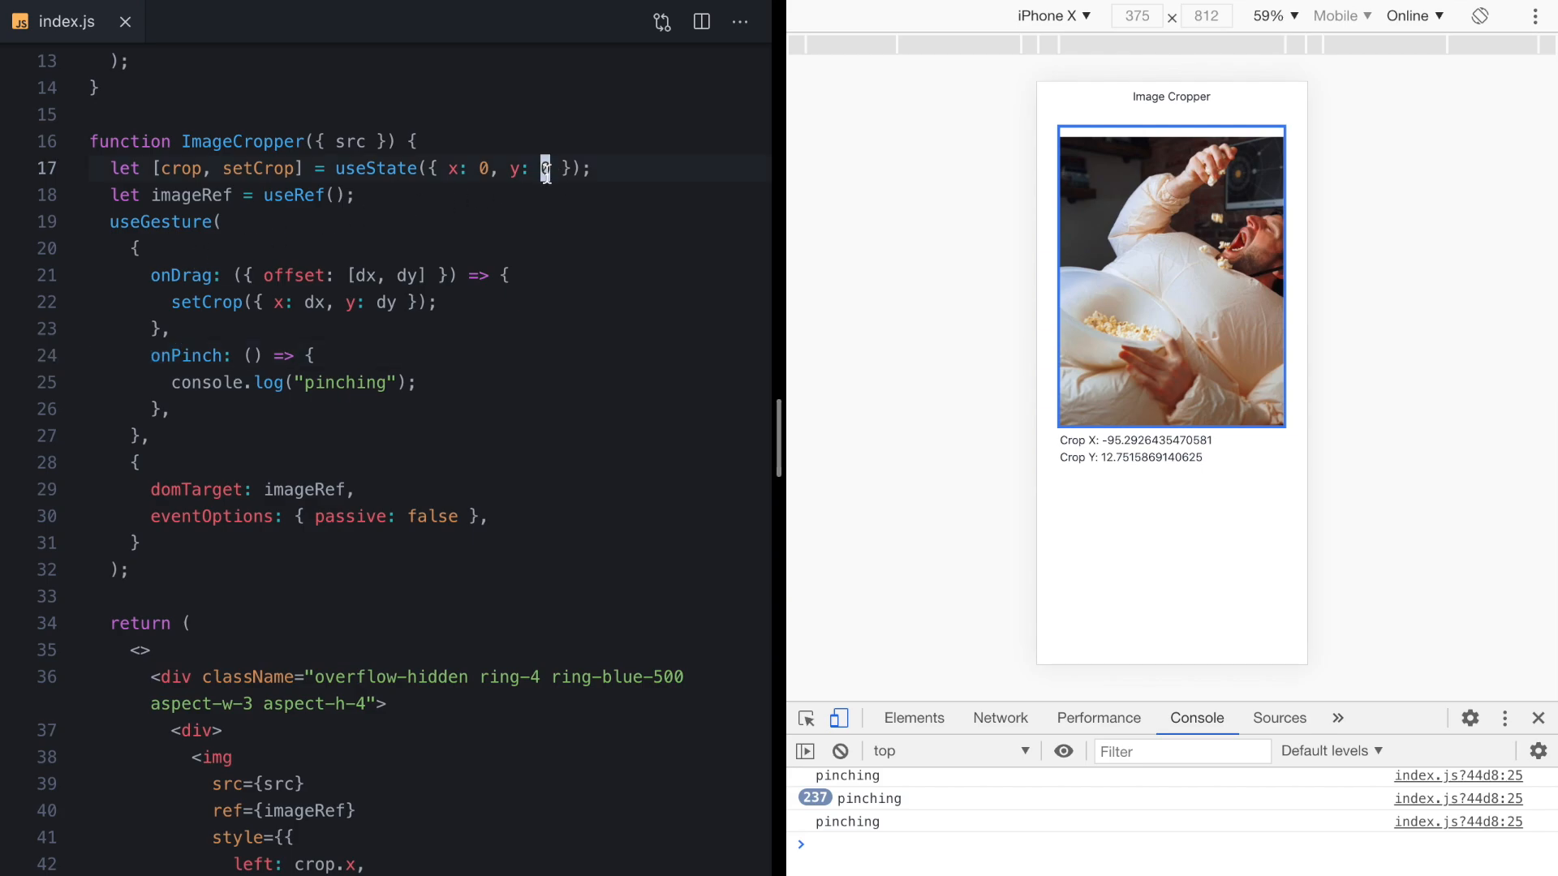
Add scale: 1 to the crop state and a transform scale(${crop.scale}) on the img style.
click(545, 167)
text(, s)
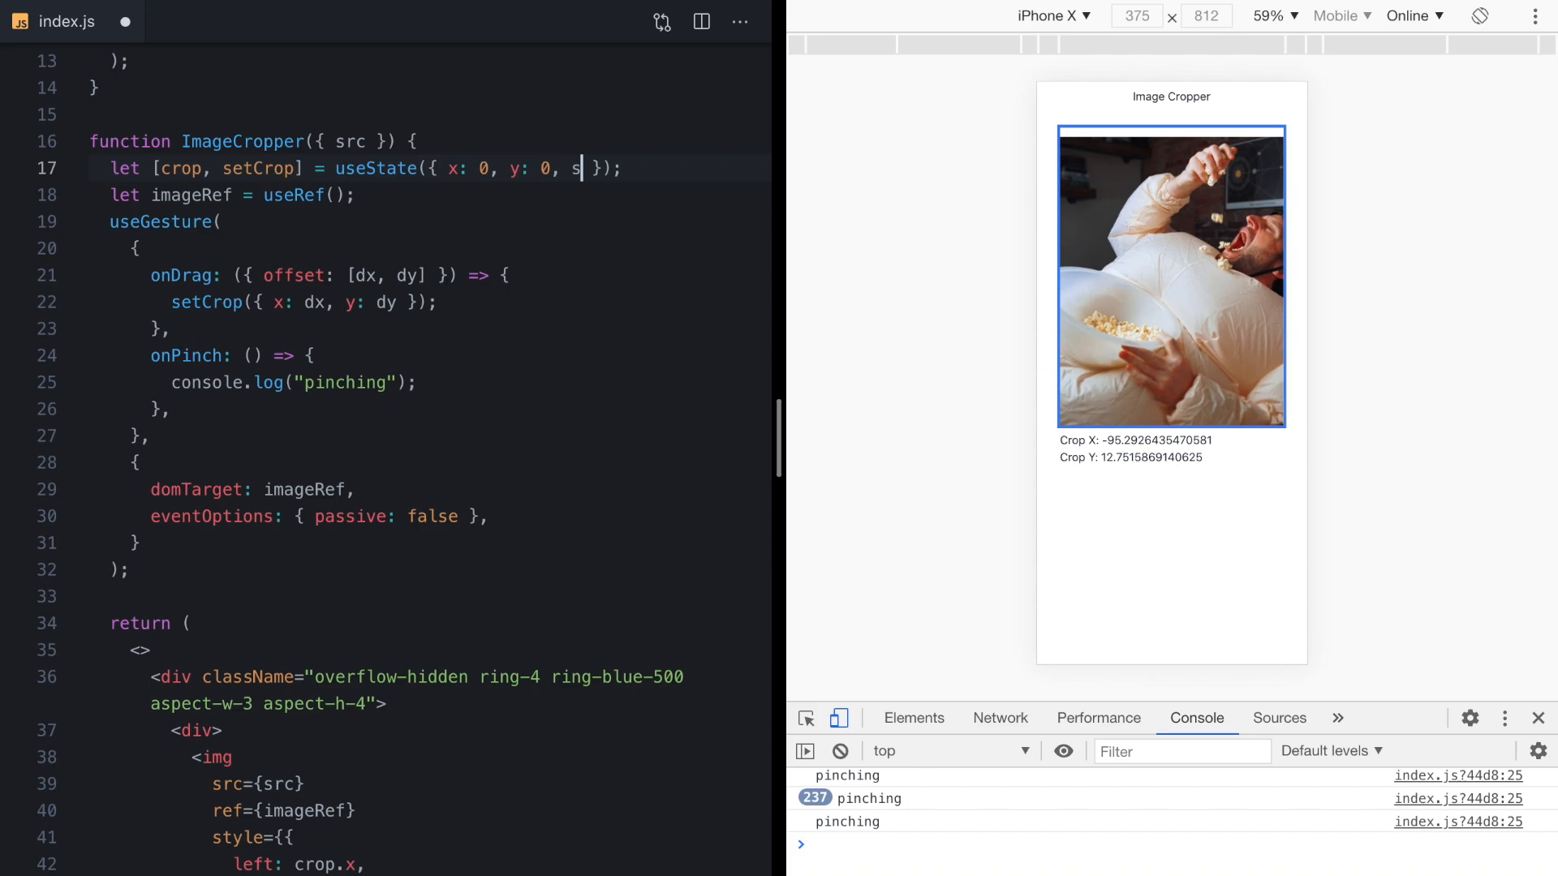
text(cale: 1)
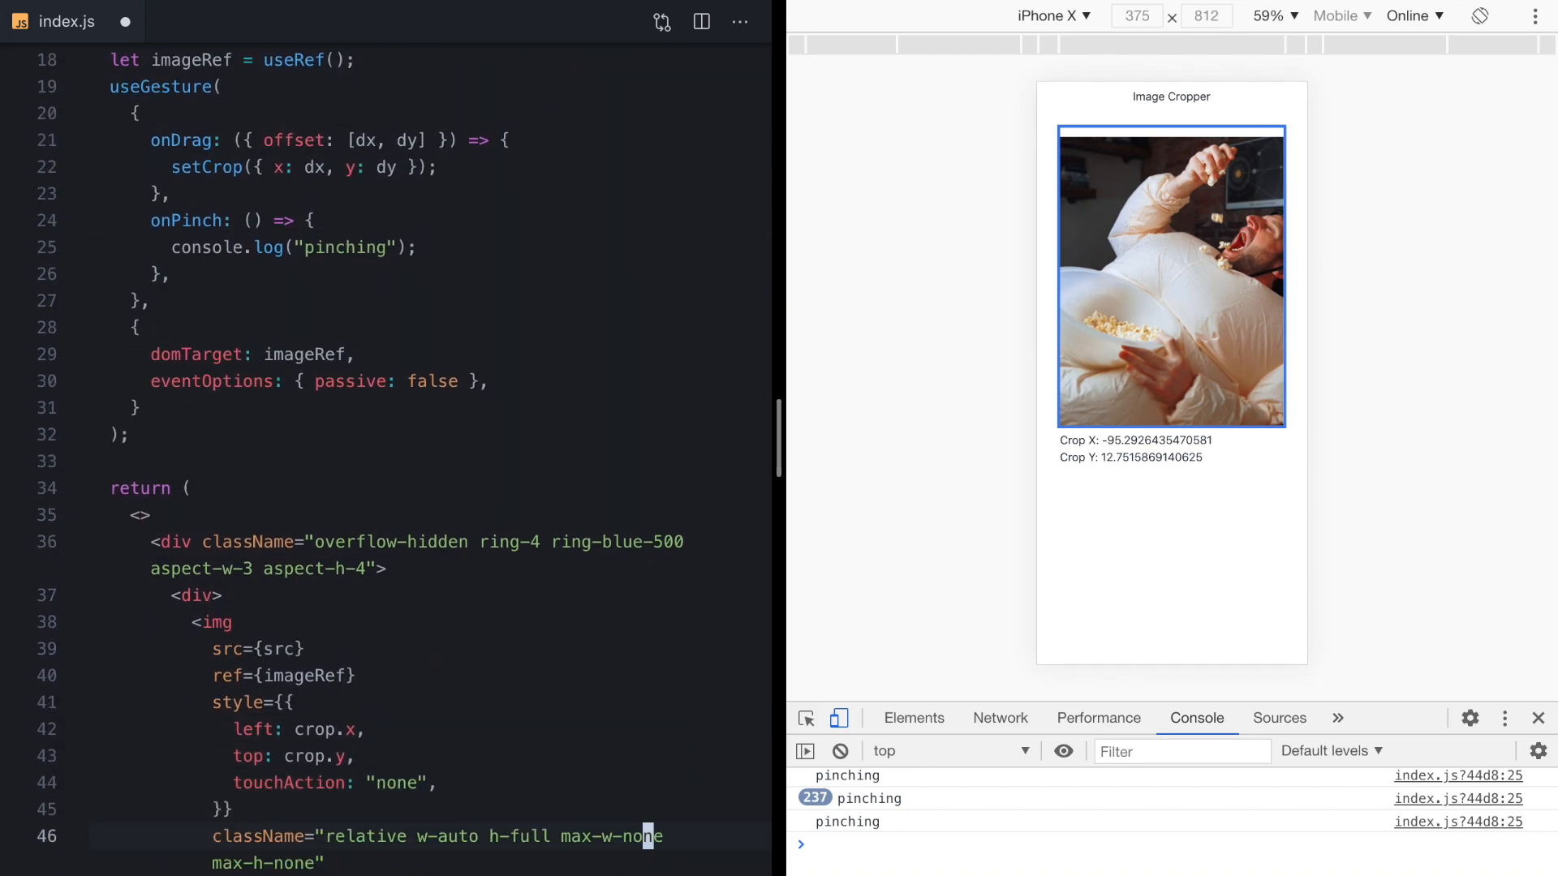
text(transform: ``,)
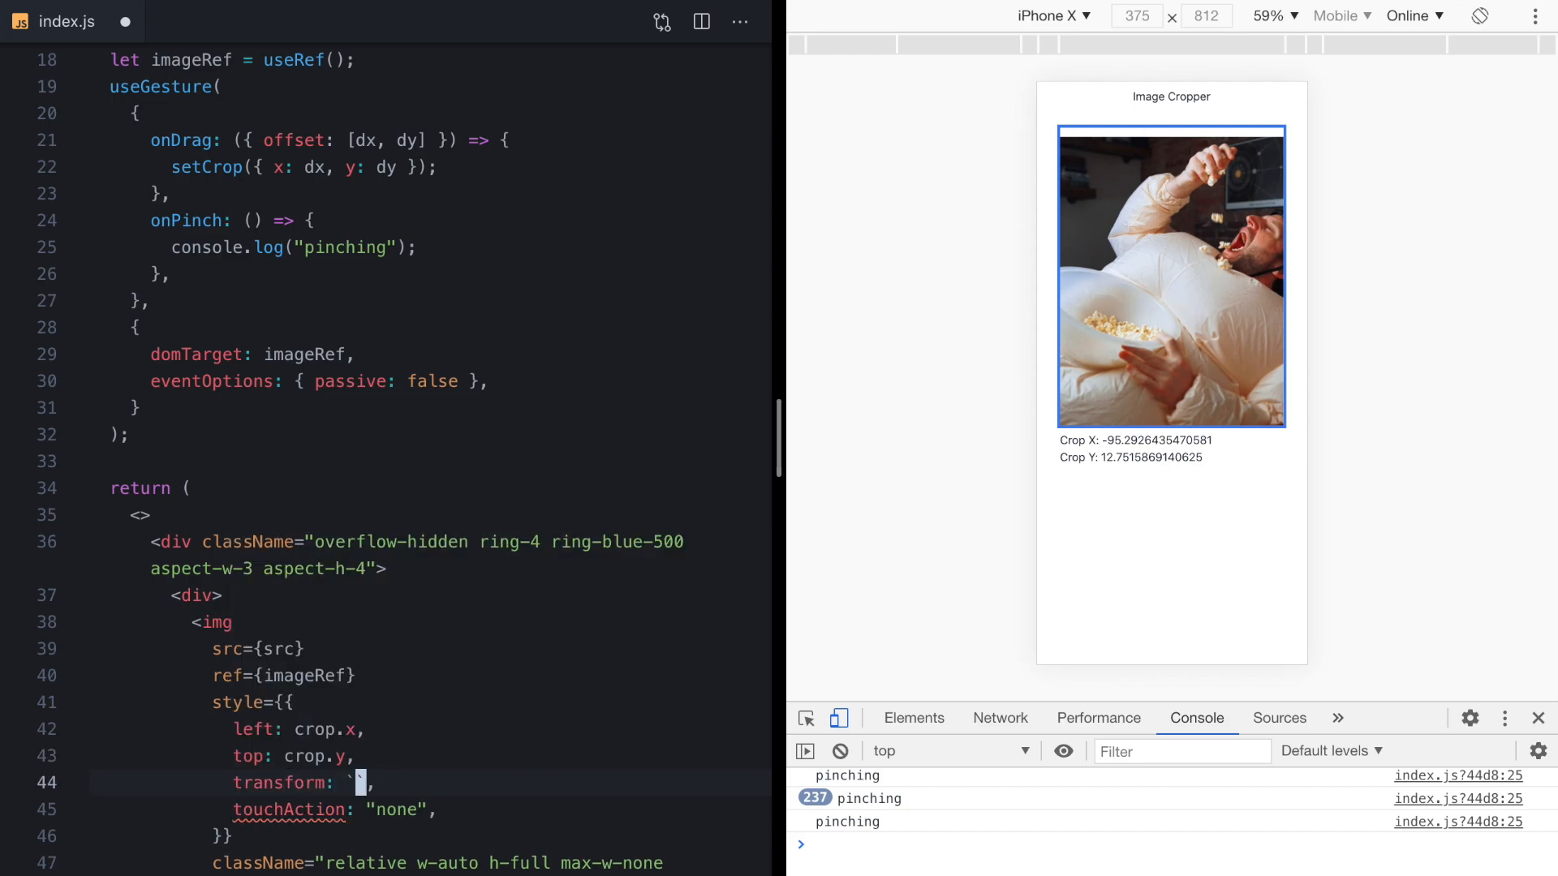
text(scale(${}))
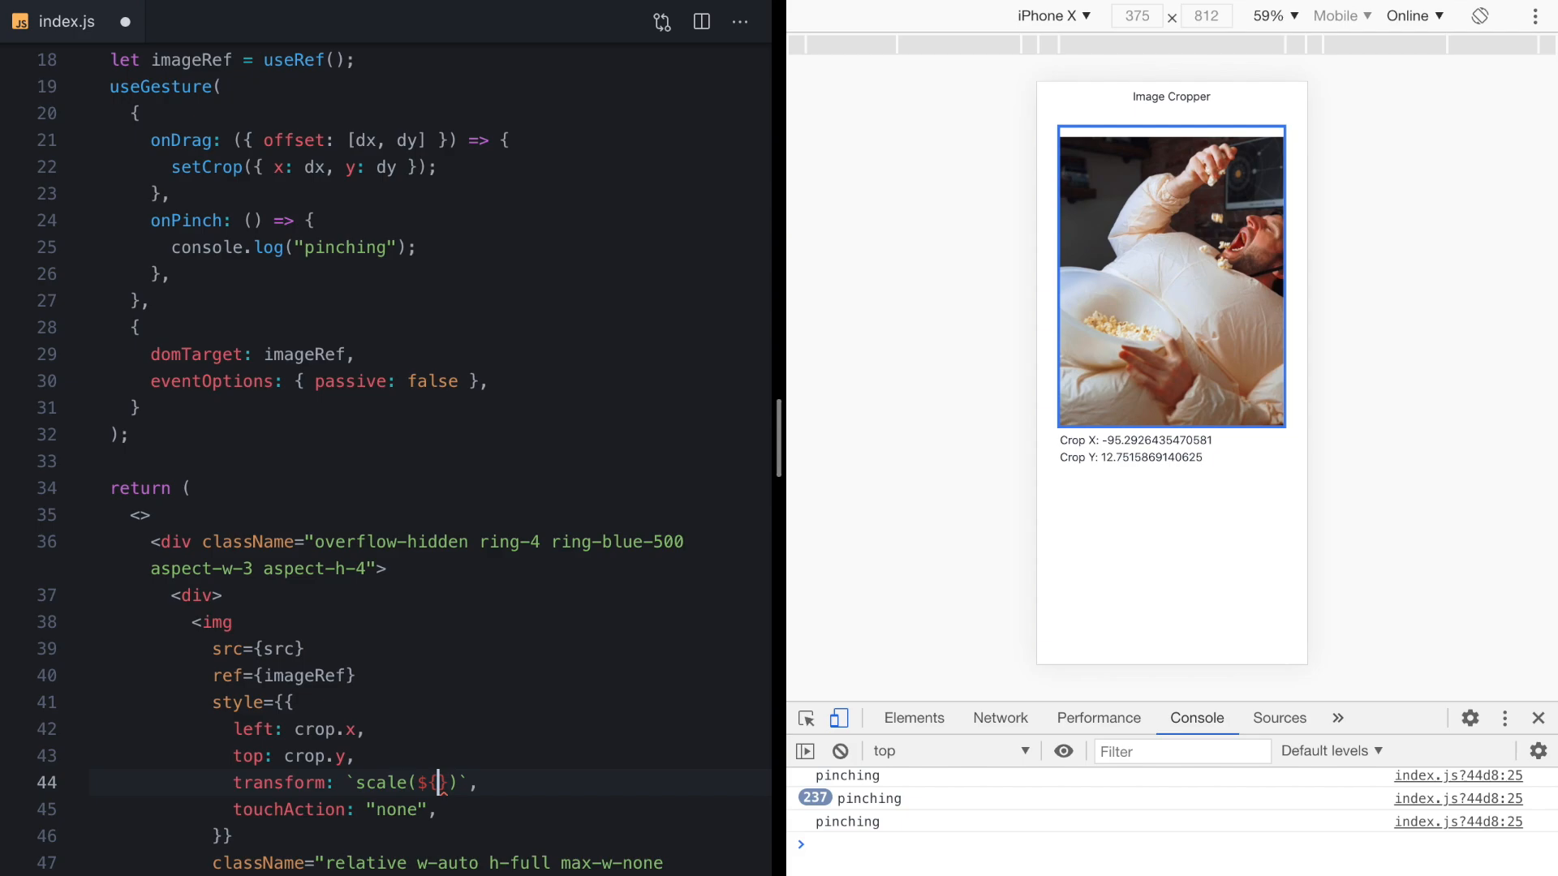
text(crop.scale)
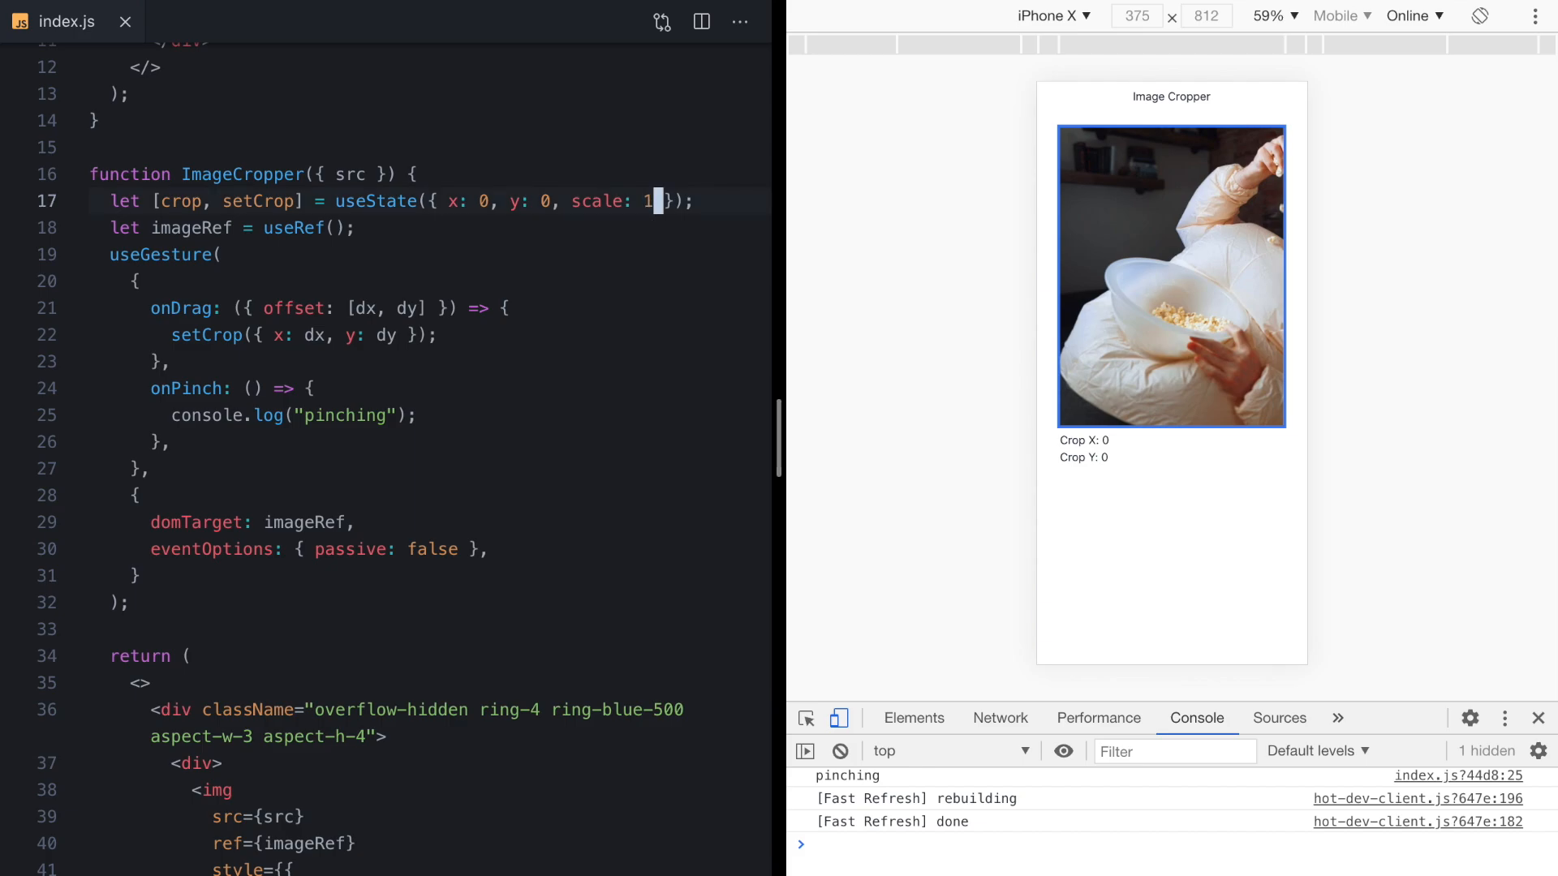
Try an initial scale of 2 to zoom the photo, then revert it to 1.
text(2)
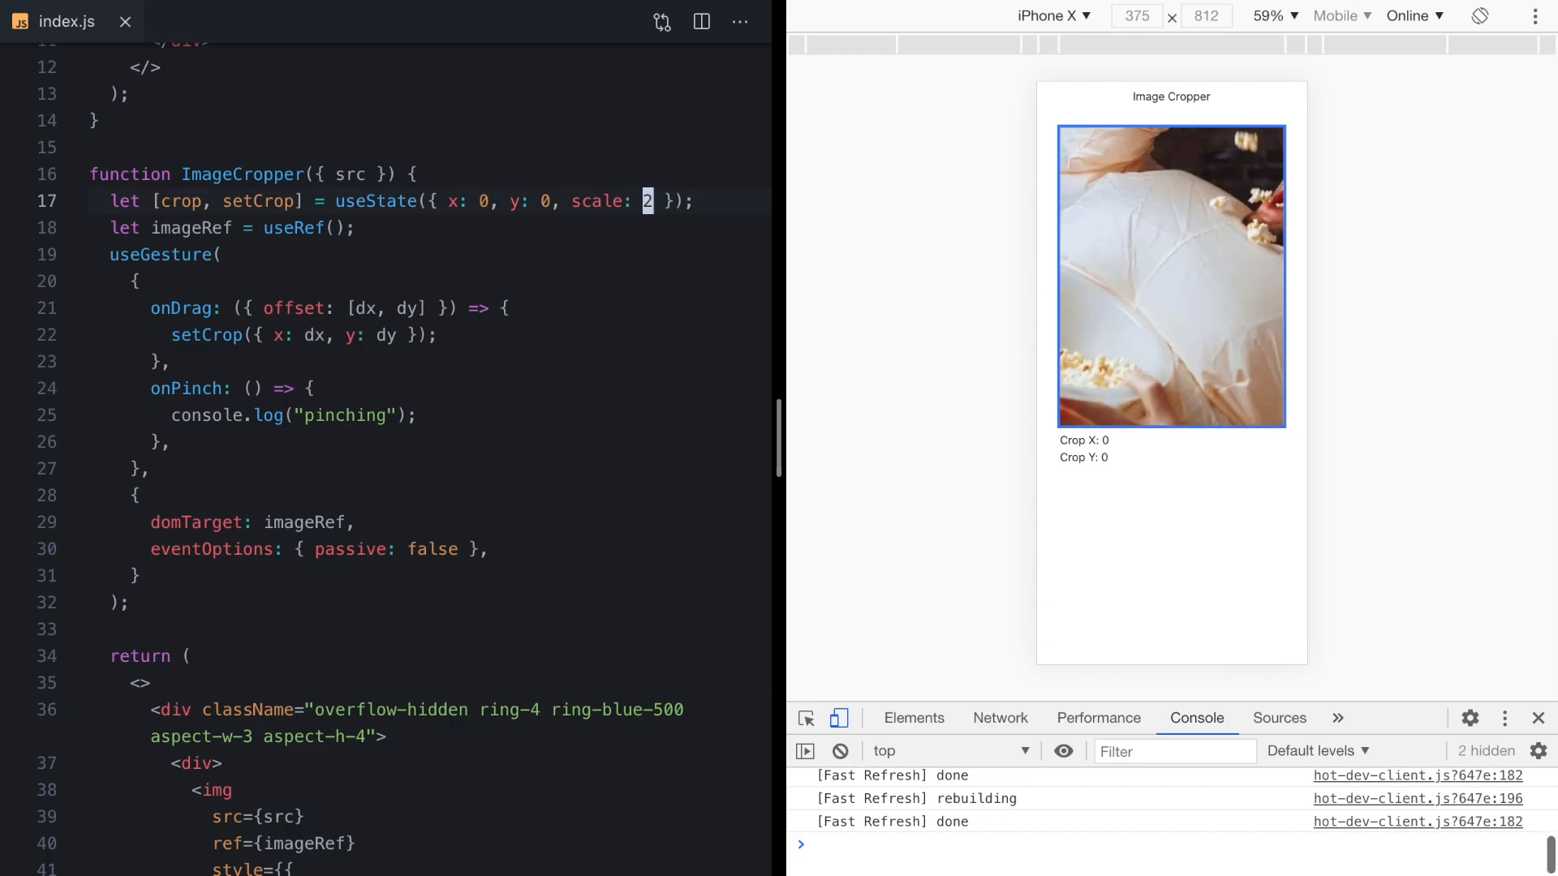
text(1)
click(457, 390)
text({ offset)
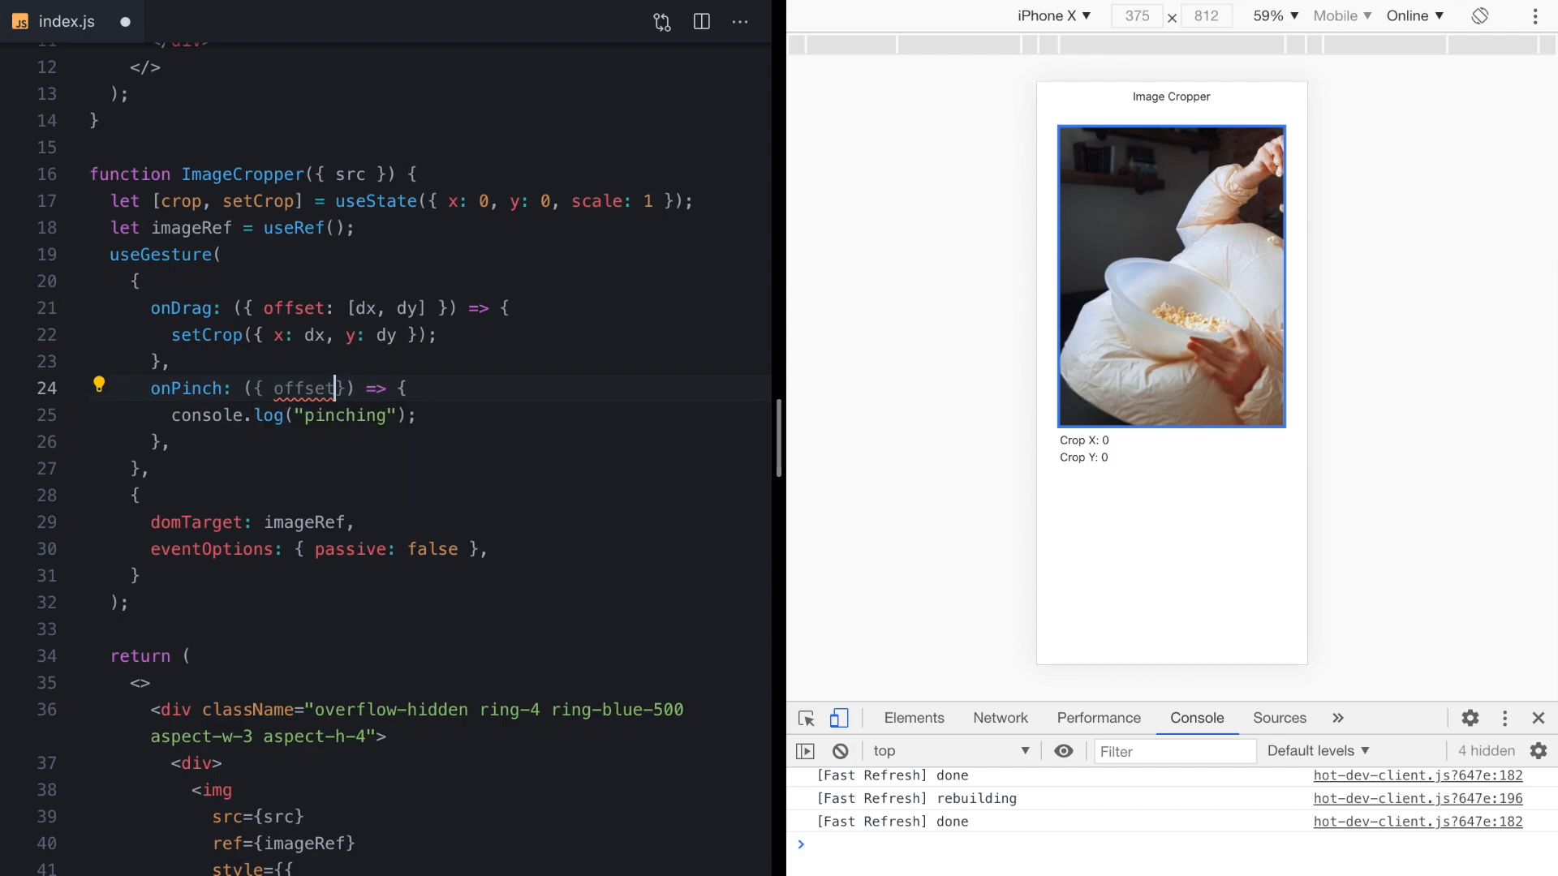
Make onPinch destructure offset [d] and setCrop(crop => ({...crop, scale: d})), with onDrag spreading ...crop.
text(: [d])
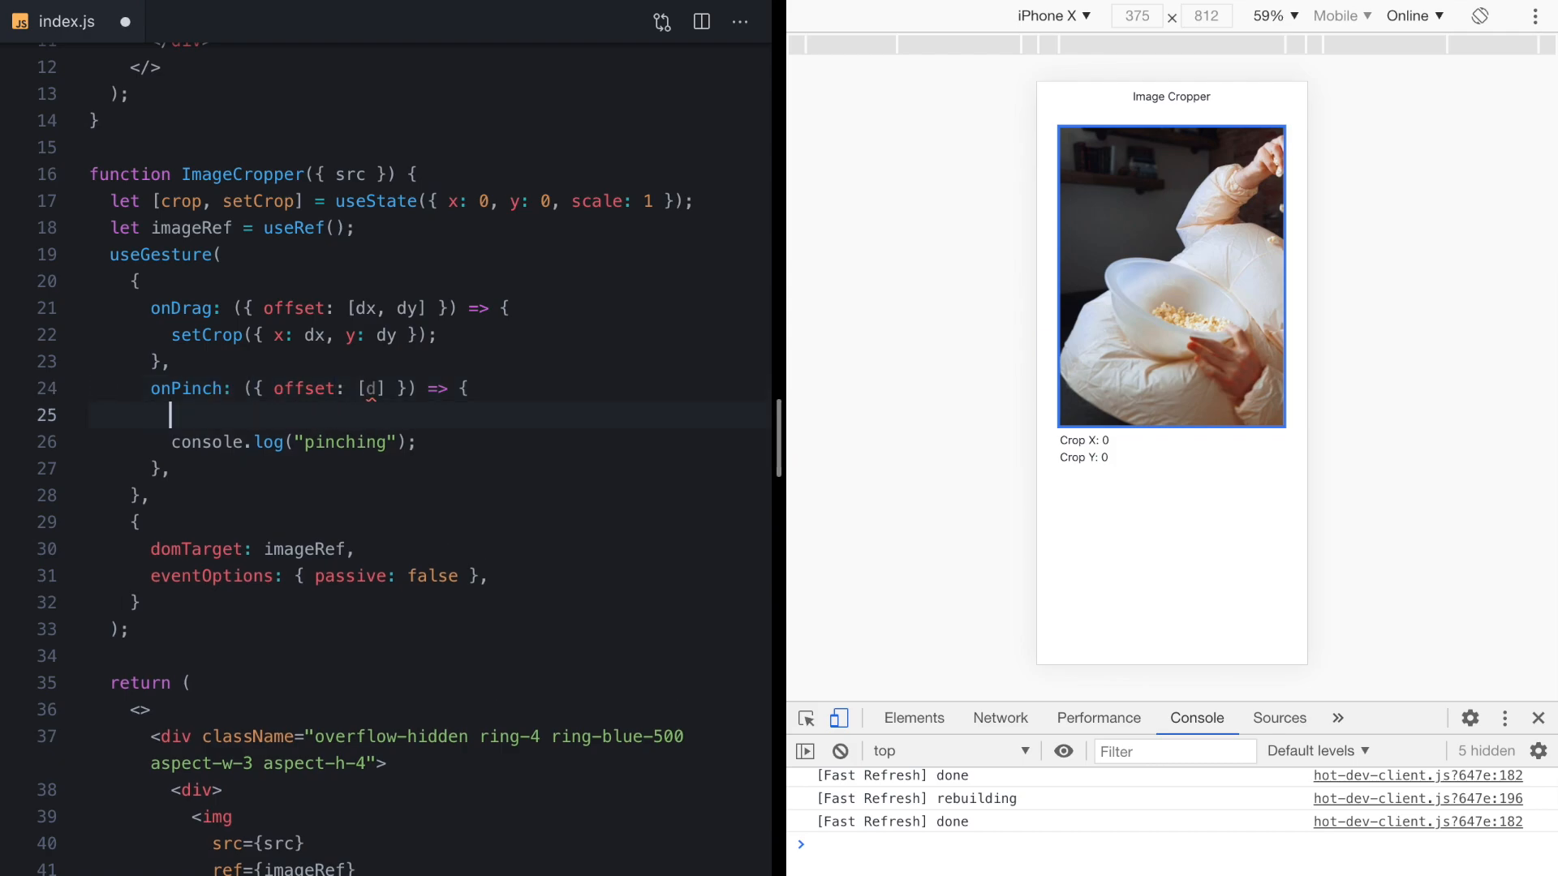
text(setCrop)
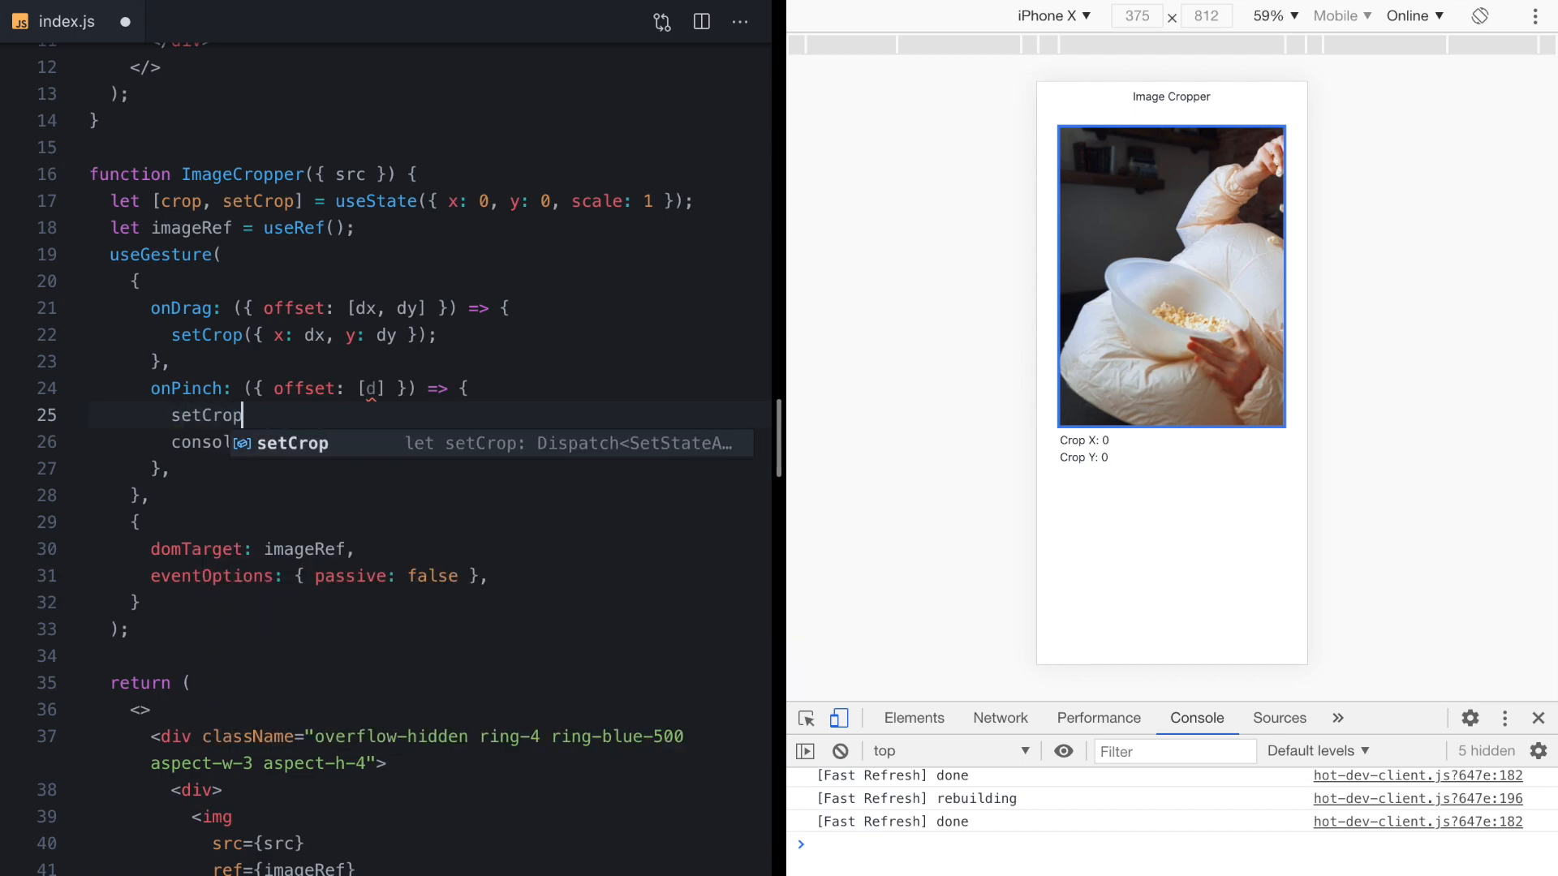
text(()
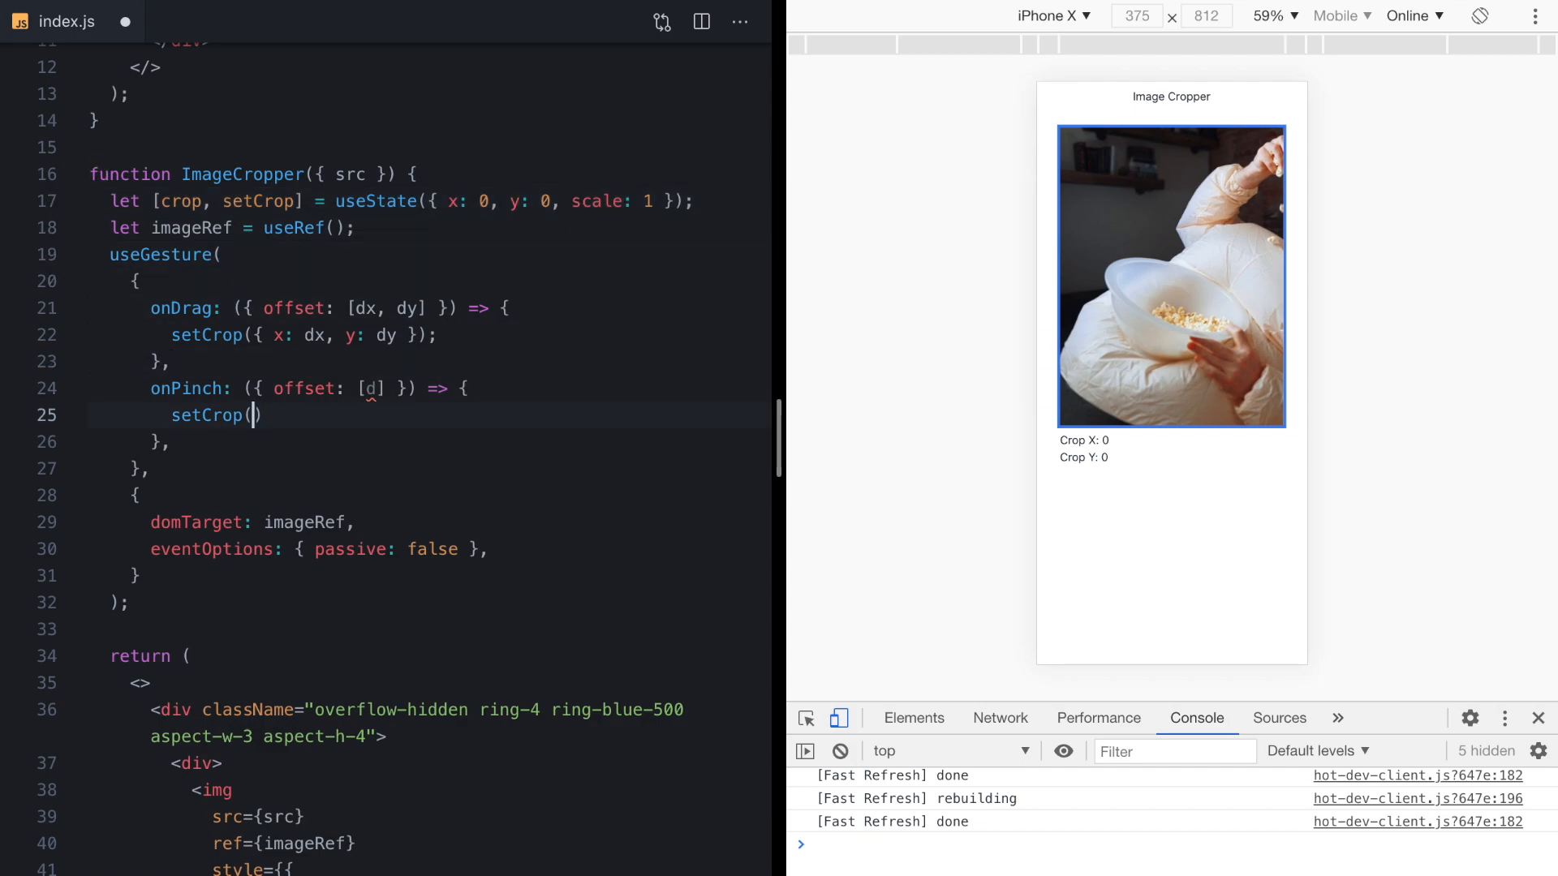
text(crop => ({ ...crop, scale: d }));)
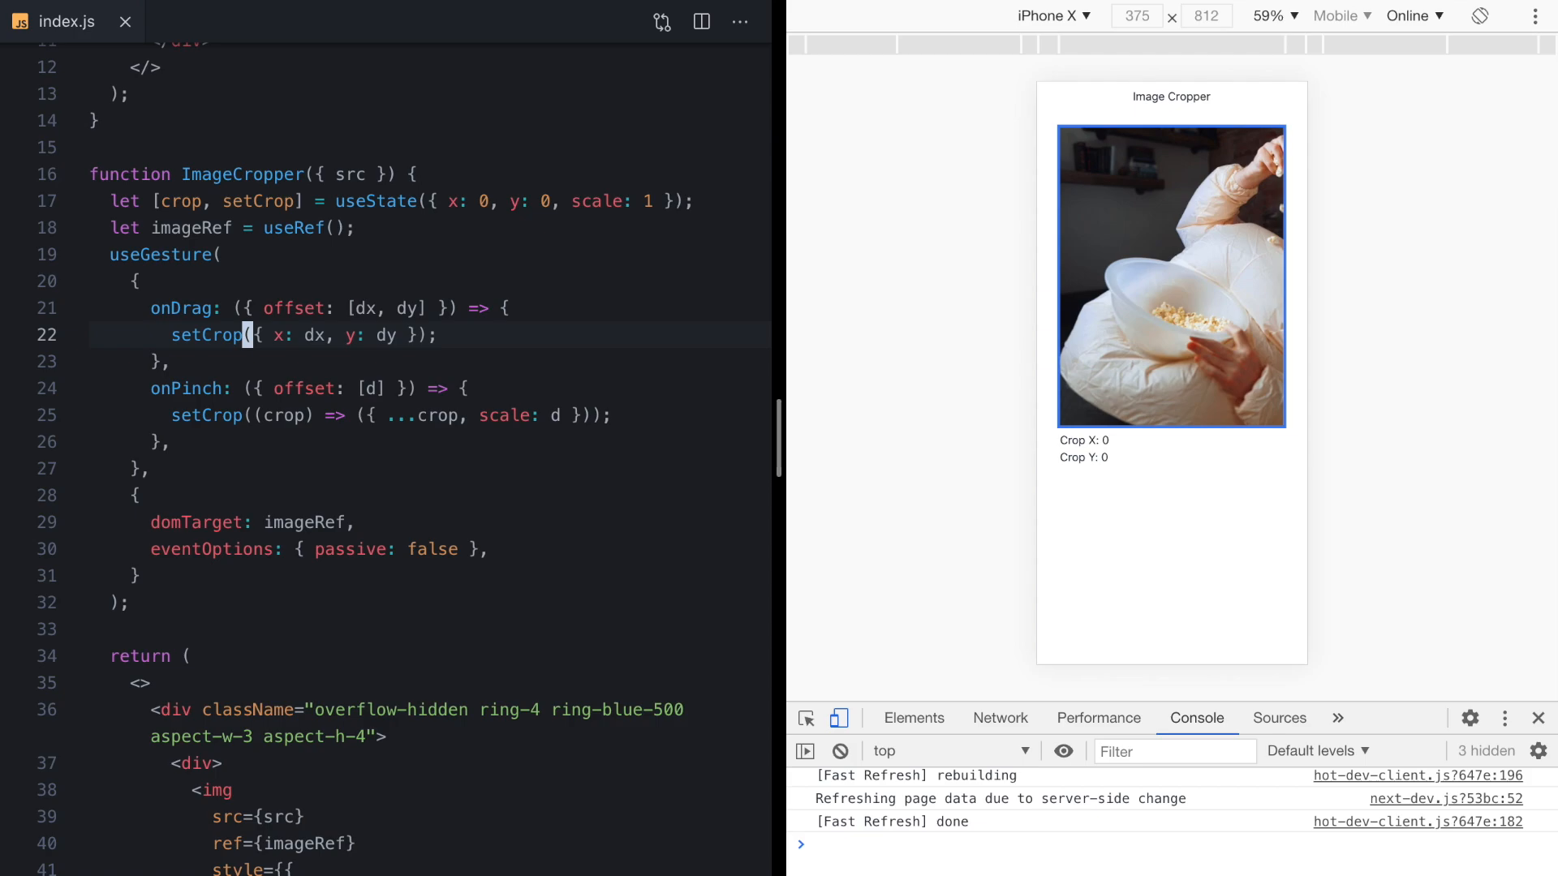
text(crop) =>)
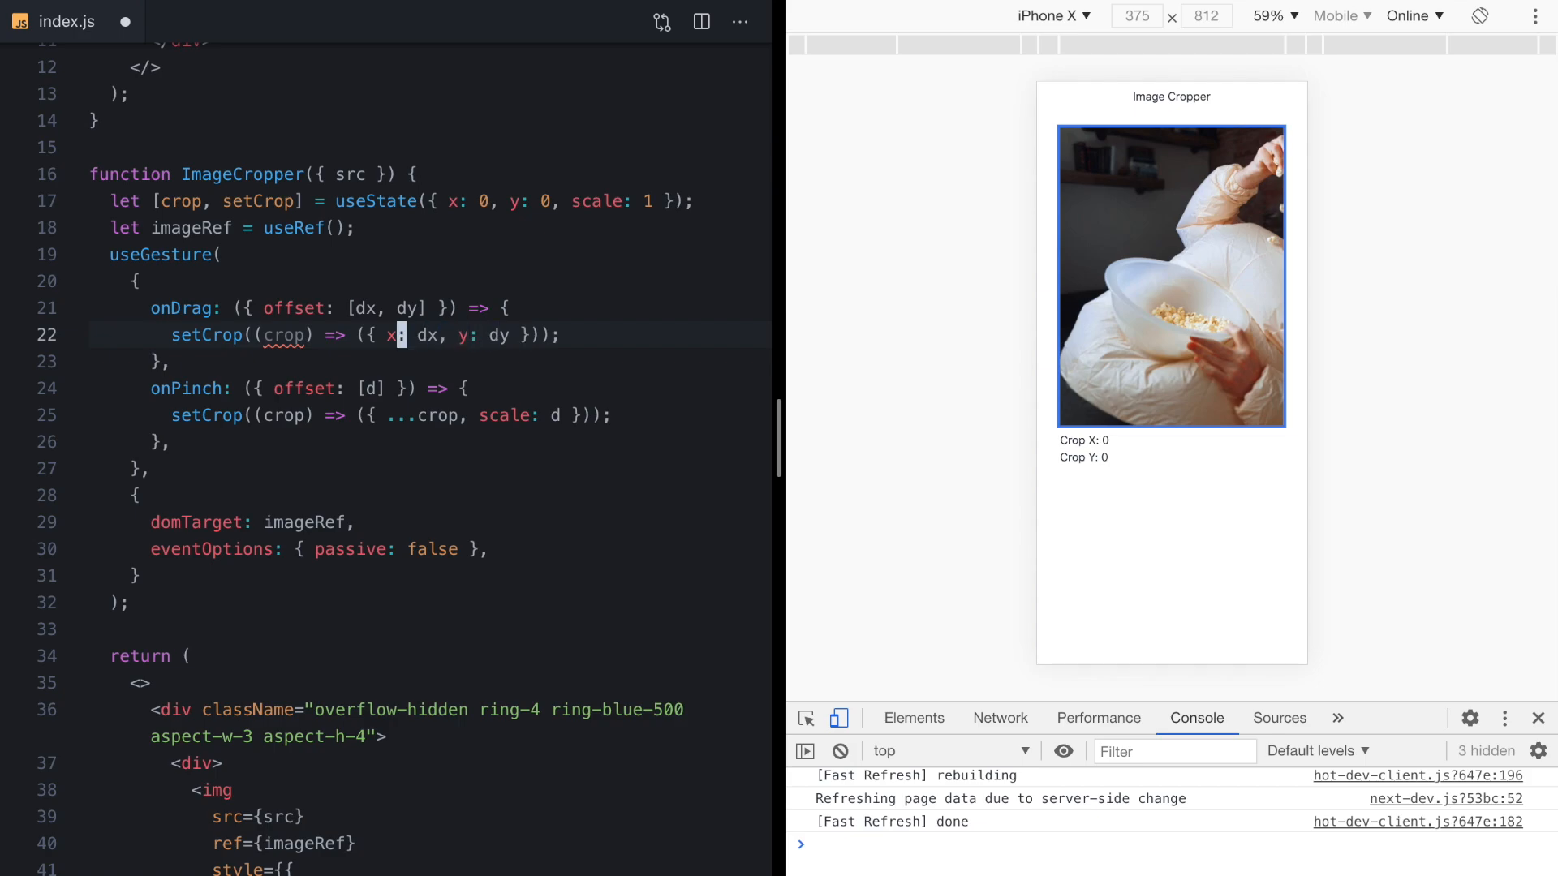
text(...crop,)
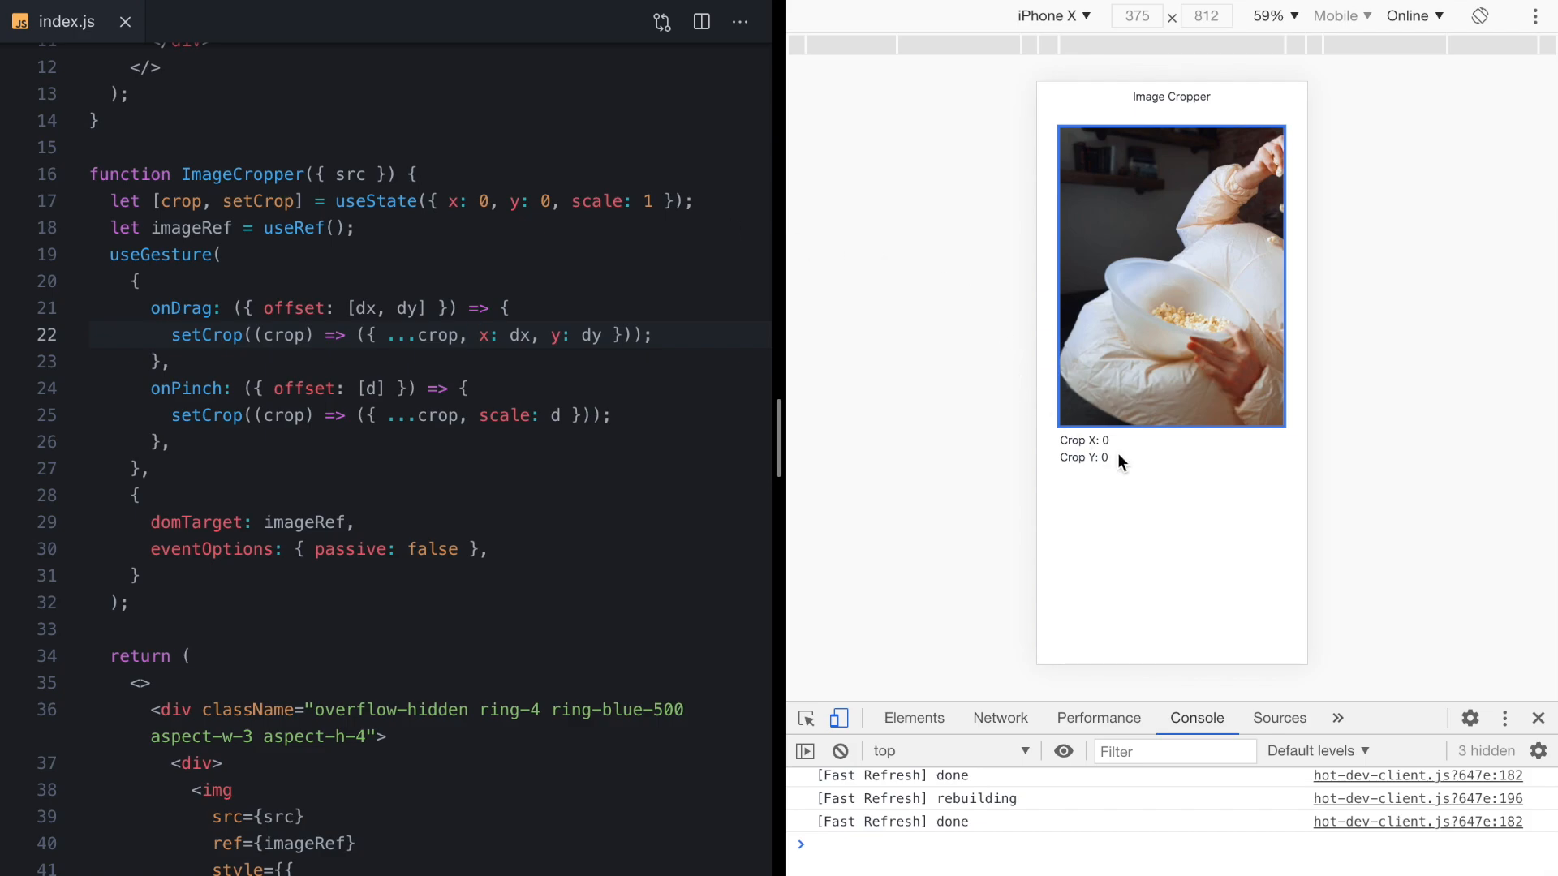
Test drag and pinch, then change the pinch scale formula to 1 + d / 50.
drag(1171, 278, 1080, 306)
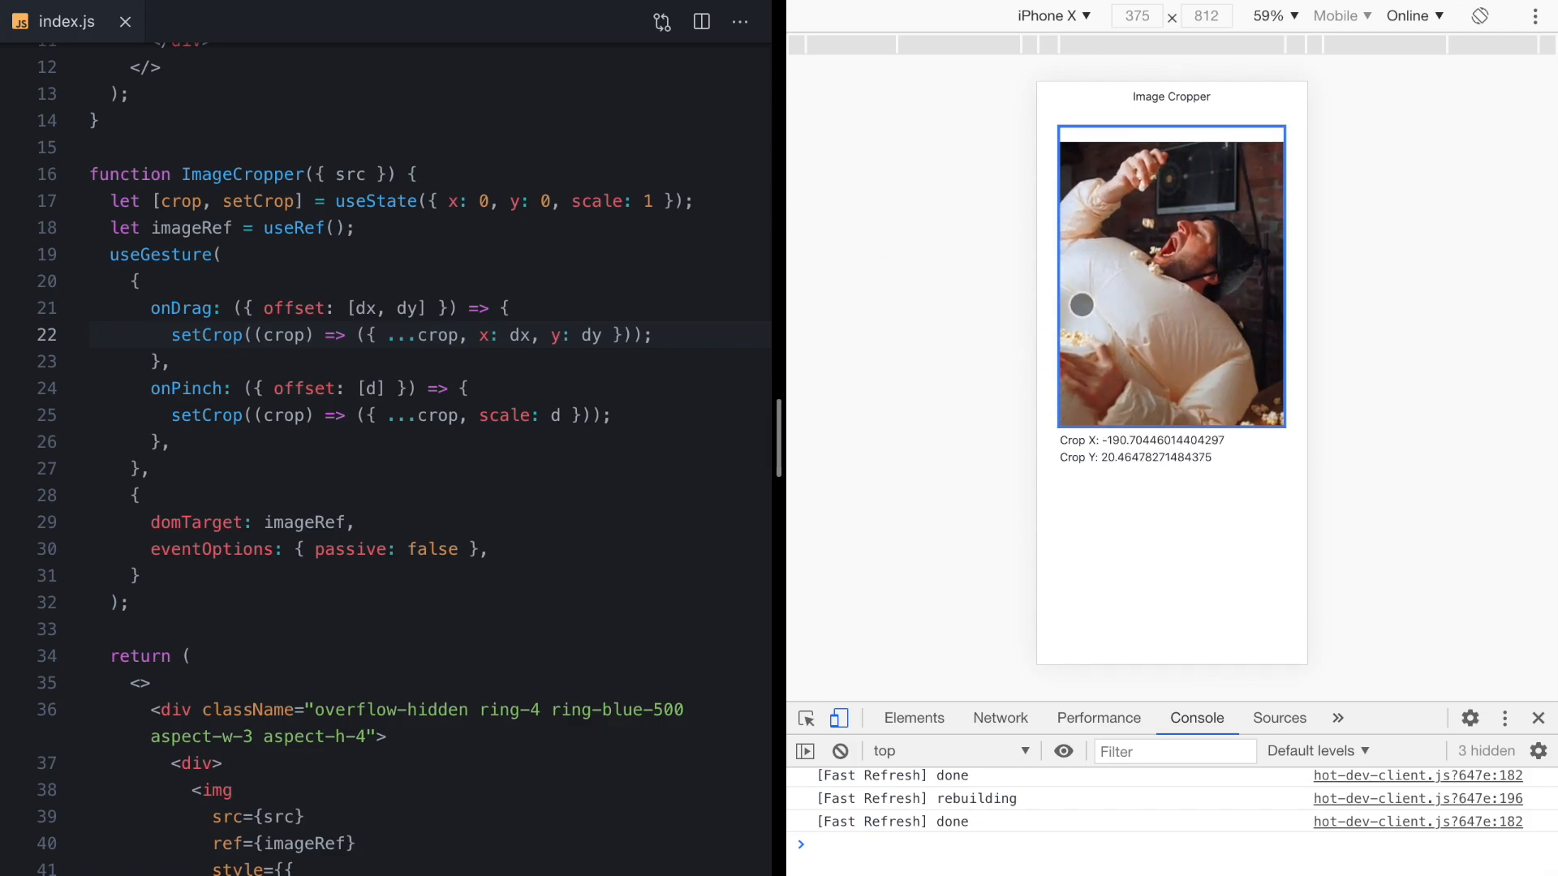
drag(1080, 305, 1149, 281)
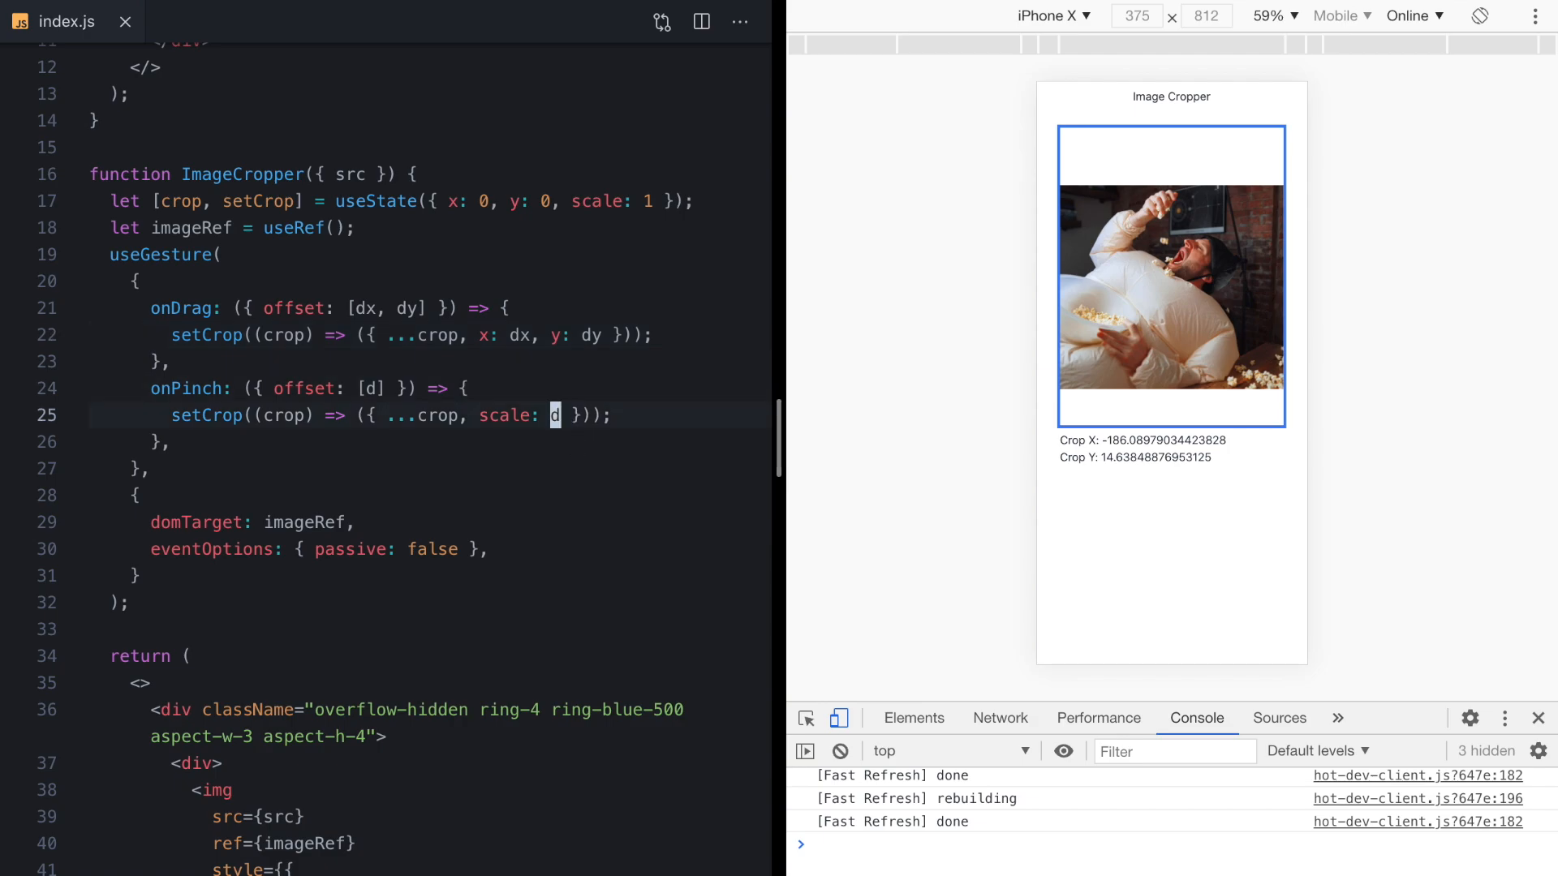
text(/)
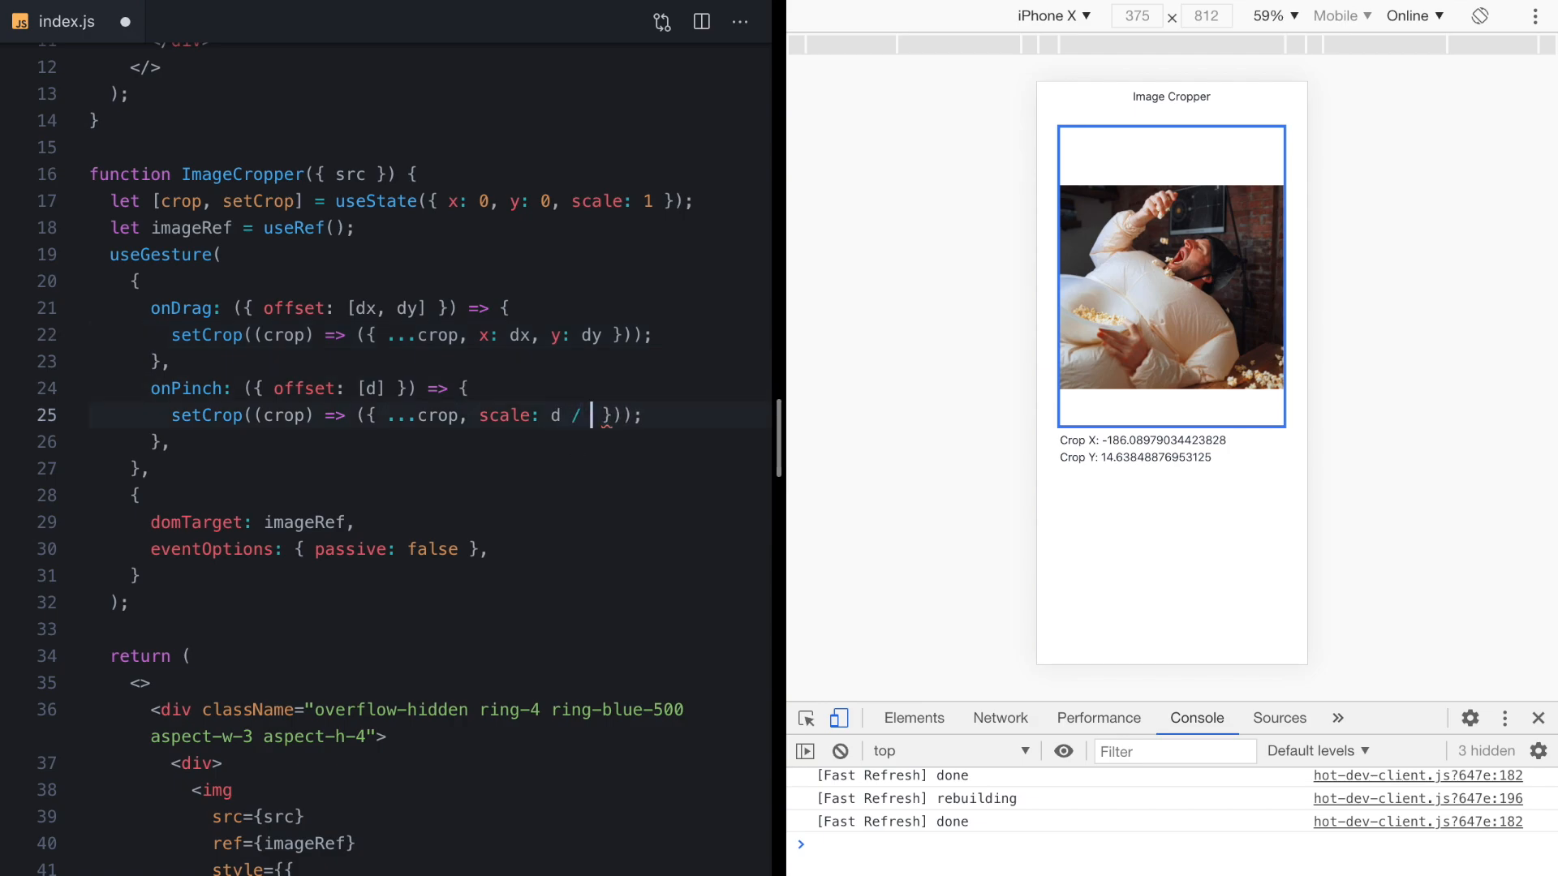
text(50)
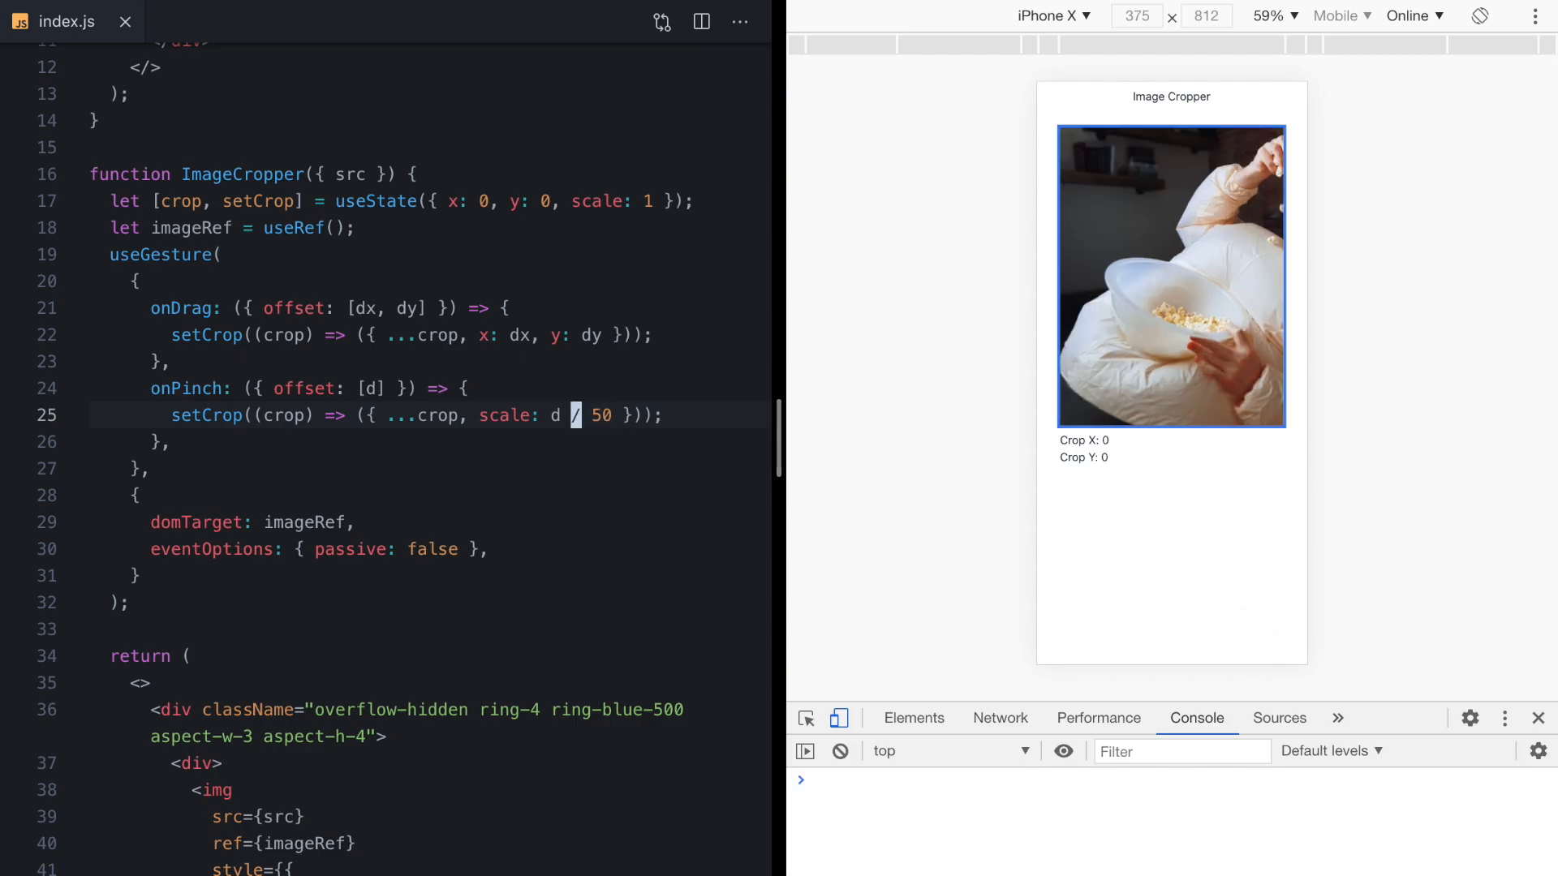
text(1 +)
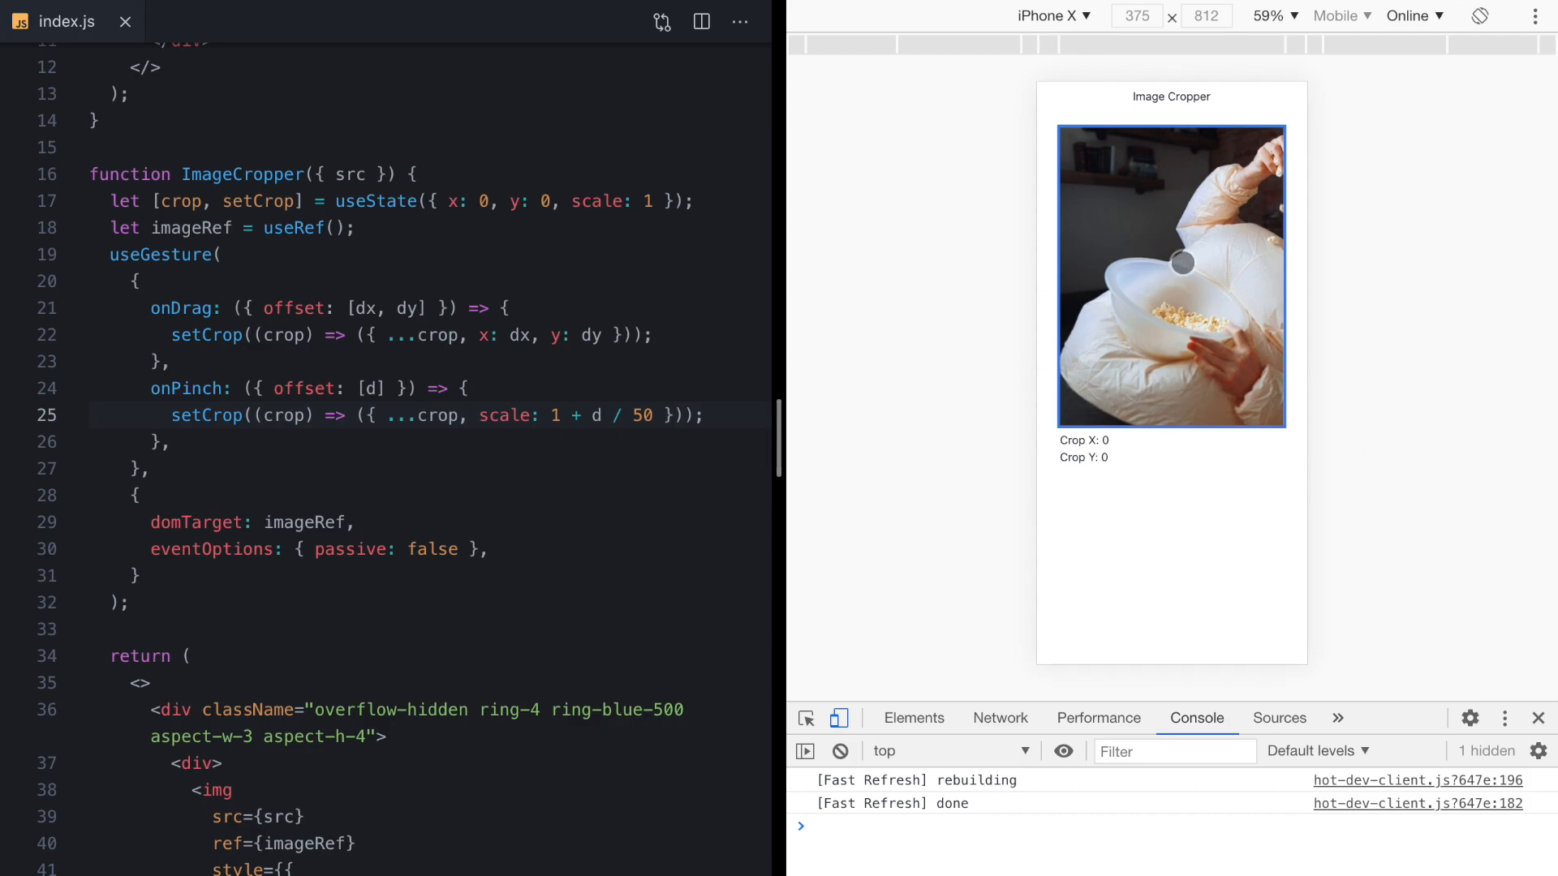
Pinch and pan the image to verify the gentler gradual zoom.
drag(1180, 263, 1145, 308)
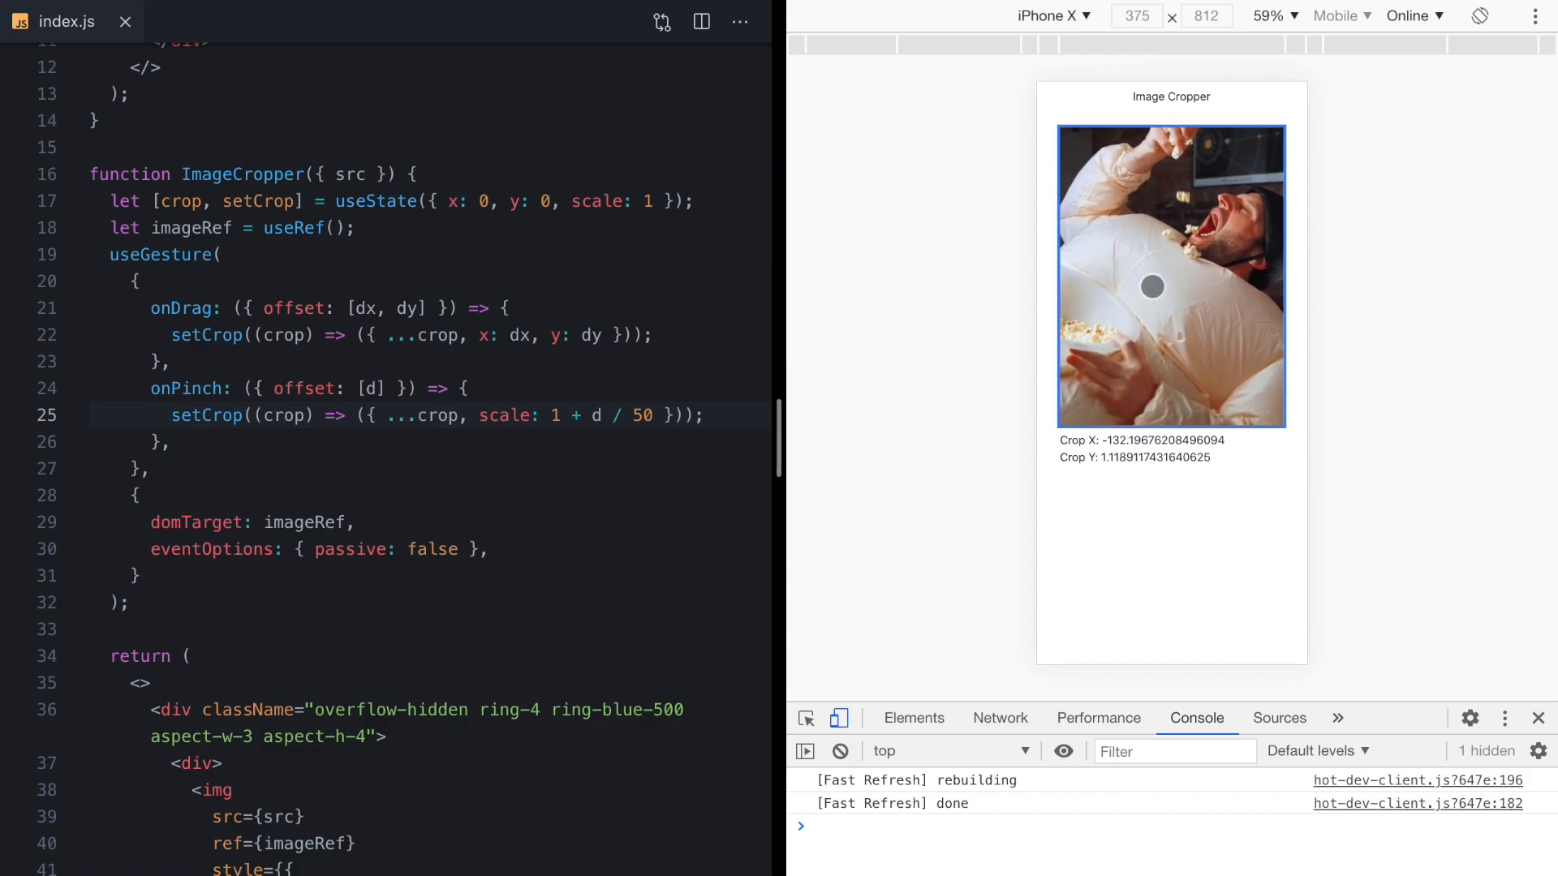
drag(1150, 285, 1176, 271)
text(<p>Crop Scale: {crop.scale}</p>)
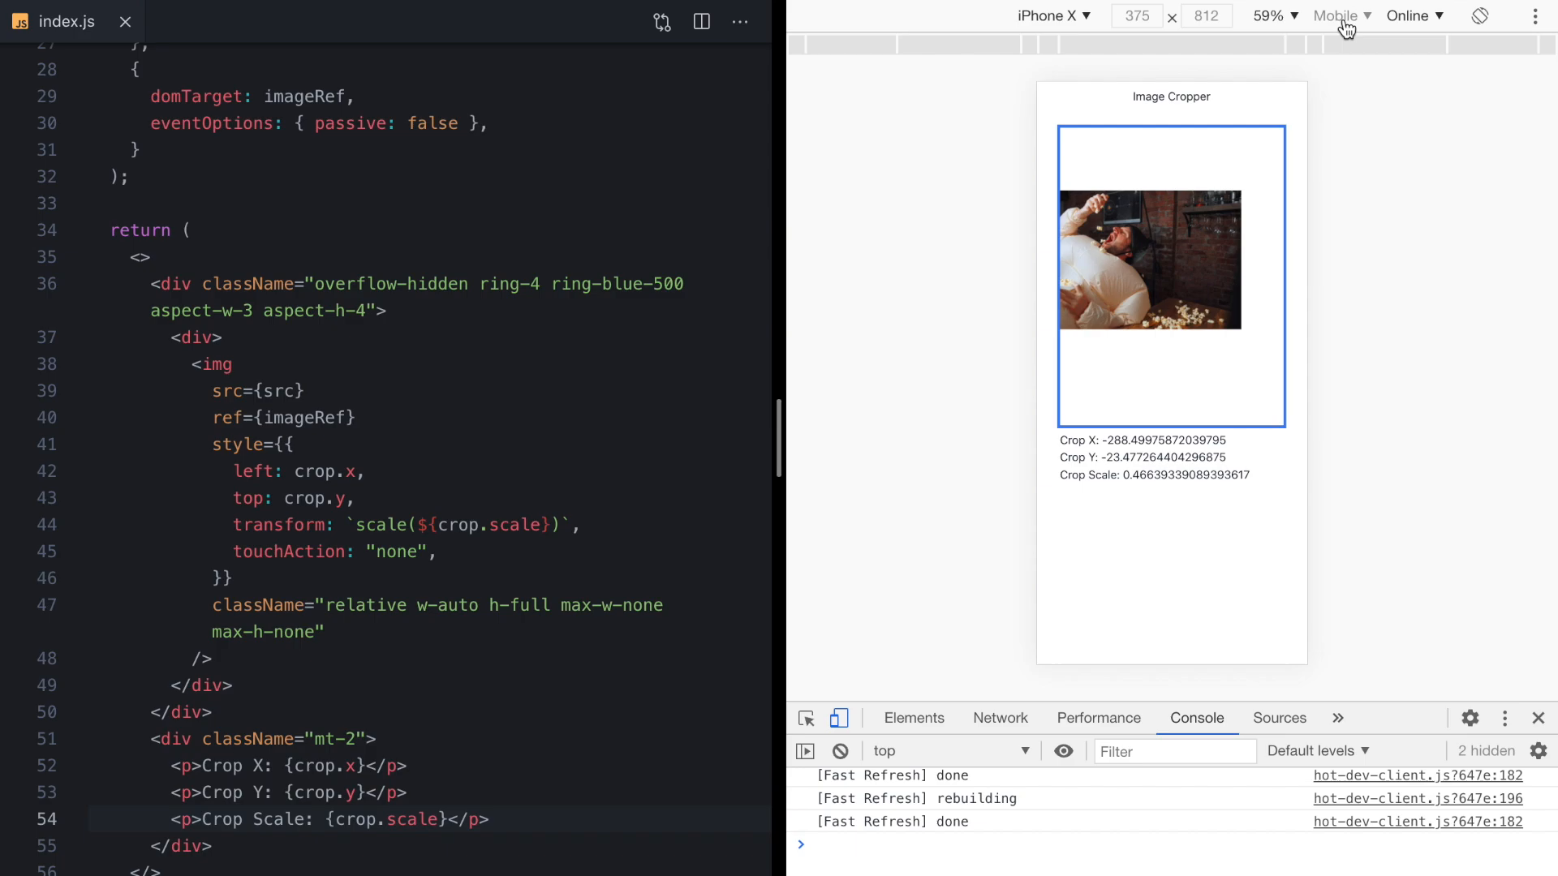
Pinch the image smaller and reposition it, watching Crop Scale drop to about 0.39.
drag(1147, 262, 1121, 240)
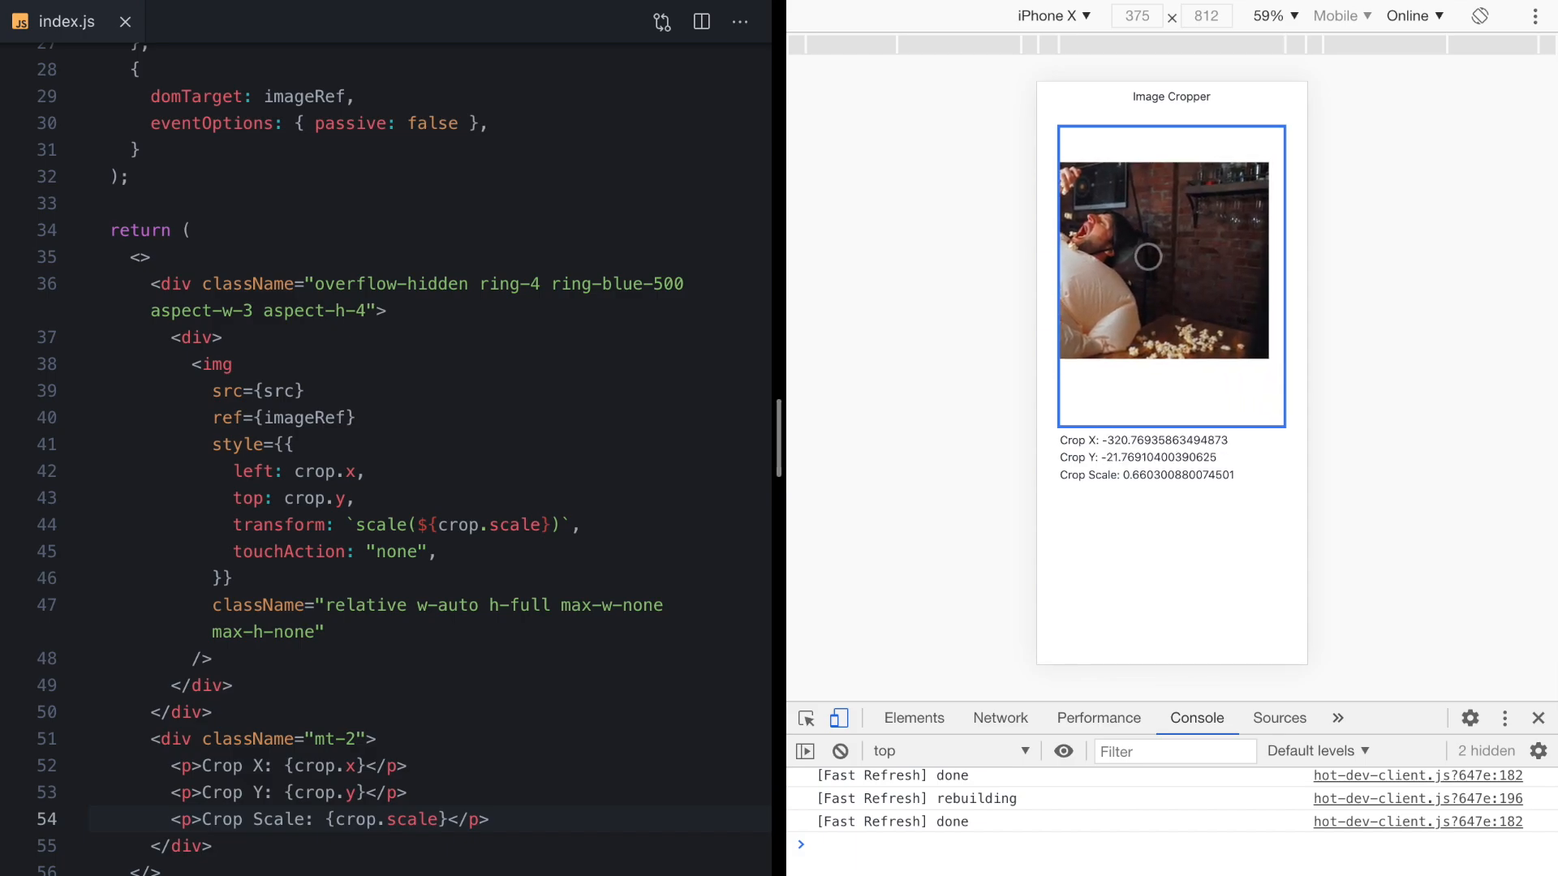
drag(1144, 256, 1236, 334)
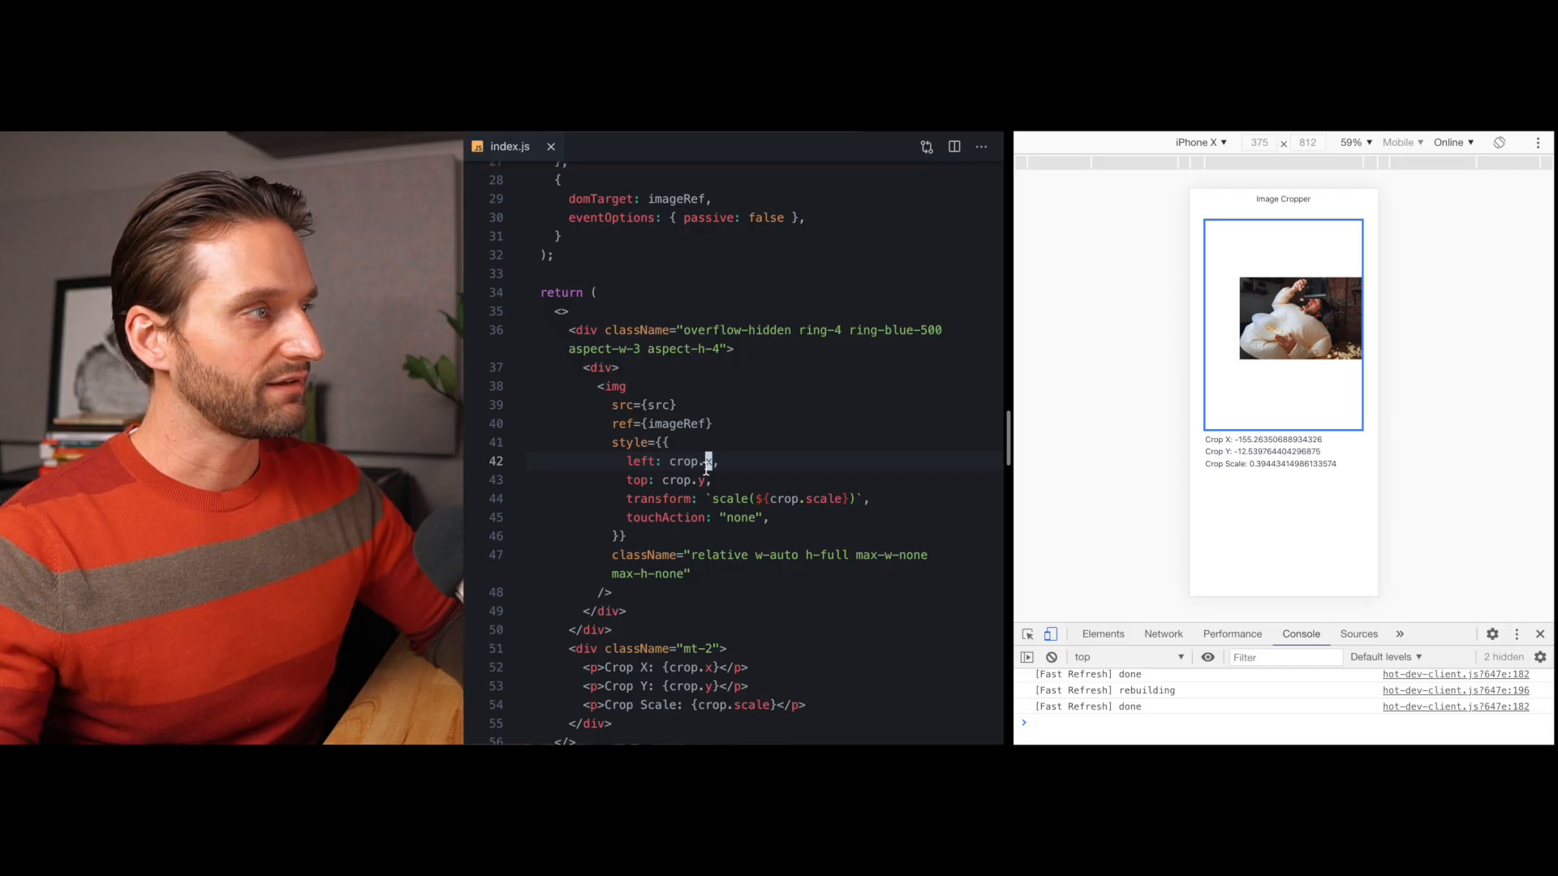
scroll(up, 3)
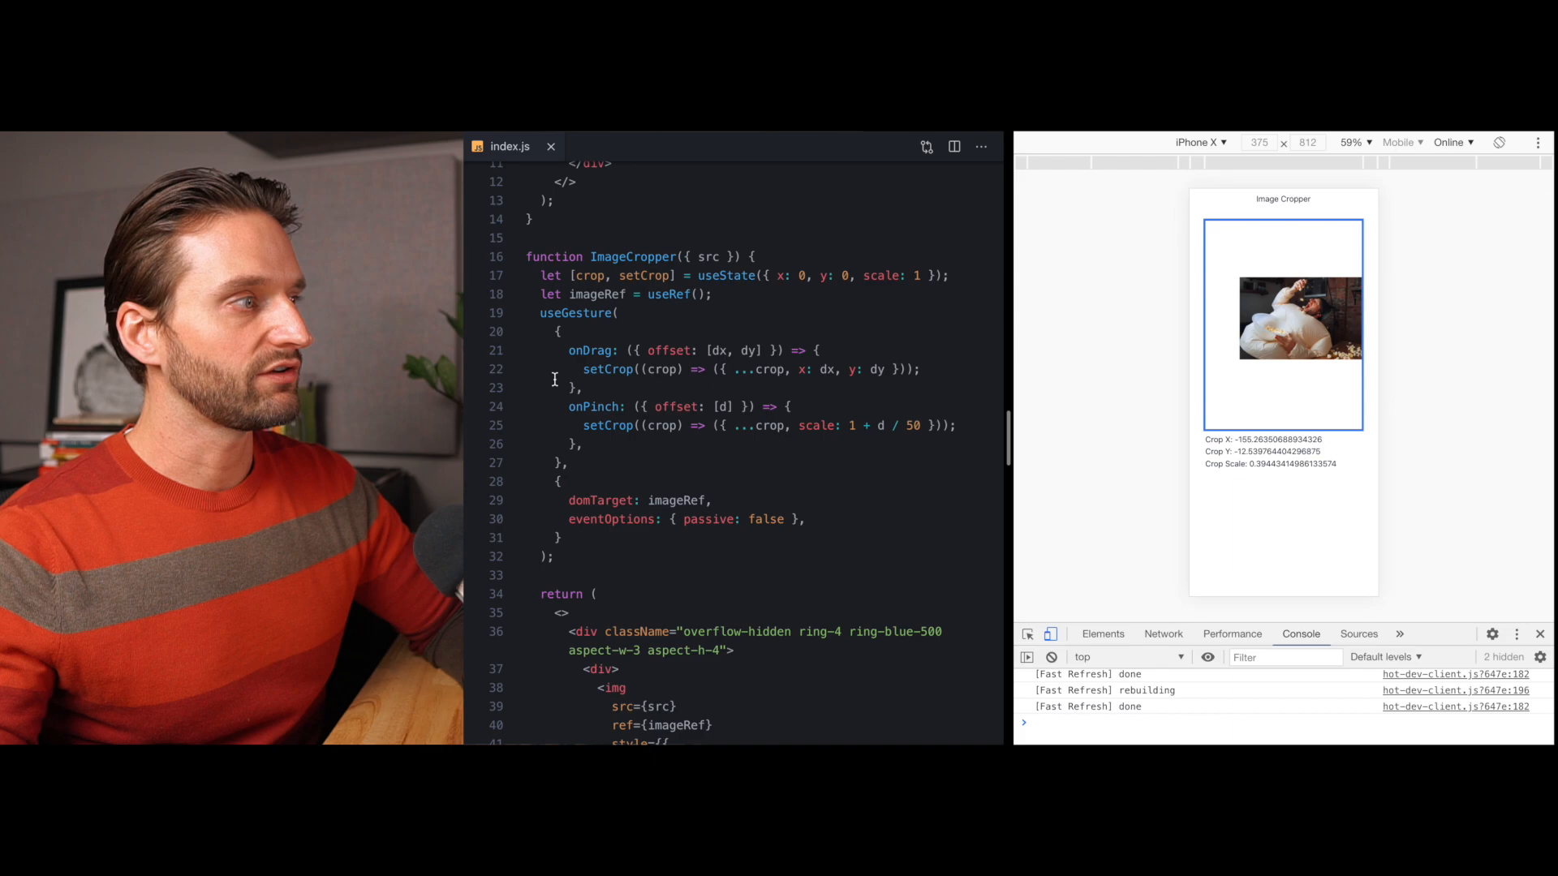